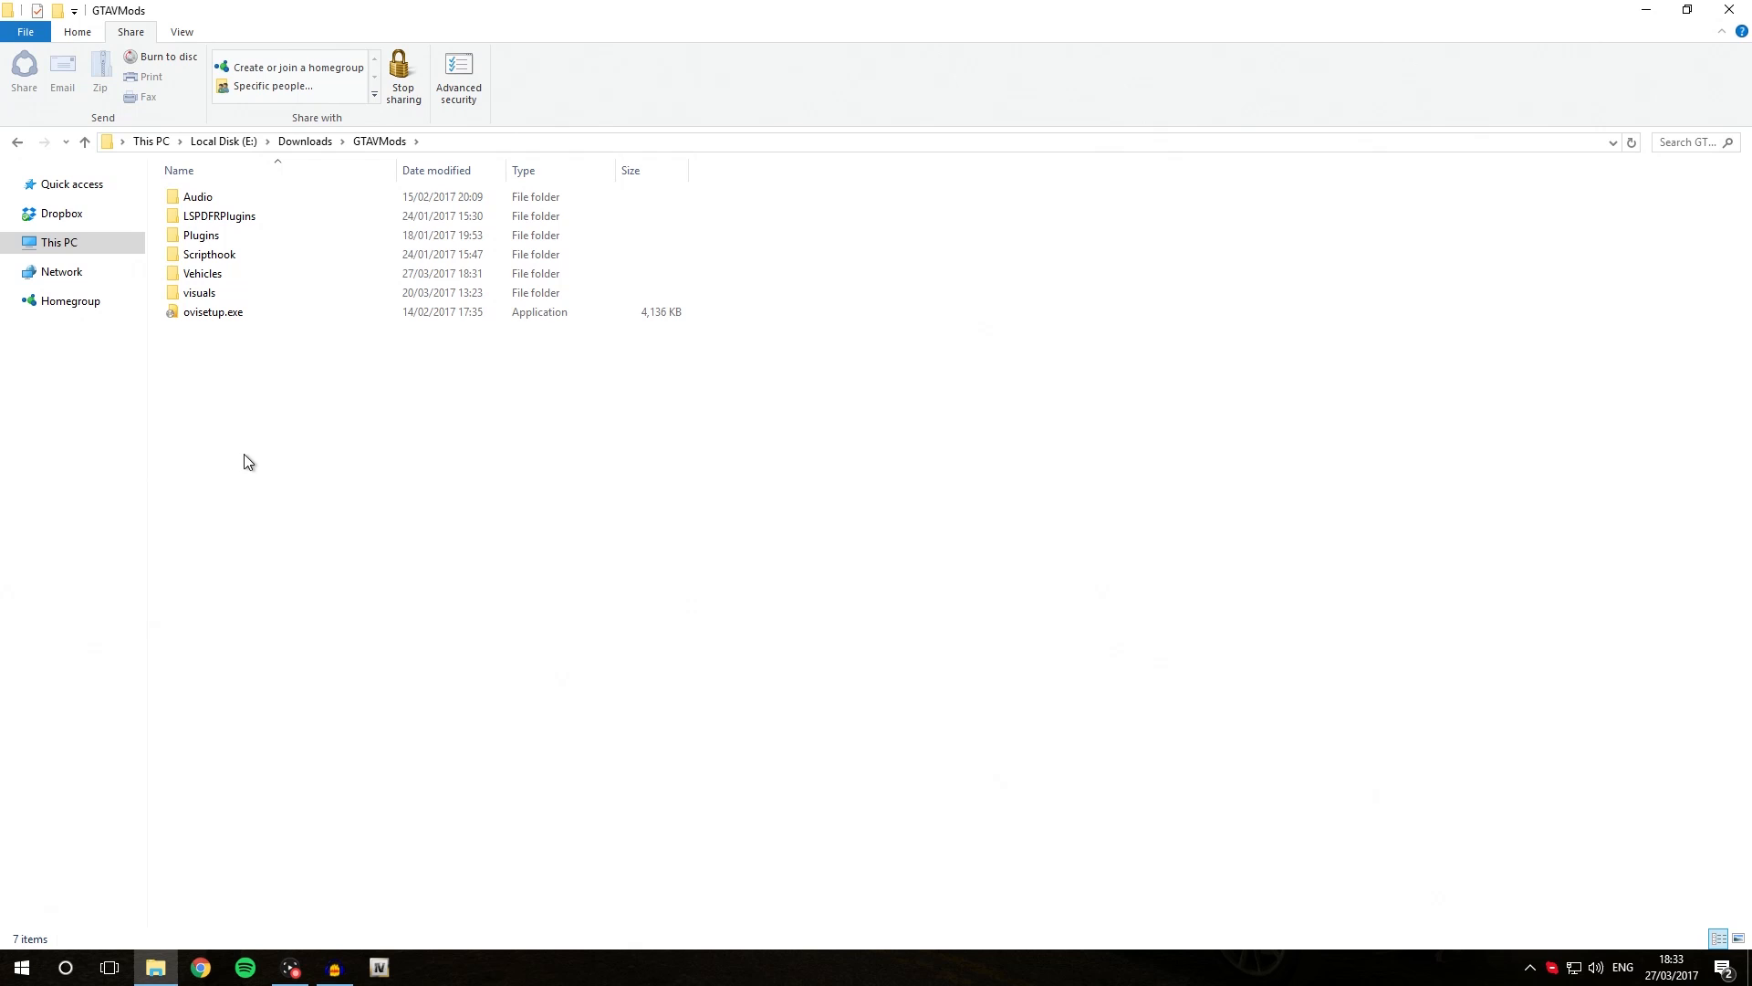
mouse_move(385, 167)
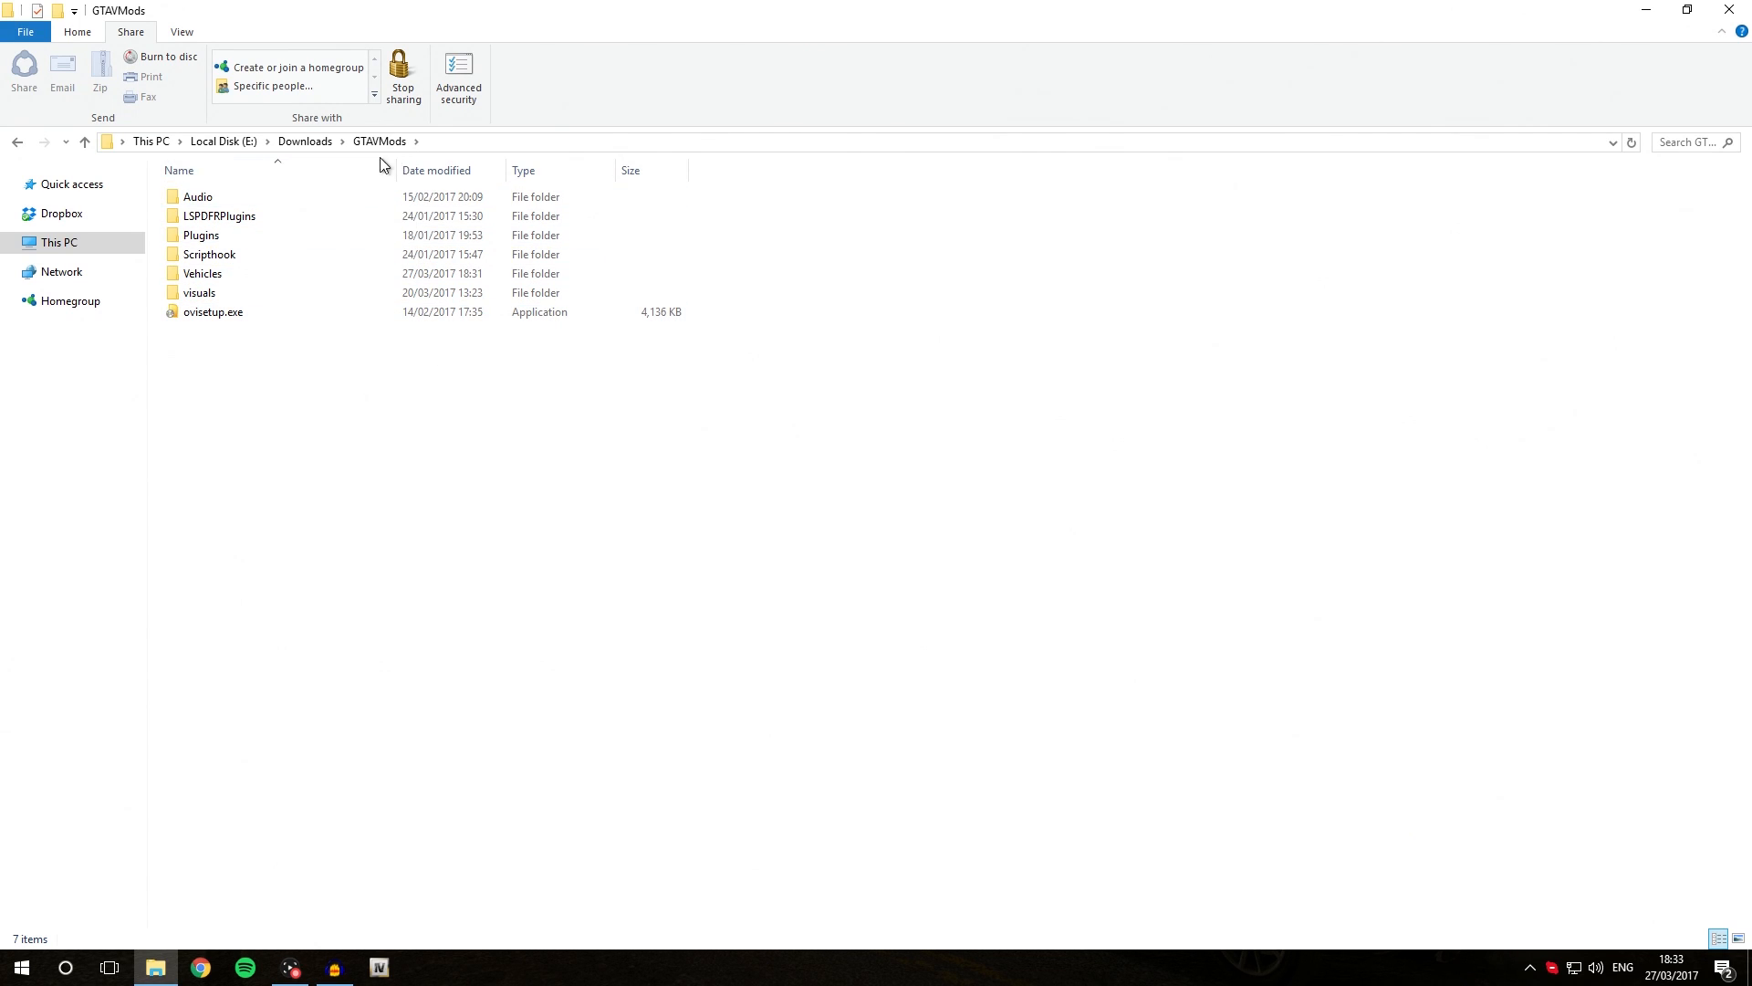
mouse_move(293, 396)
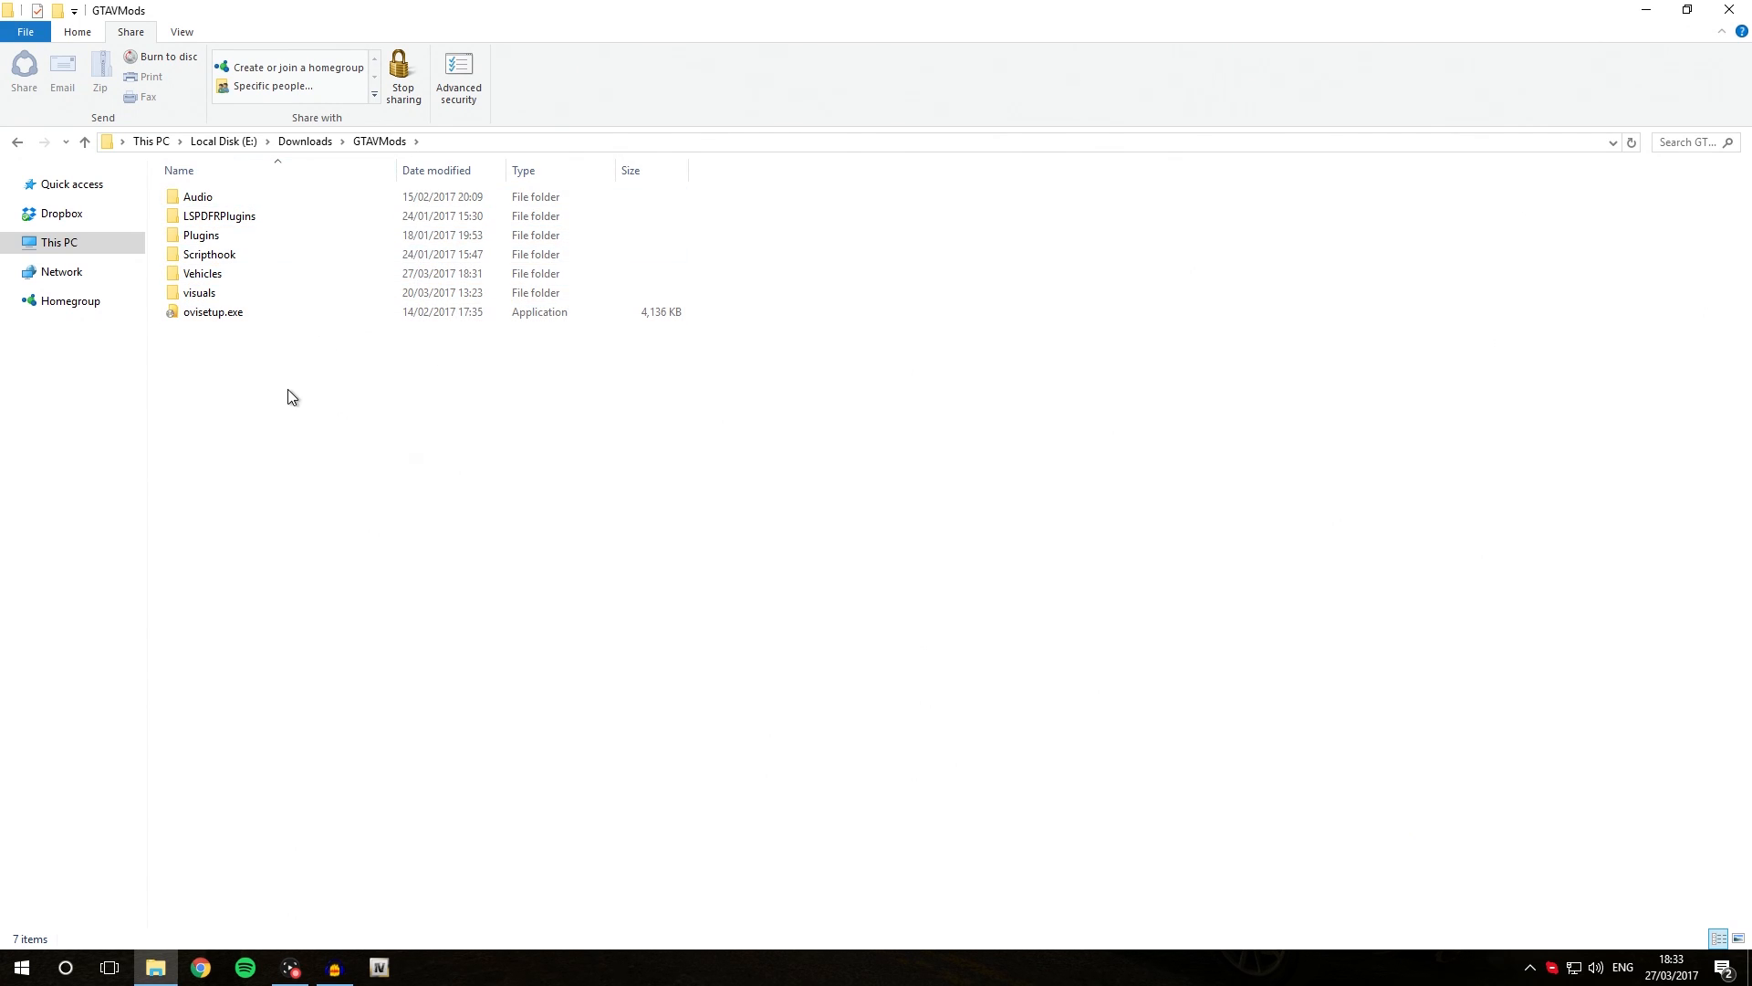
mouse_move(237, 384)
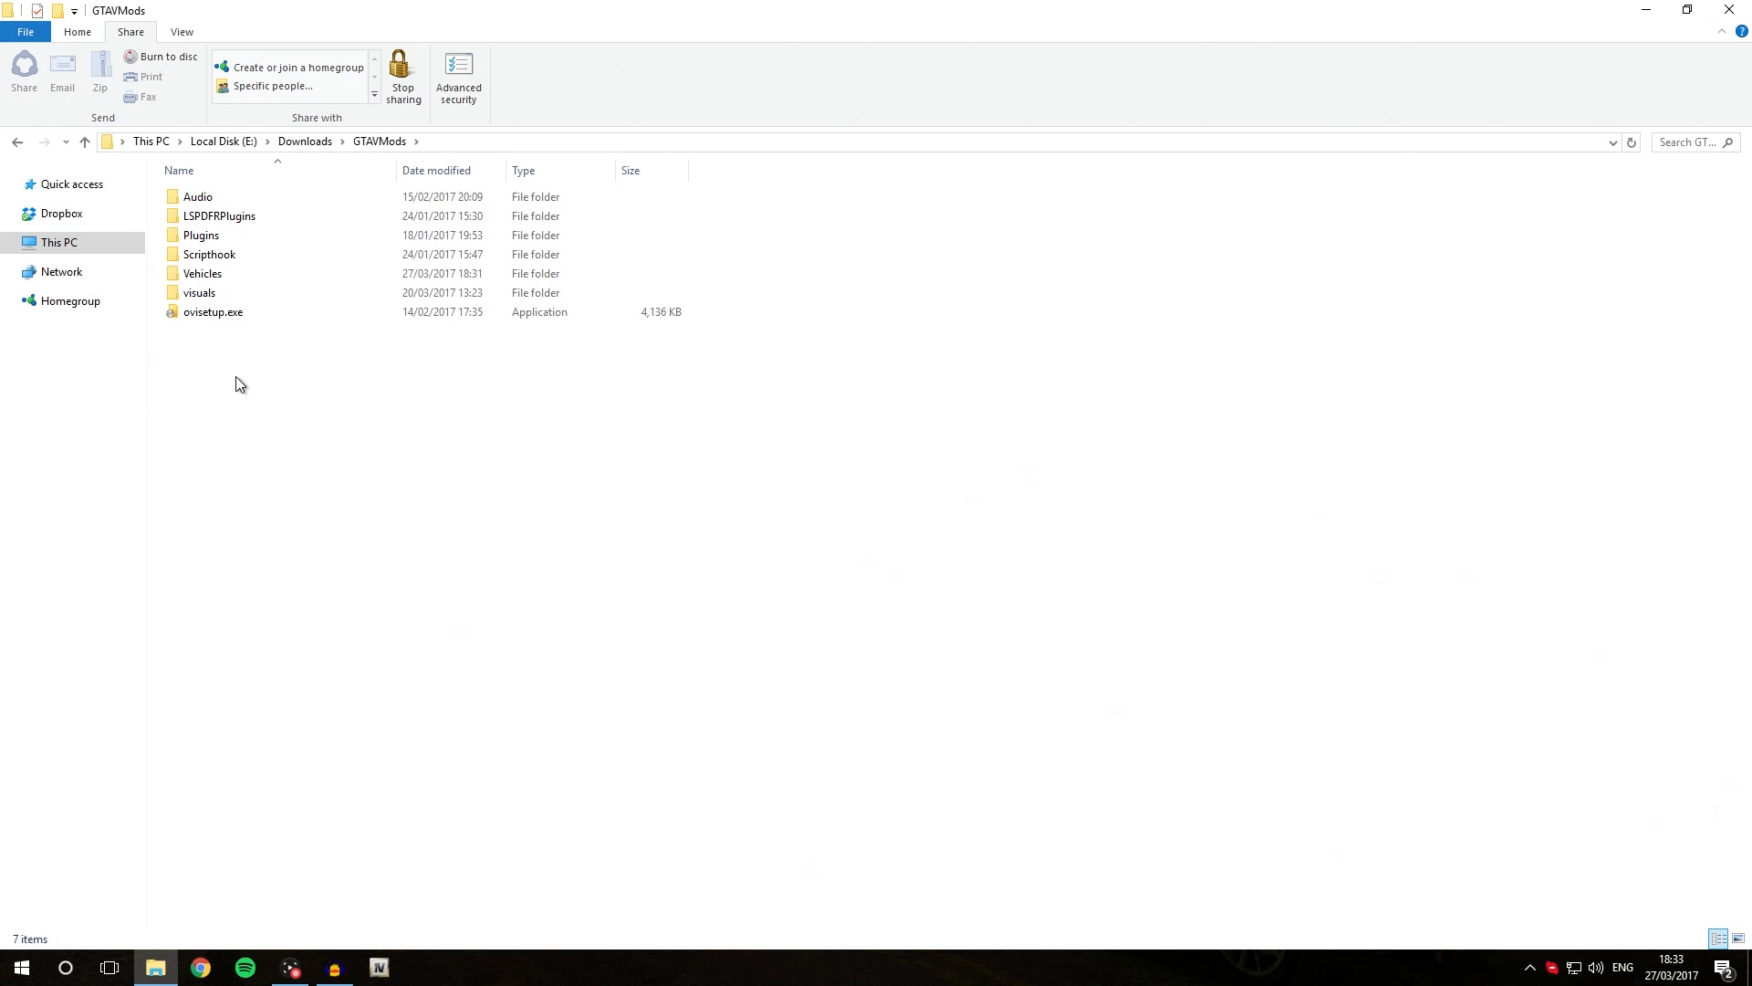
- Go into Vehicles, into the Modding DLC Pack V archive's inner folder, and open README.pdf
left_click(202, 274)
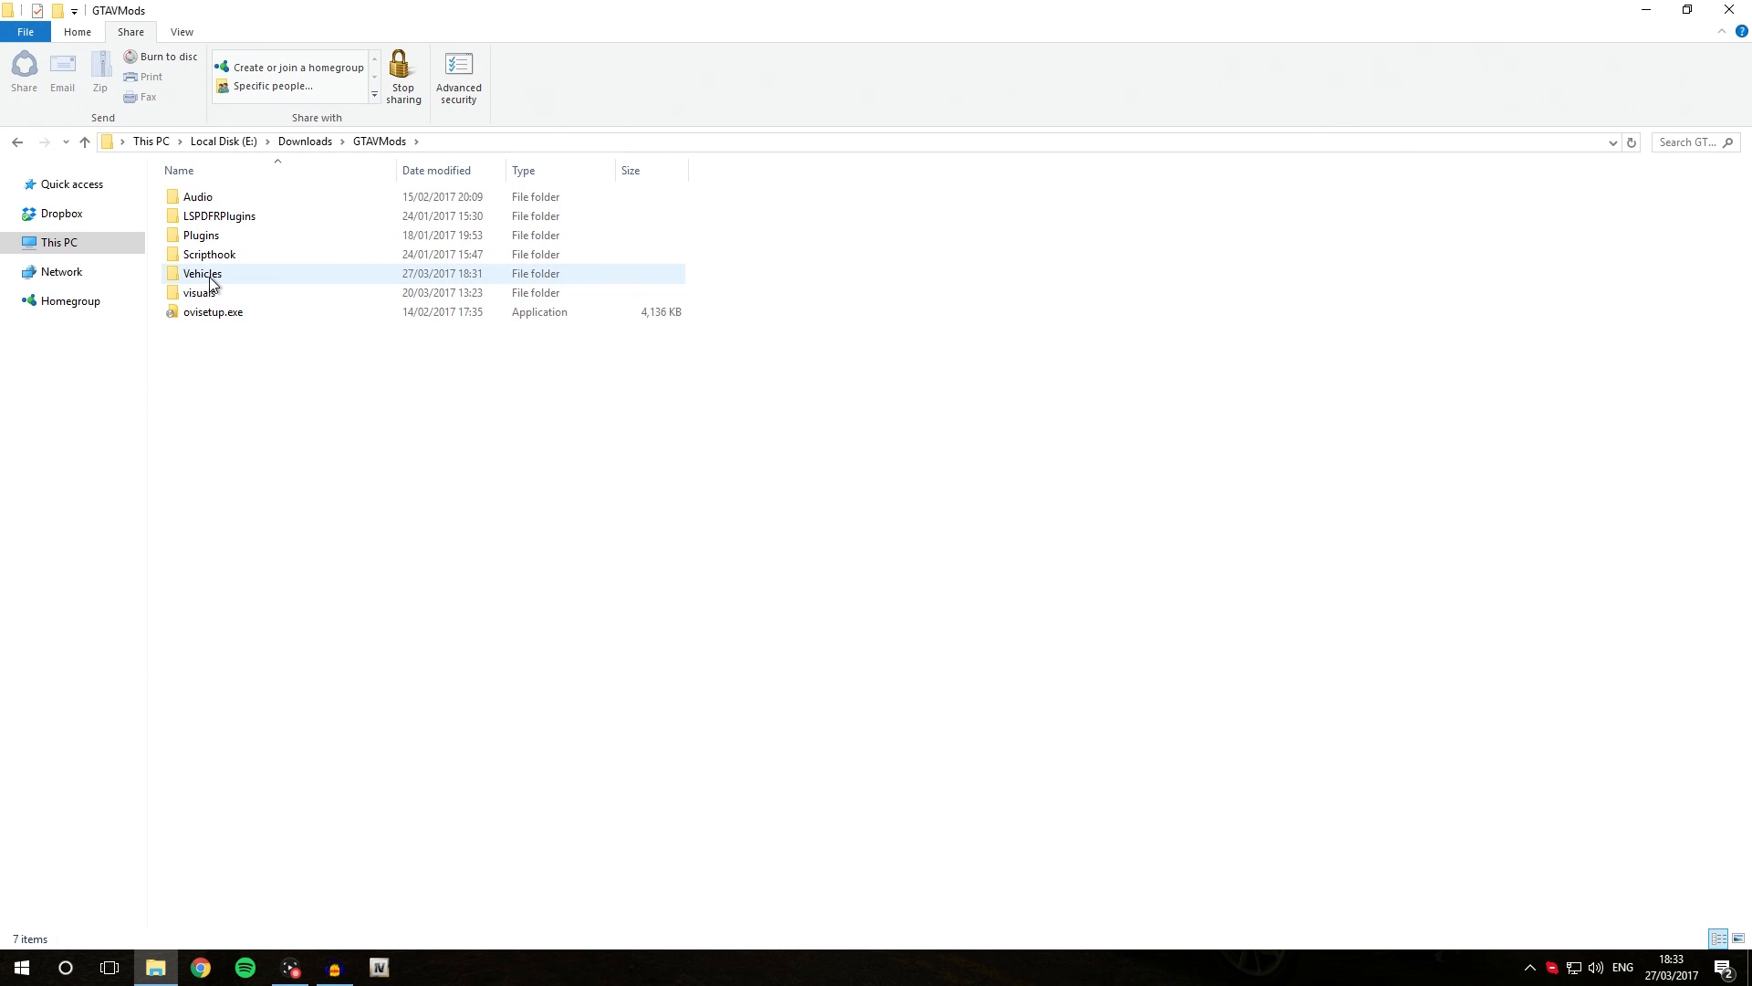
double_click(202, 272)
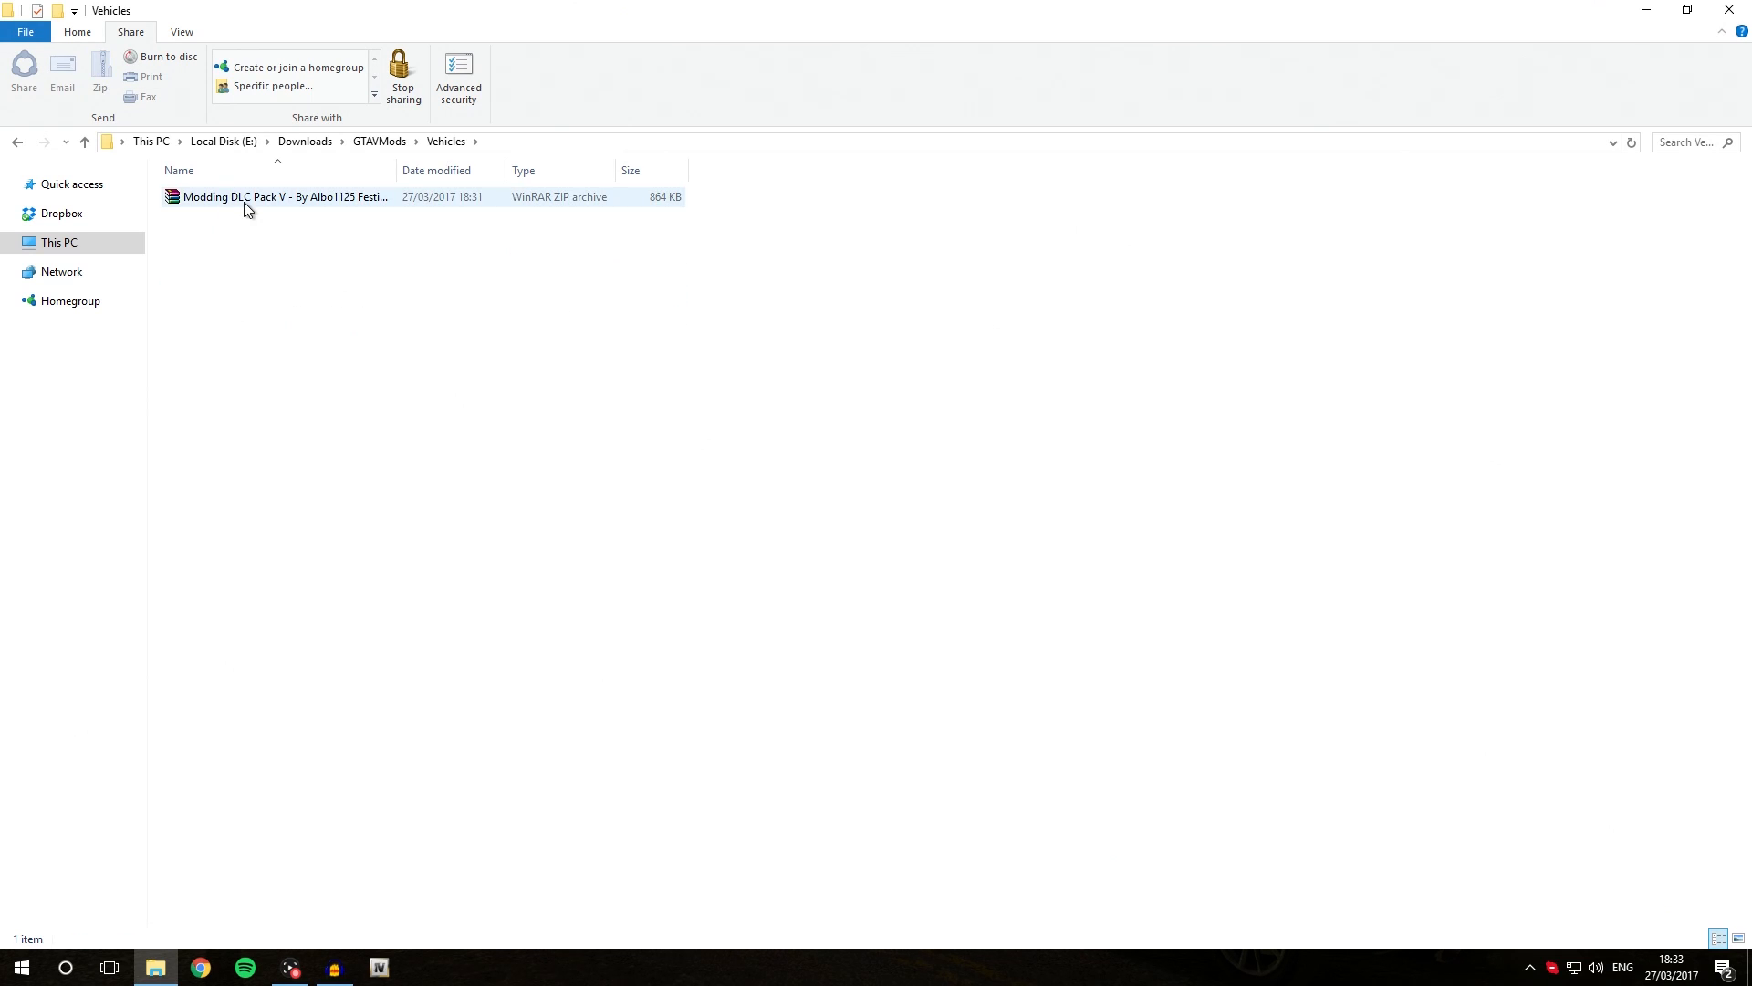
mouse_move(320, 206)
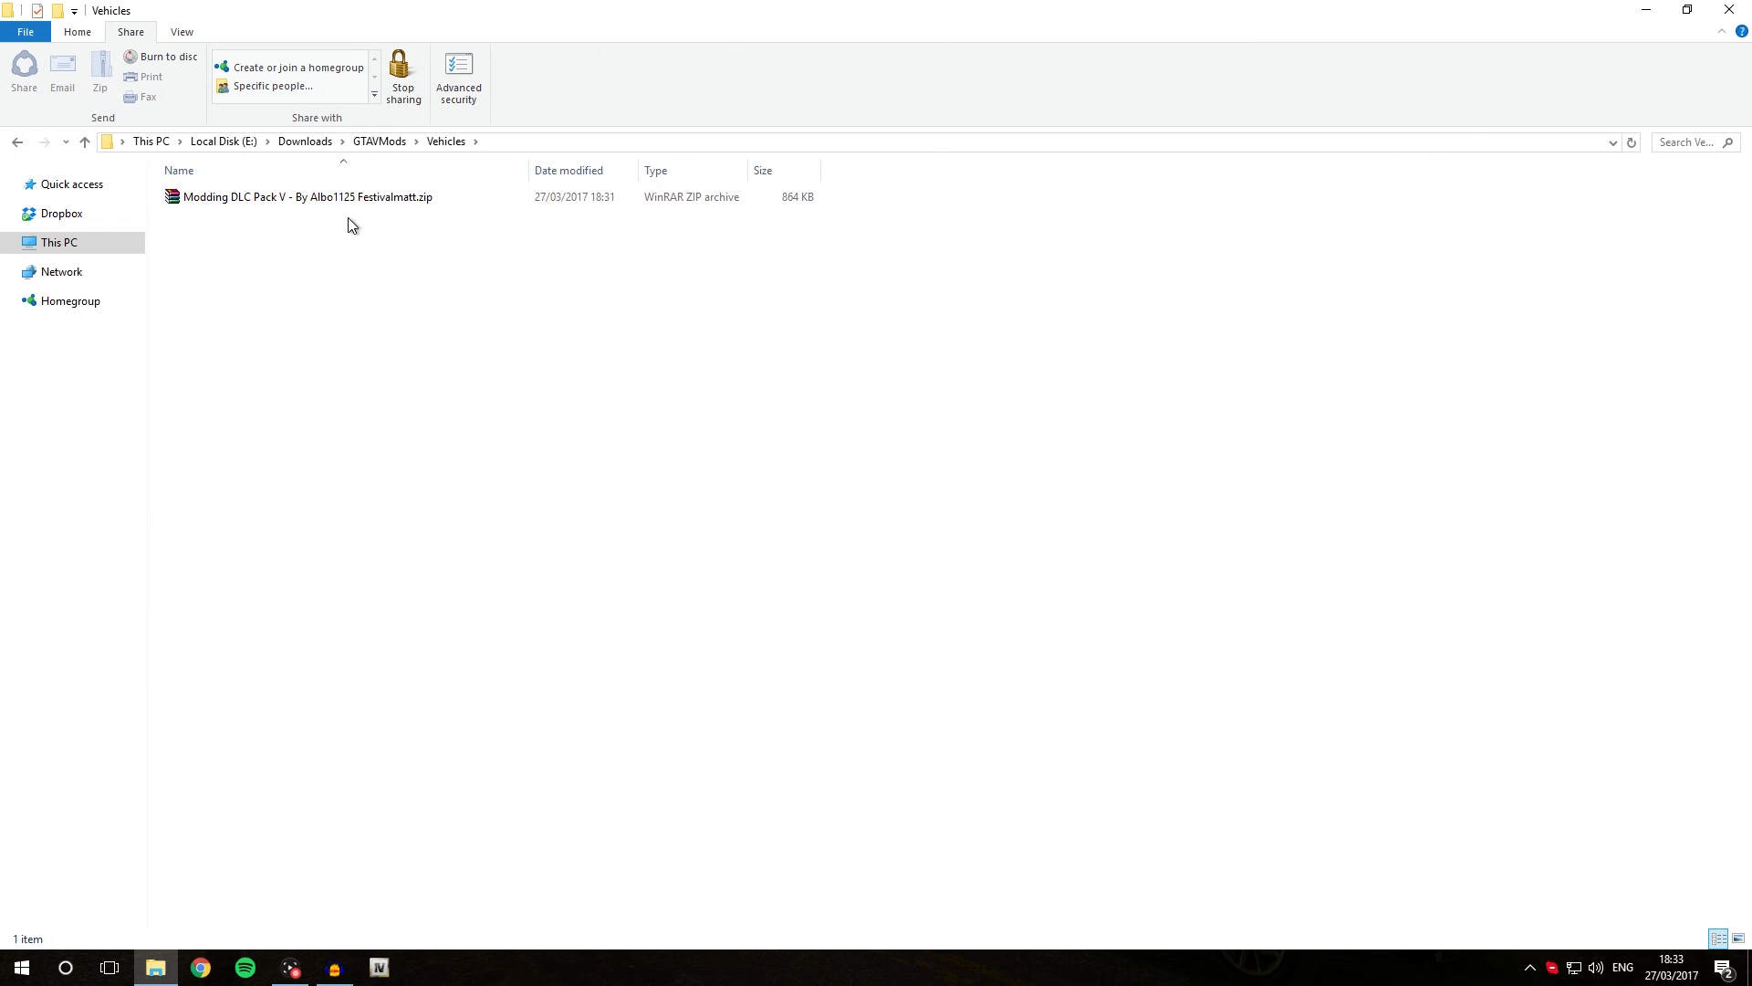
left_click(358, 197)
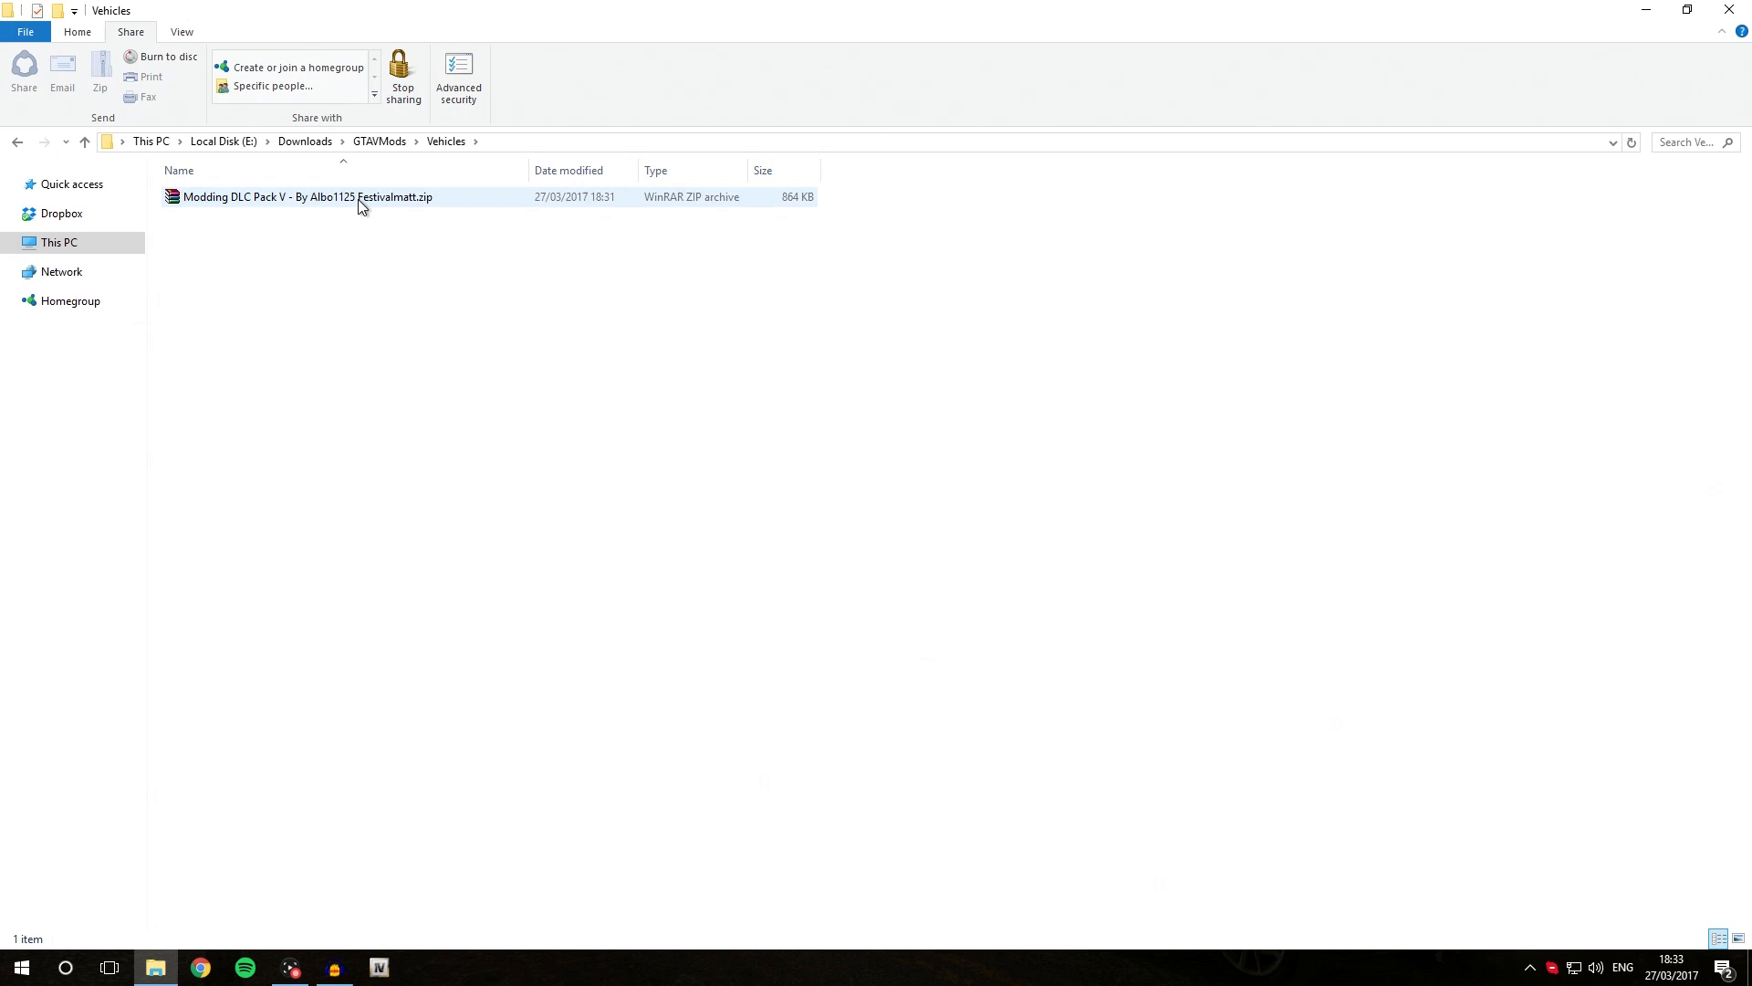
mouse_move(353, 206)
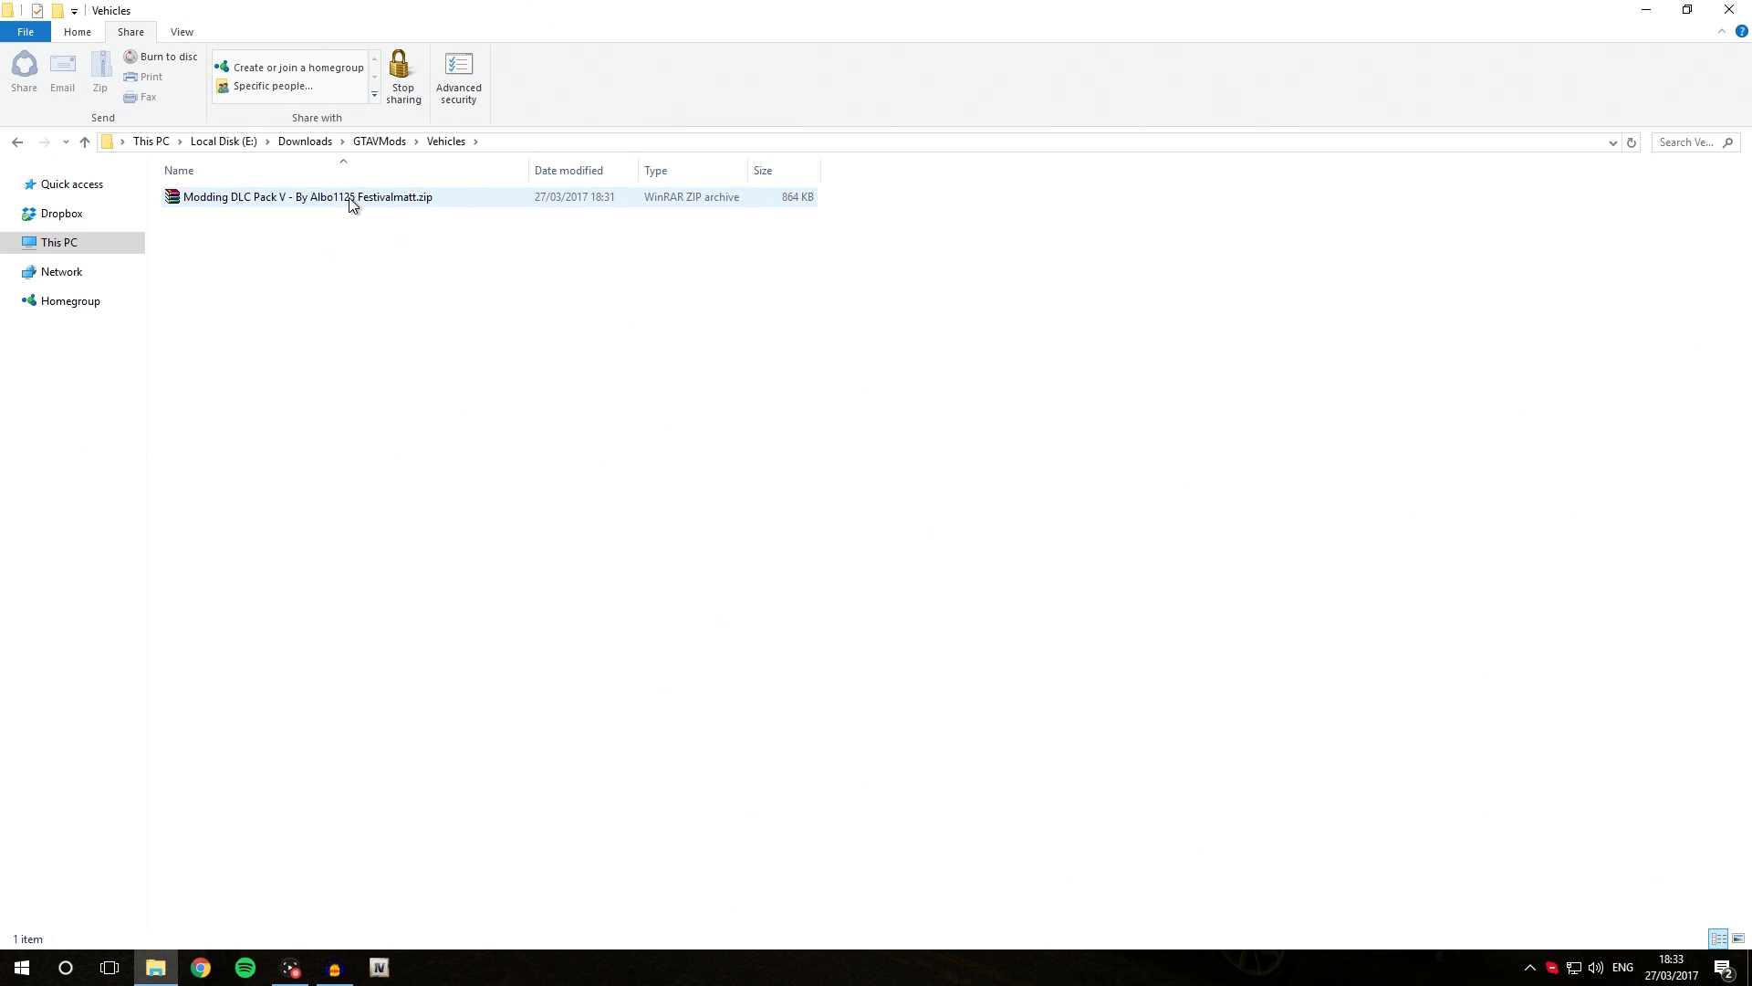
double_click(307, 198)
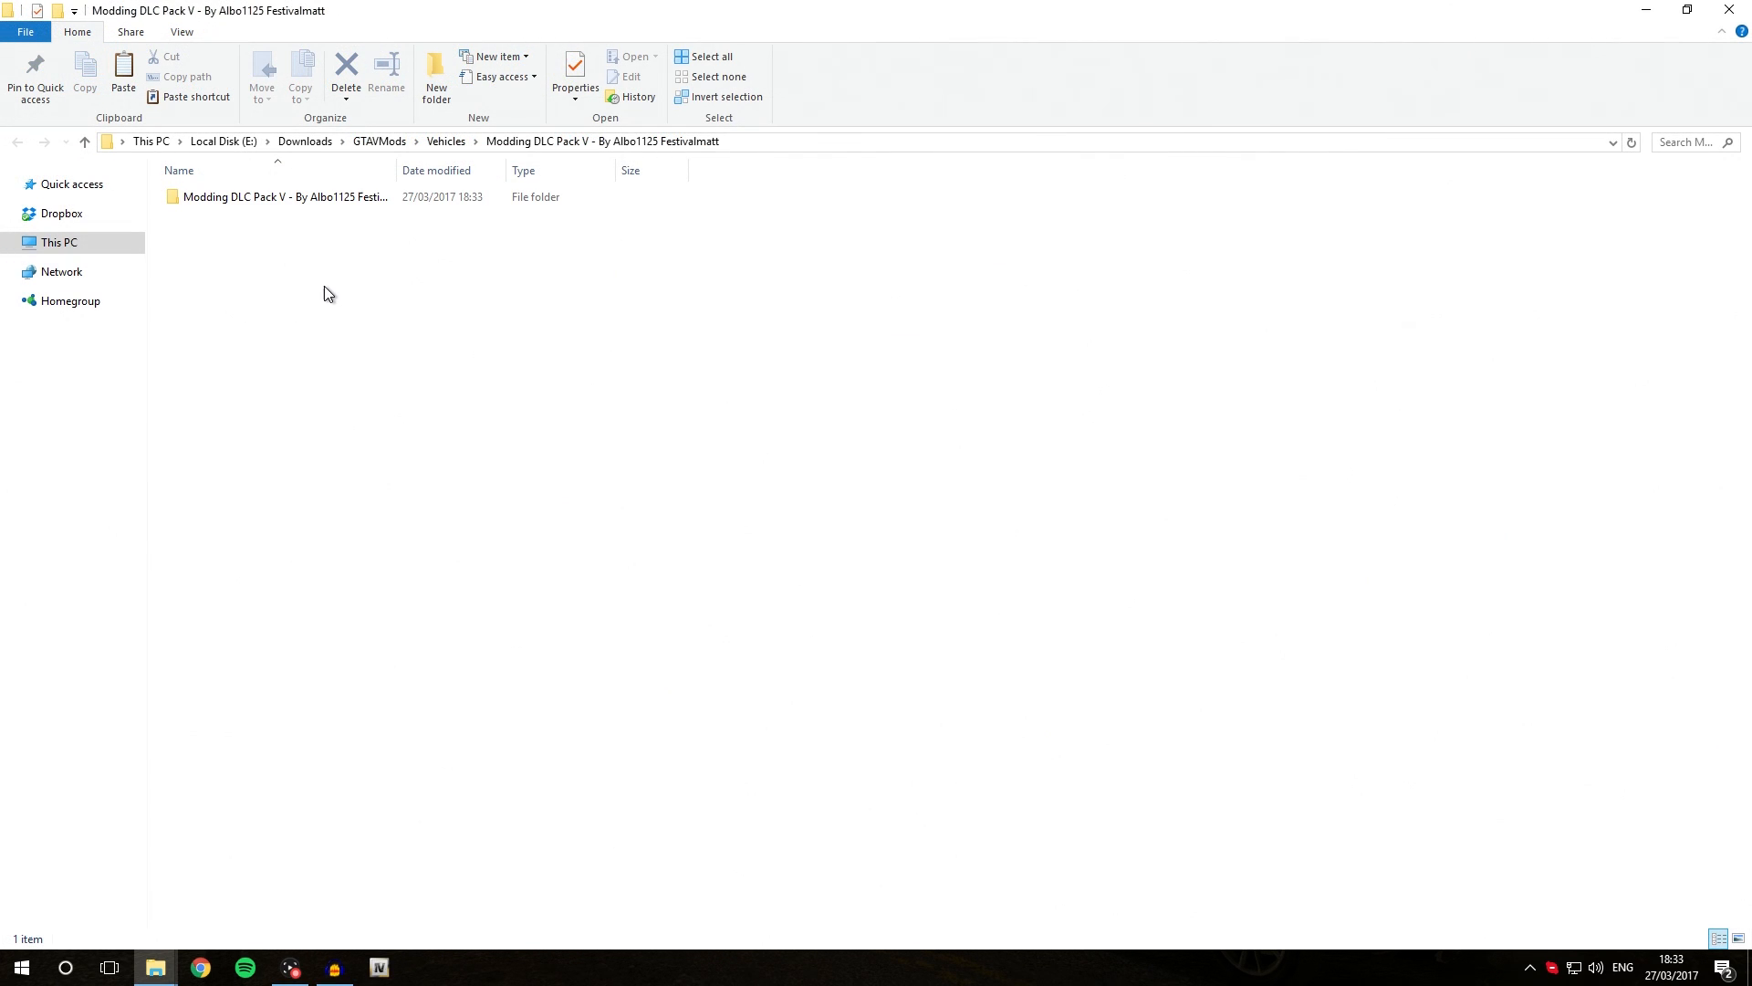
double_click(285, 197)
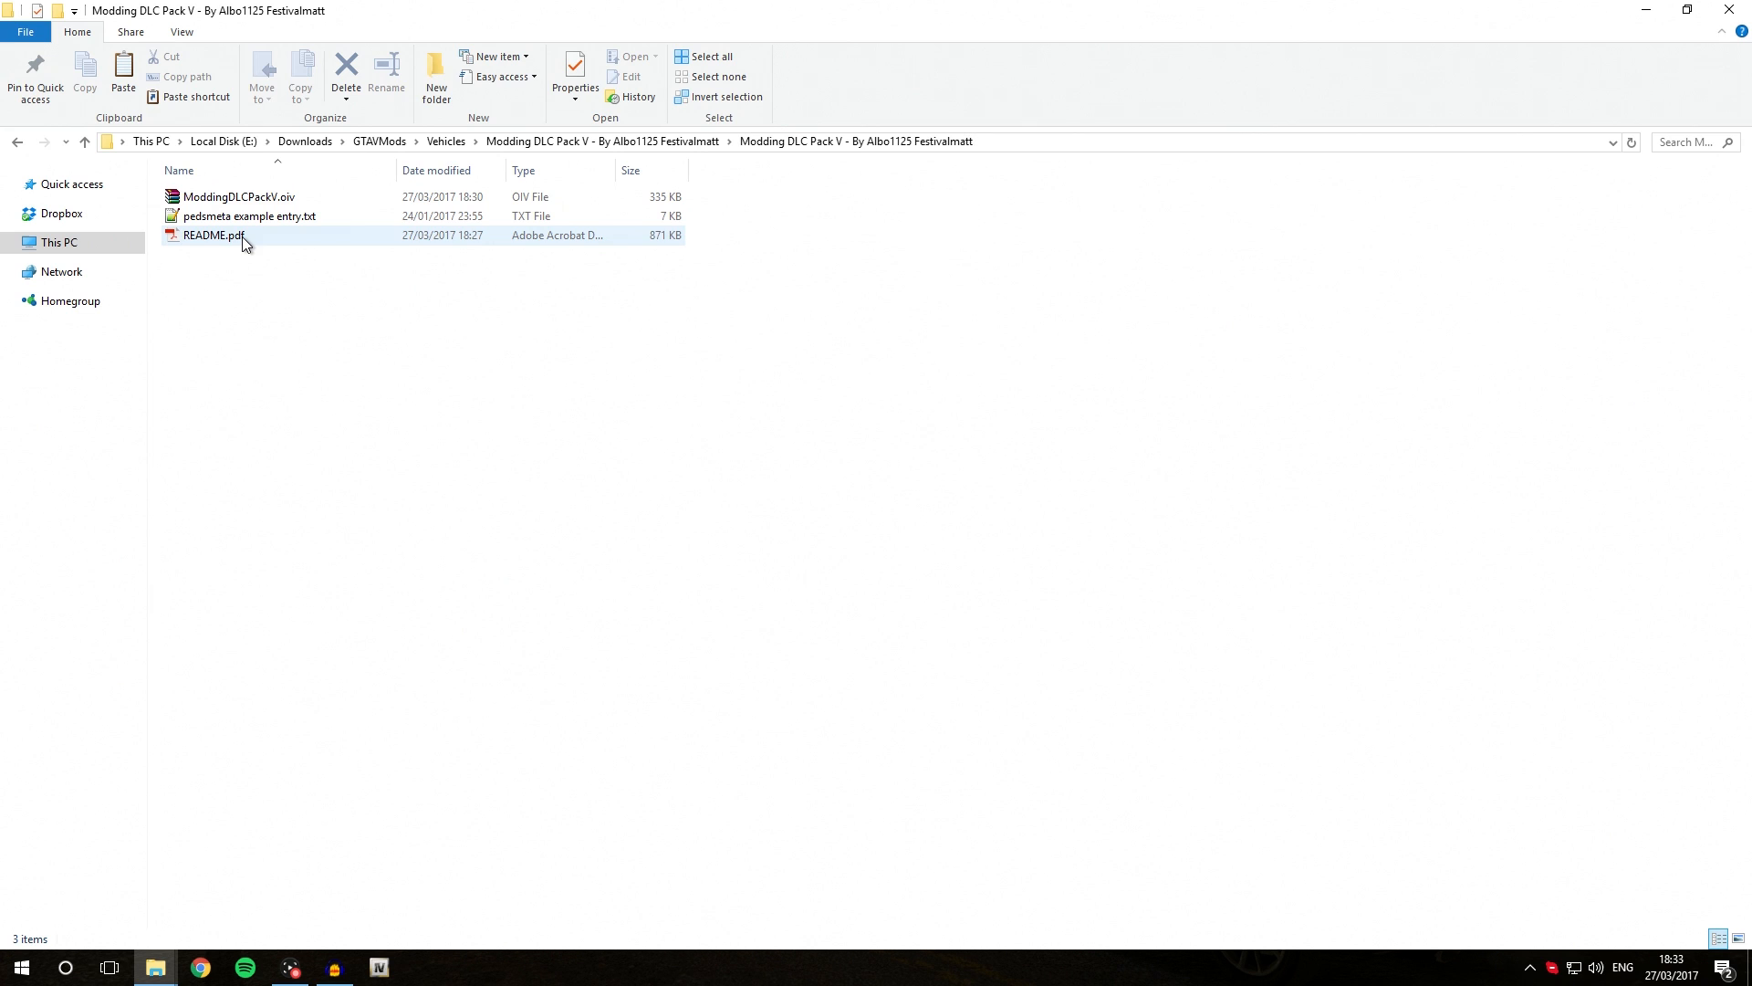
double_click(209, 236)
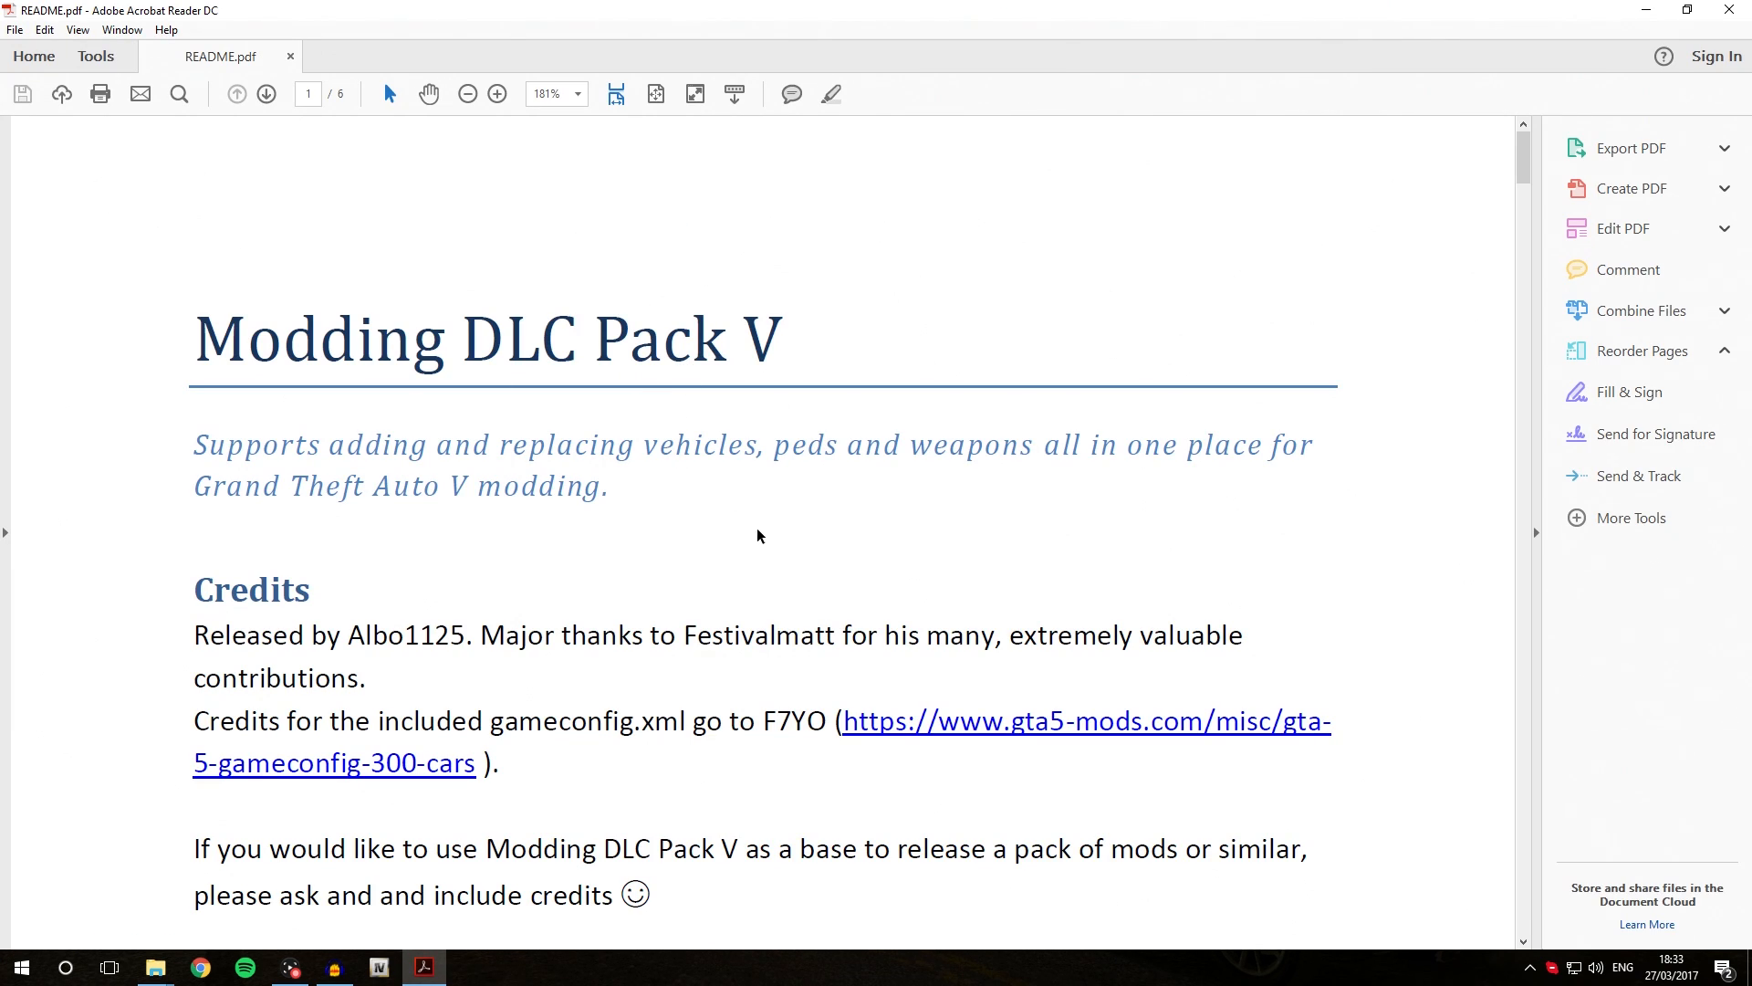
scroll("down", 3)
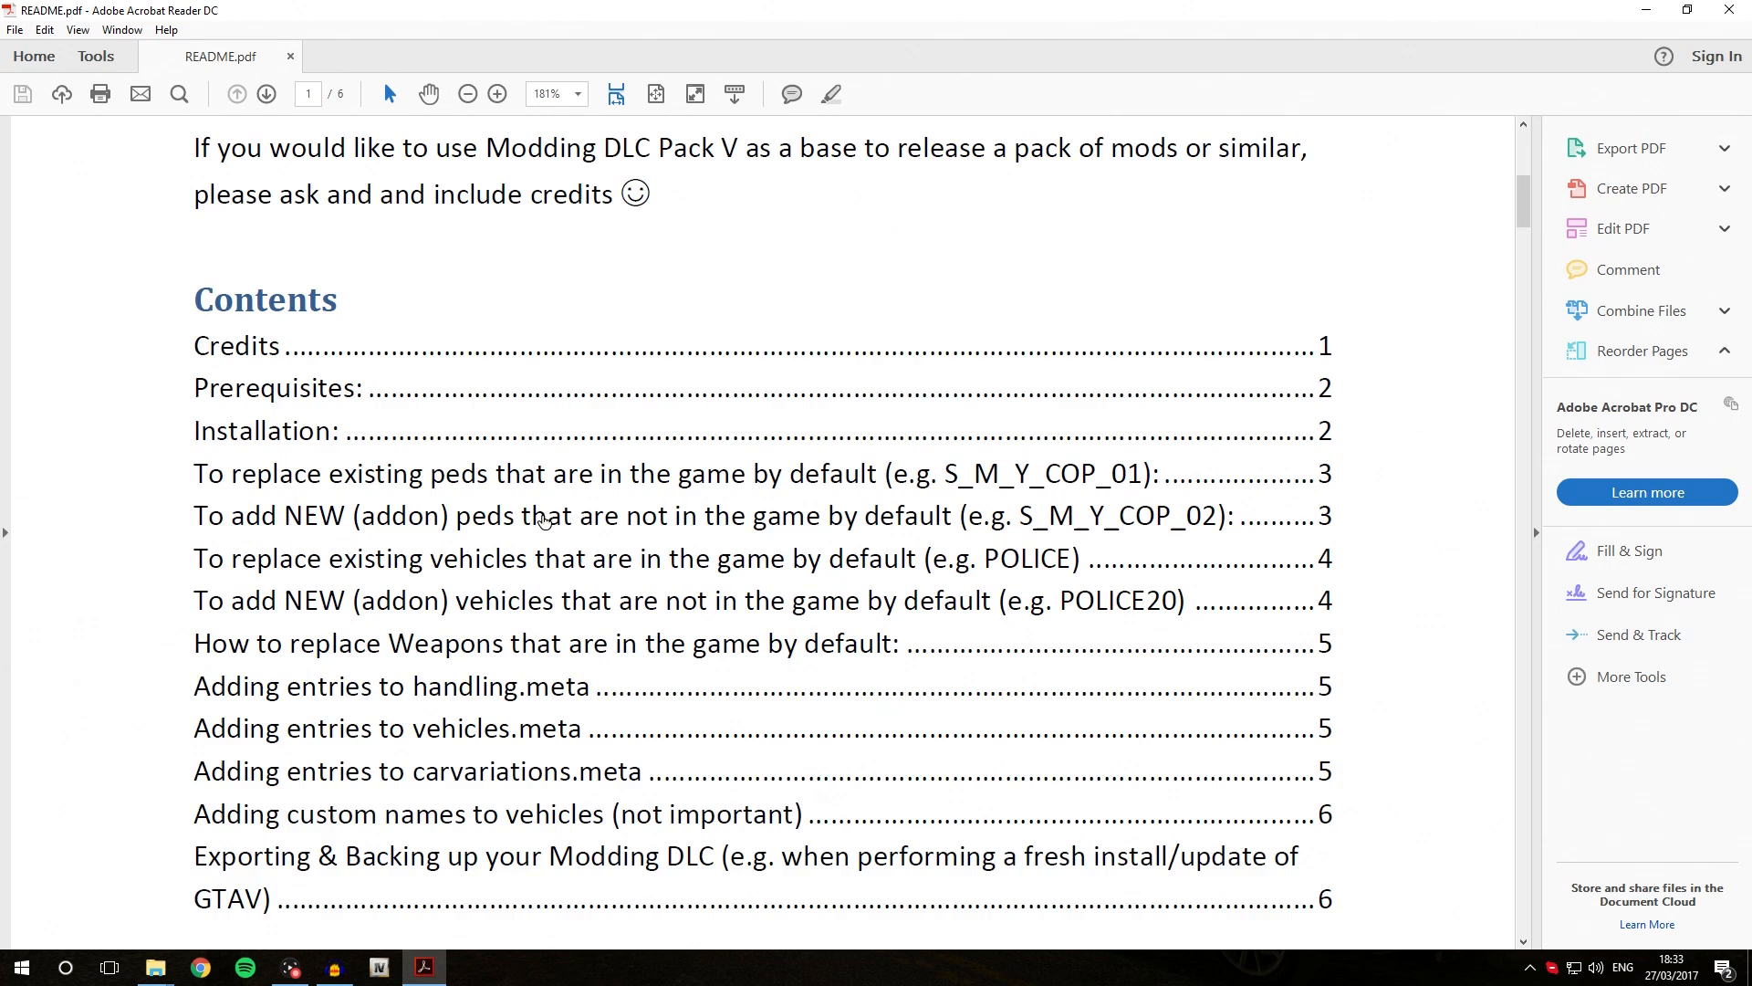
scroll("down", 3)
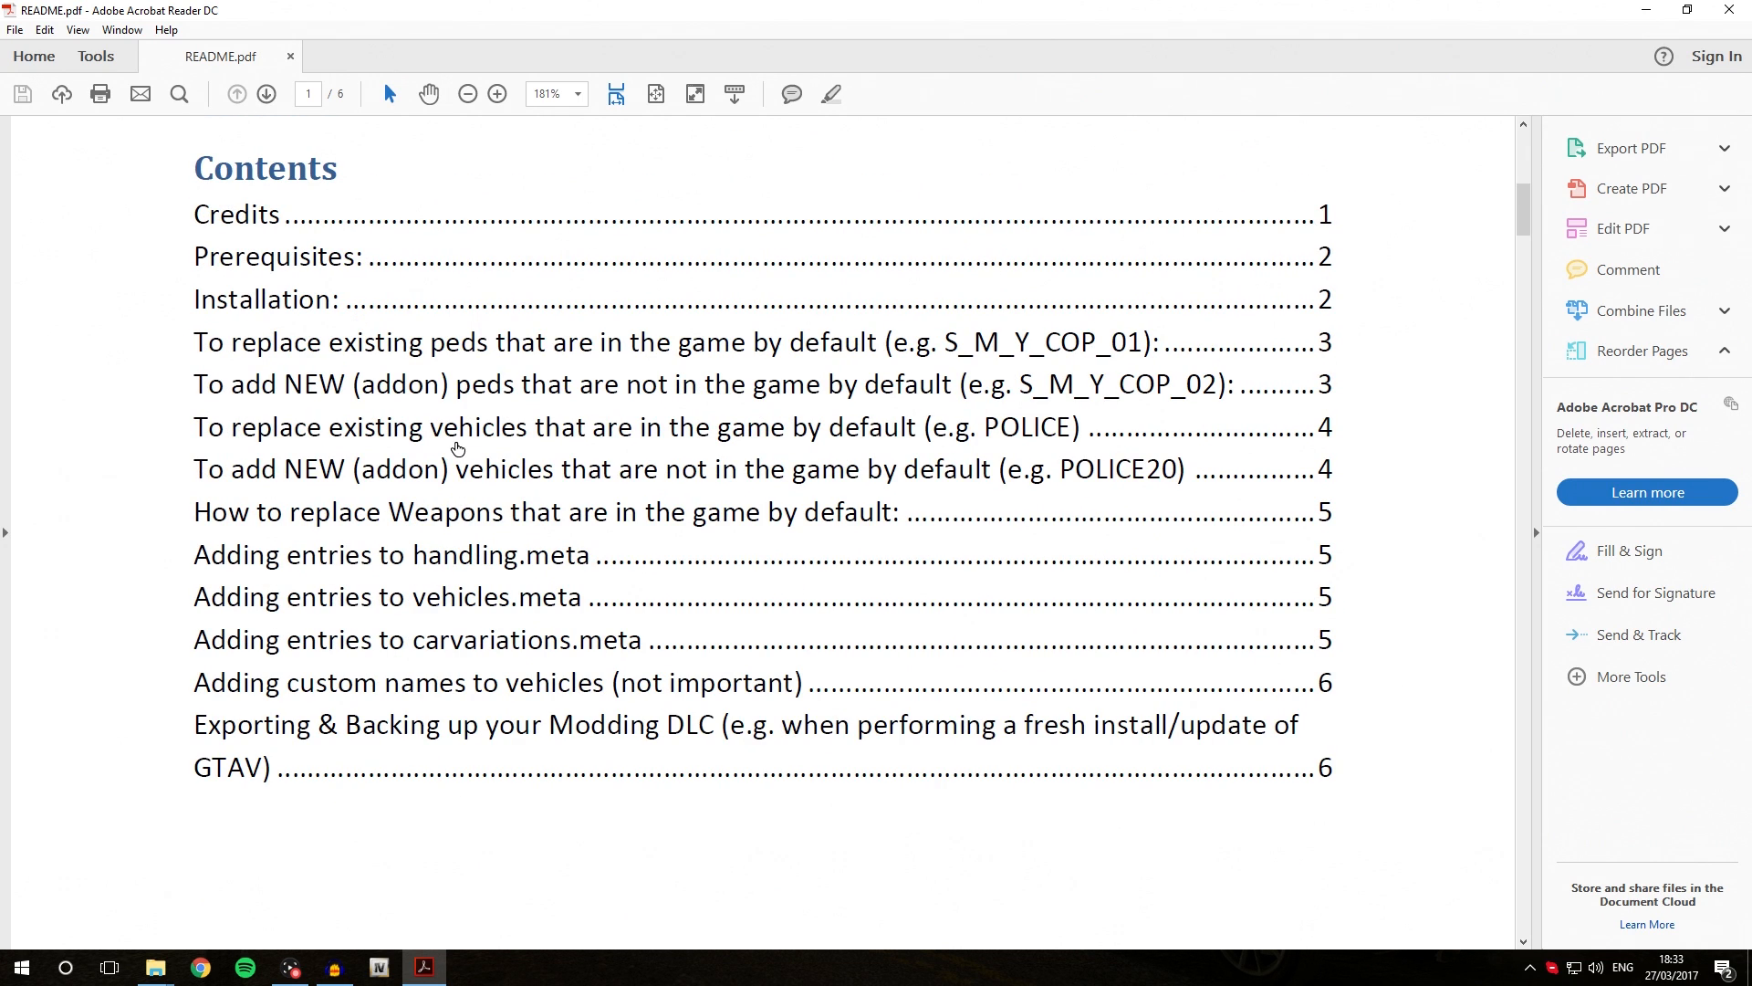
mouse_move(496, 557)
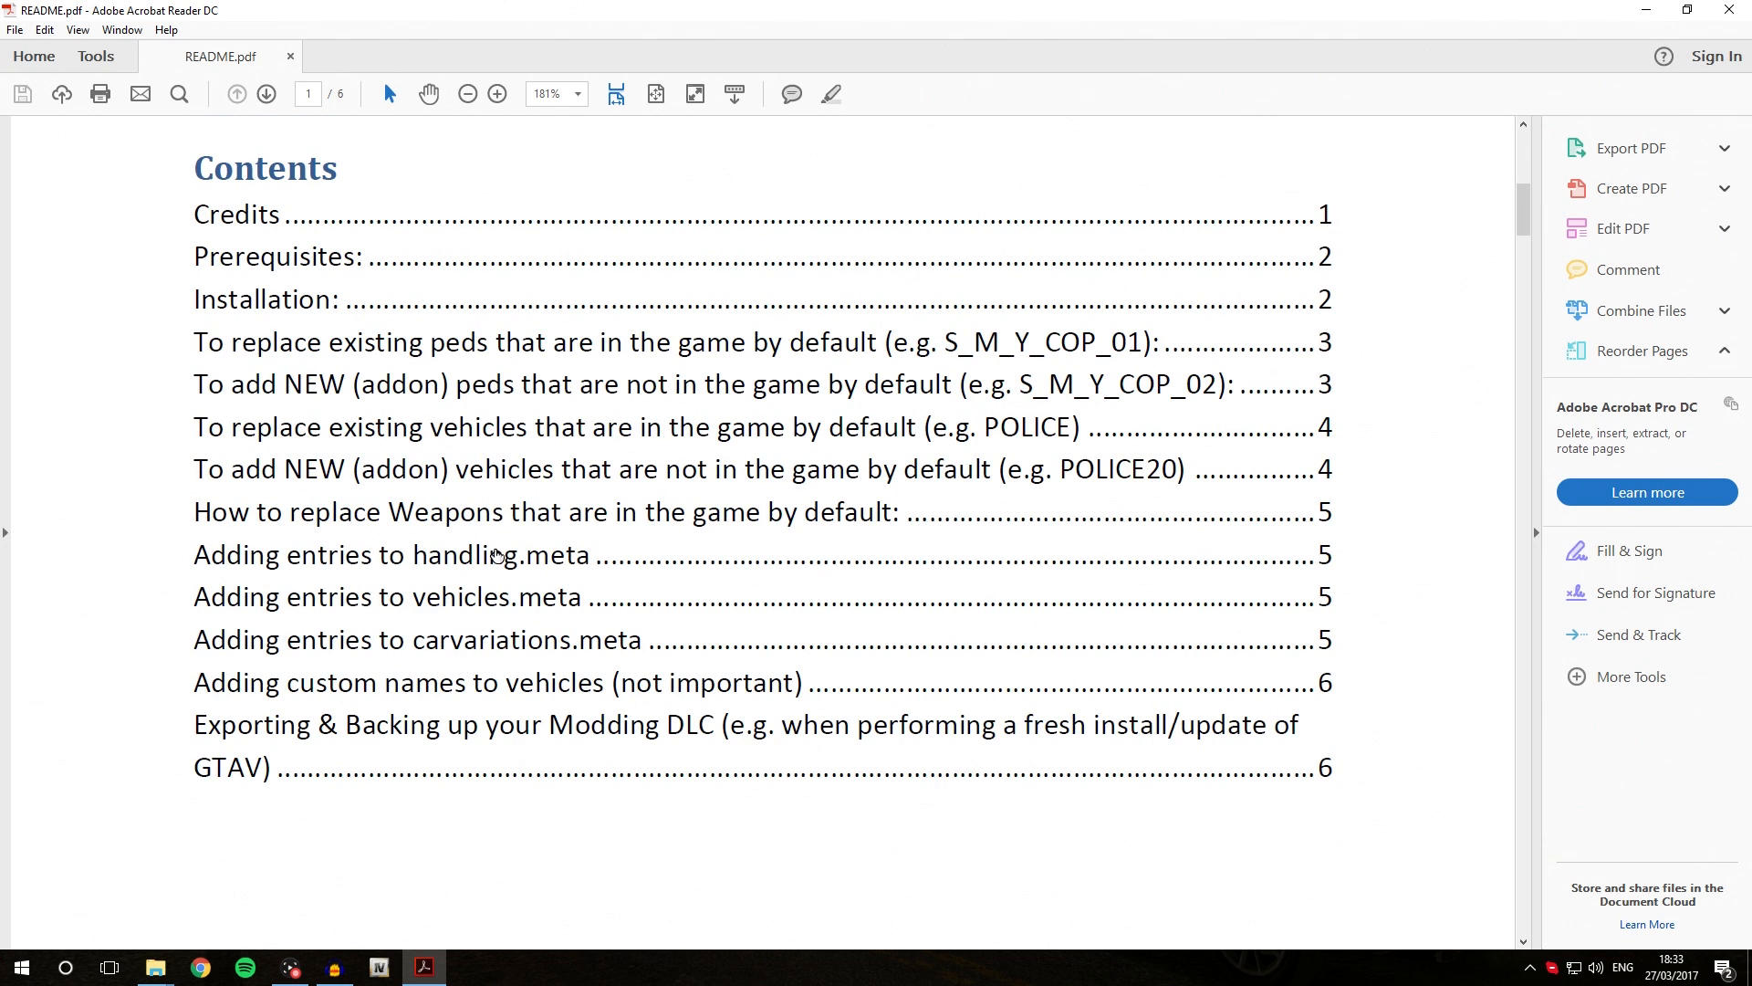
mouse_move(415, 416)
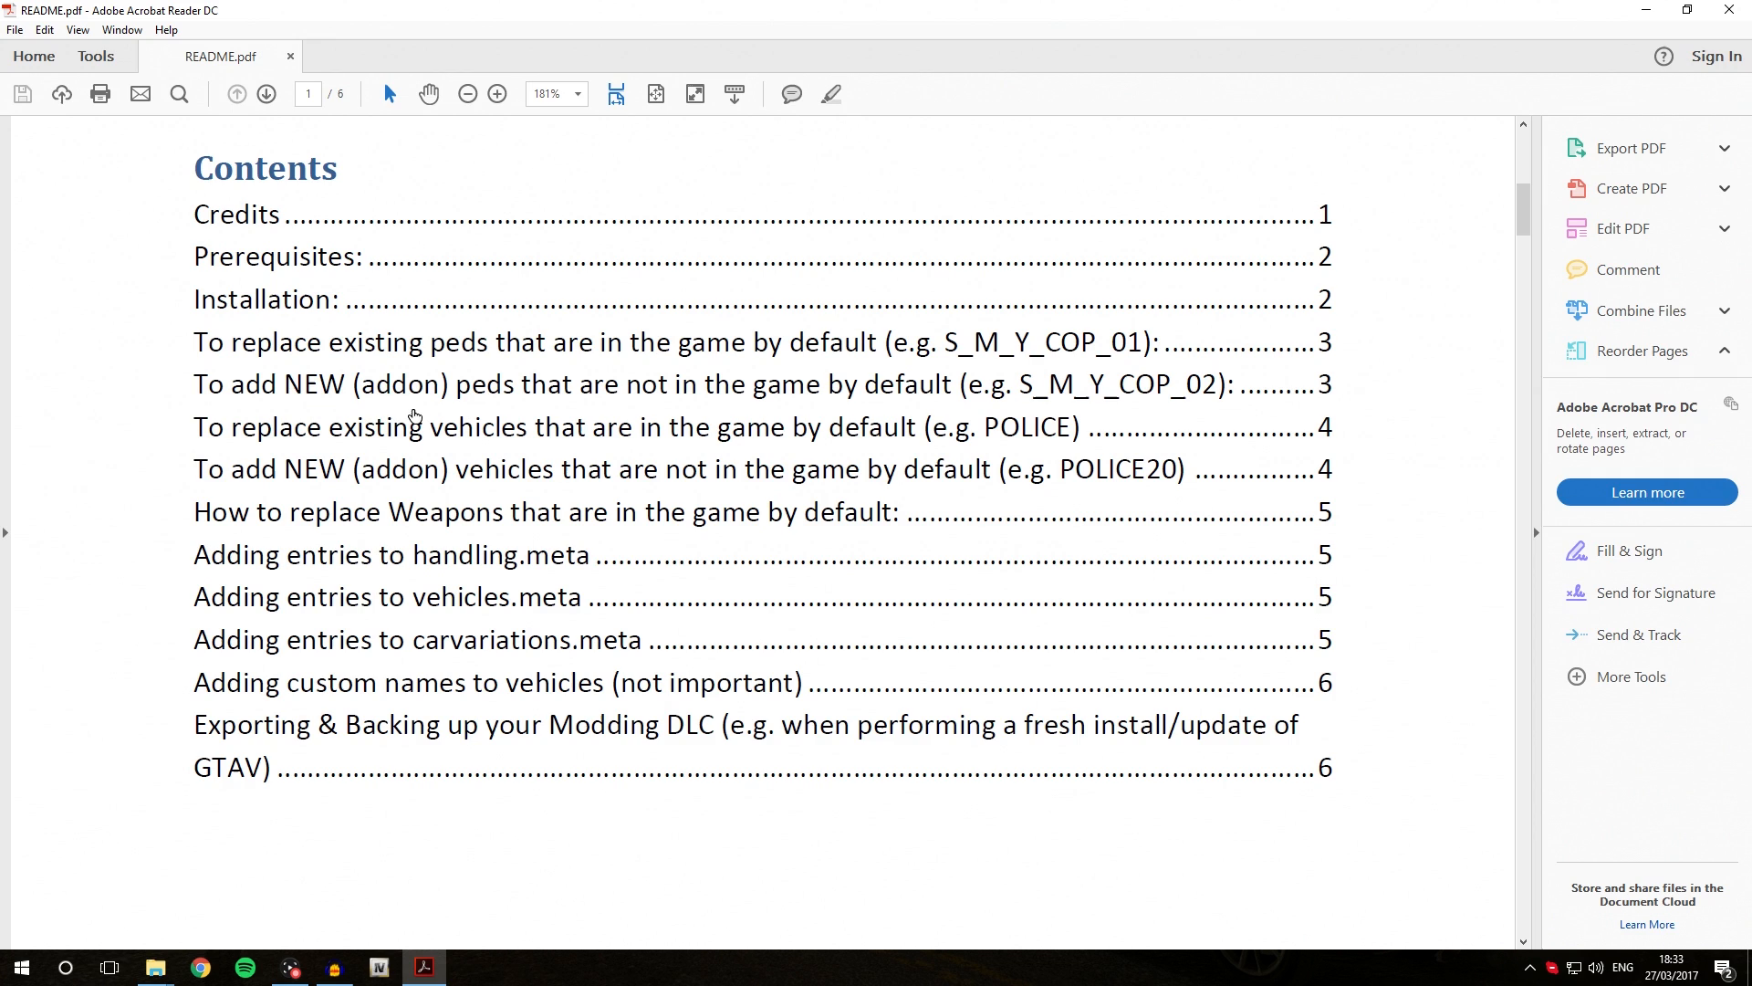
mouse_move(396, 504)
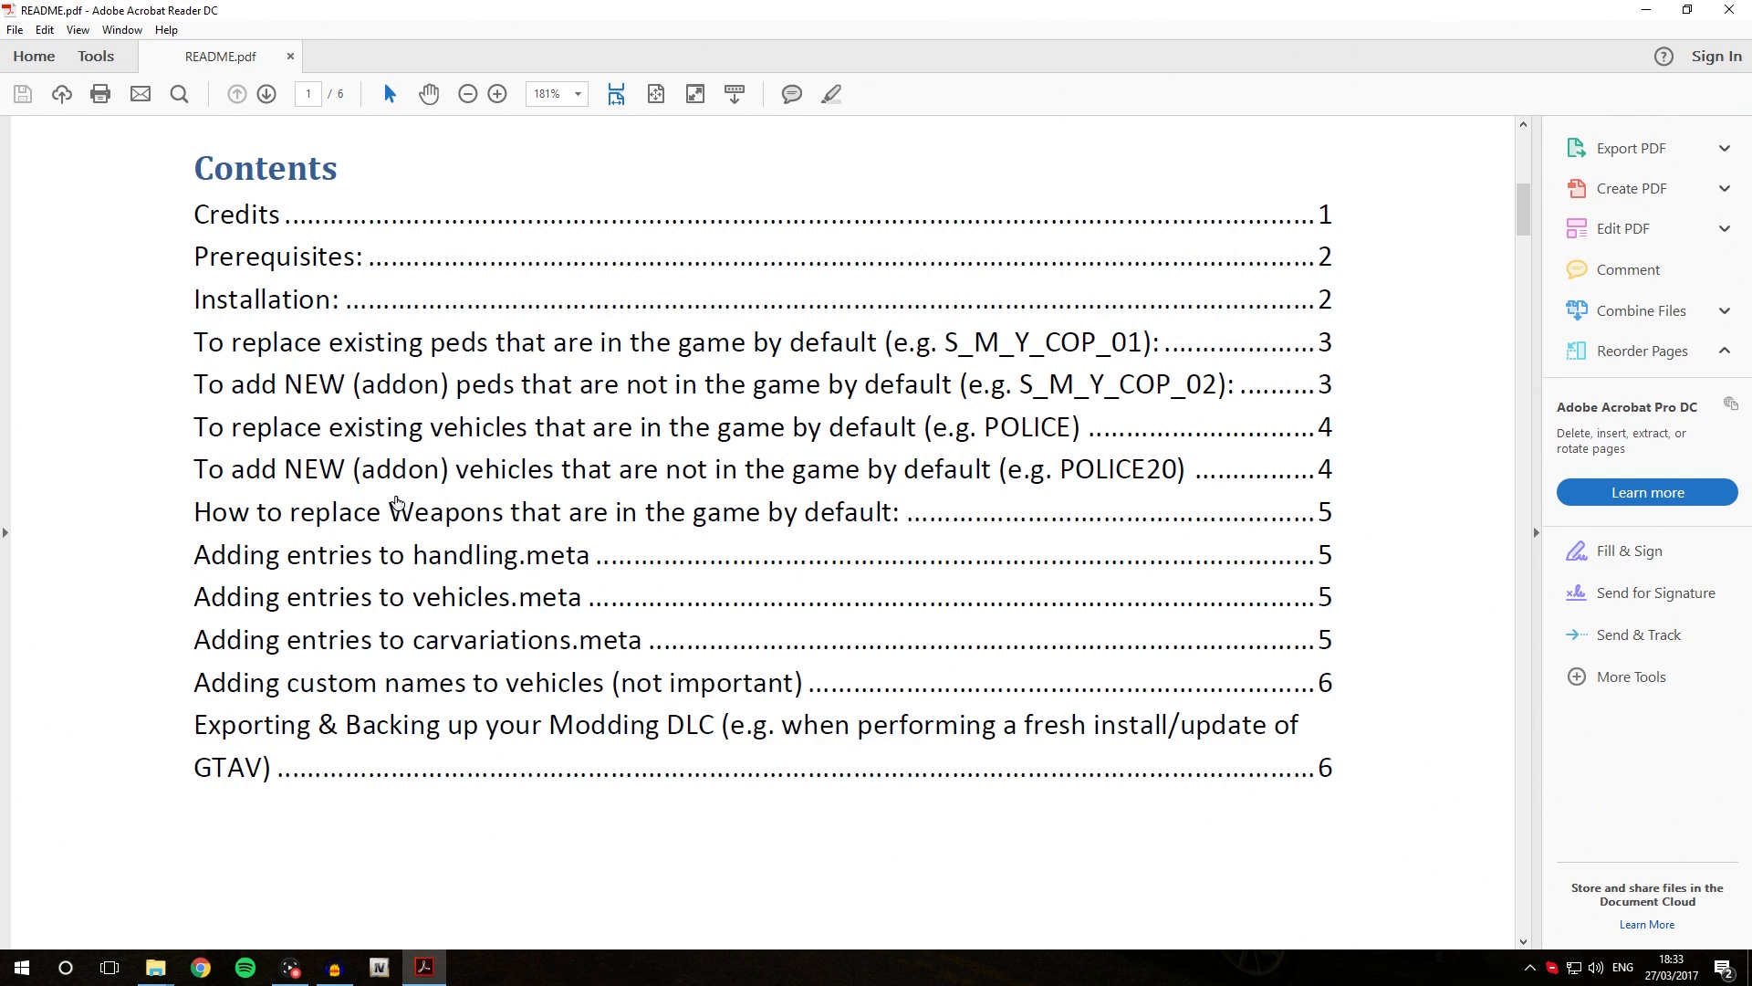
mouse_move(371, 533)
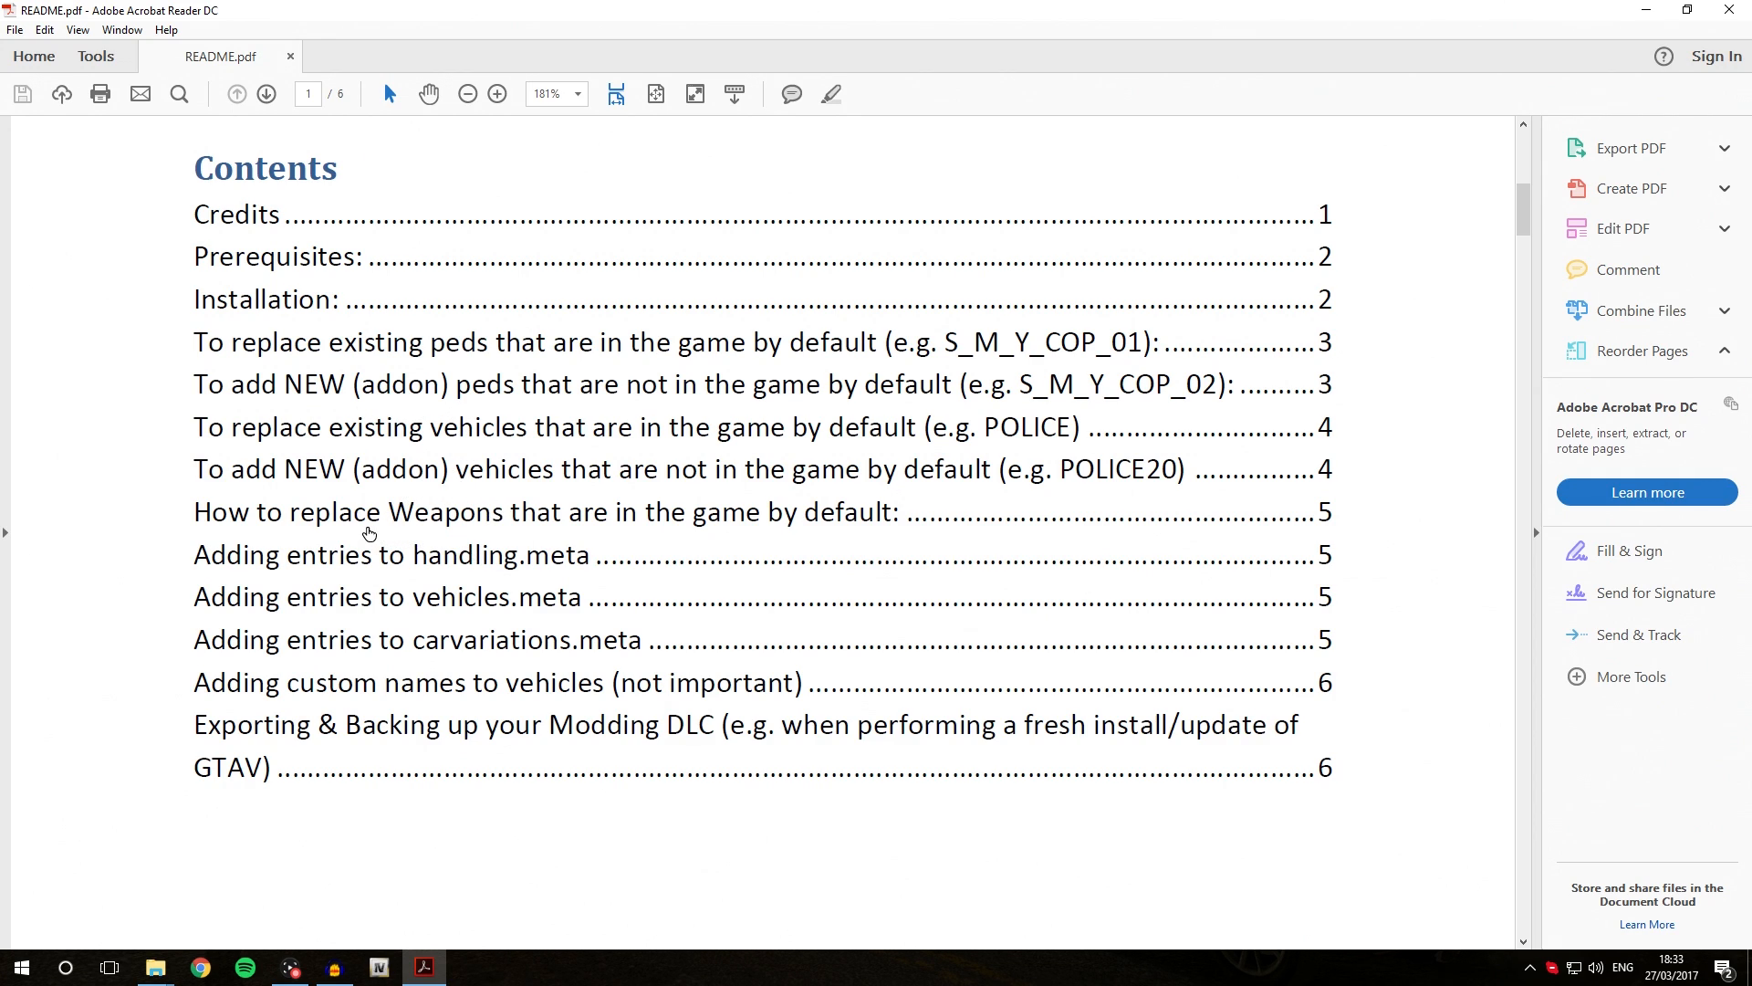
mouse_move(474, 530)
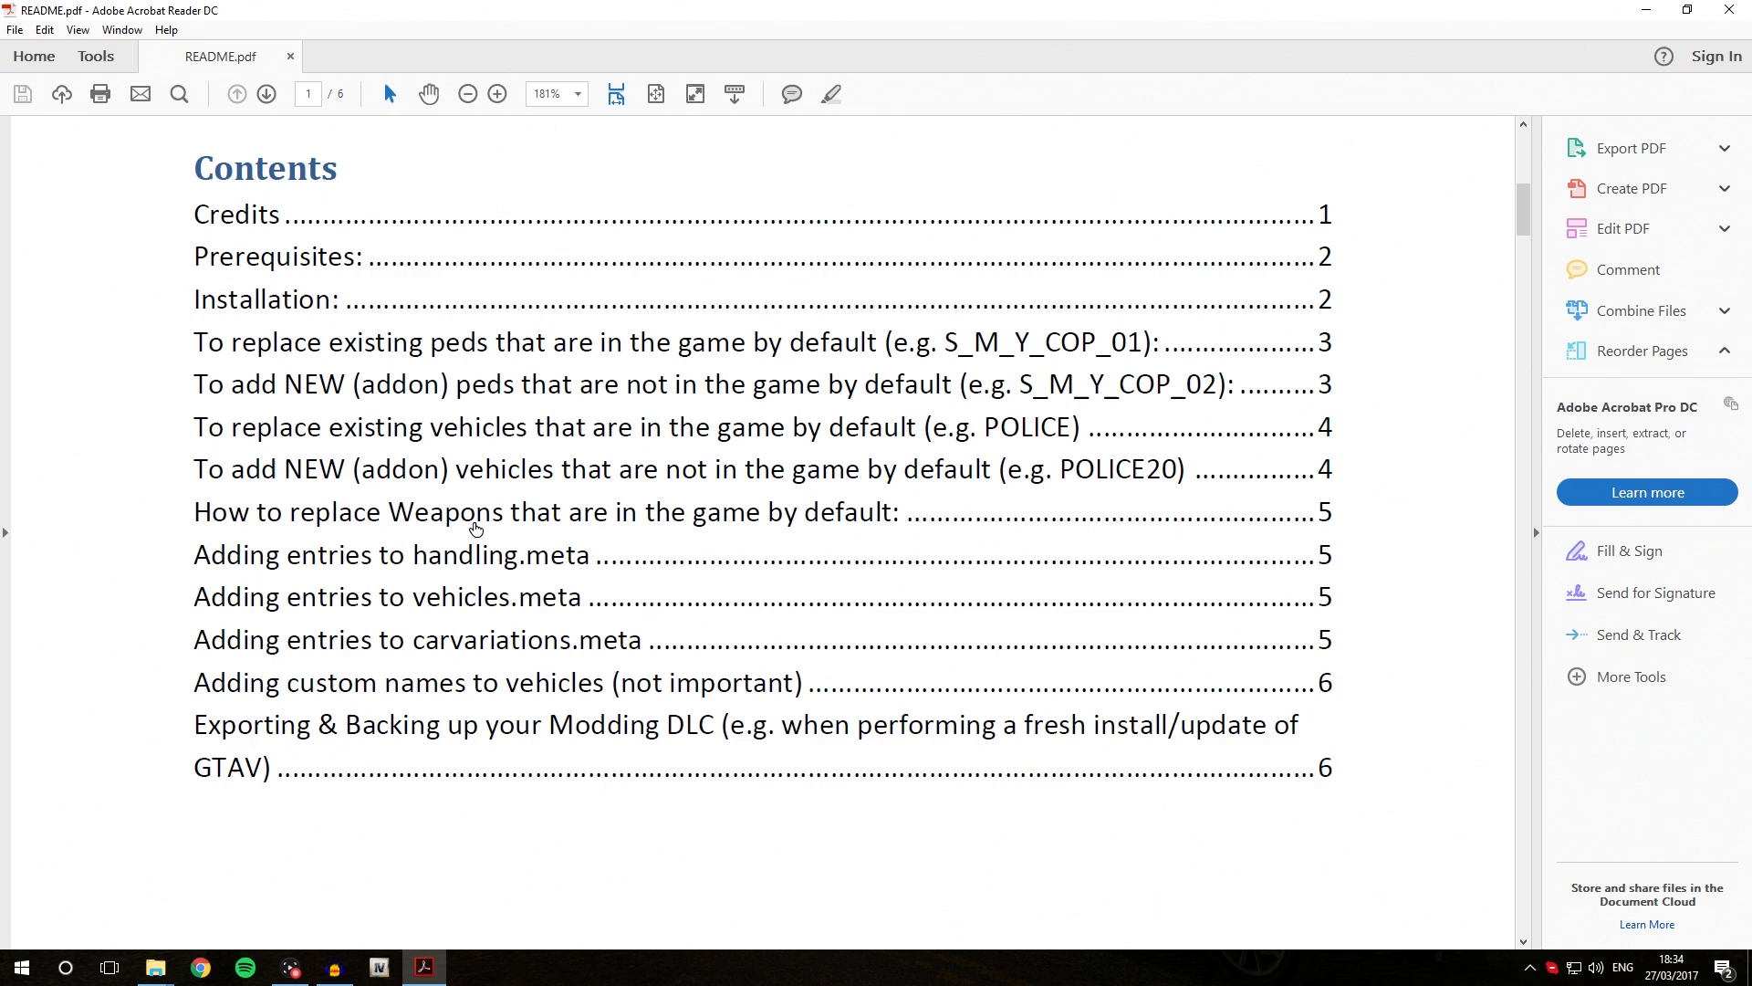
mouse_move(454, 342)
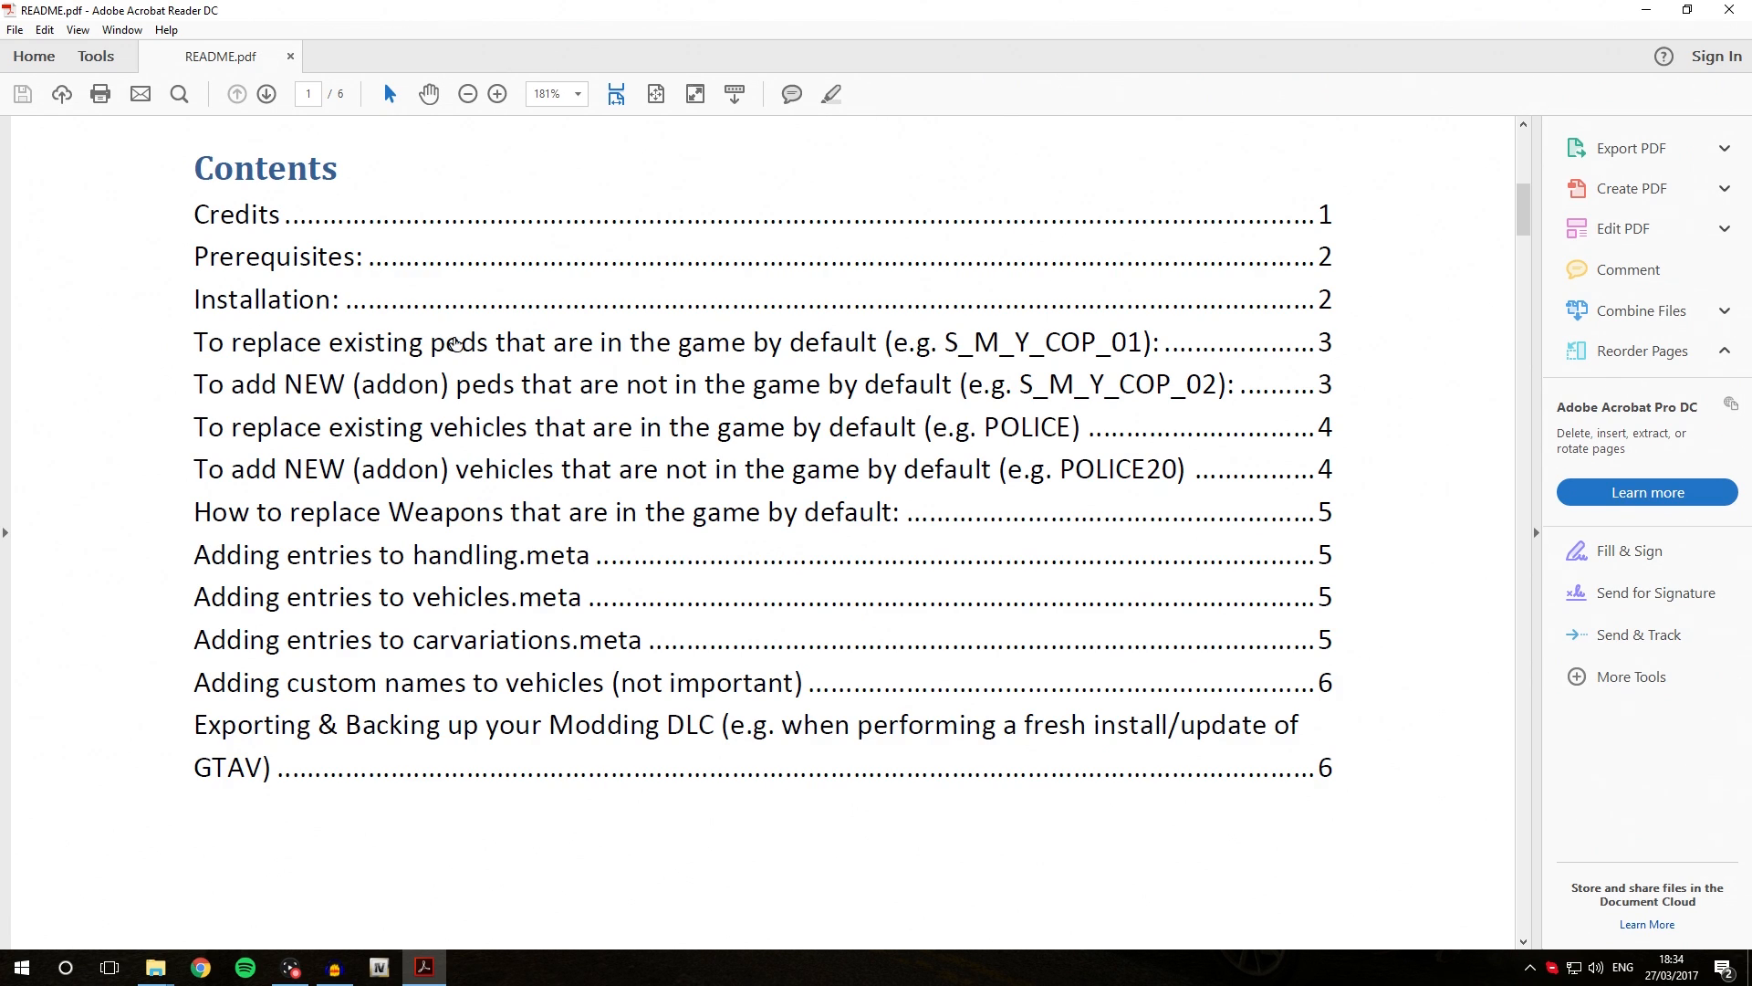
mouse_move(119, 479)
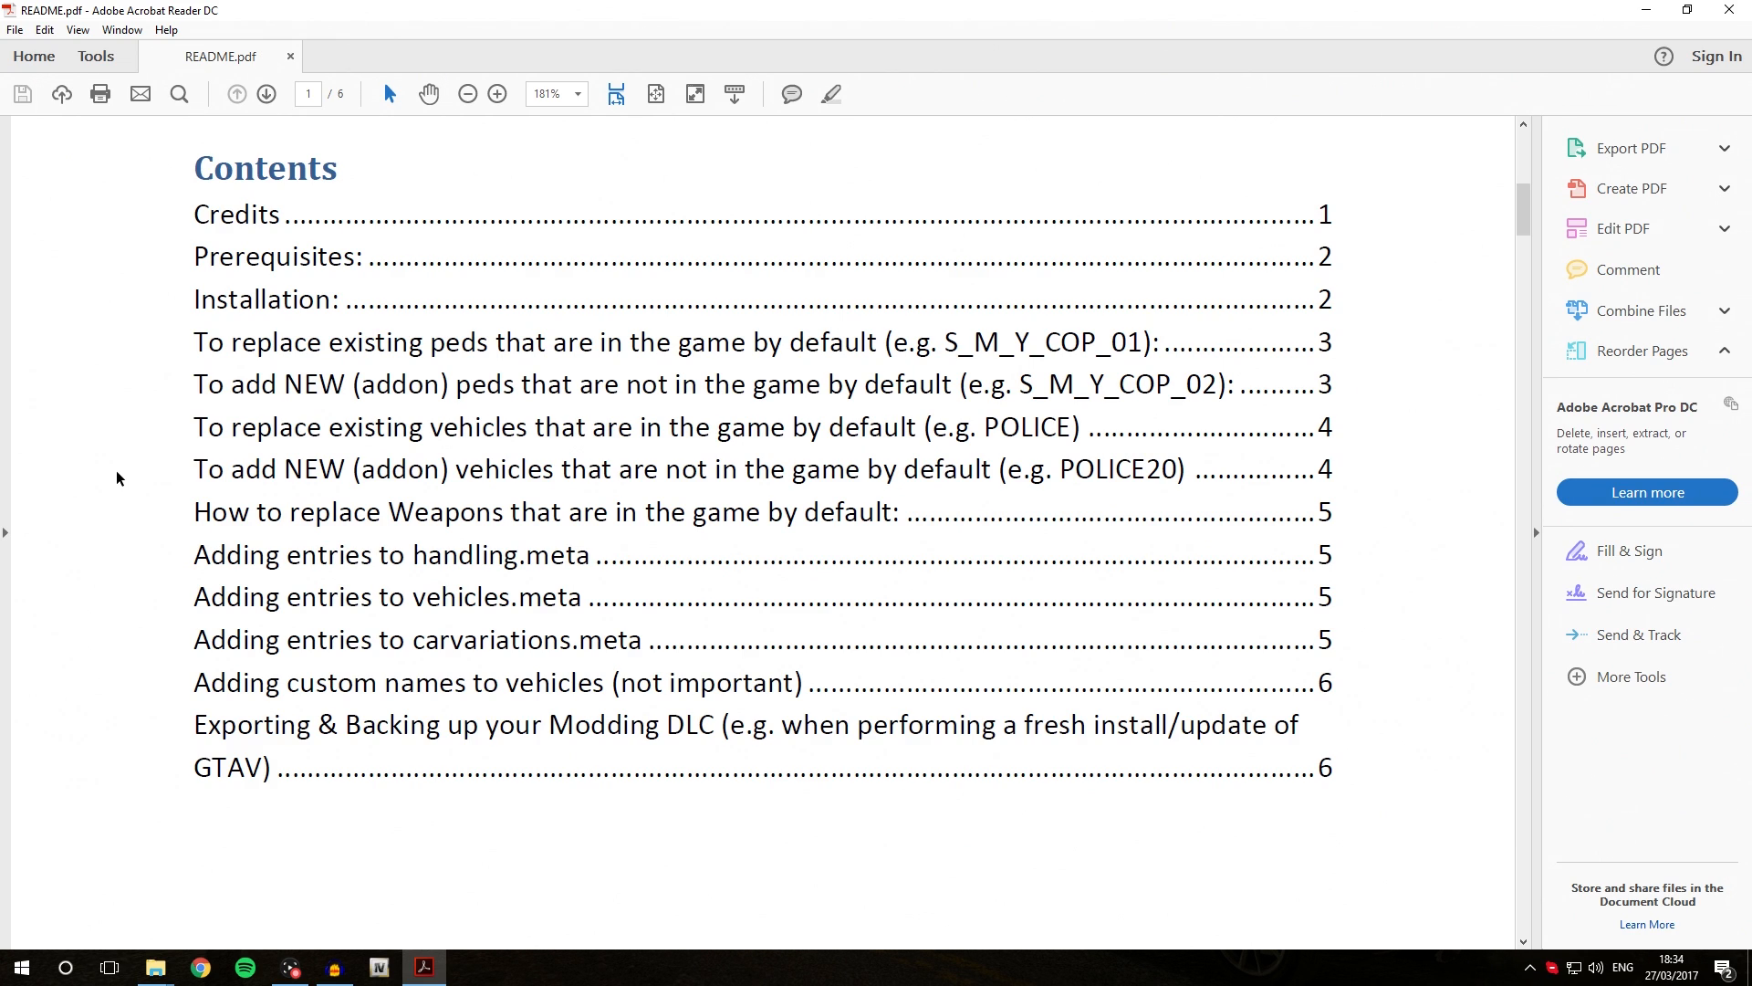
mouse_move(610, 555)
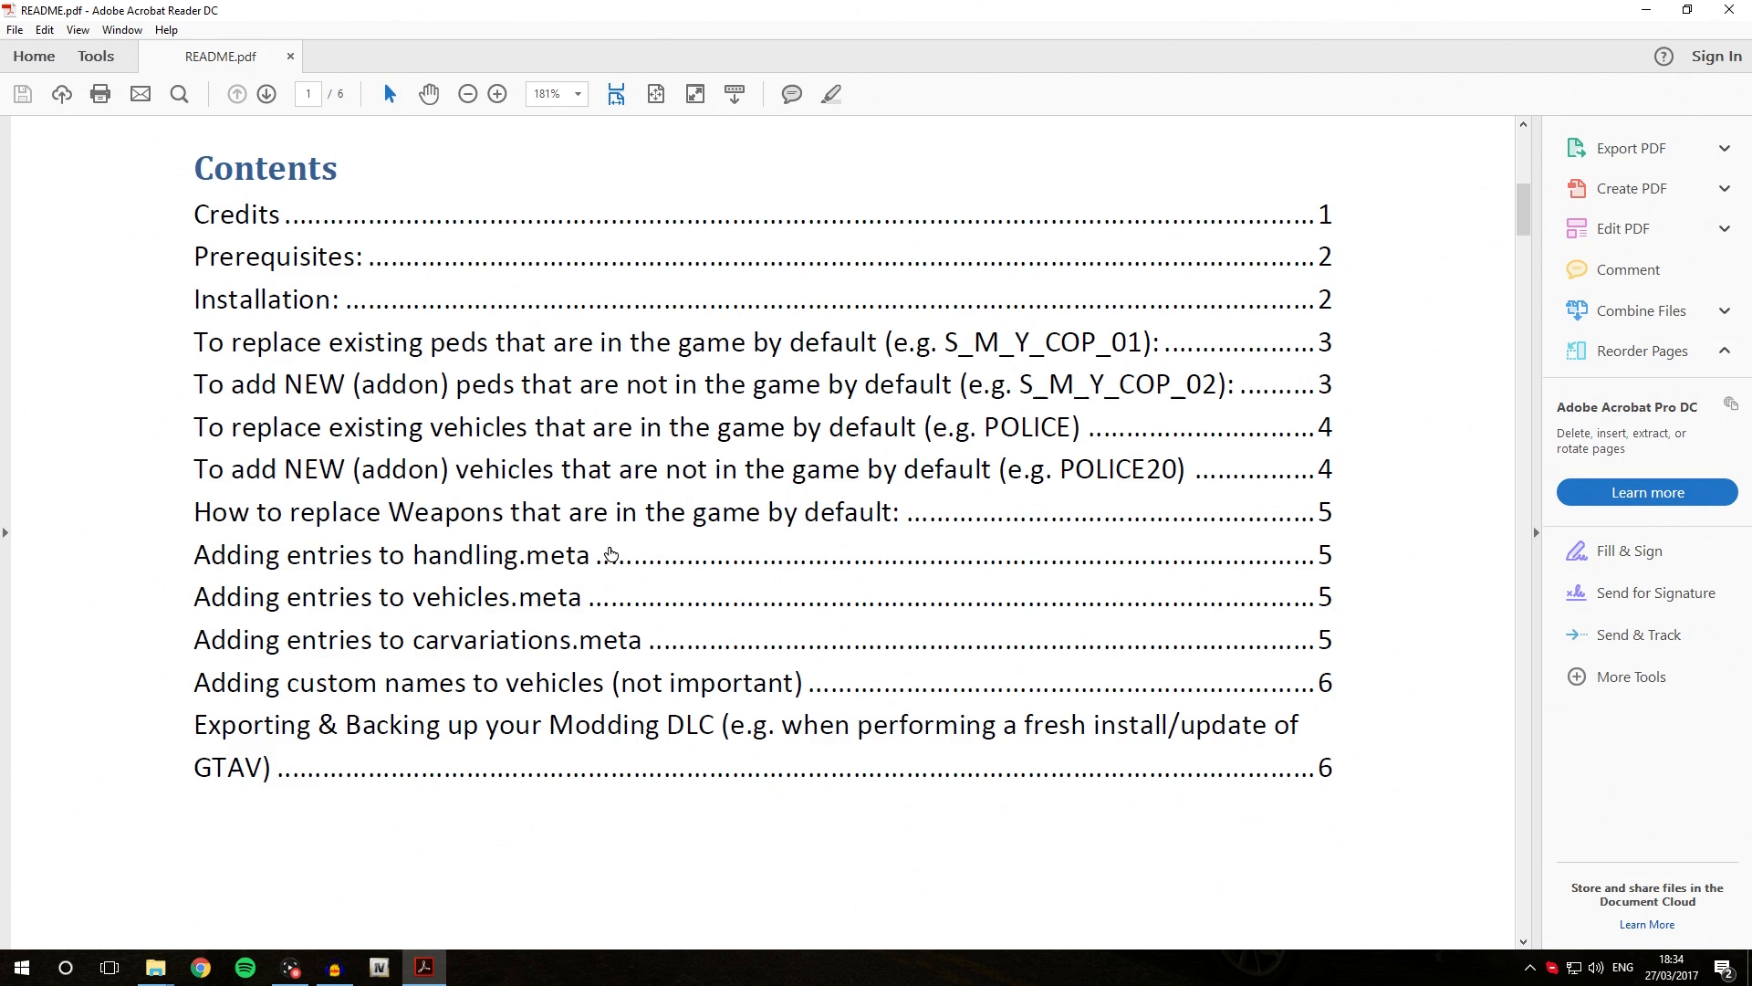
mouse_move(652, 584)
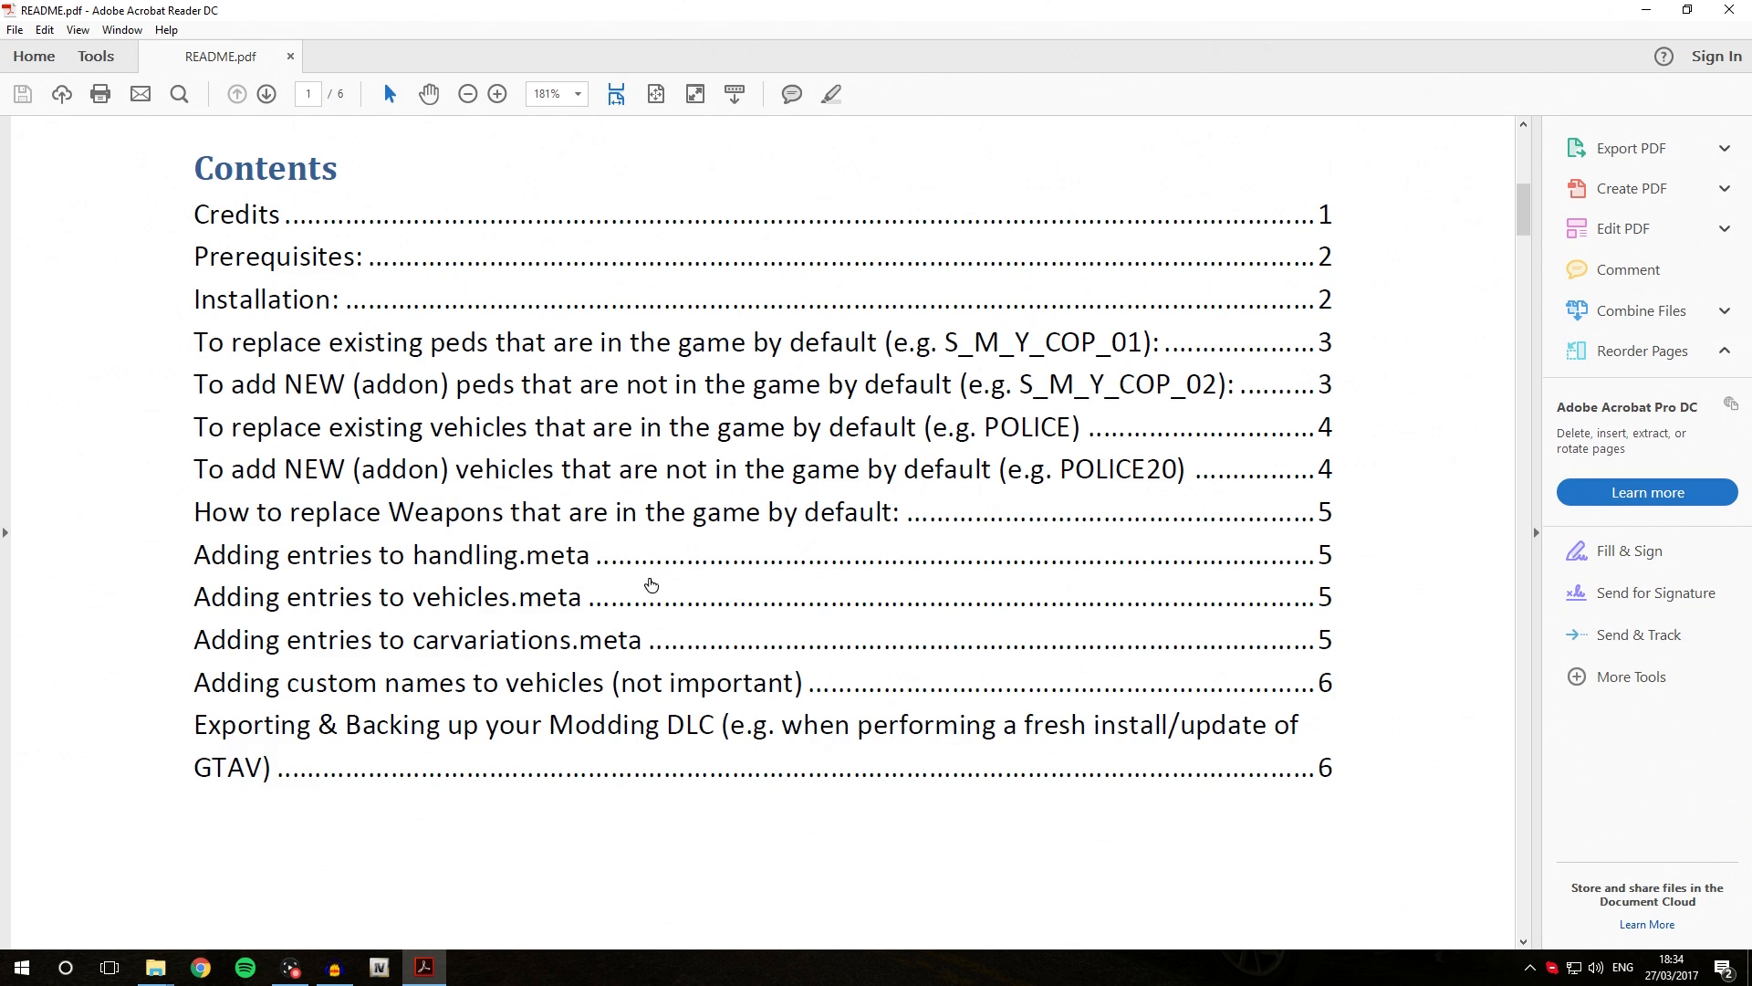
mouse_move(650, 630)
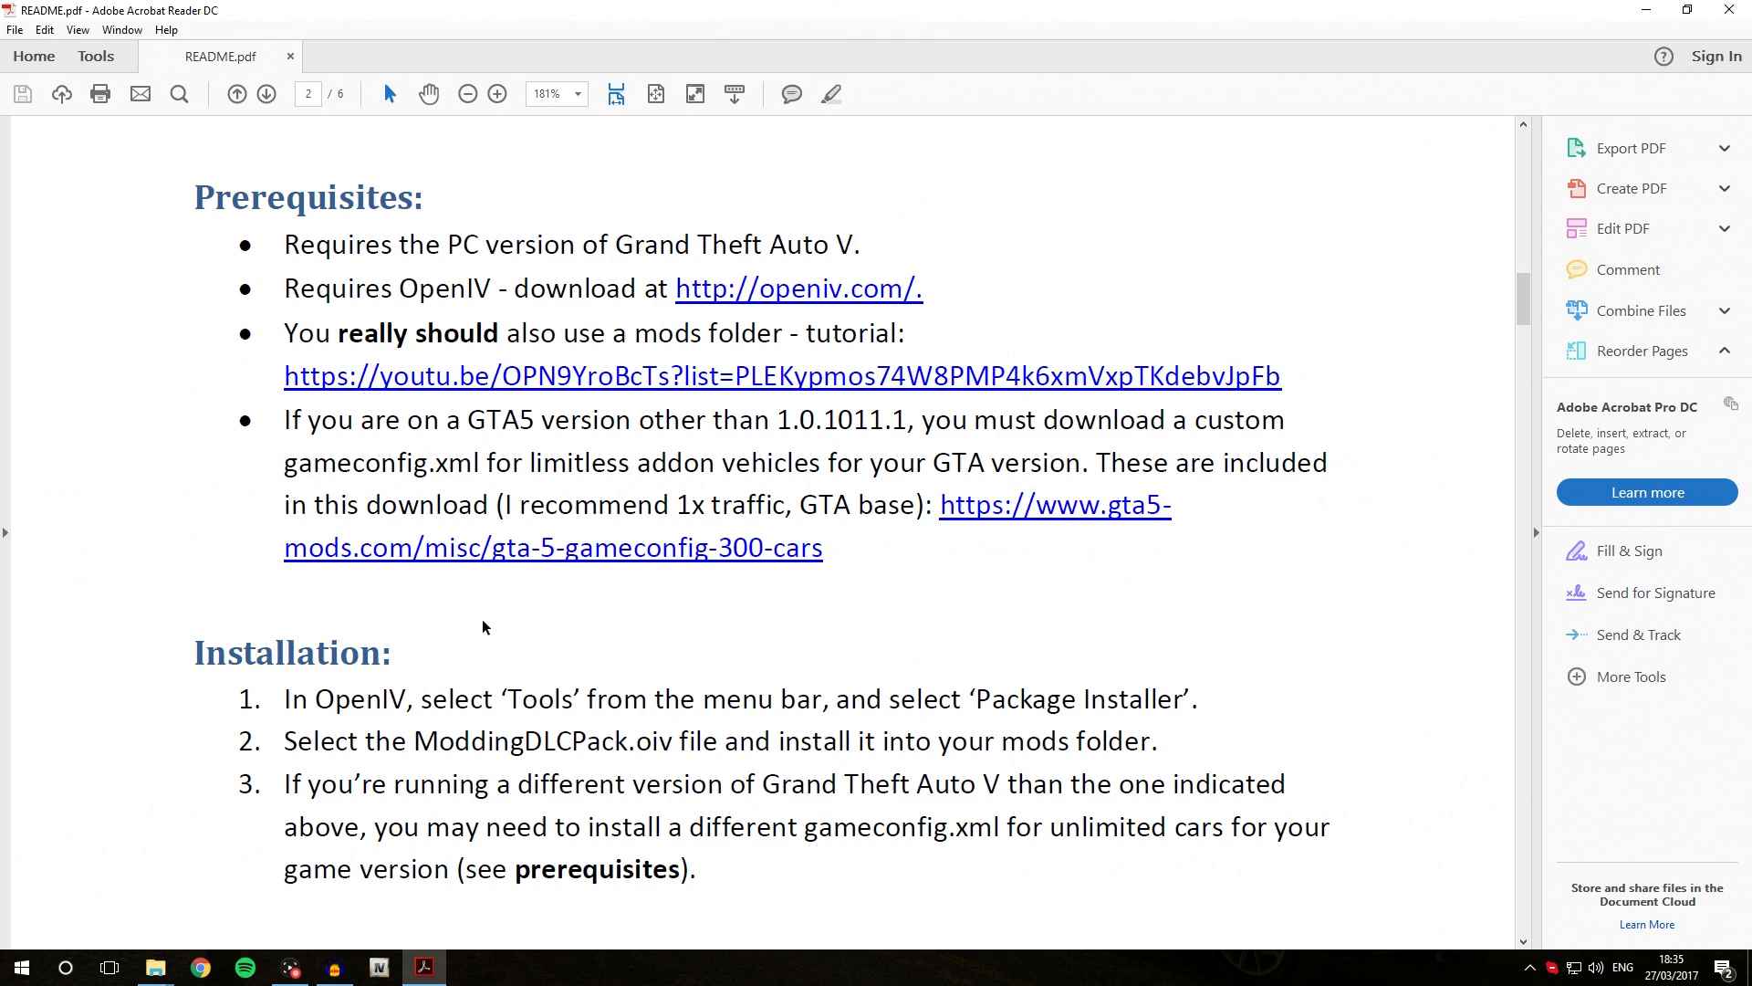
mouse_move(673, 412)
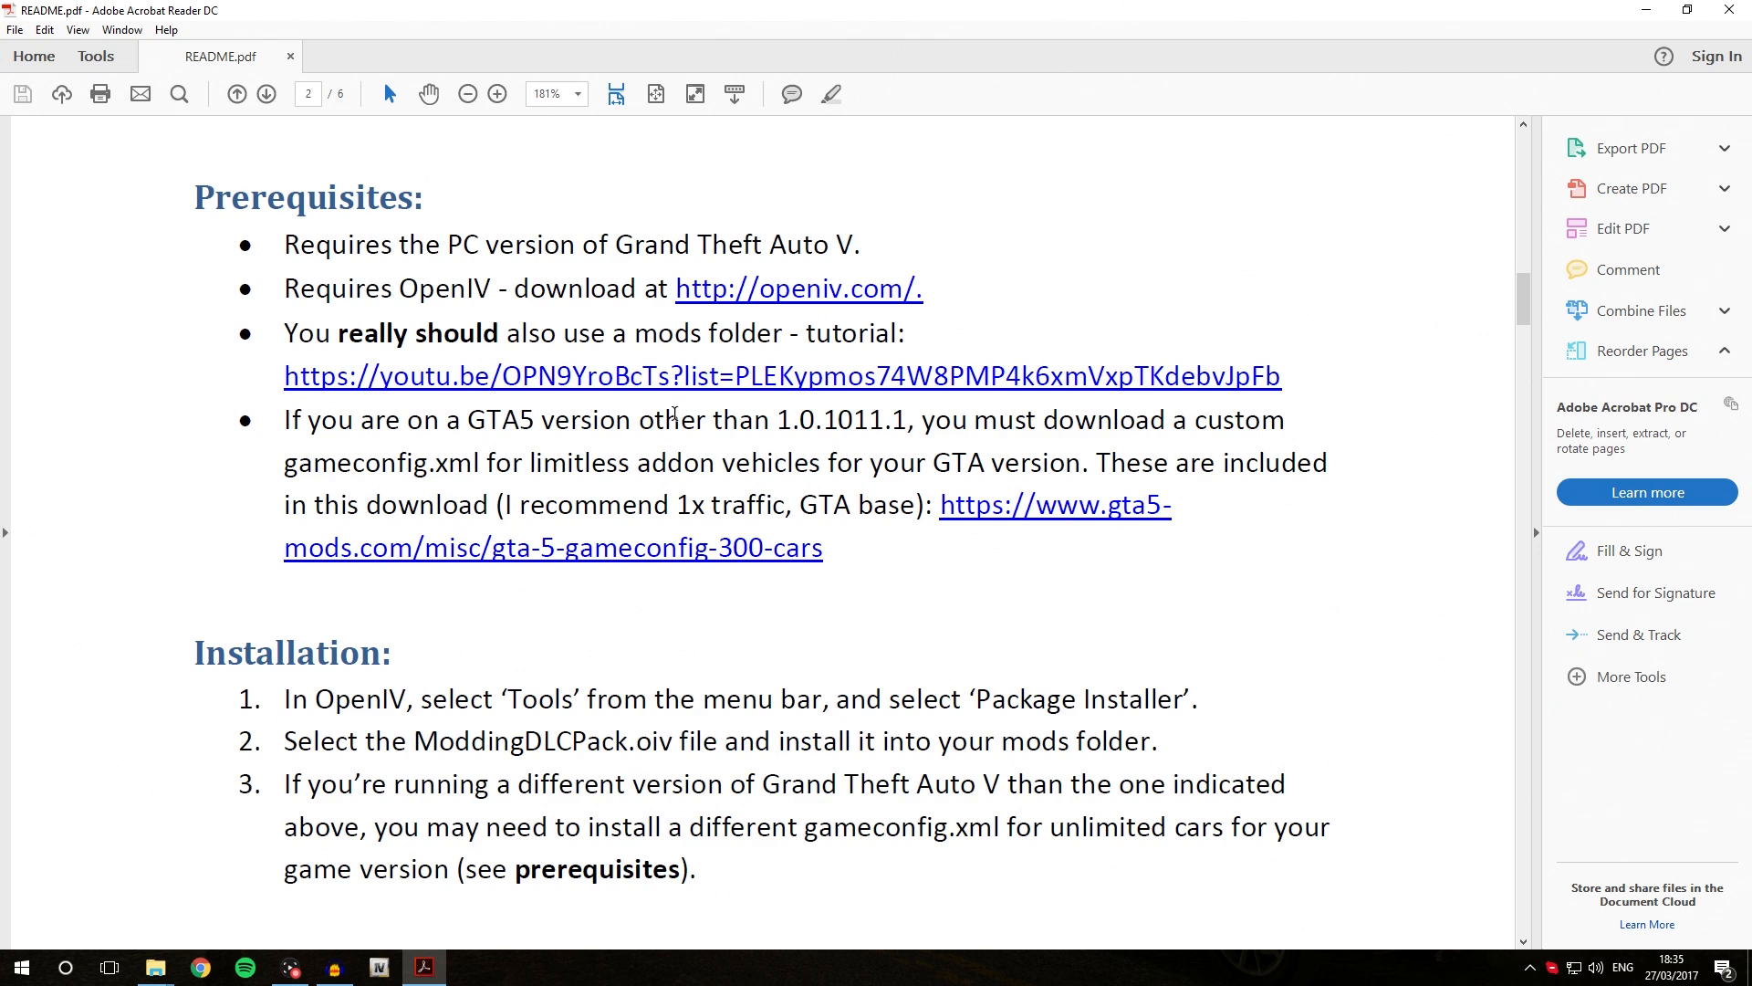
mouse_move(522, 447)
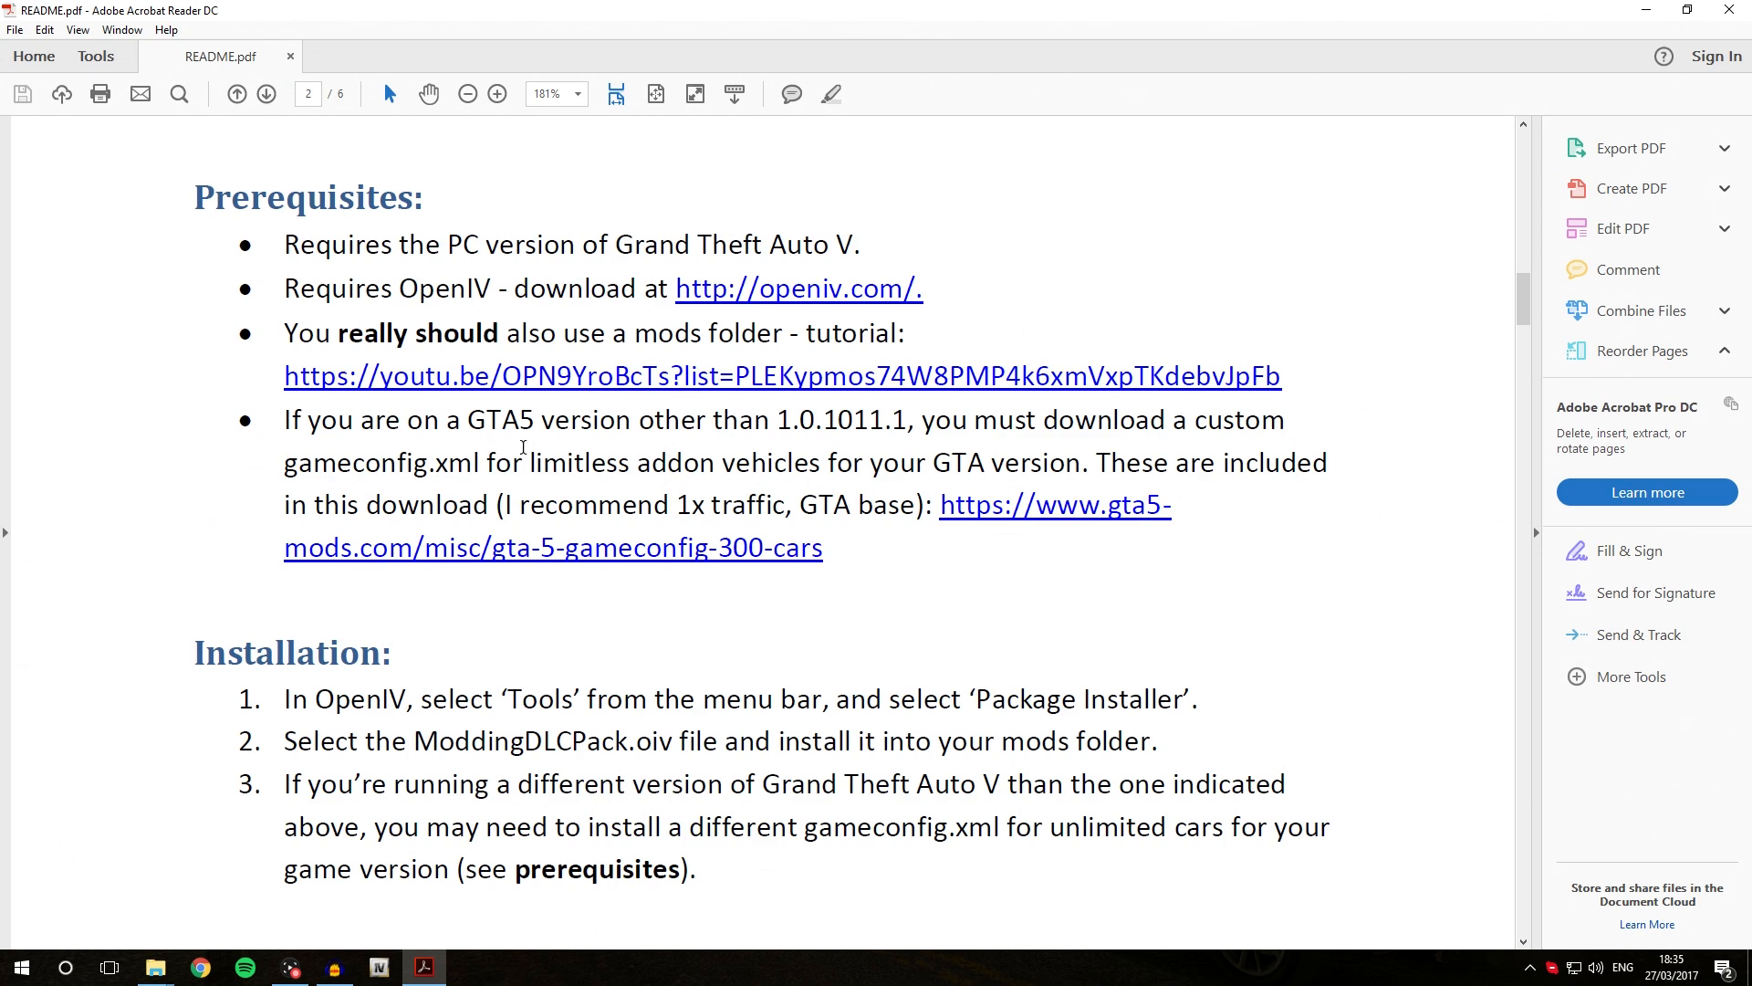
mouse_move(837, 447)
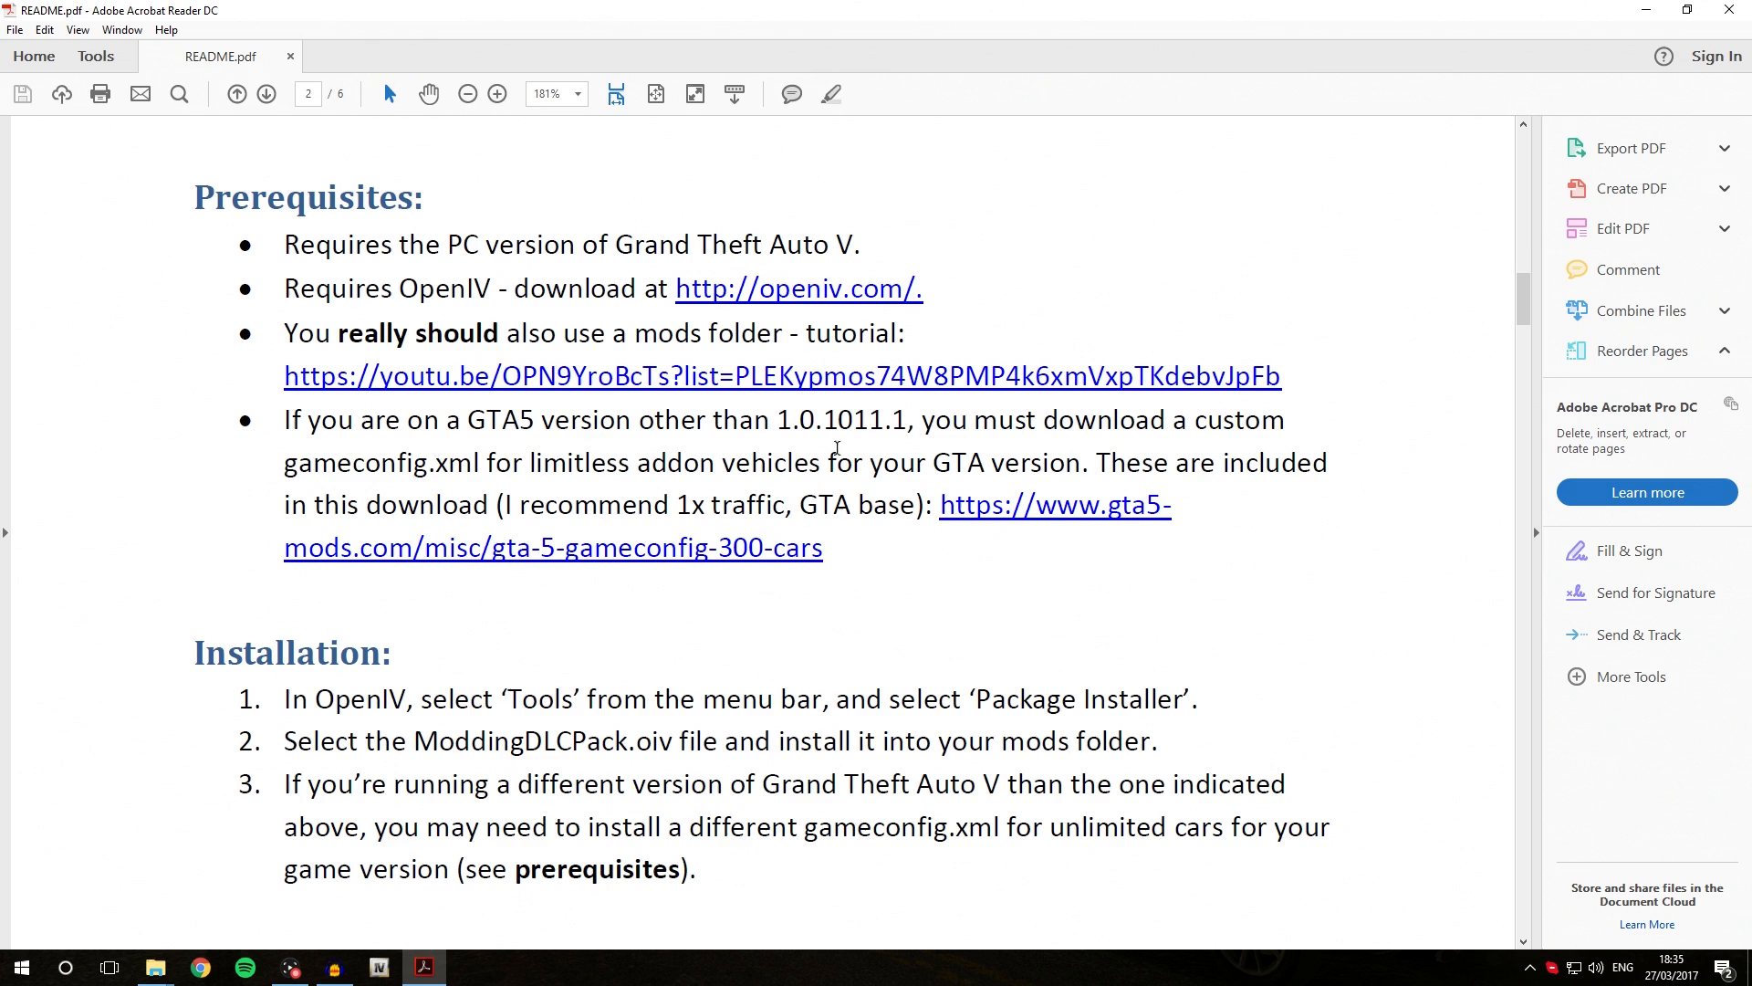
mouse_move(934, 560)
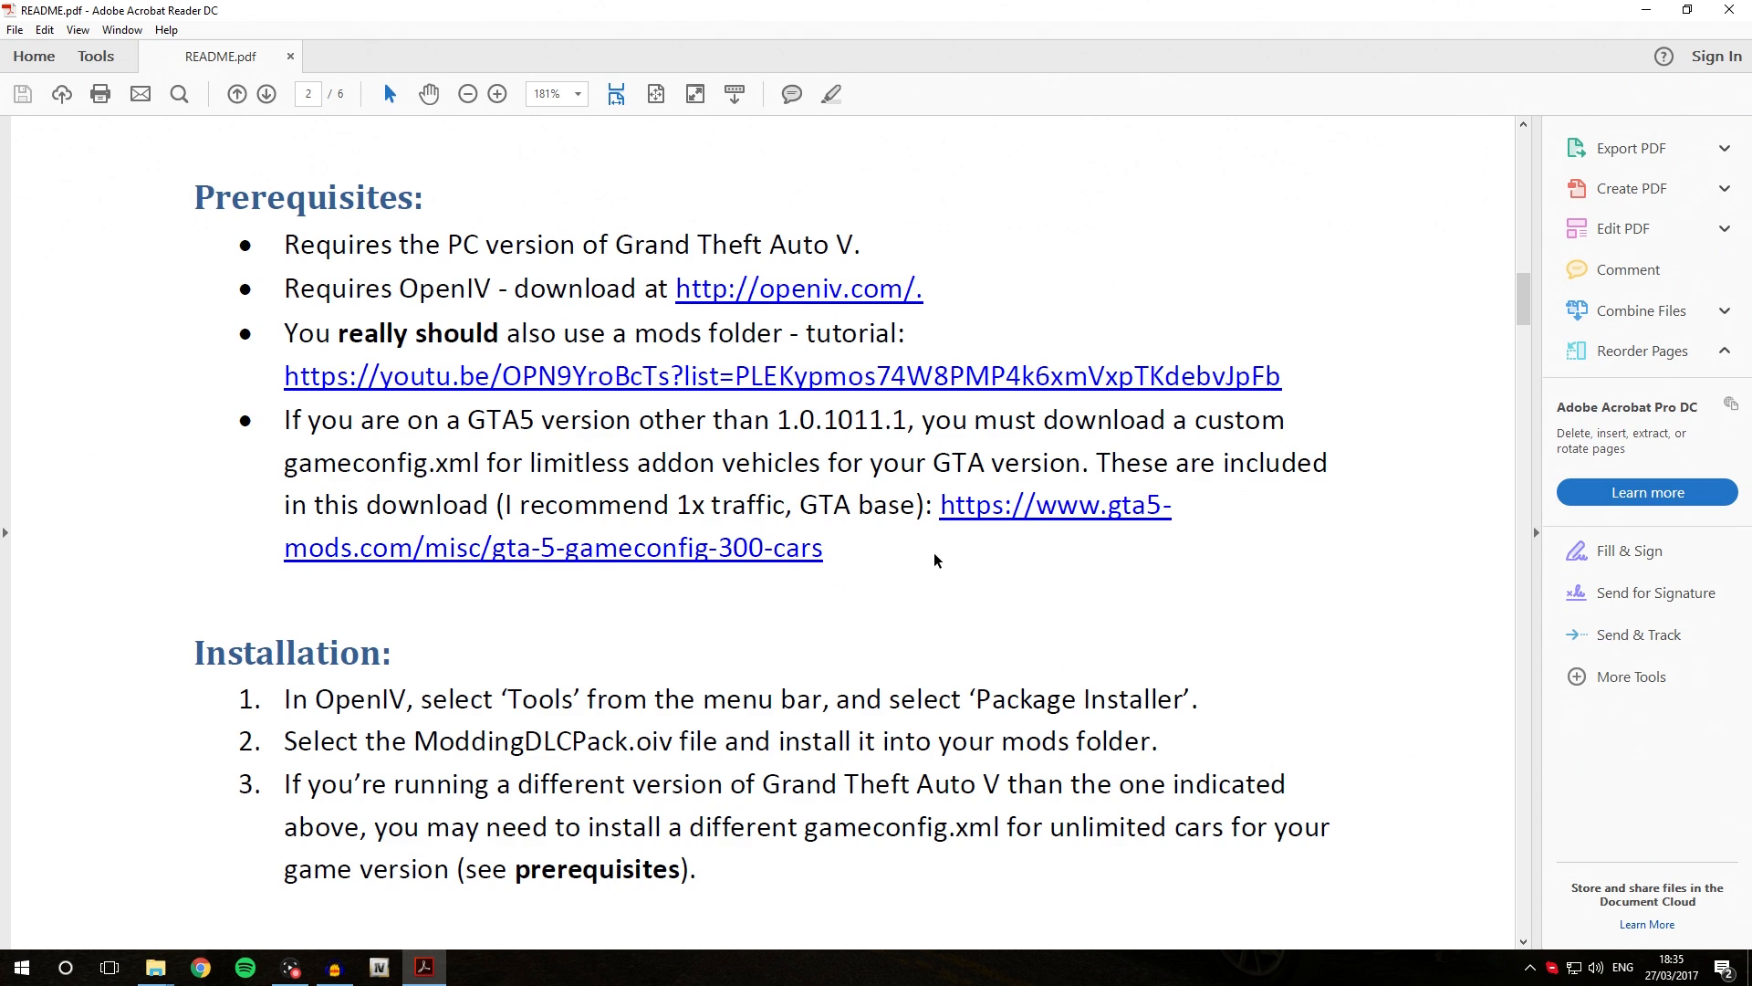
mouse_move(1029, 539)
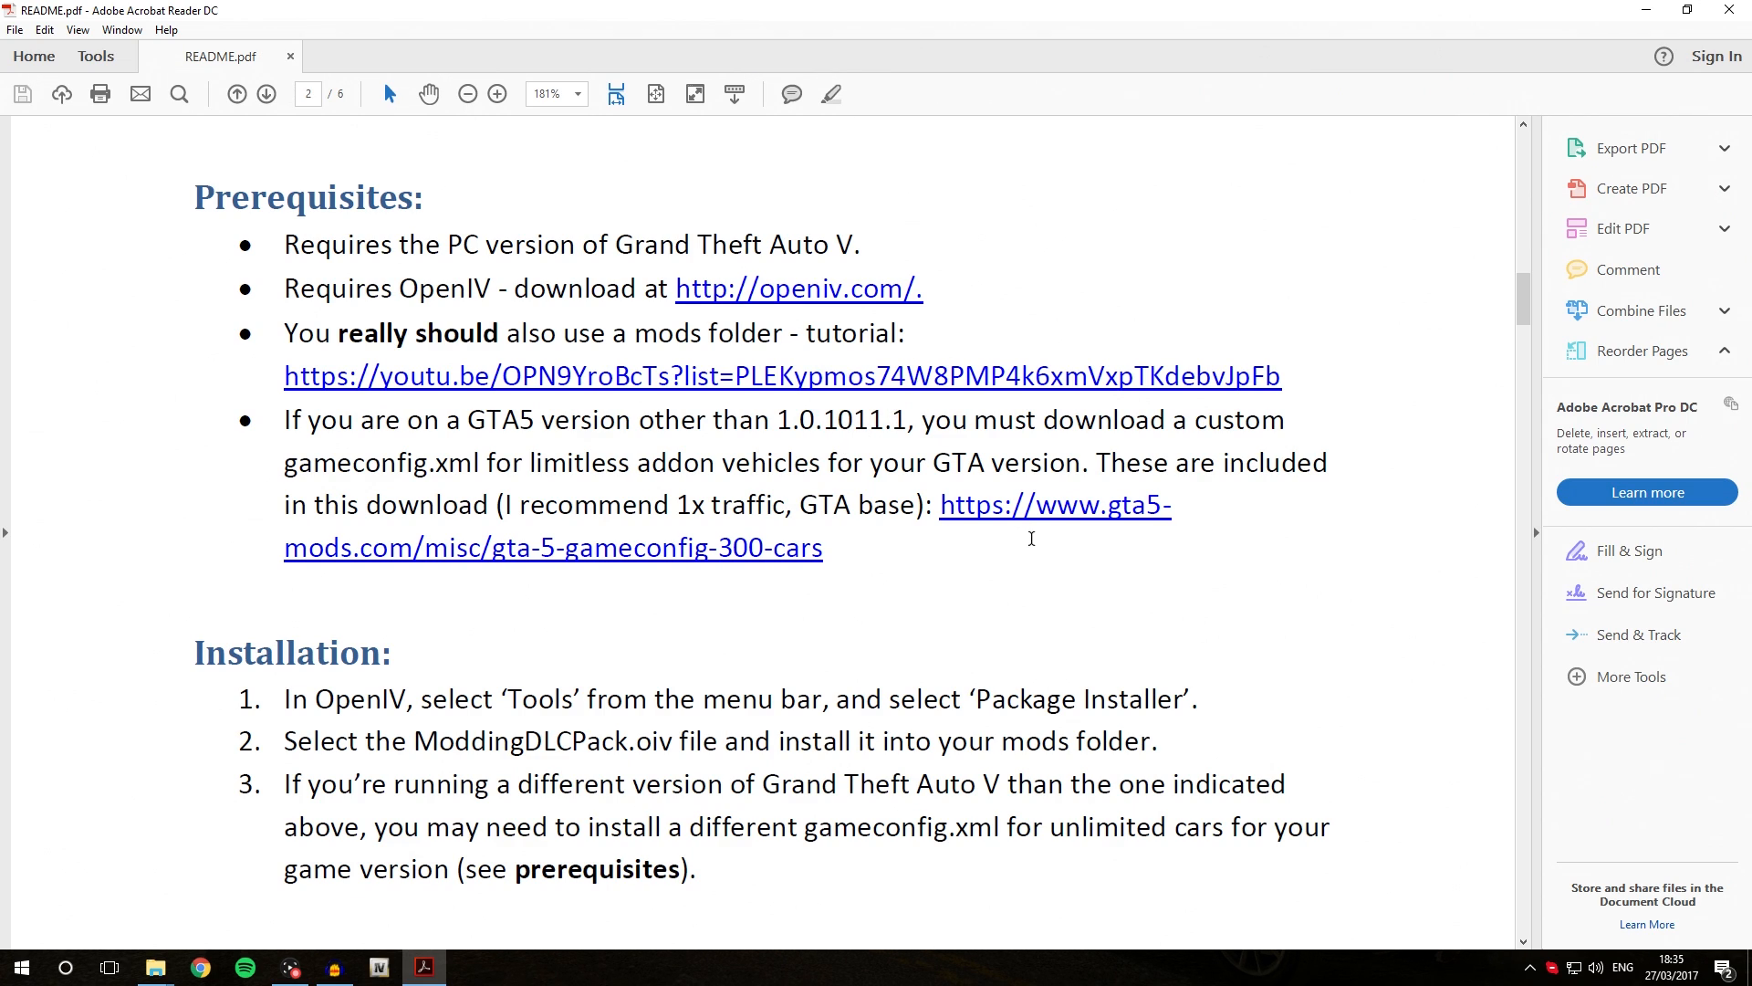
mouse_move(849, 604)
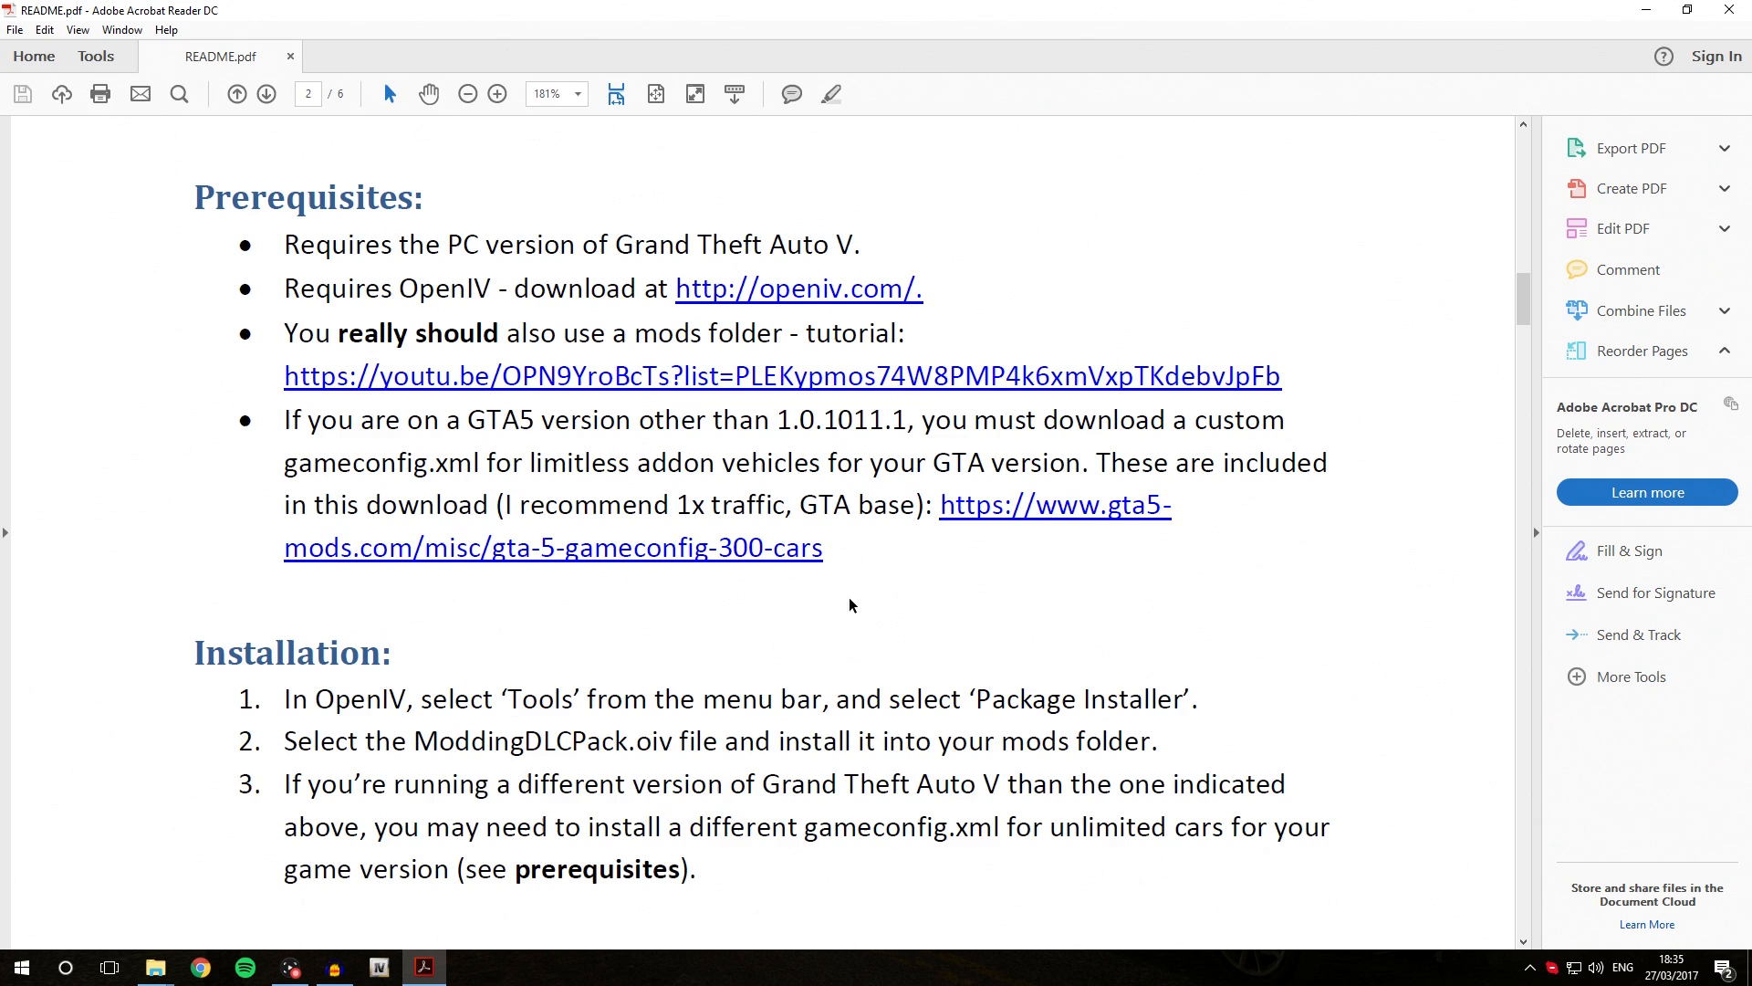
mouse_move(900, 581)
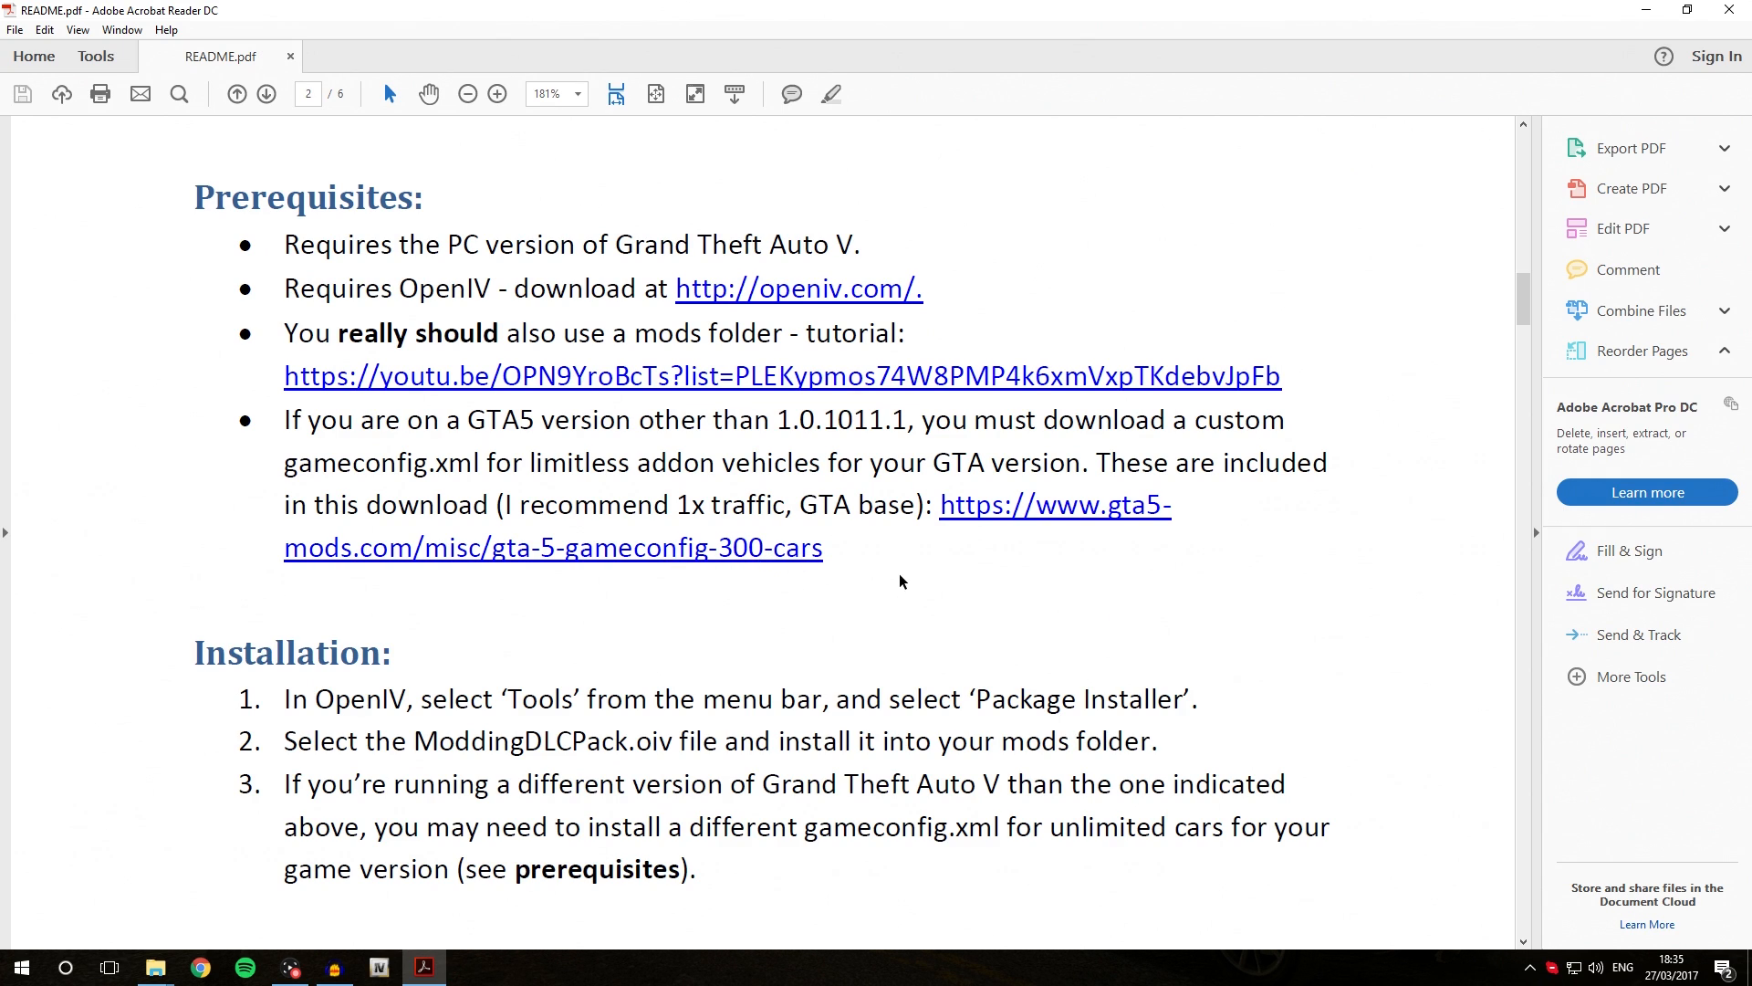
mouse_move(840, 475)
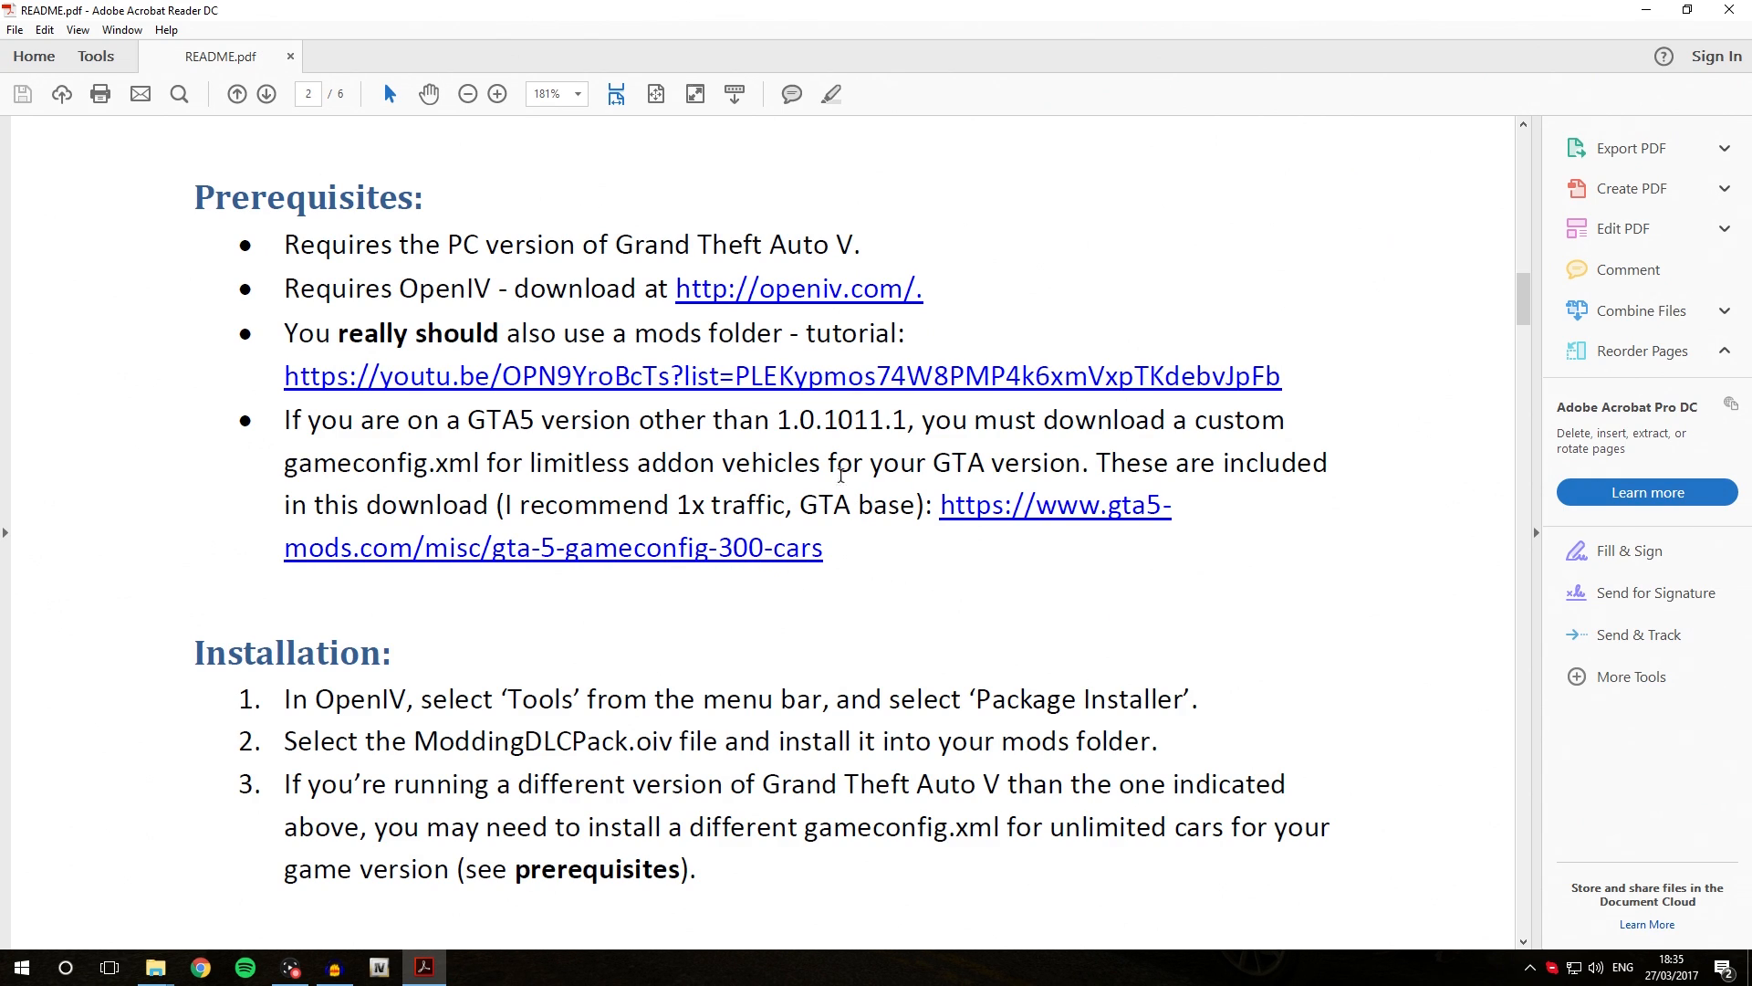
mouse_move(924, 601)
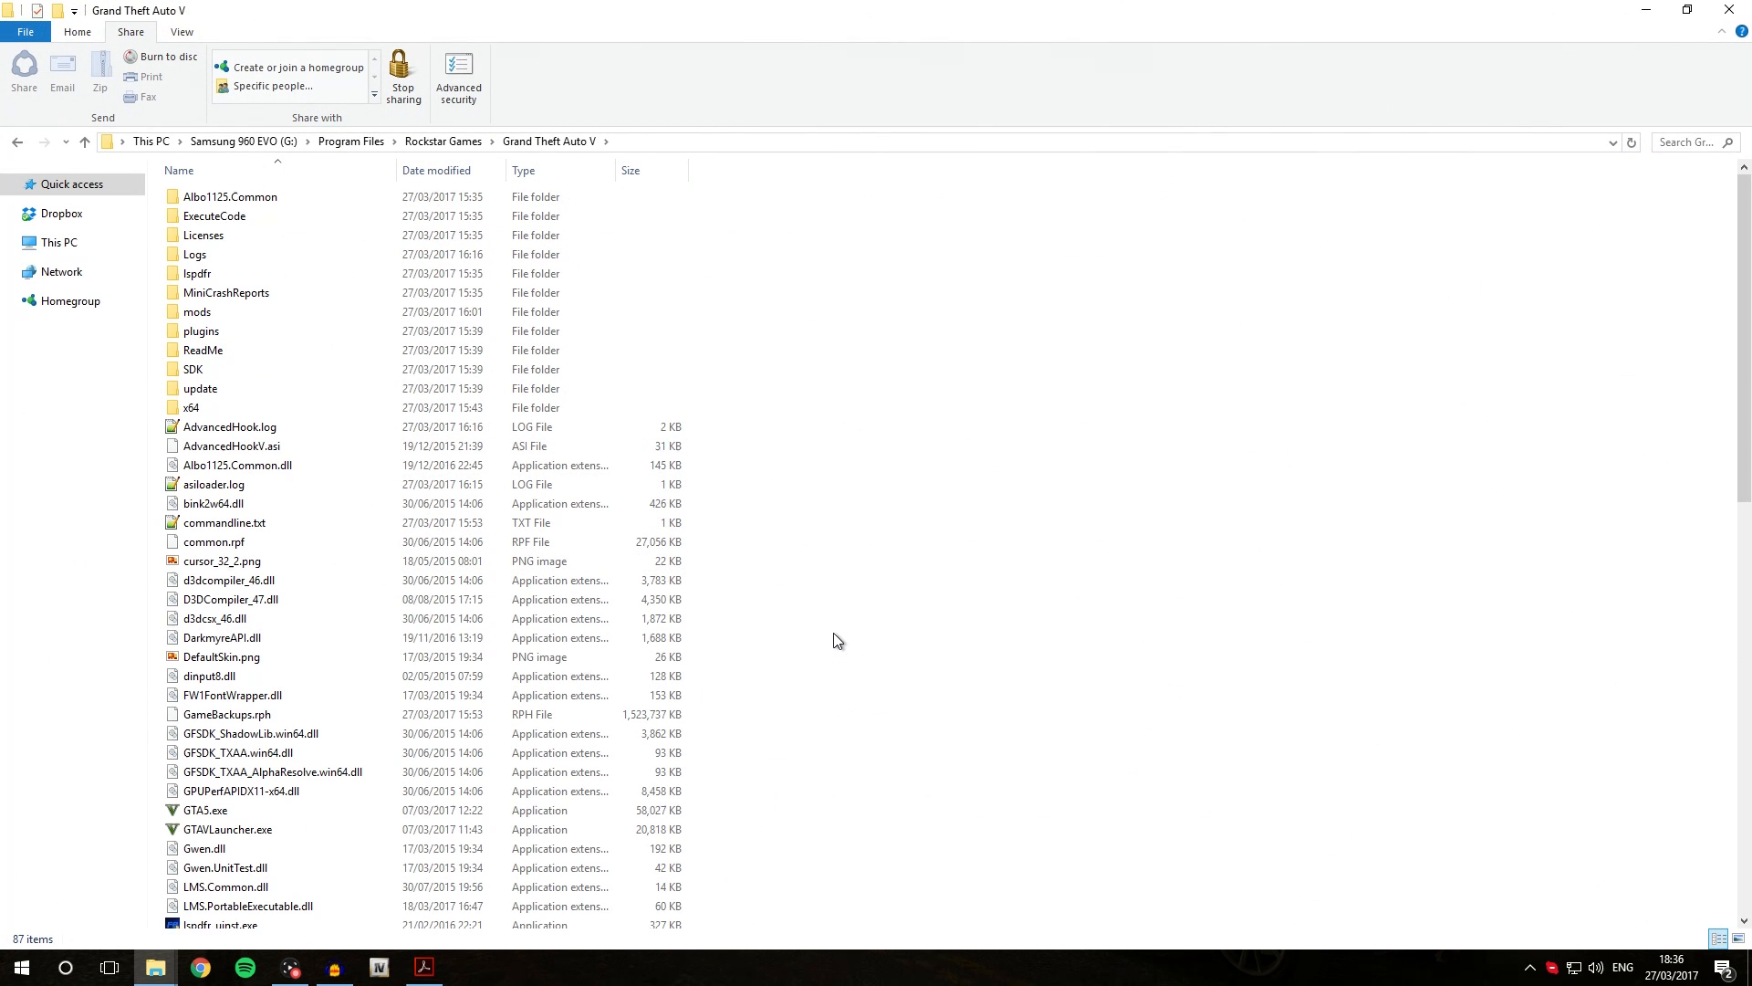
mouse_move(705, 235)
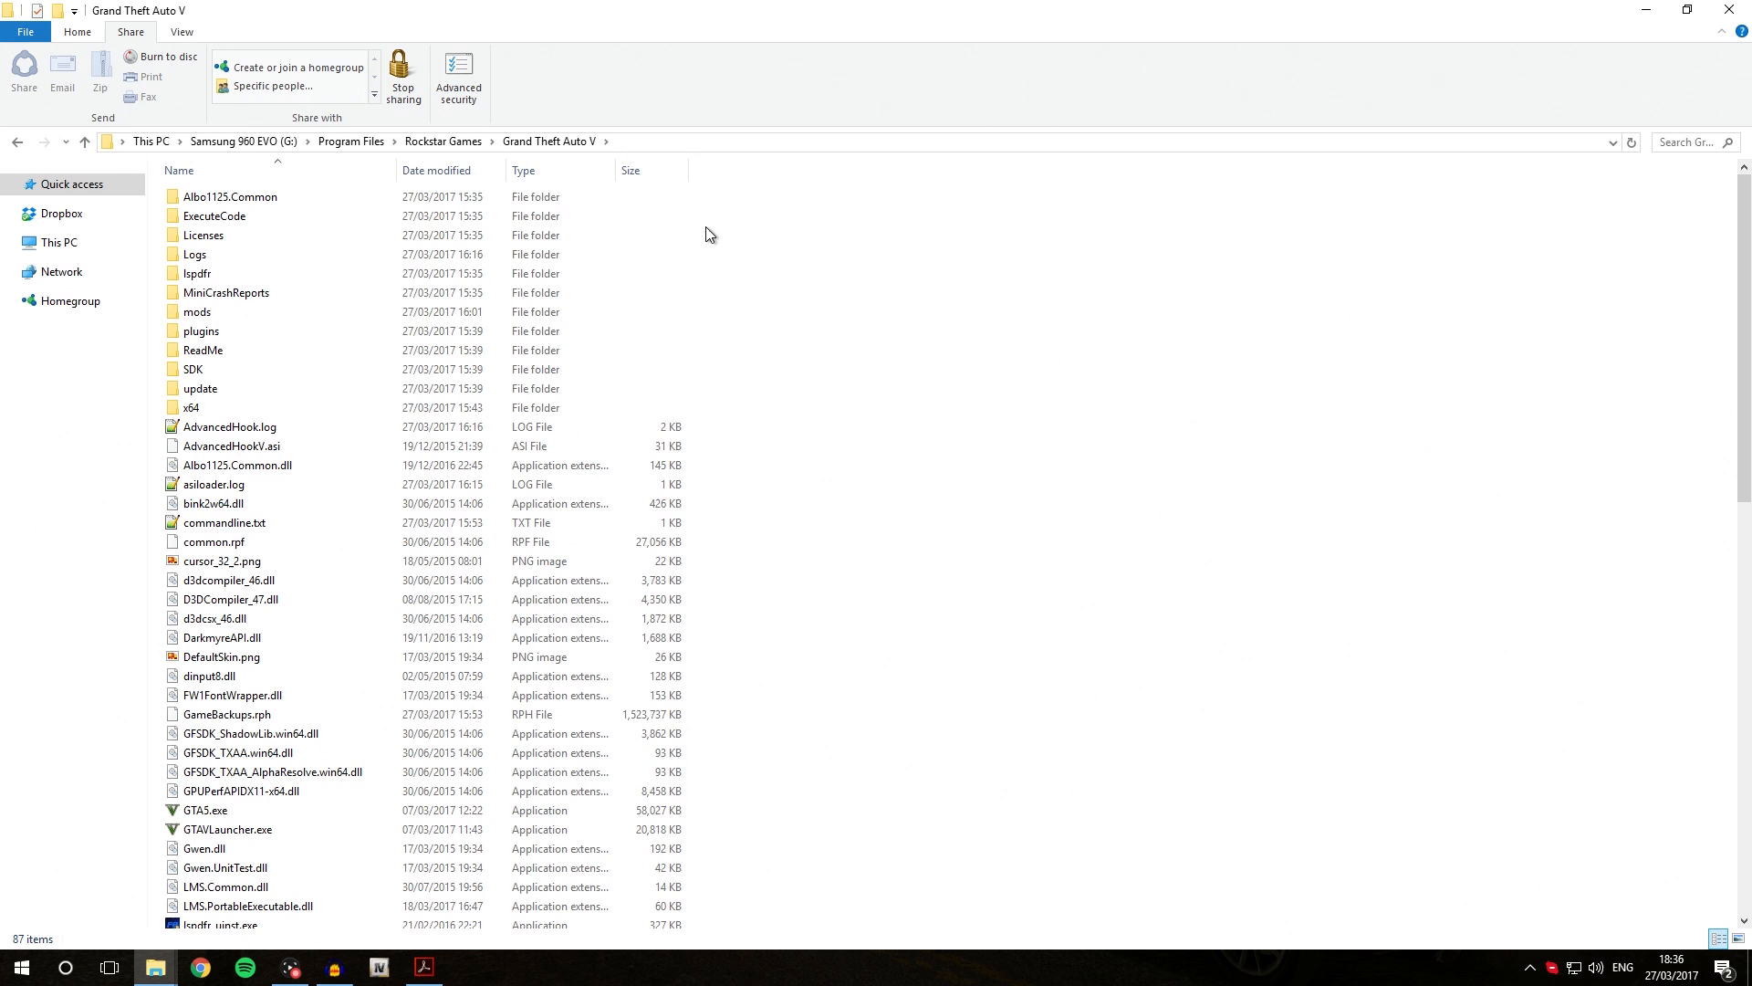
- Show GTA5.exe's Properties Details, confirming file version 1.0.1011.1
left_click(206, 810)
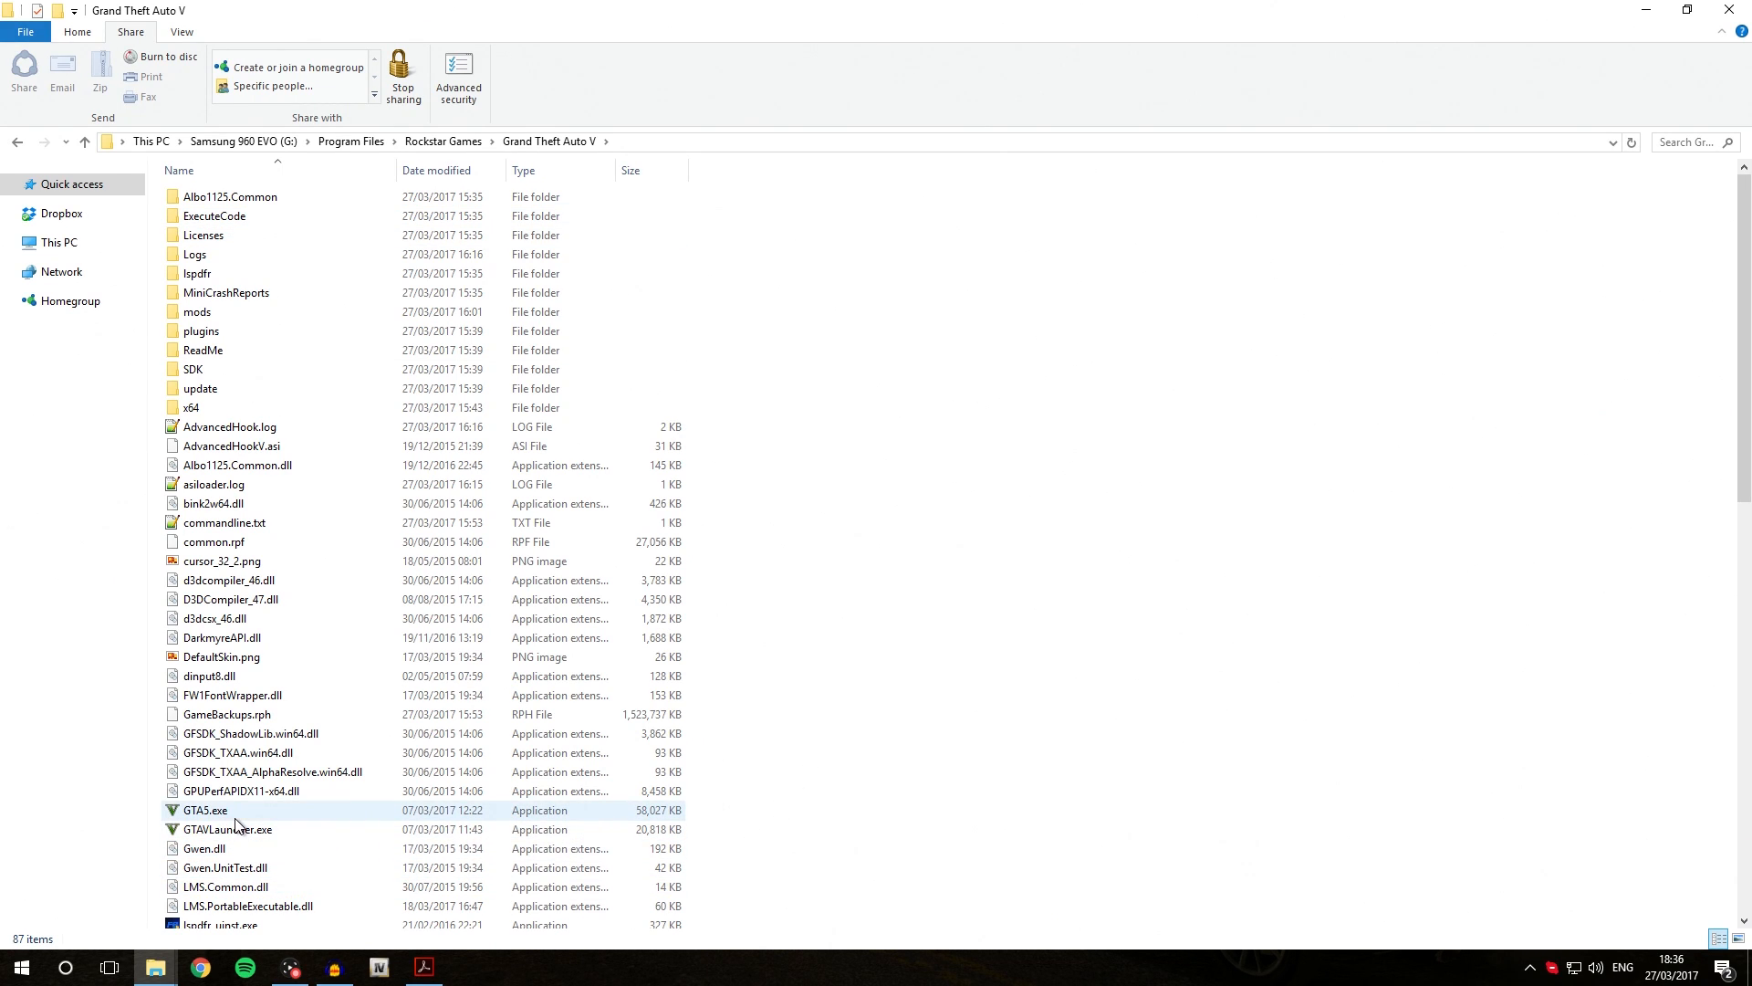
right_click(206, 811)
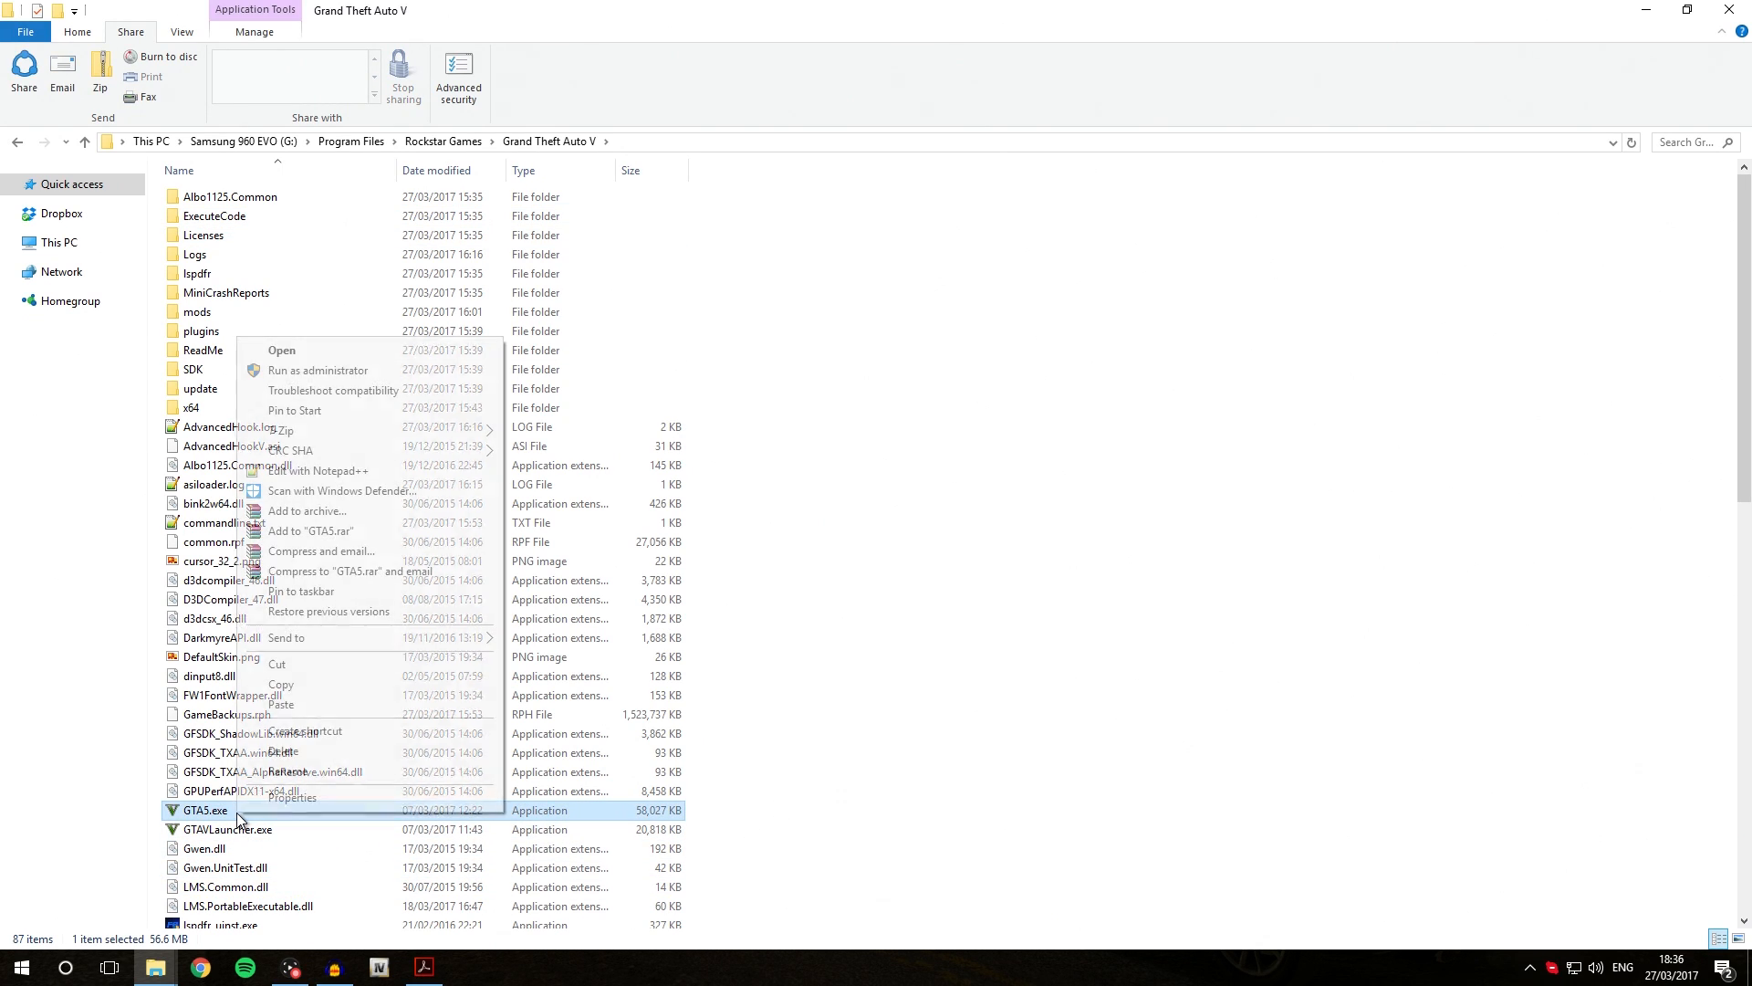
left_click(292, 798)
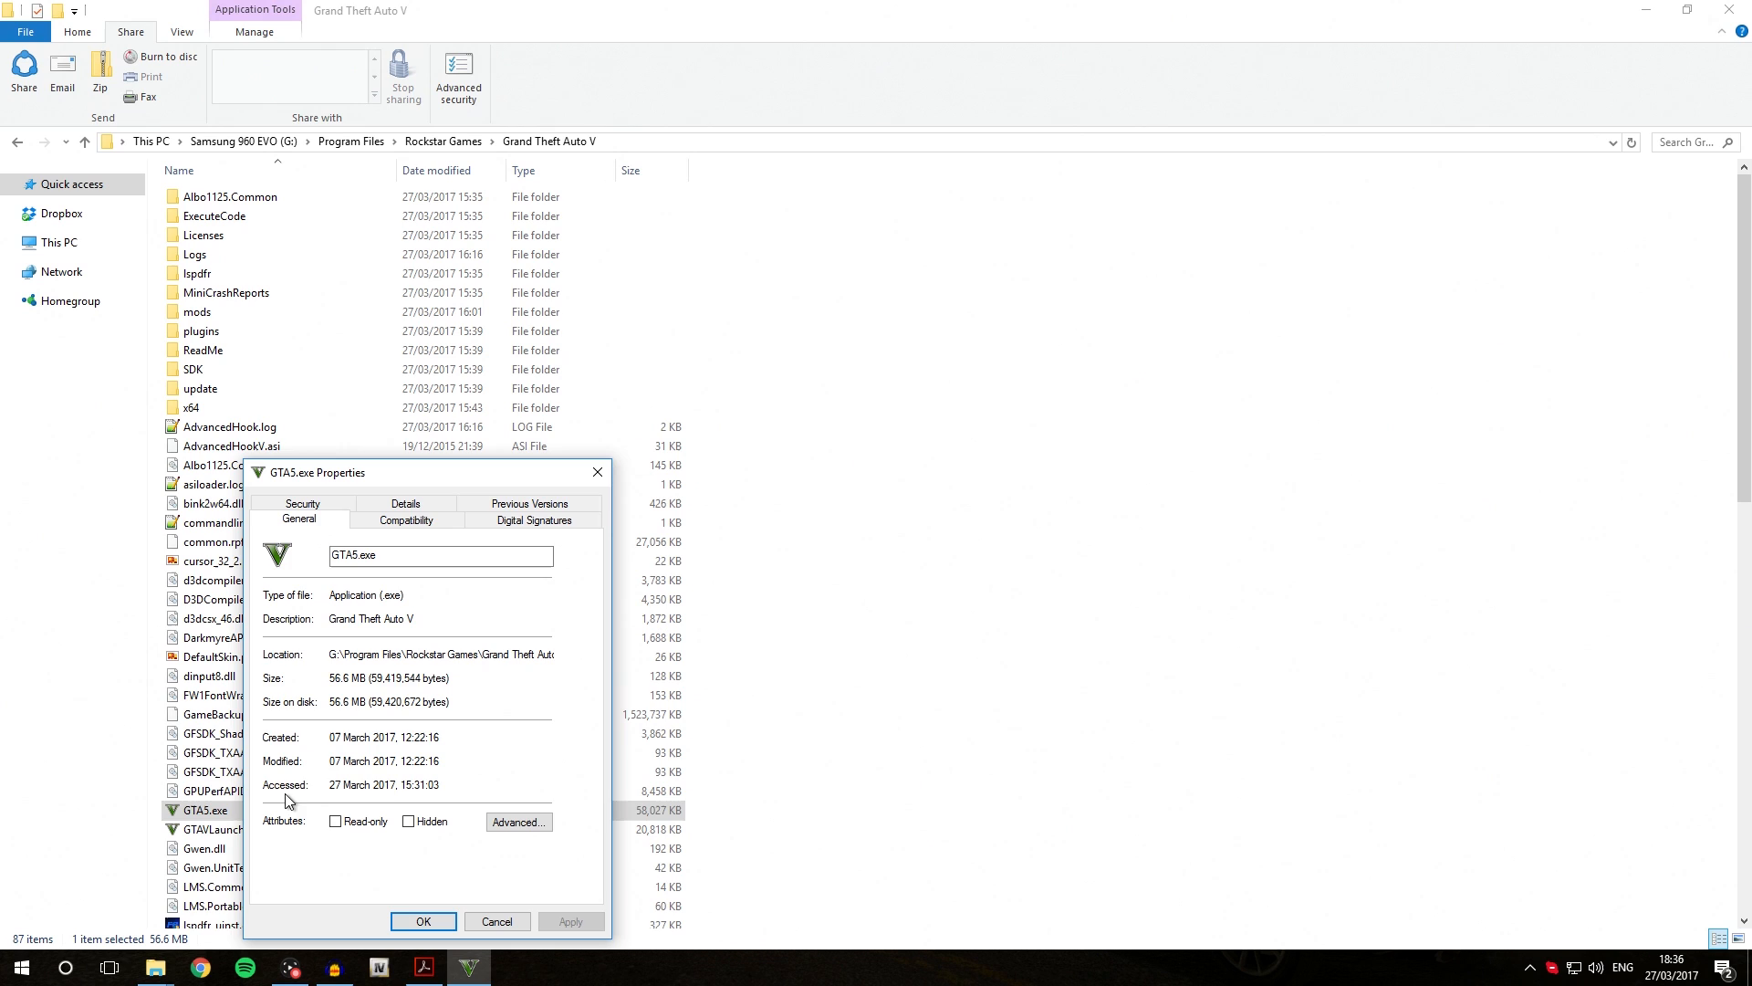
left_click(405, 518)
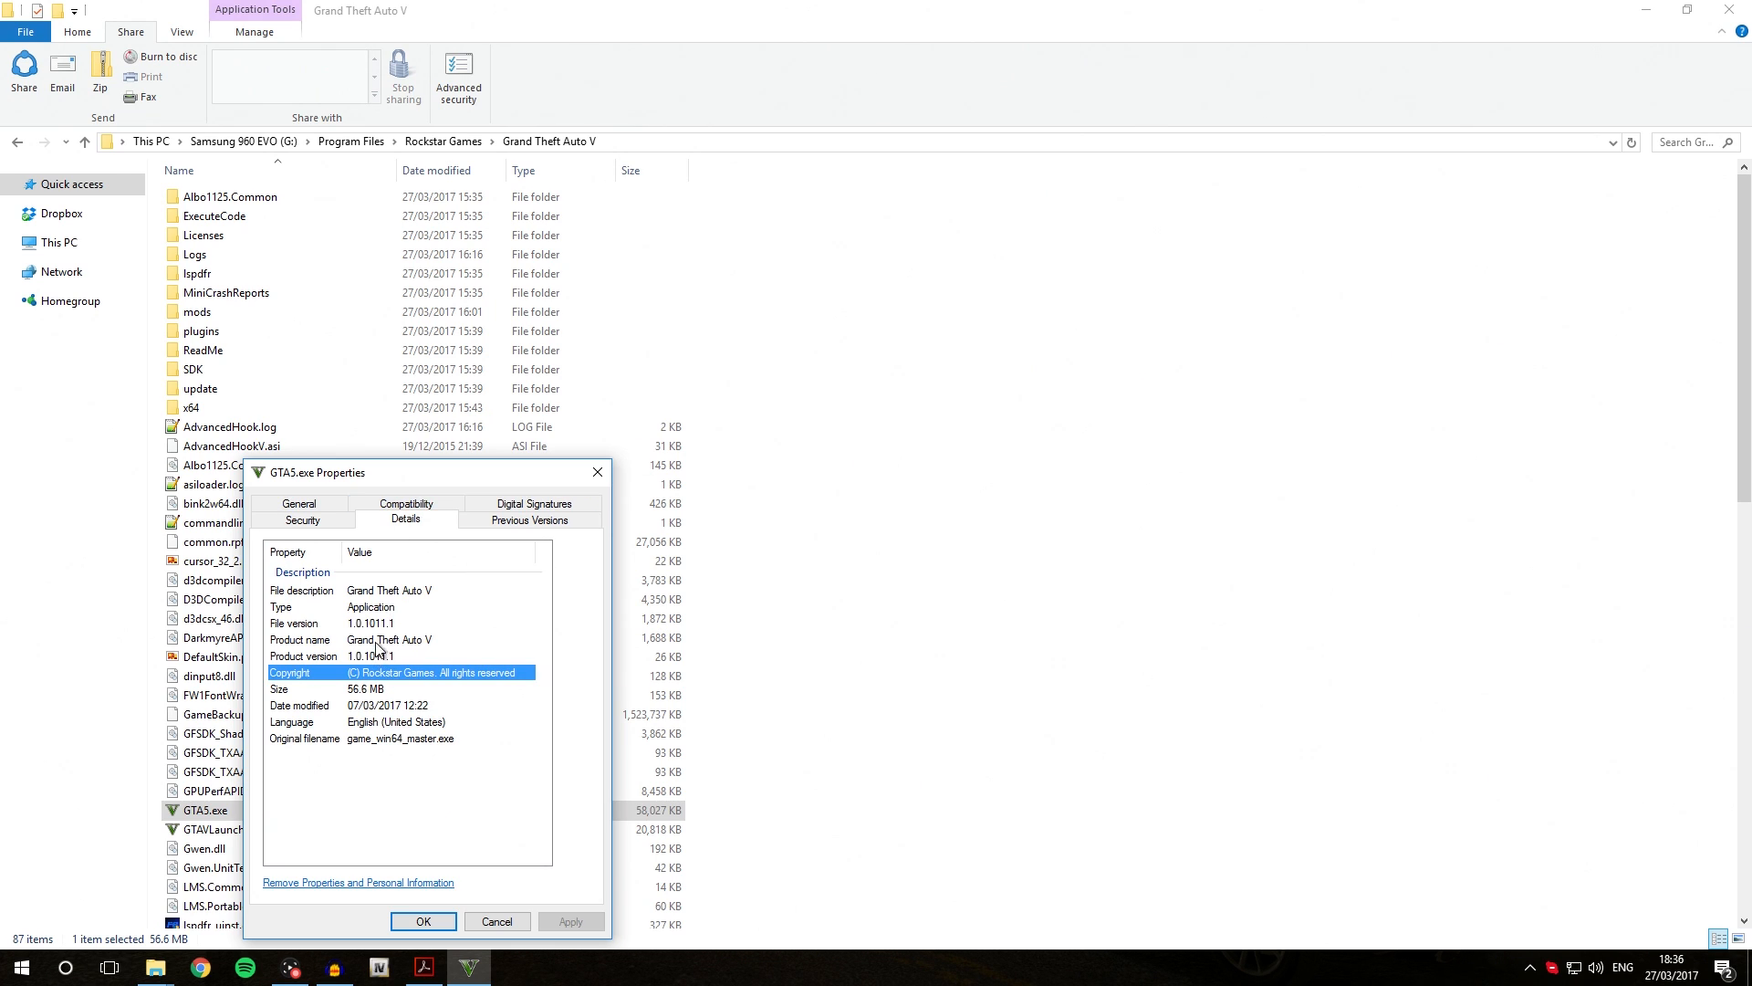
left_click(369, 623)
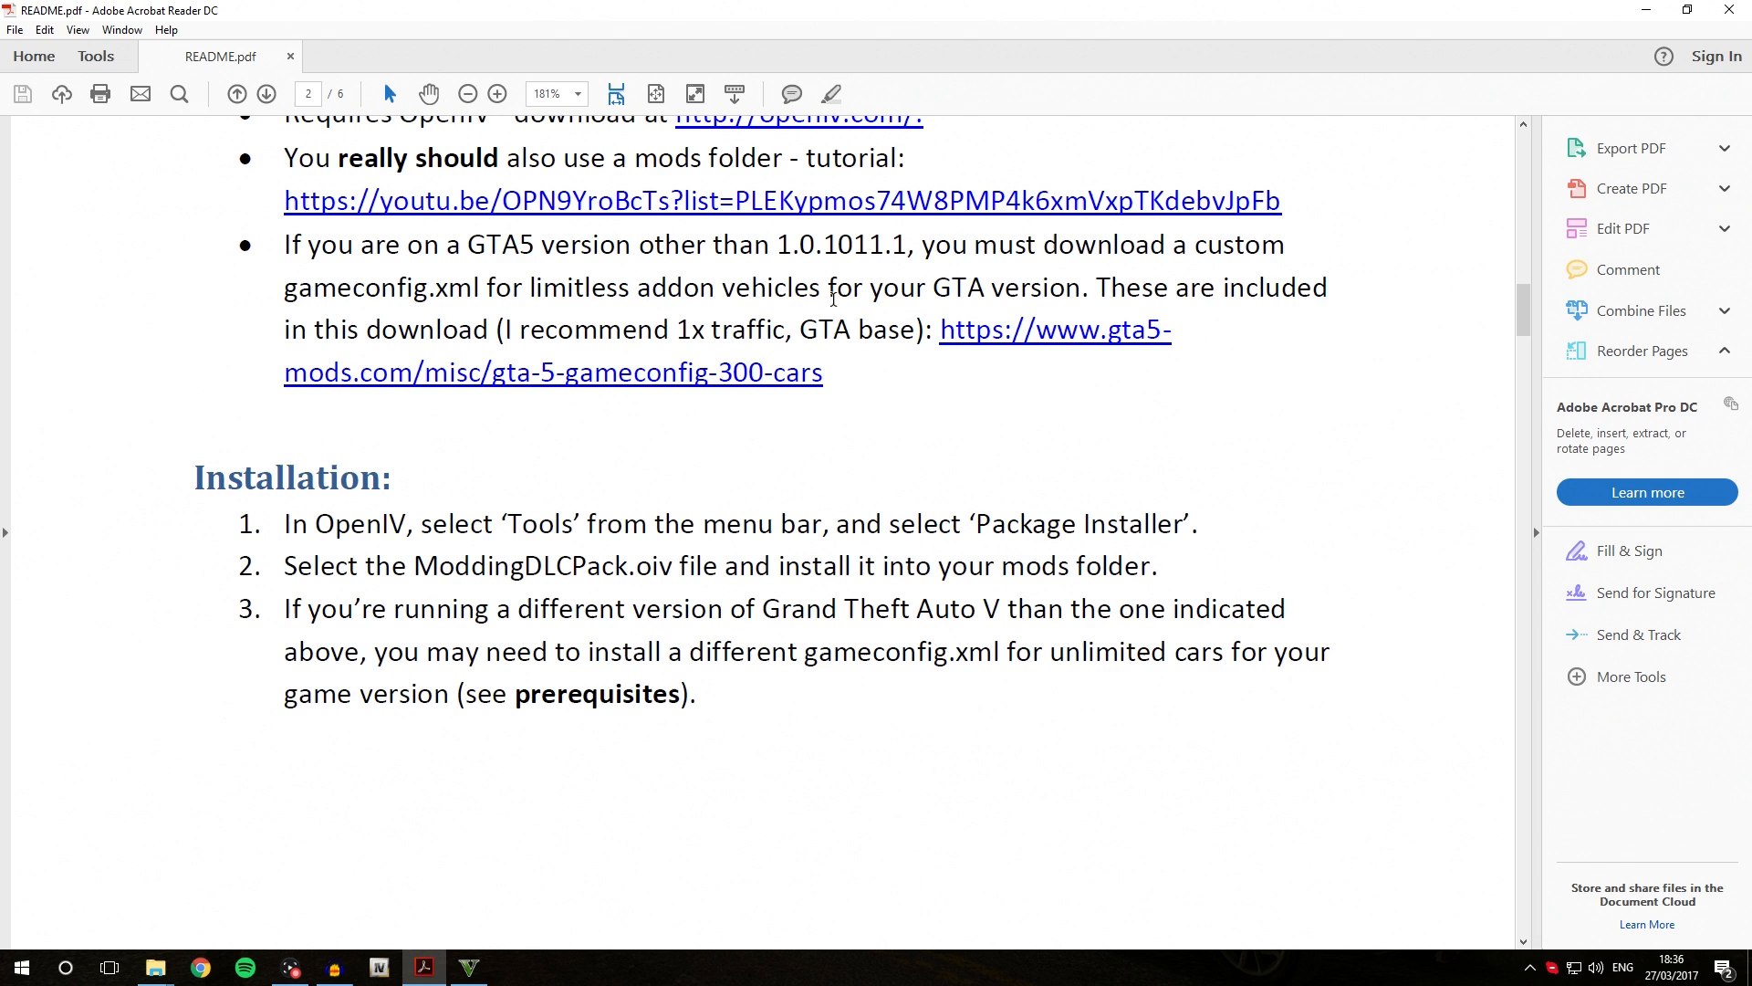
scroll("down", 3)
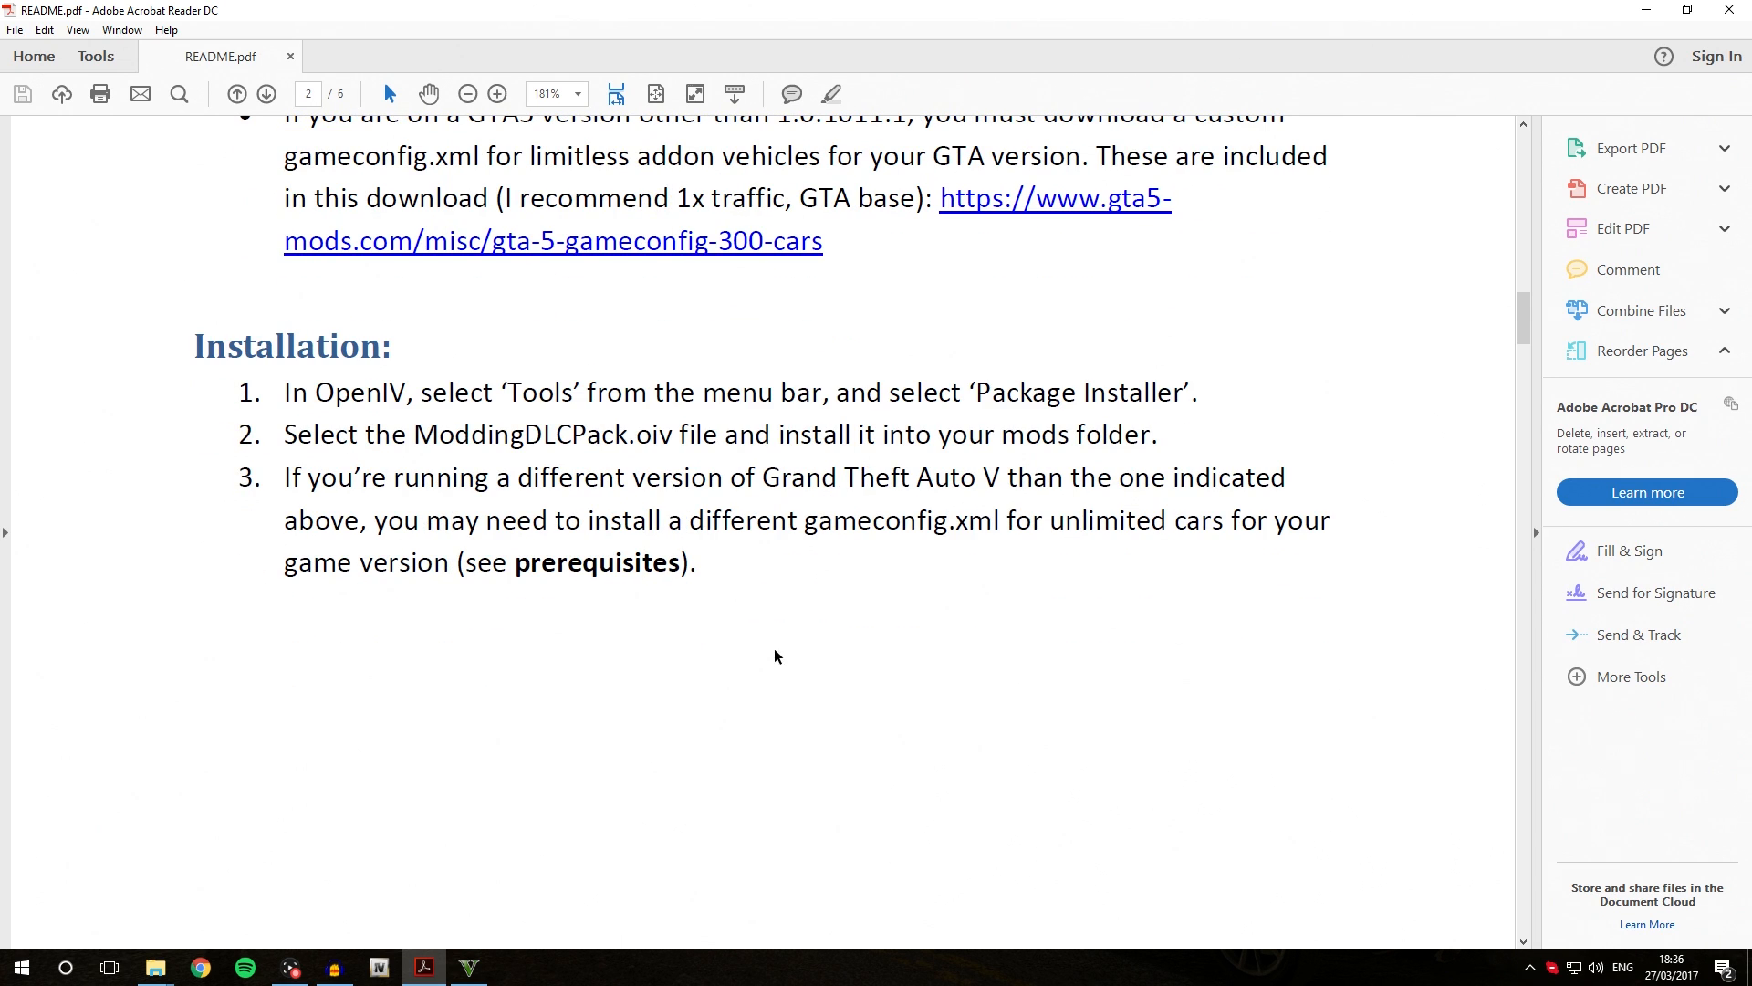
scroll("down", 3)
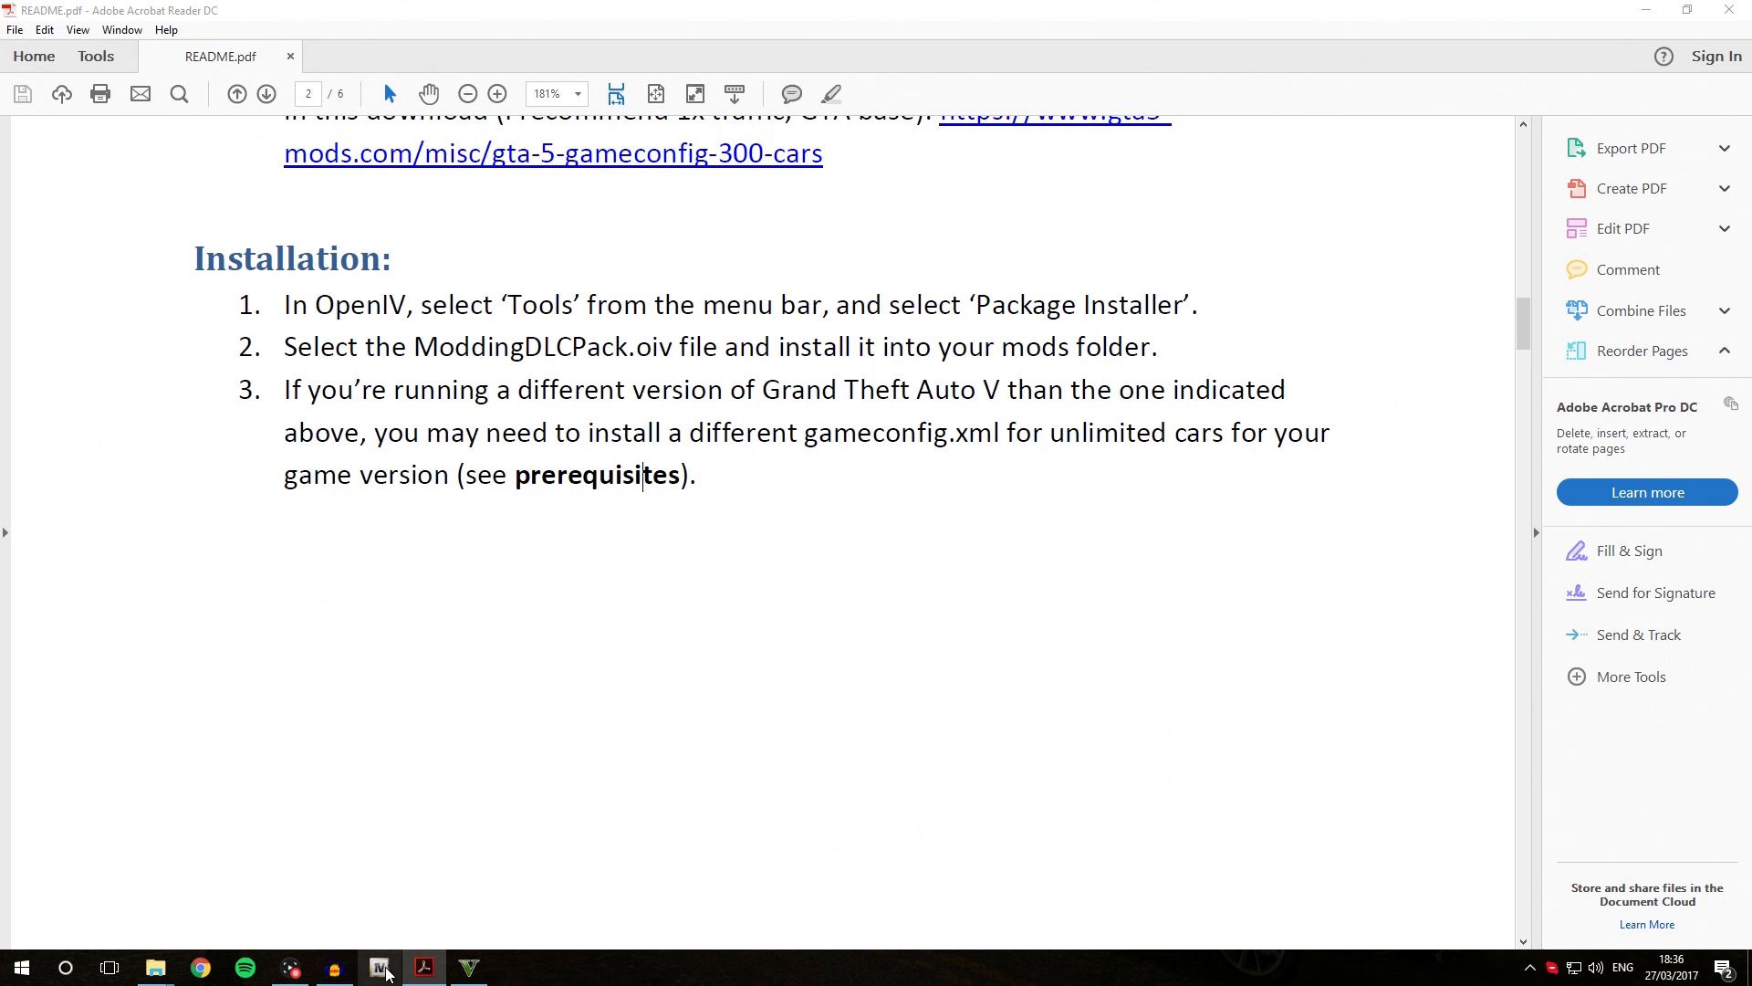
- Launch OpenIV and choose Grand Theft Auto V for Windows to list the game files
left_click(379, 967)
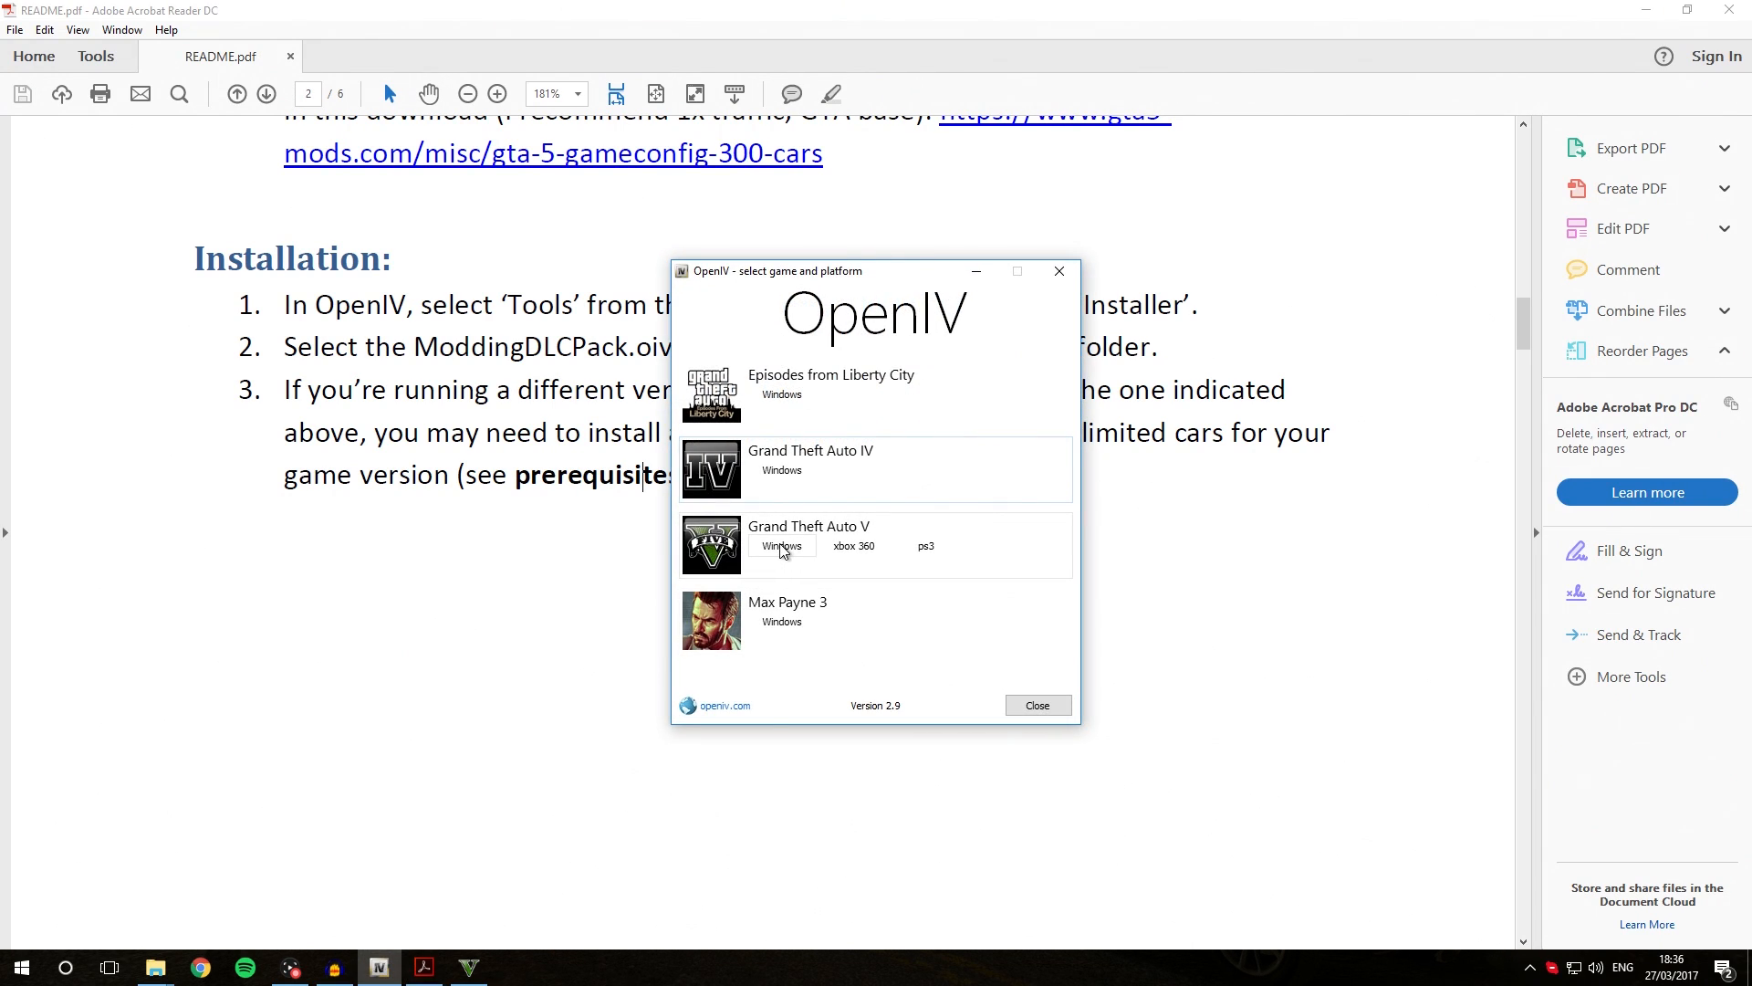
left_click(783, 546)
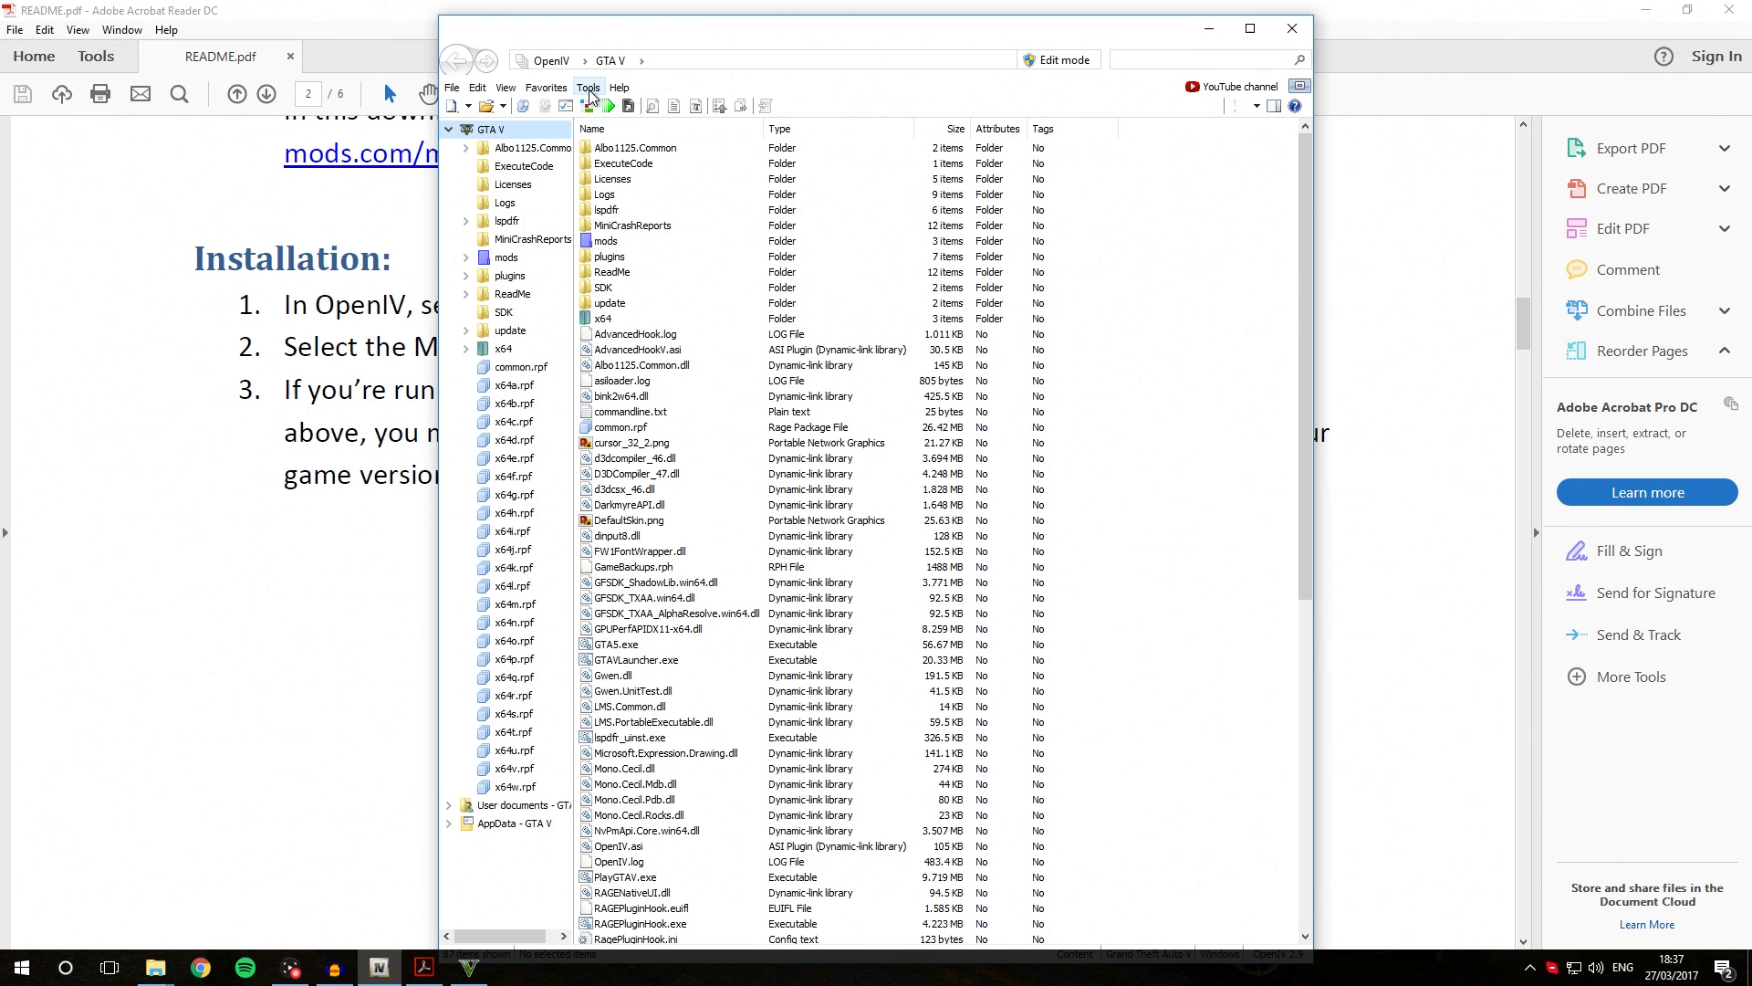
- Start the Package Installer and browse Vehicles to the Modding DLC Pack V .oiv package
left_click(590, 87)
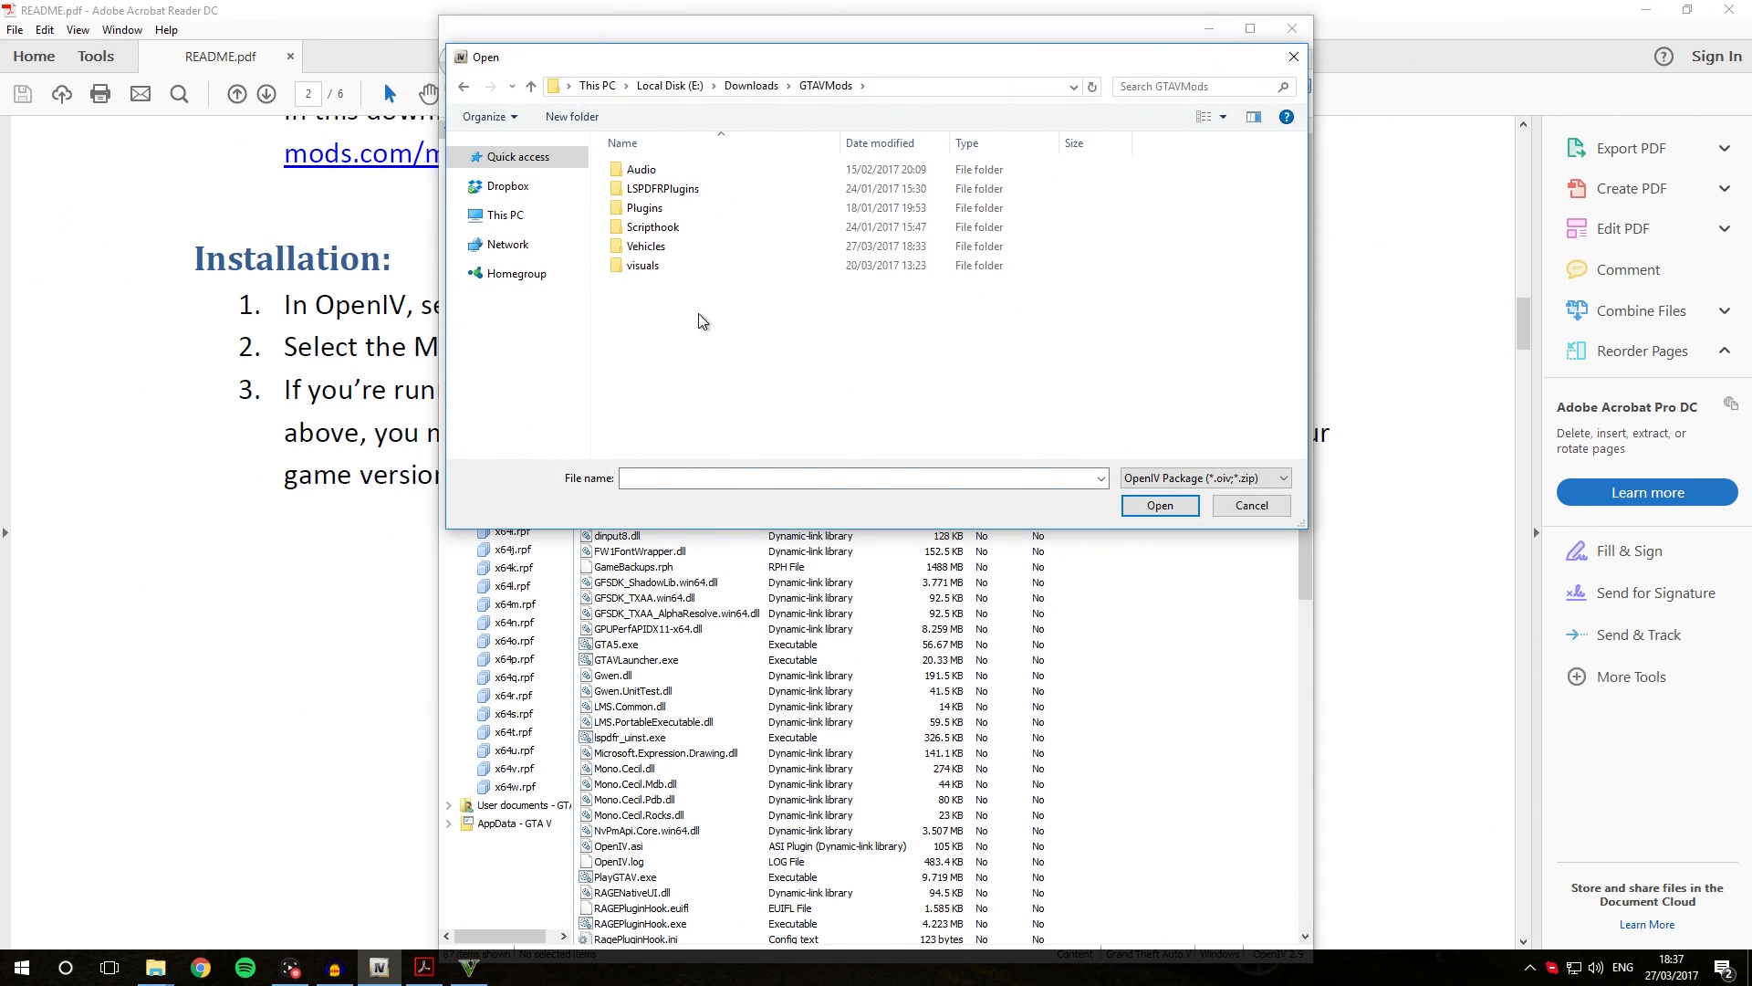
mouse_move(684, 312)
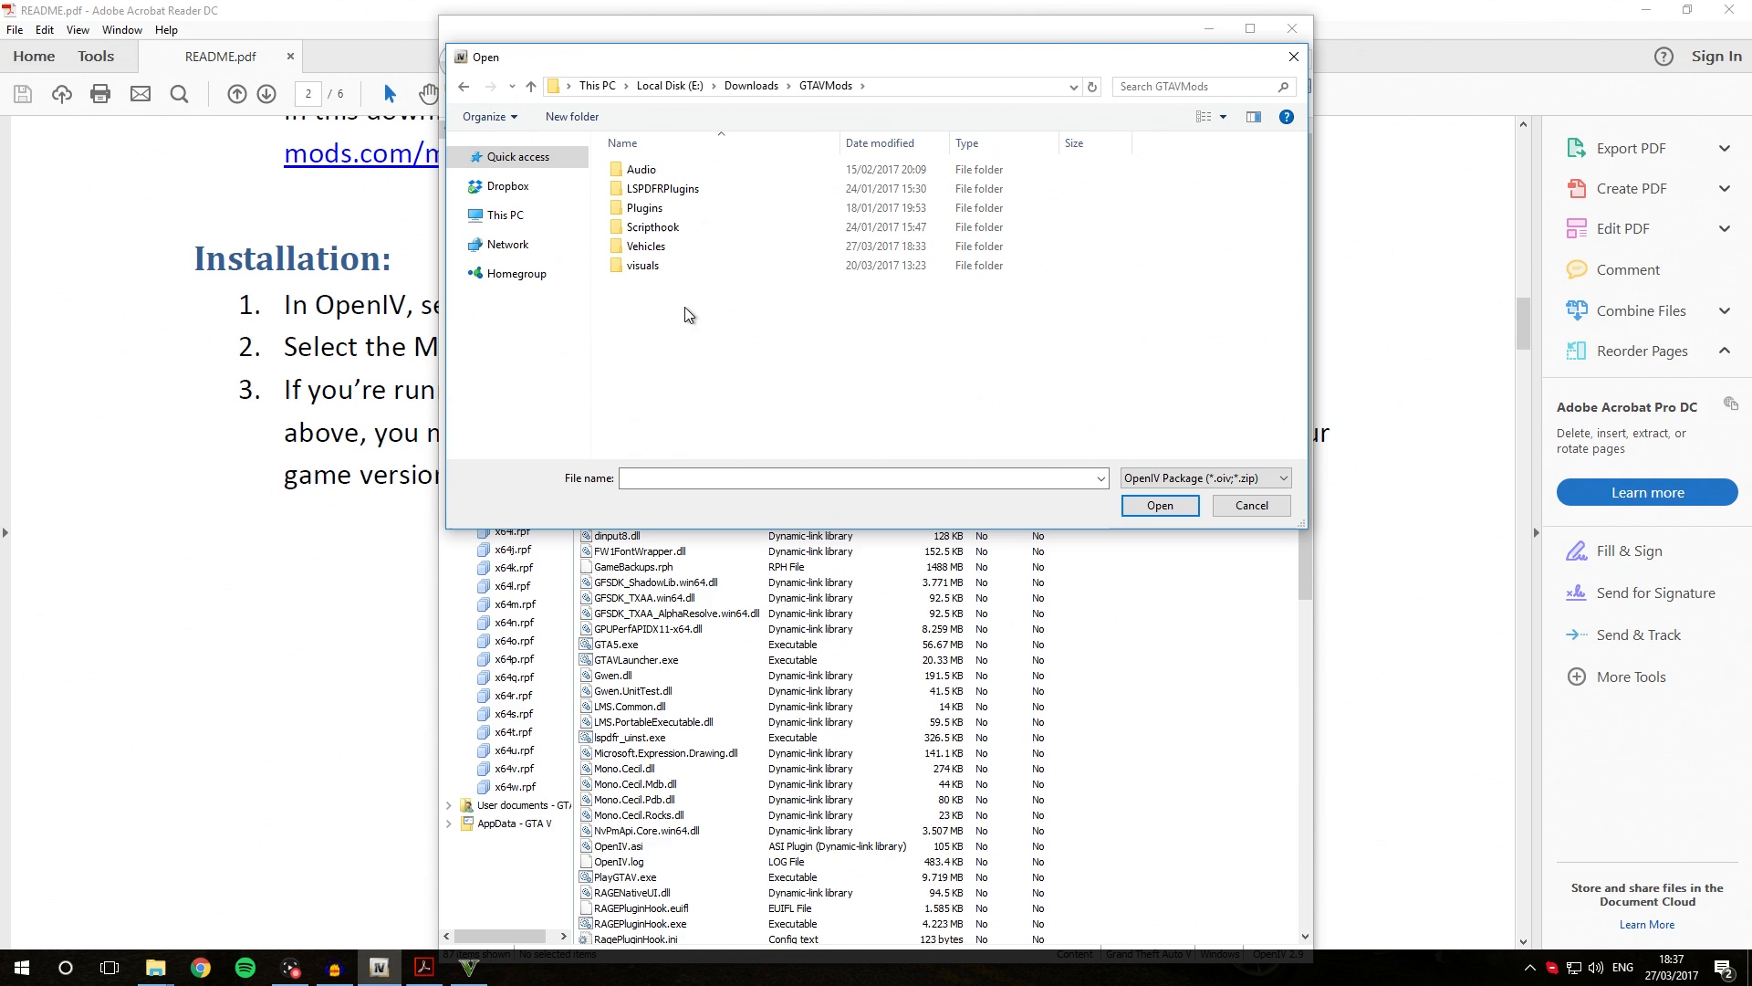
mouse_move(831, 109)
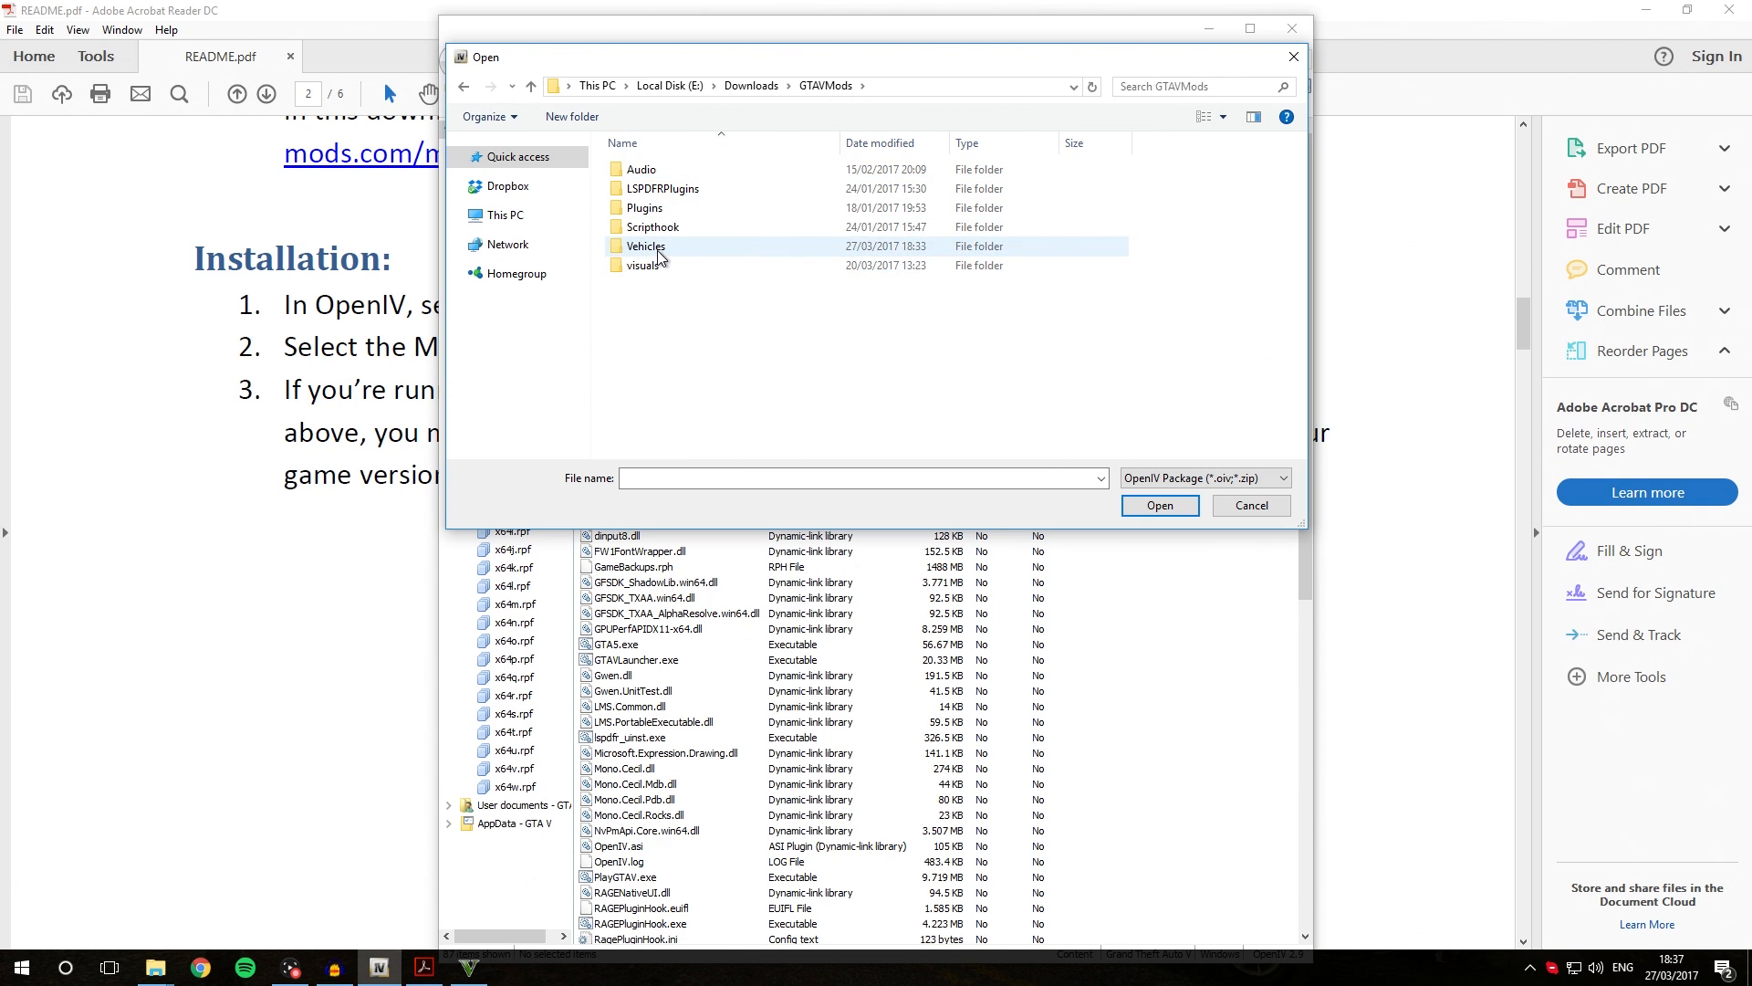
double_click(646, 247)
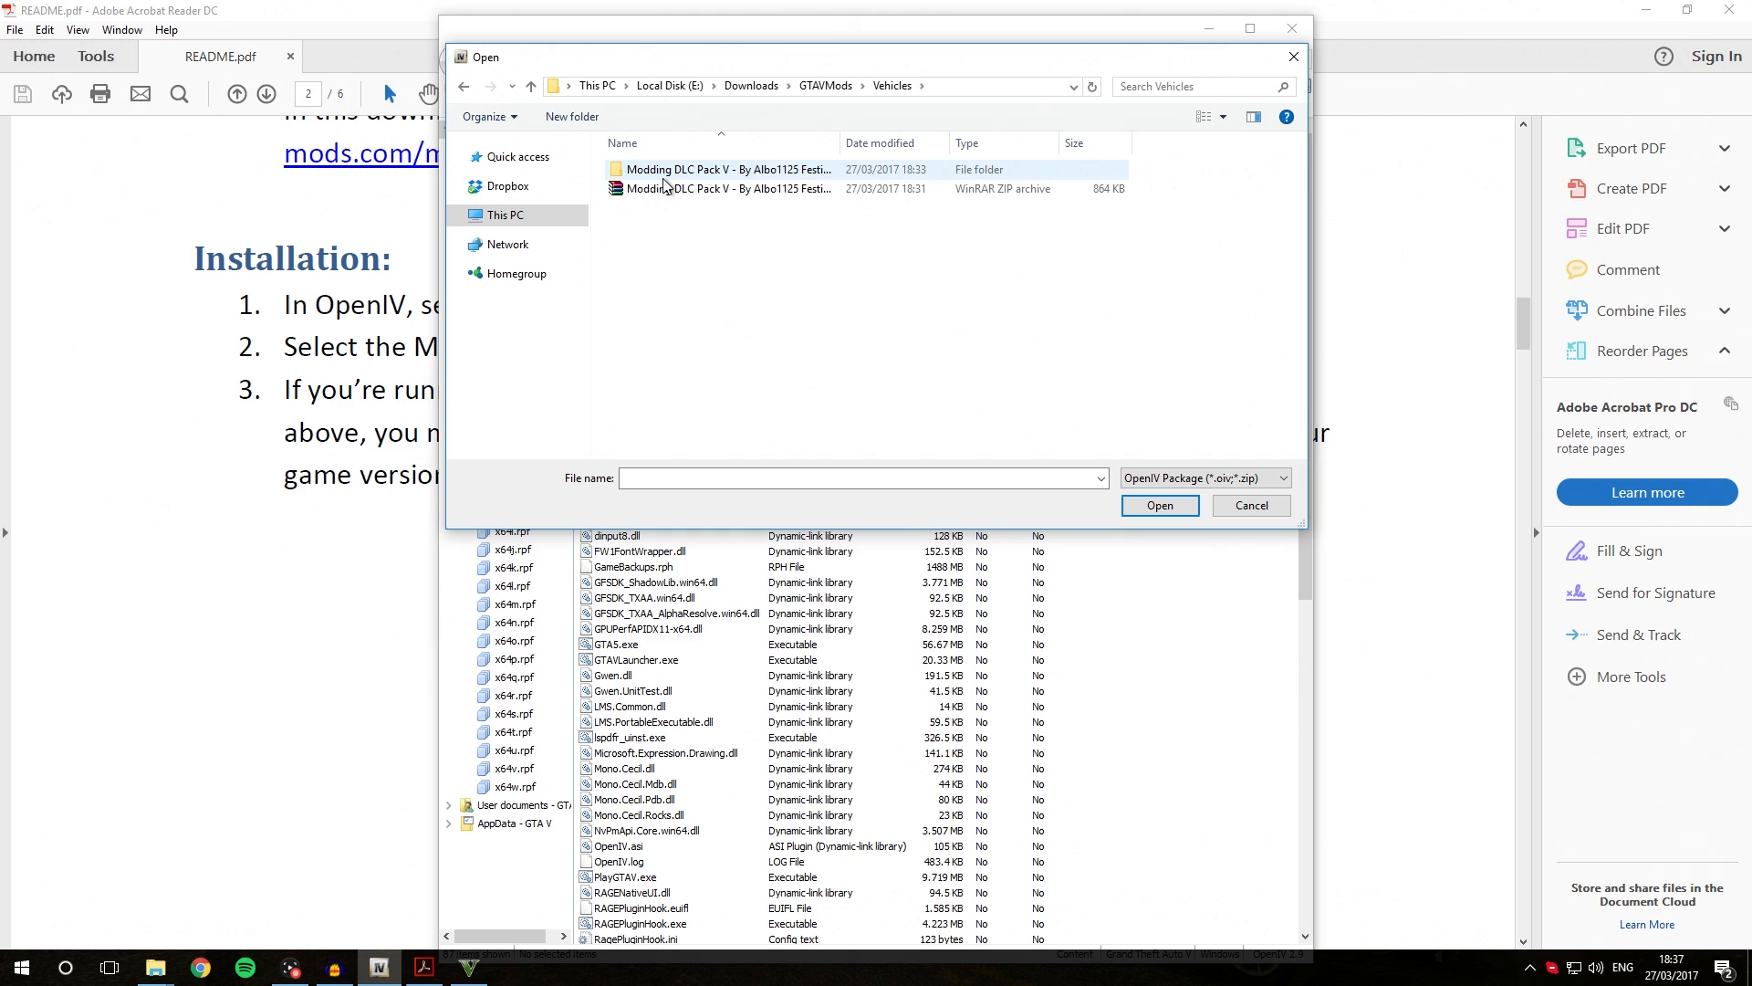
double_click(730, 168)
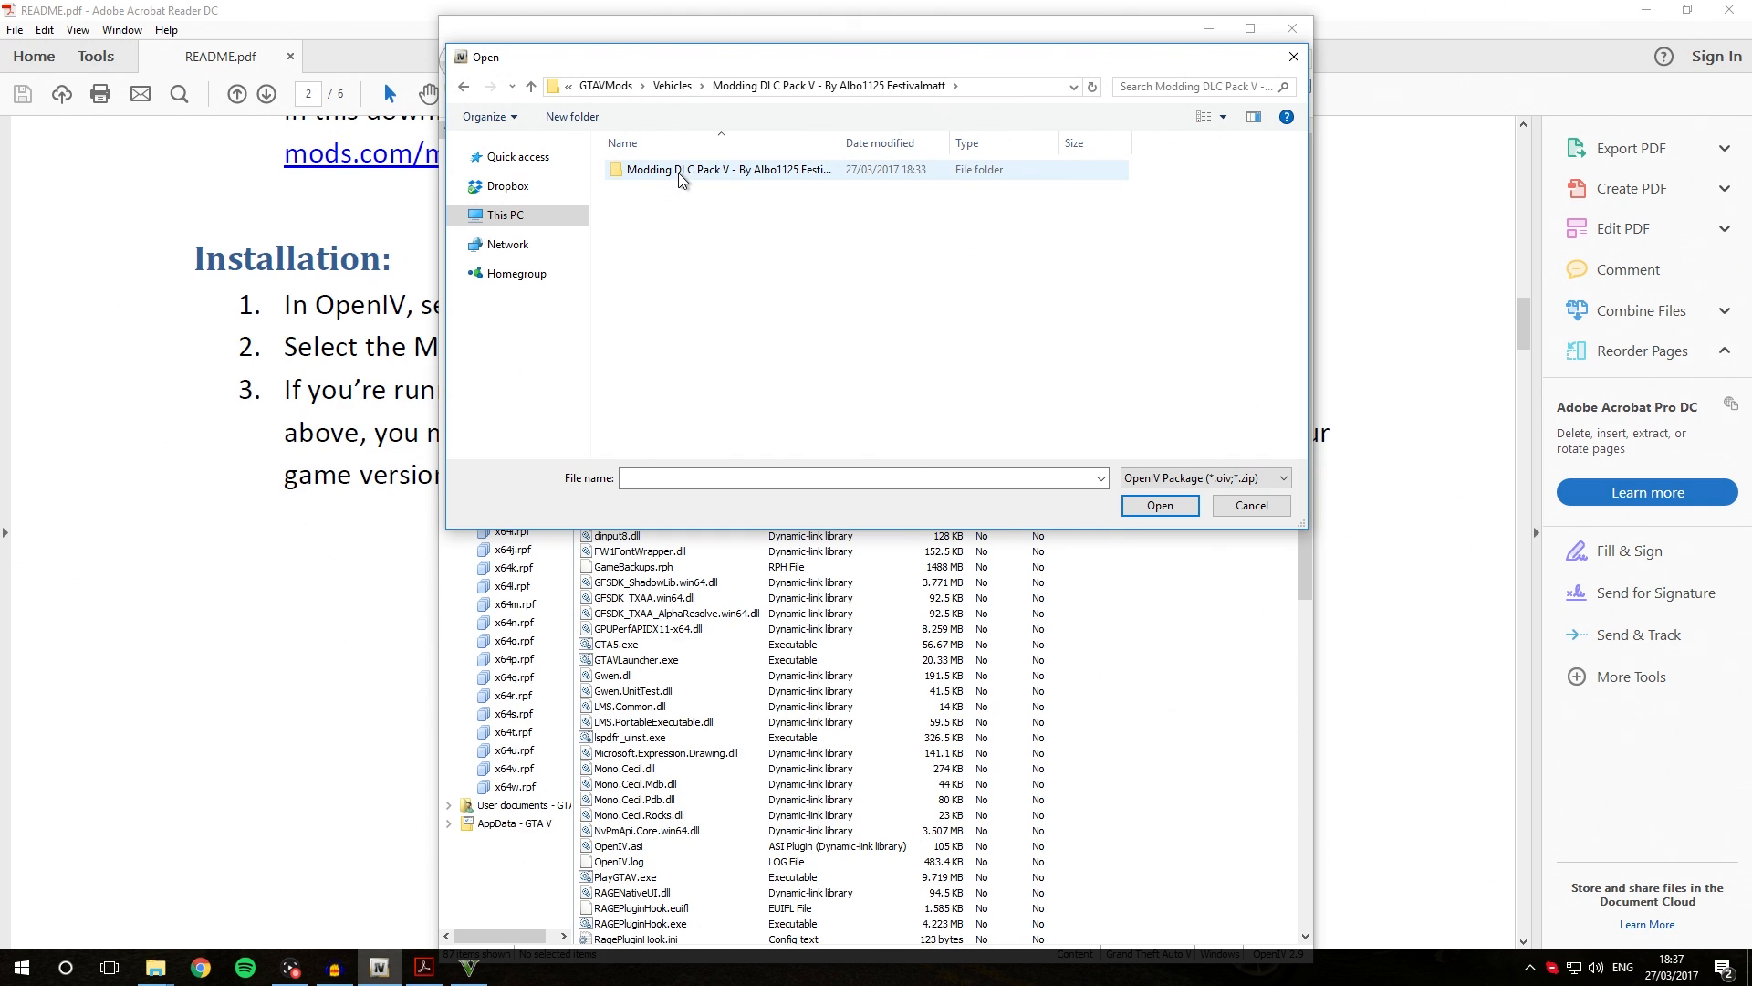
double_click(681, 168)
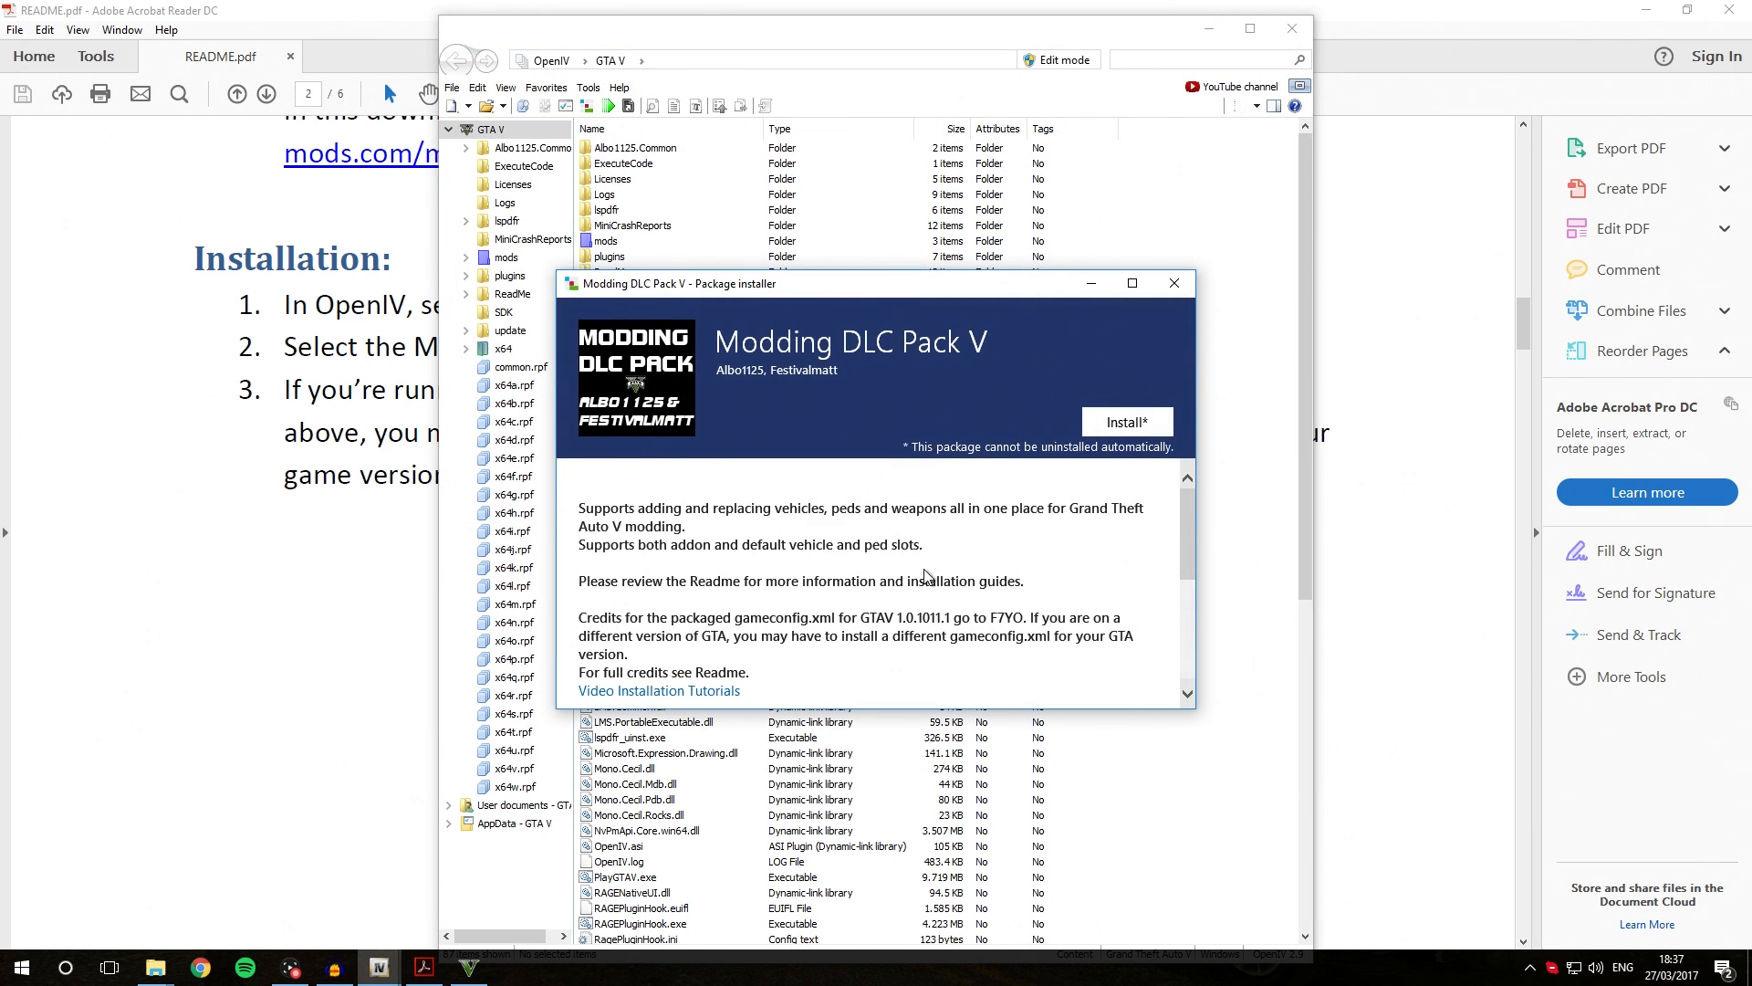
- Install Modding DLC Pack V into the mods folder and close the success summary
scroll("down", 3)
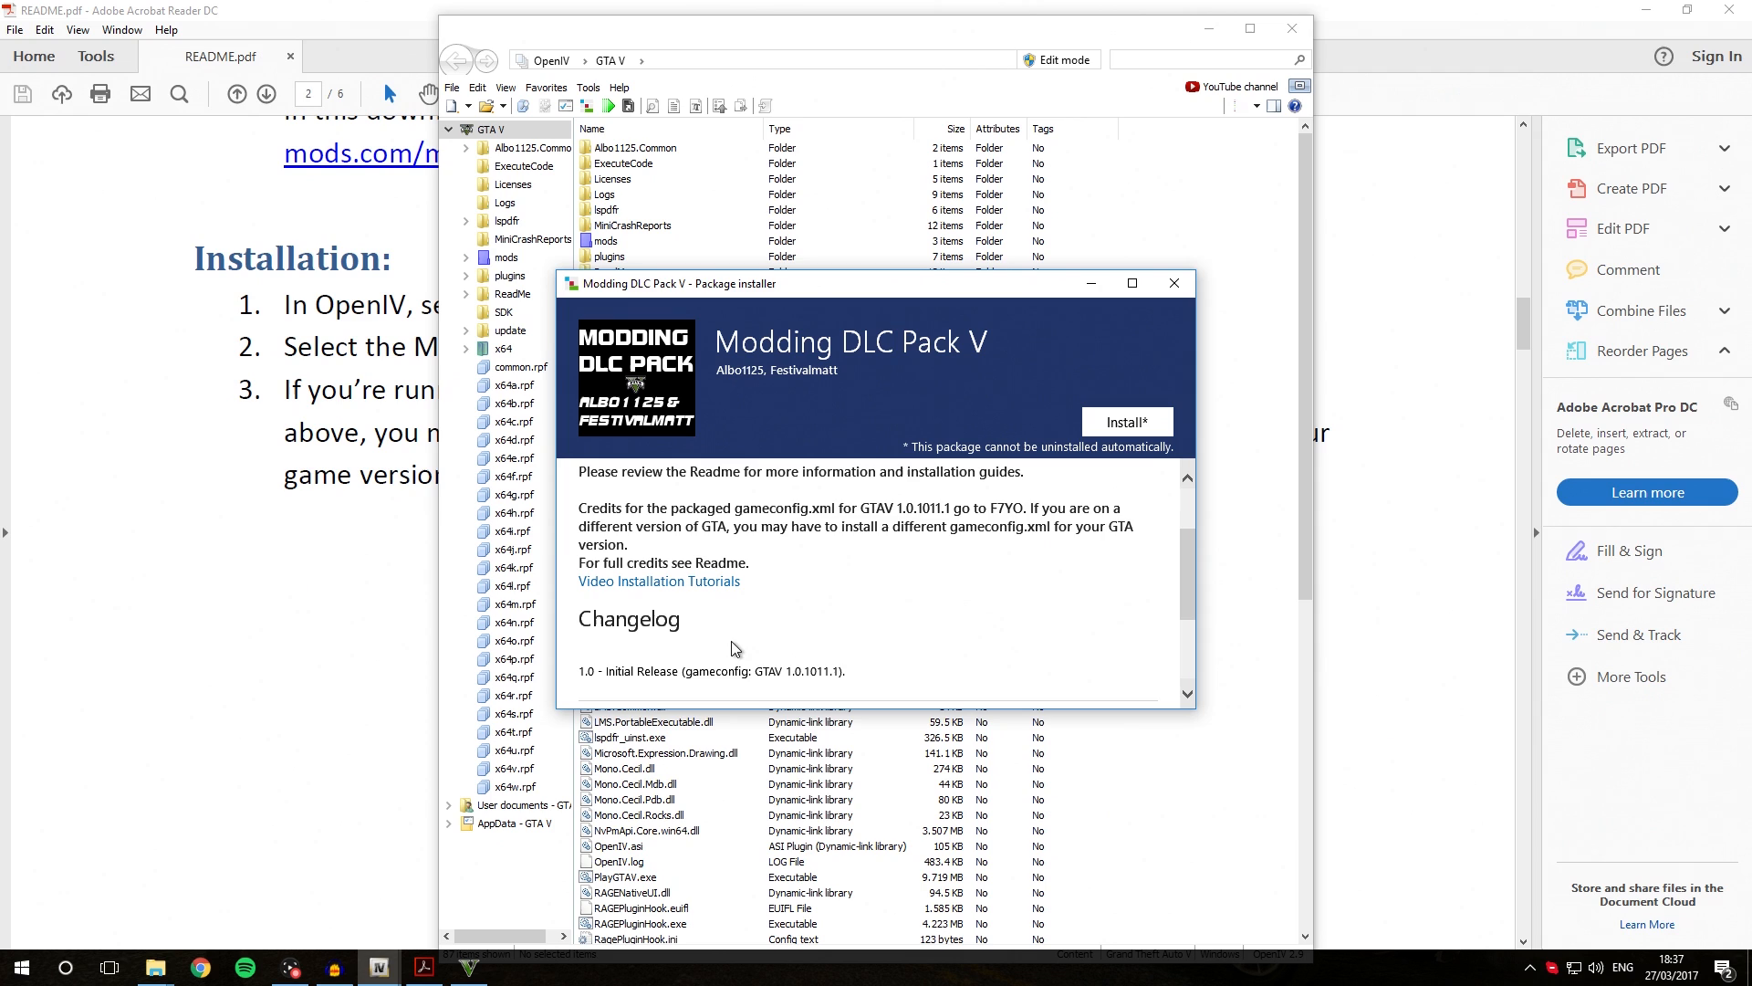
scroll("up", 3)
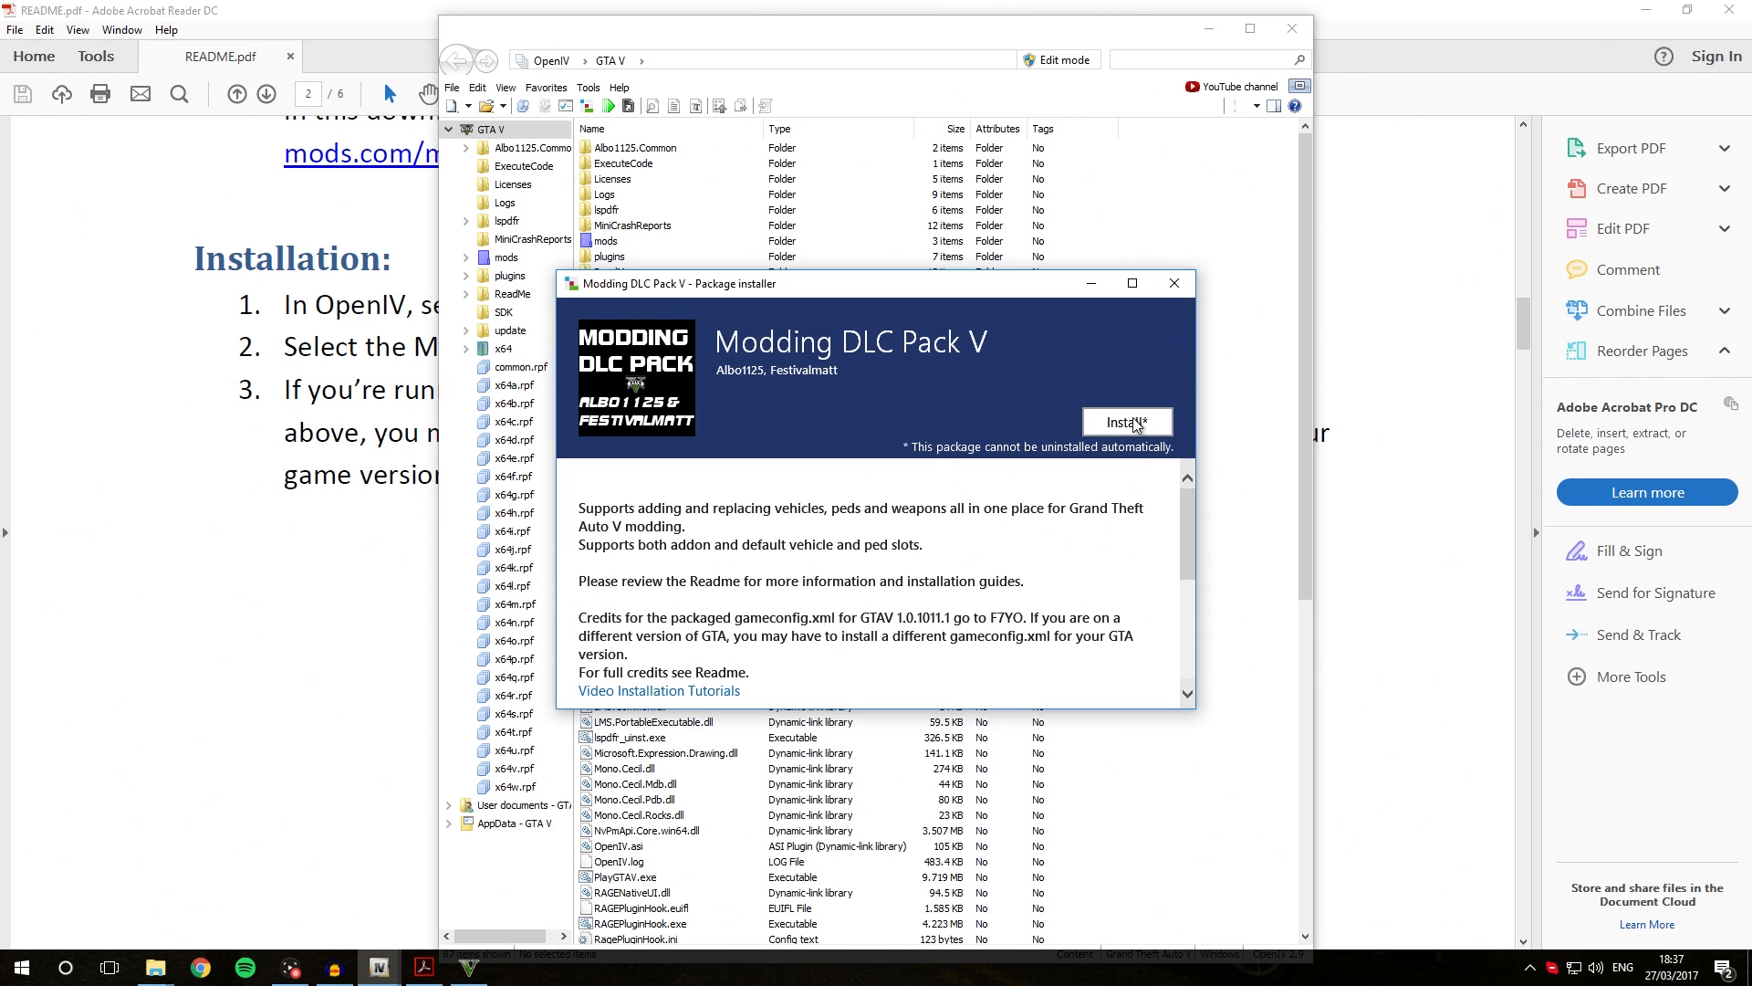
left_click(1127, 422)
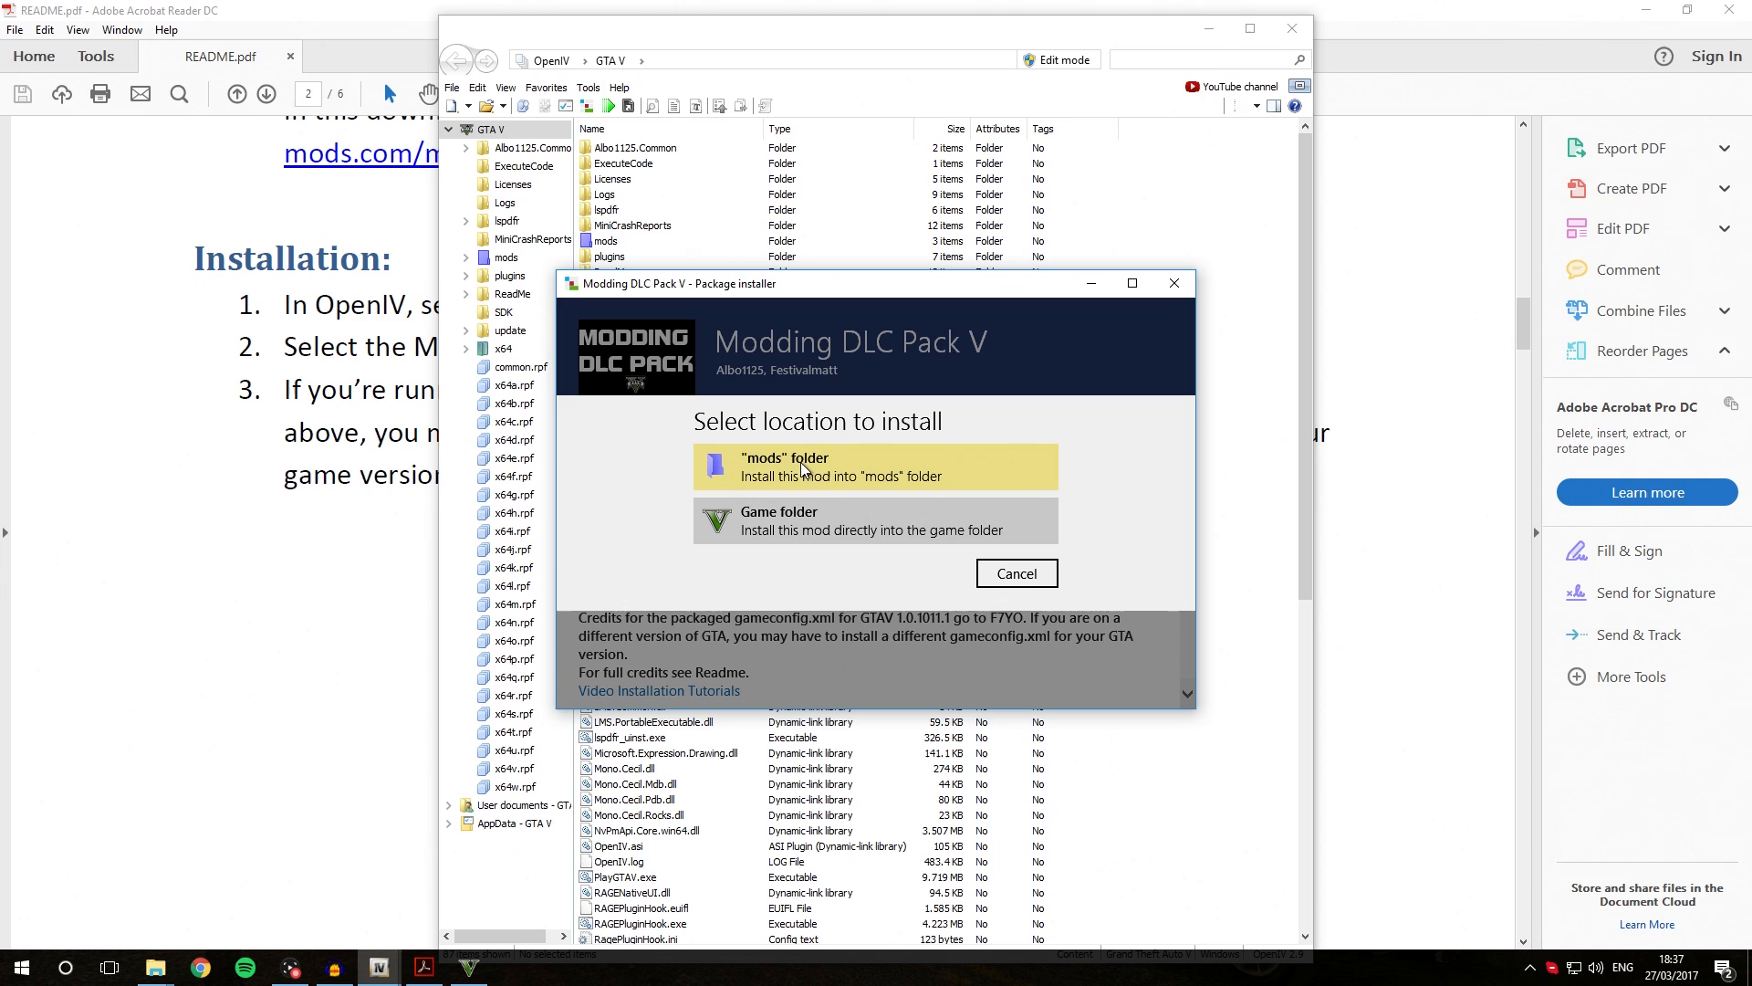
left_click(874, 465)
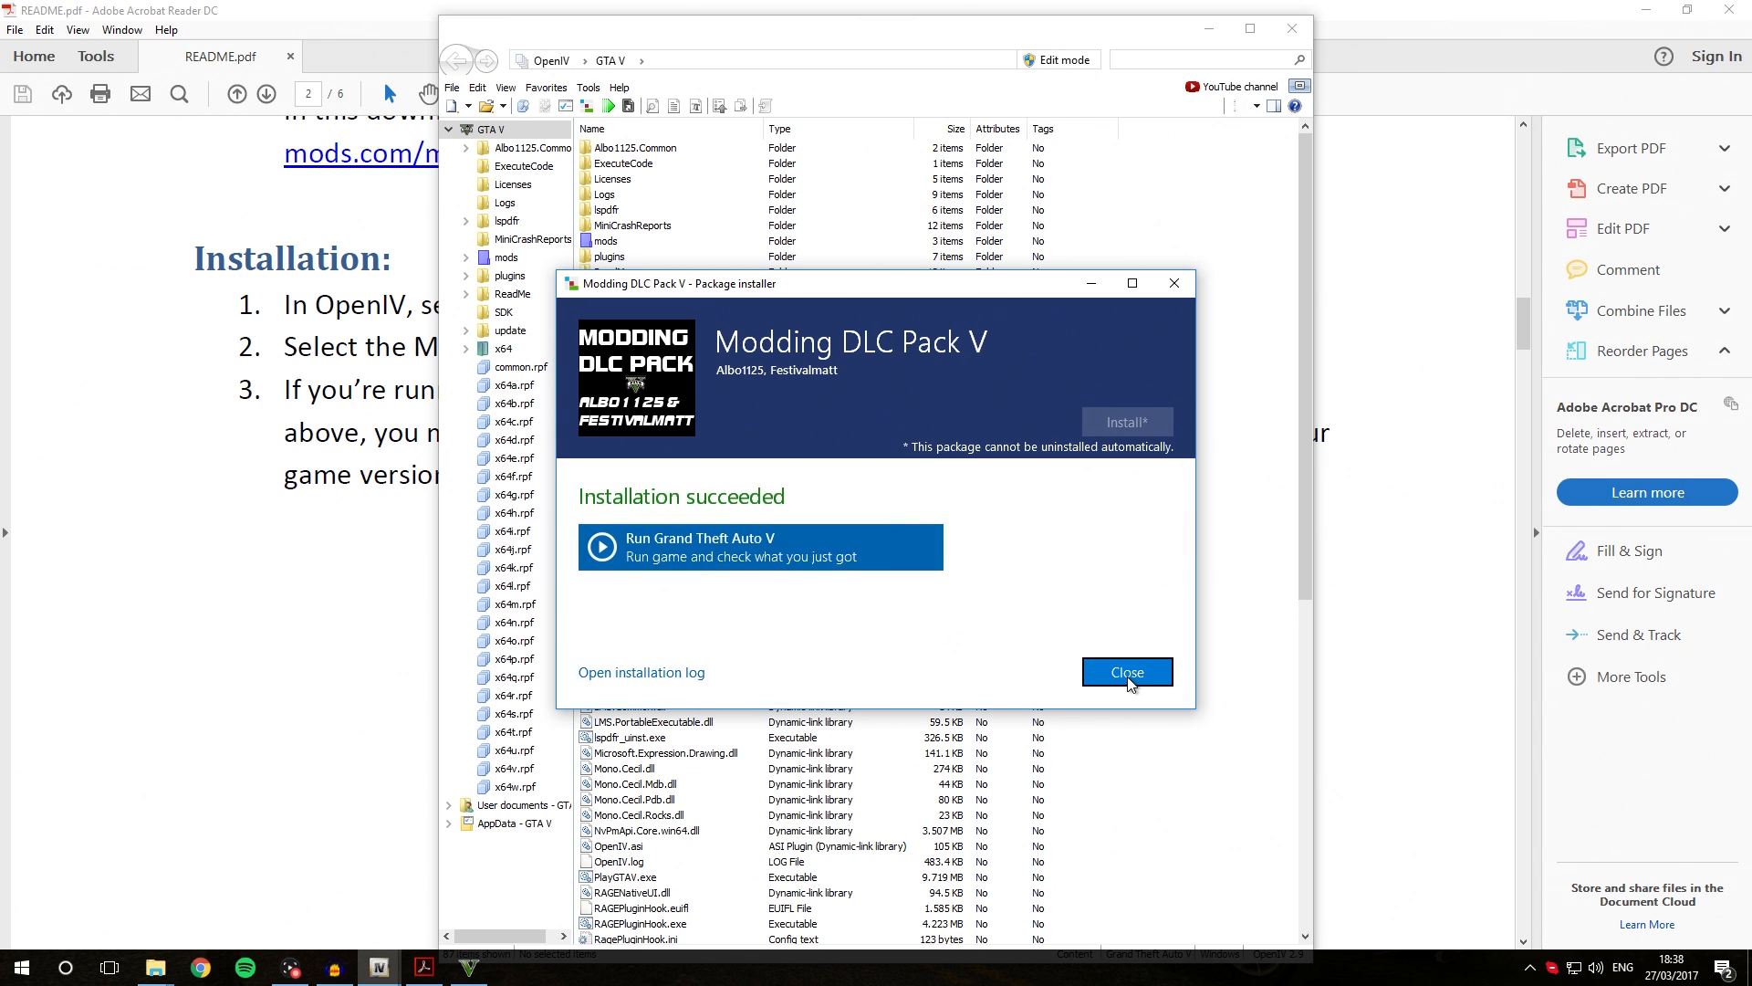
left_click(1126, 671)
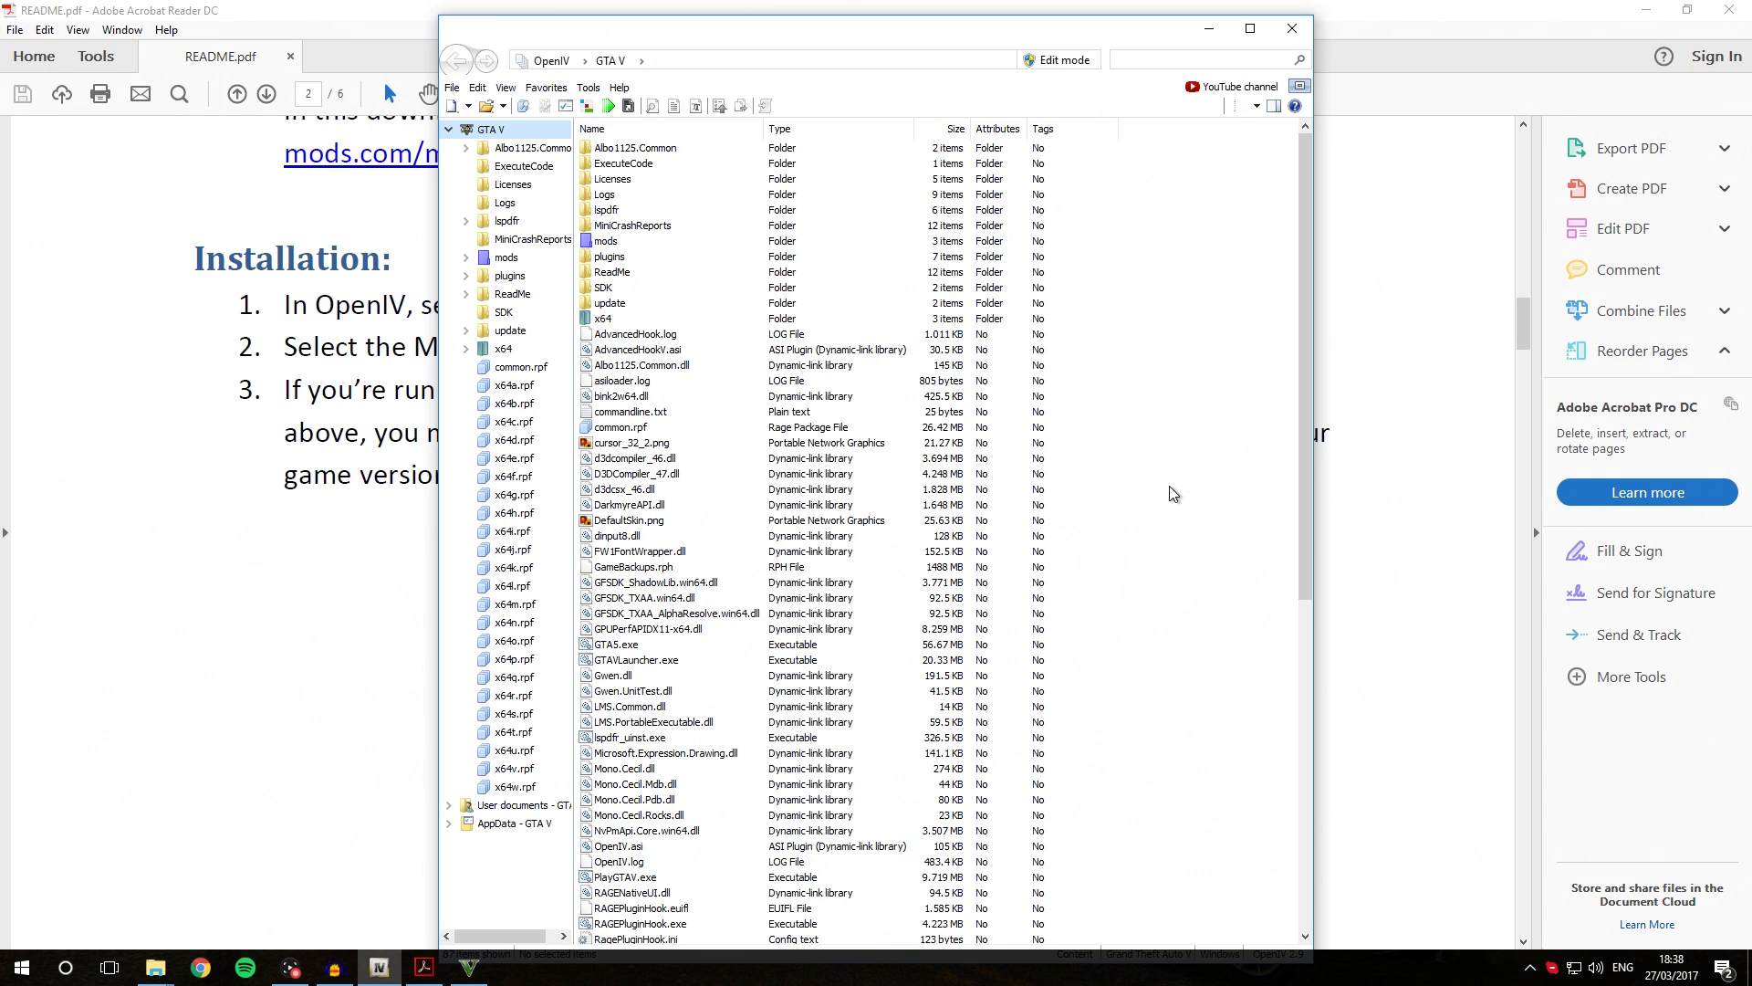
mouse_move(1104, 440)
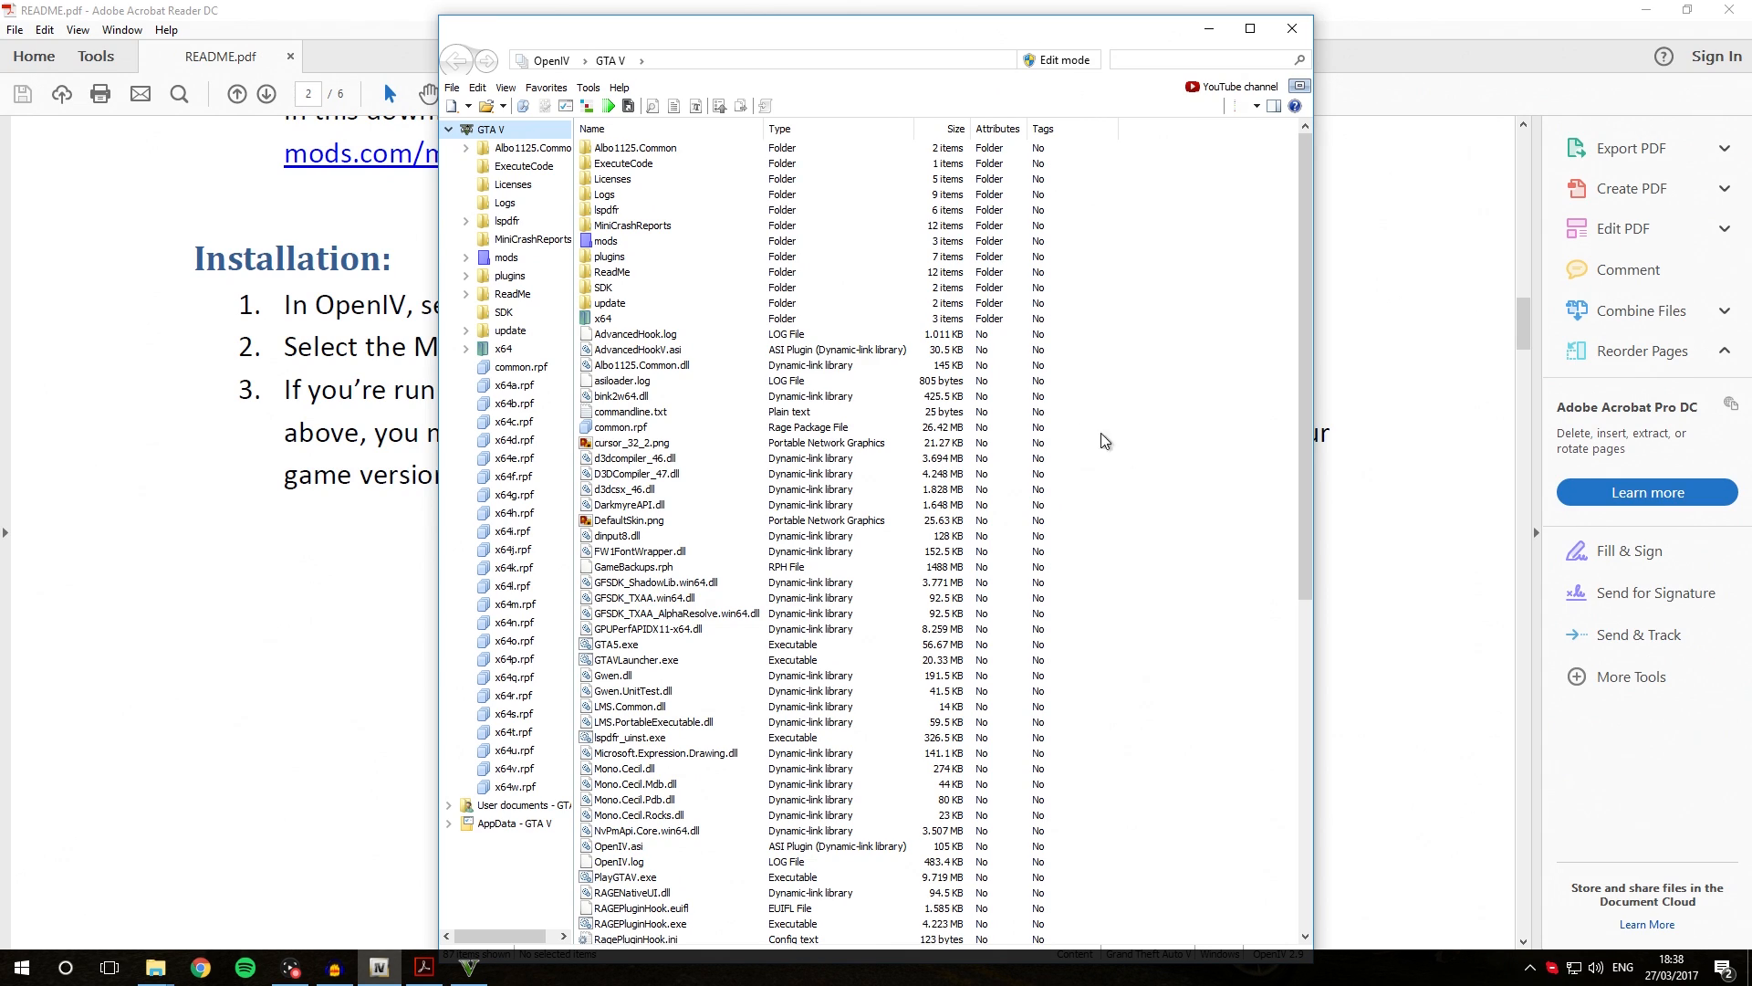
- Browse mods/update/x64/dlcpacks and select the new MODDING pack folder
left_click(654, 241)
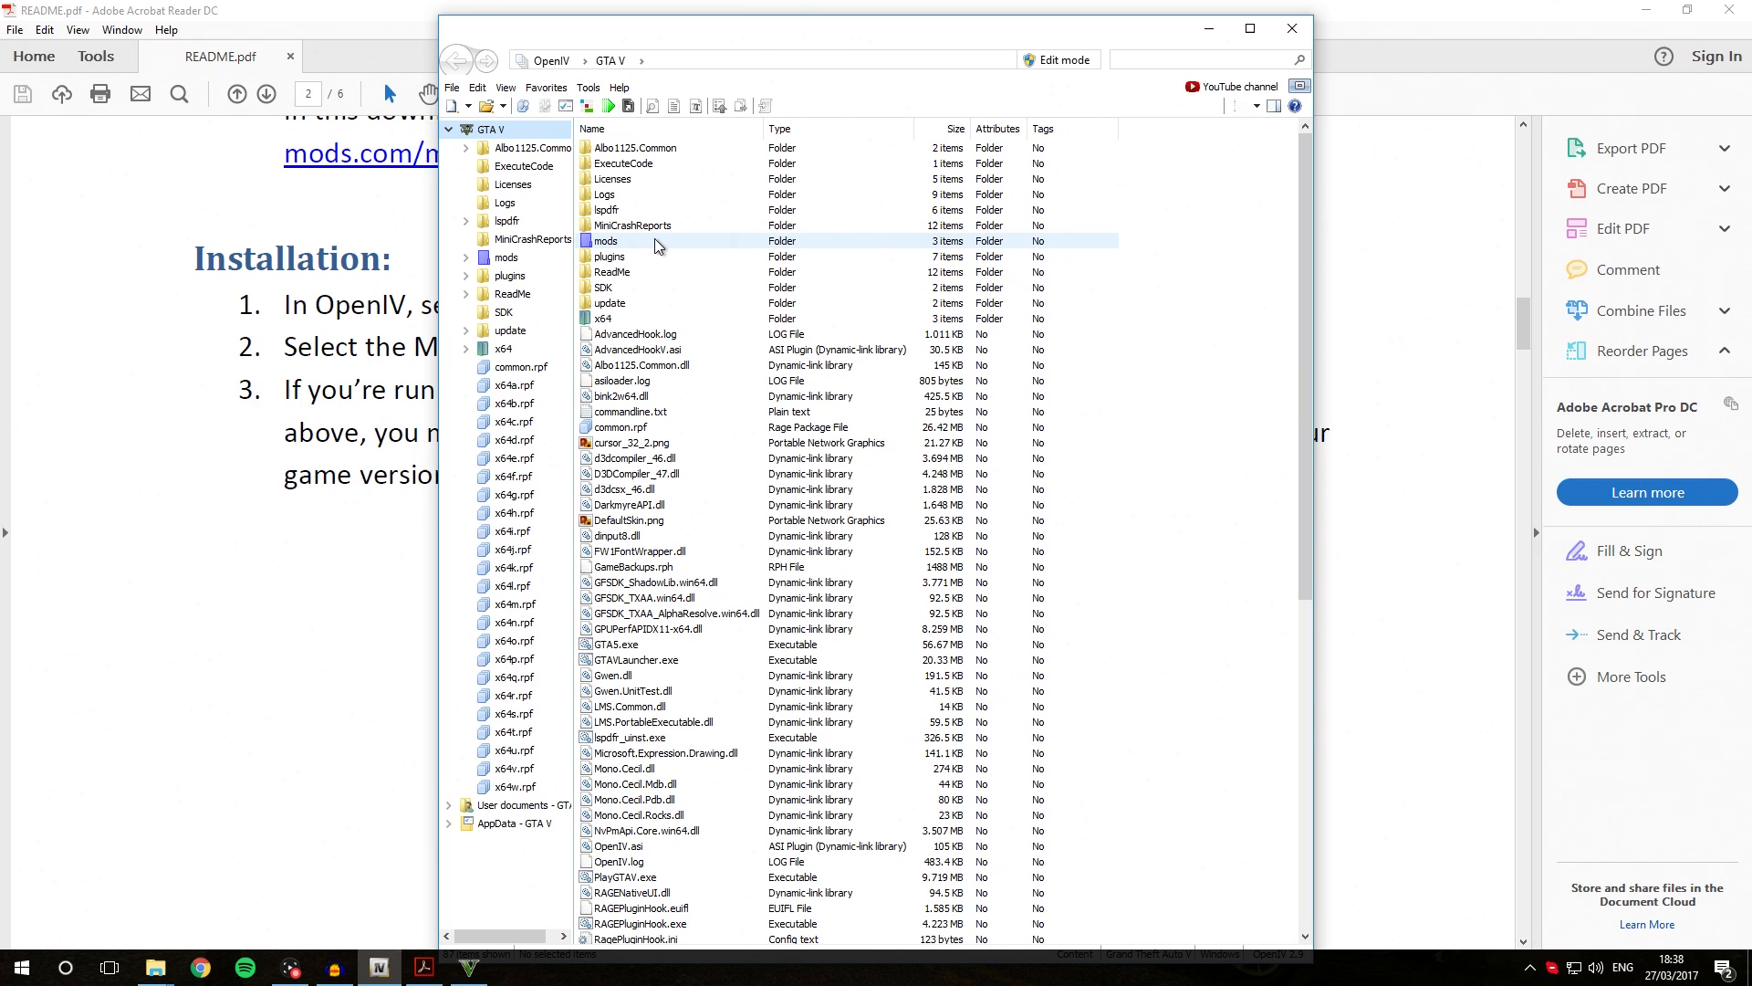
double_click(604, 241)
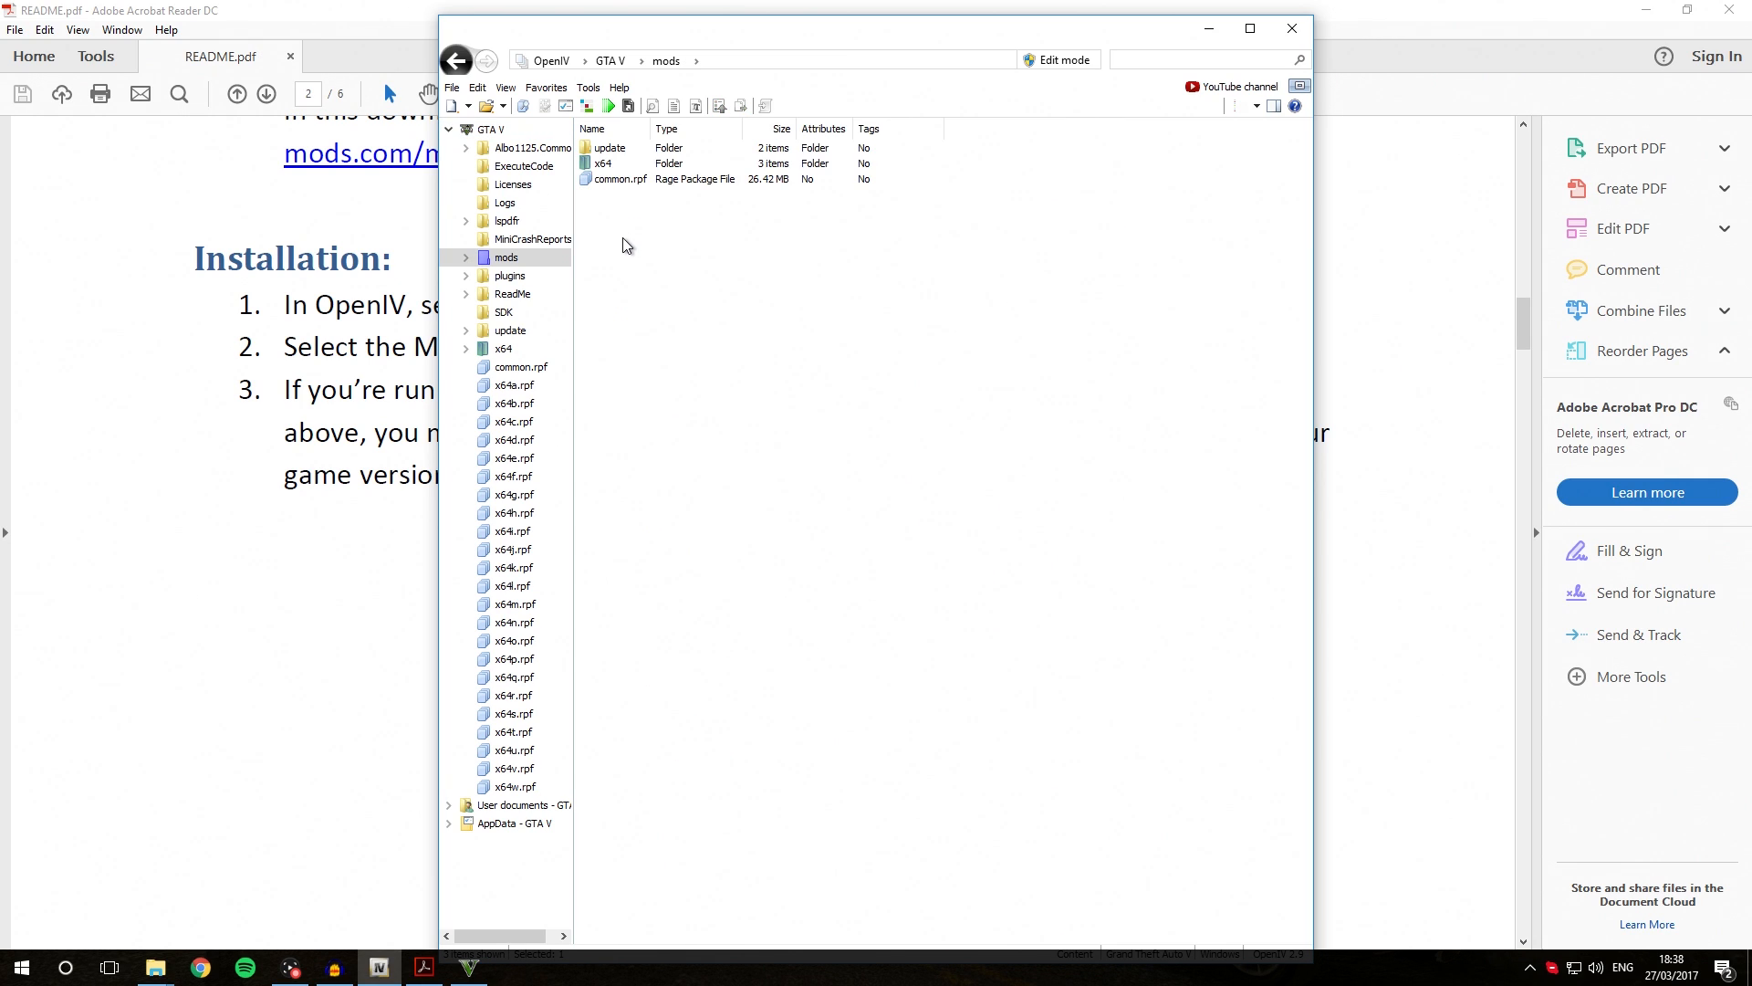
double_click(608, 146)
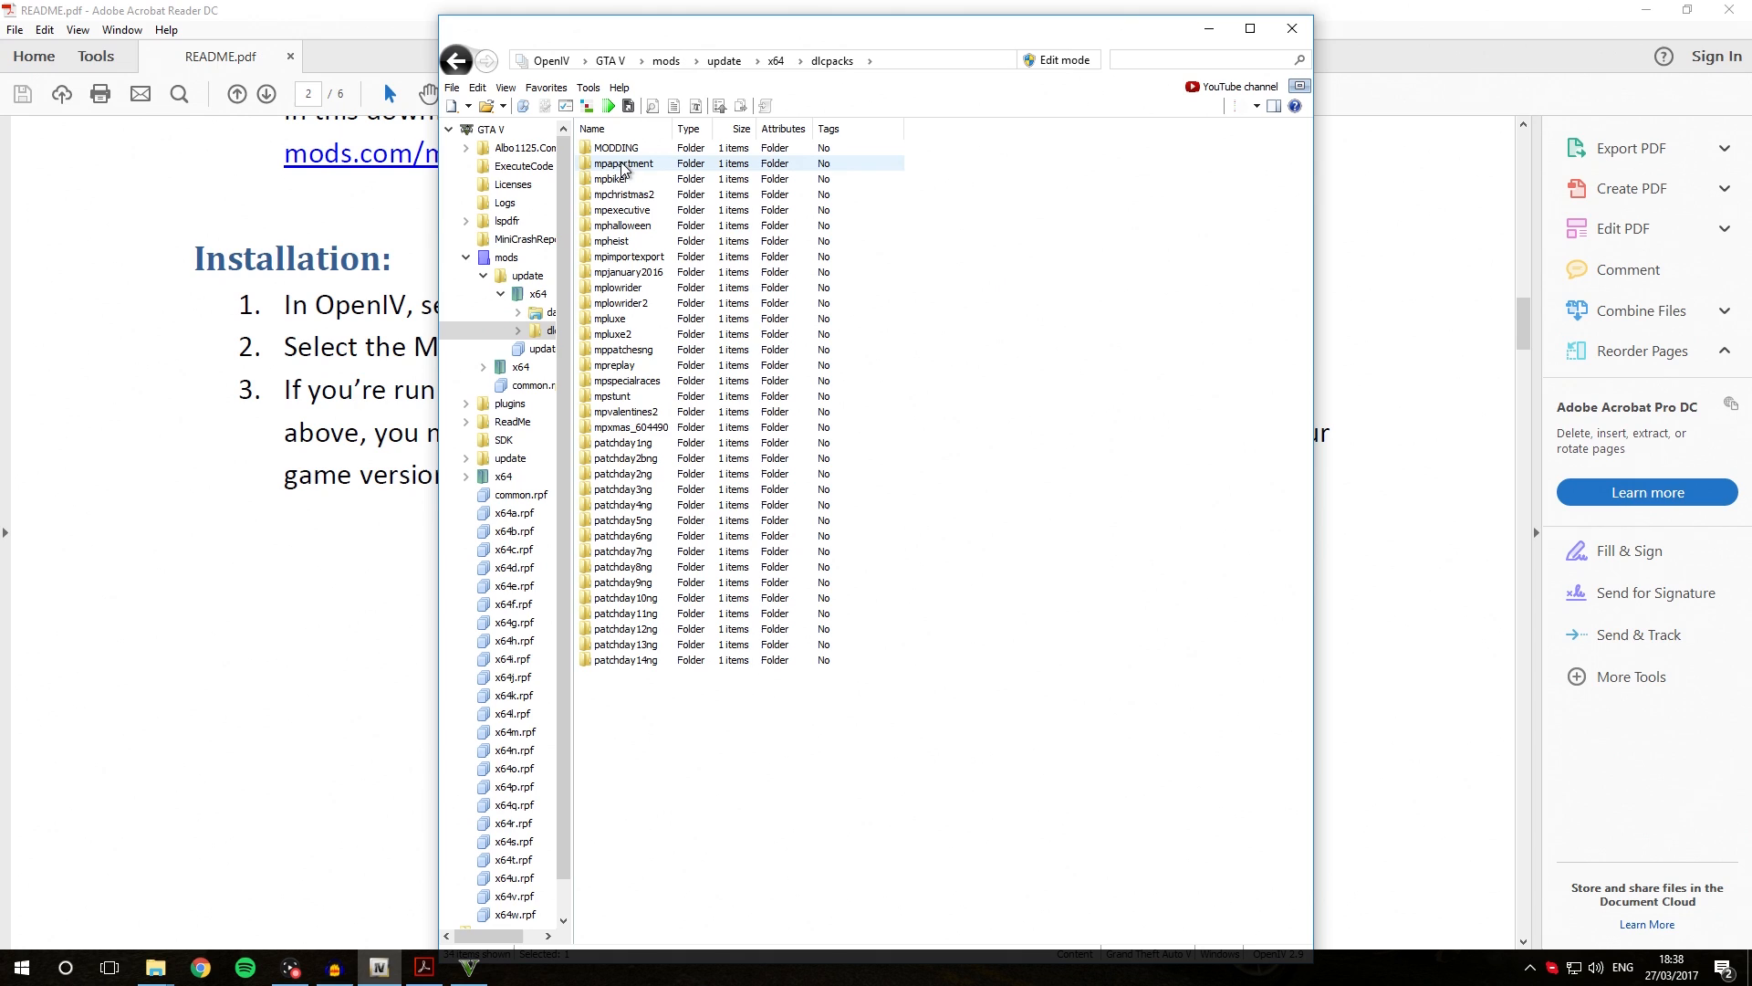
left_click(621, 148)
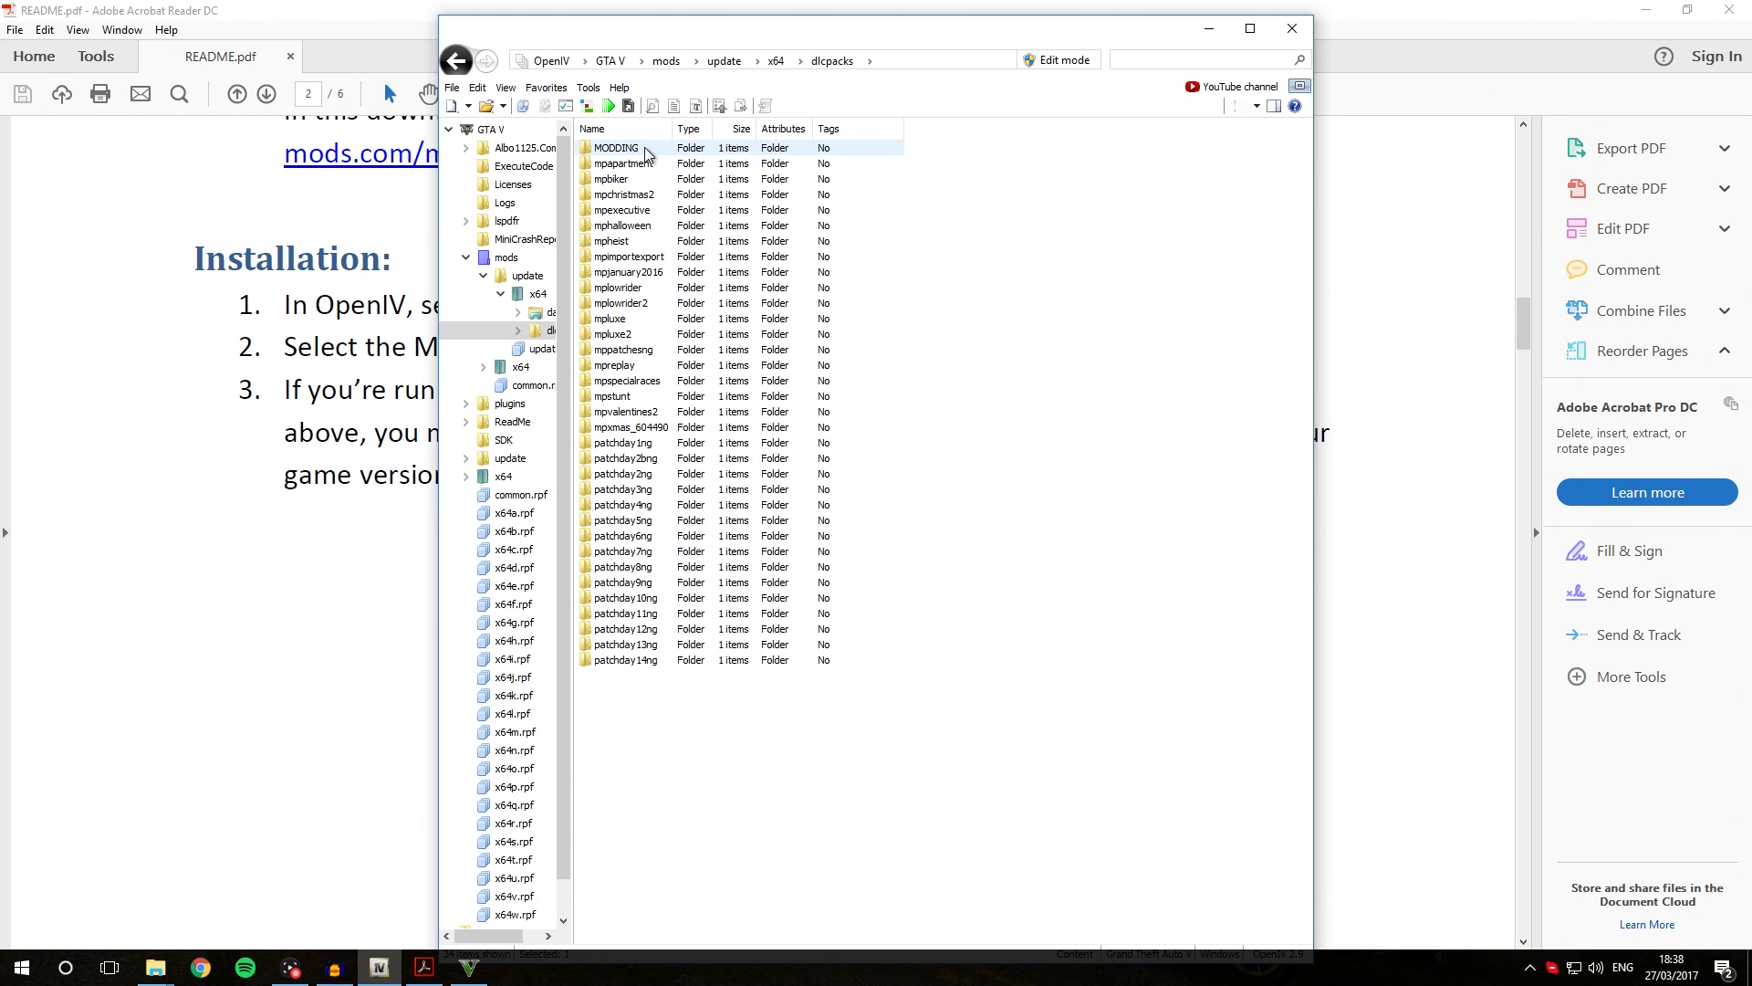
- Enter MODDING and its dlc.rpf archive, selecting content.xml among common, x64 and setup2.xml
double_click(616, 146)
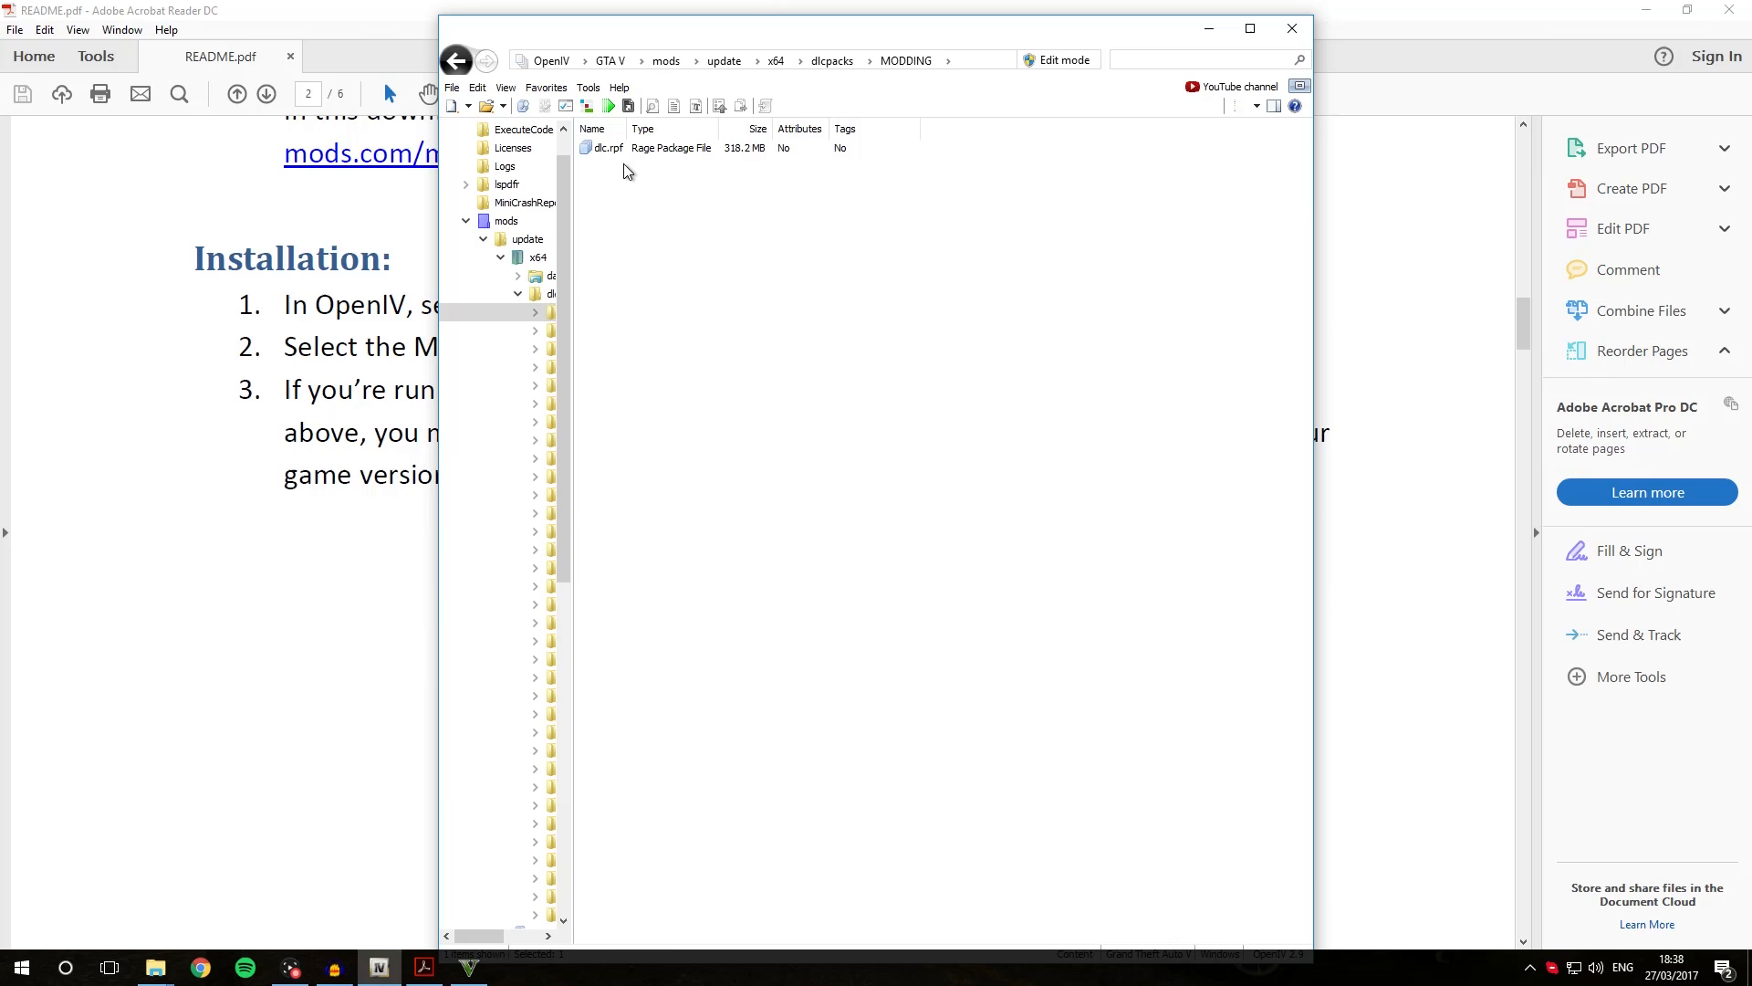
left_click(606, 146)
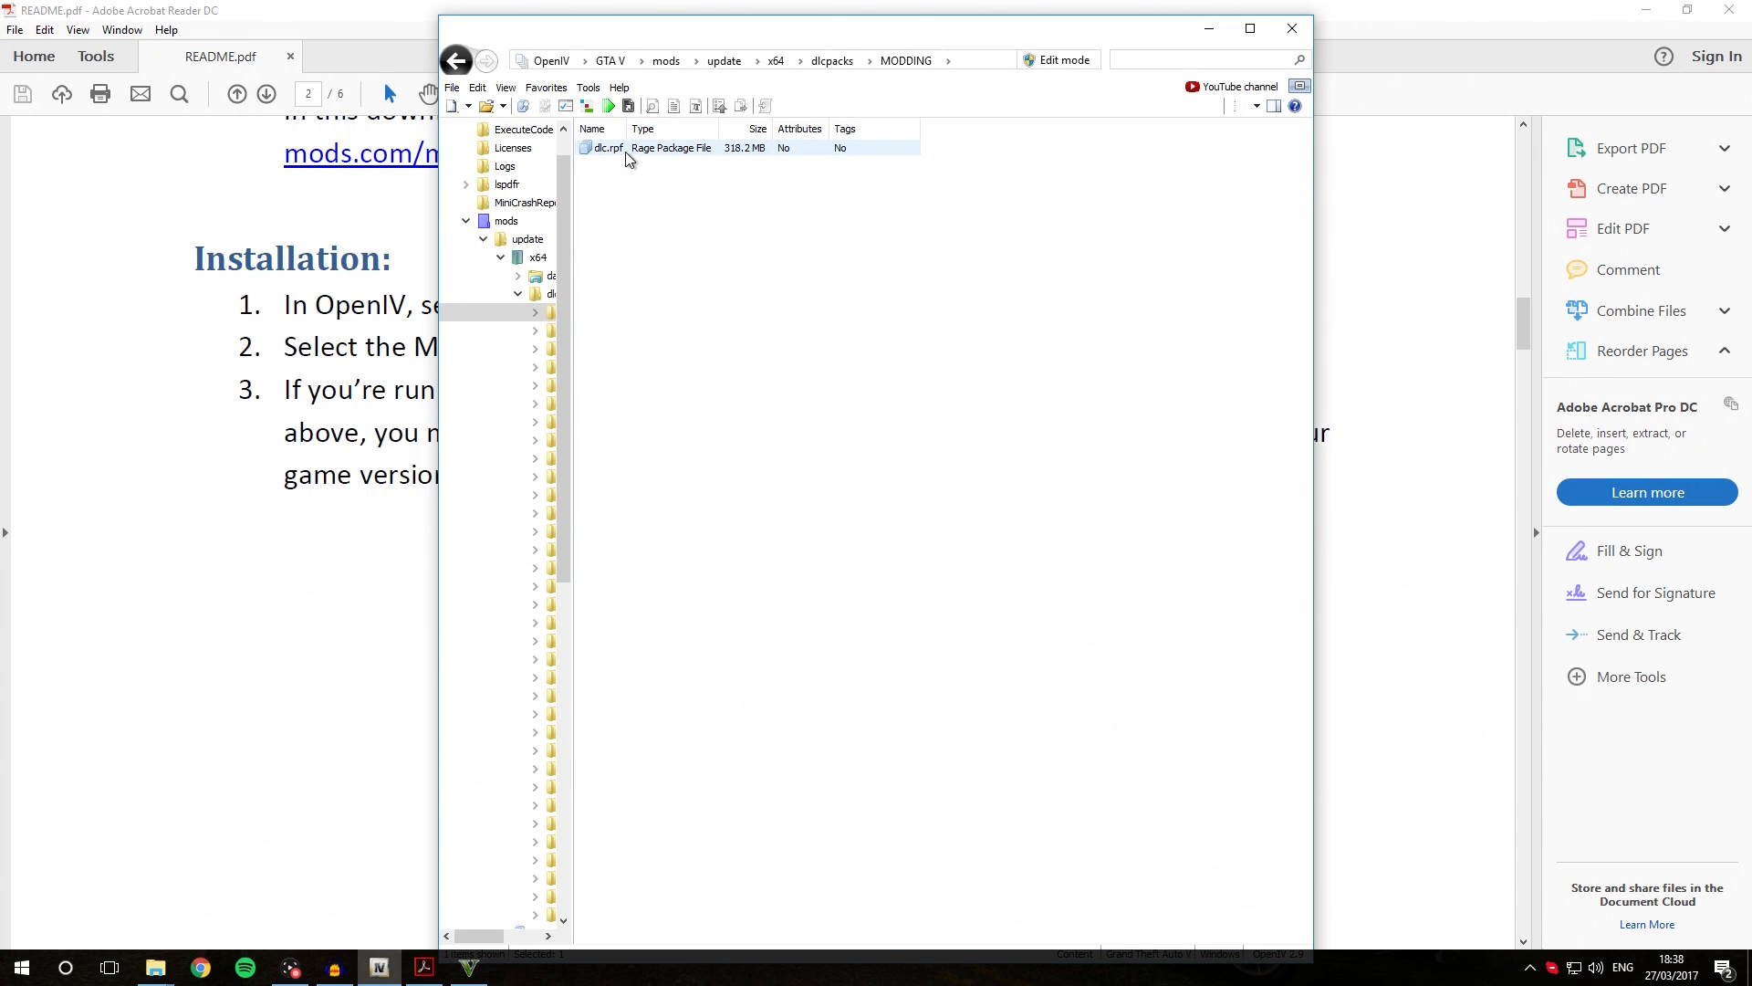
double_click(608, 146)
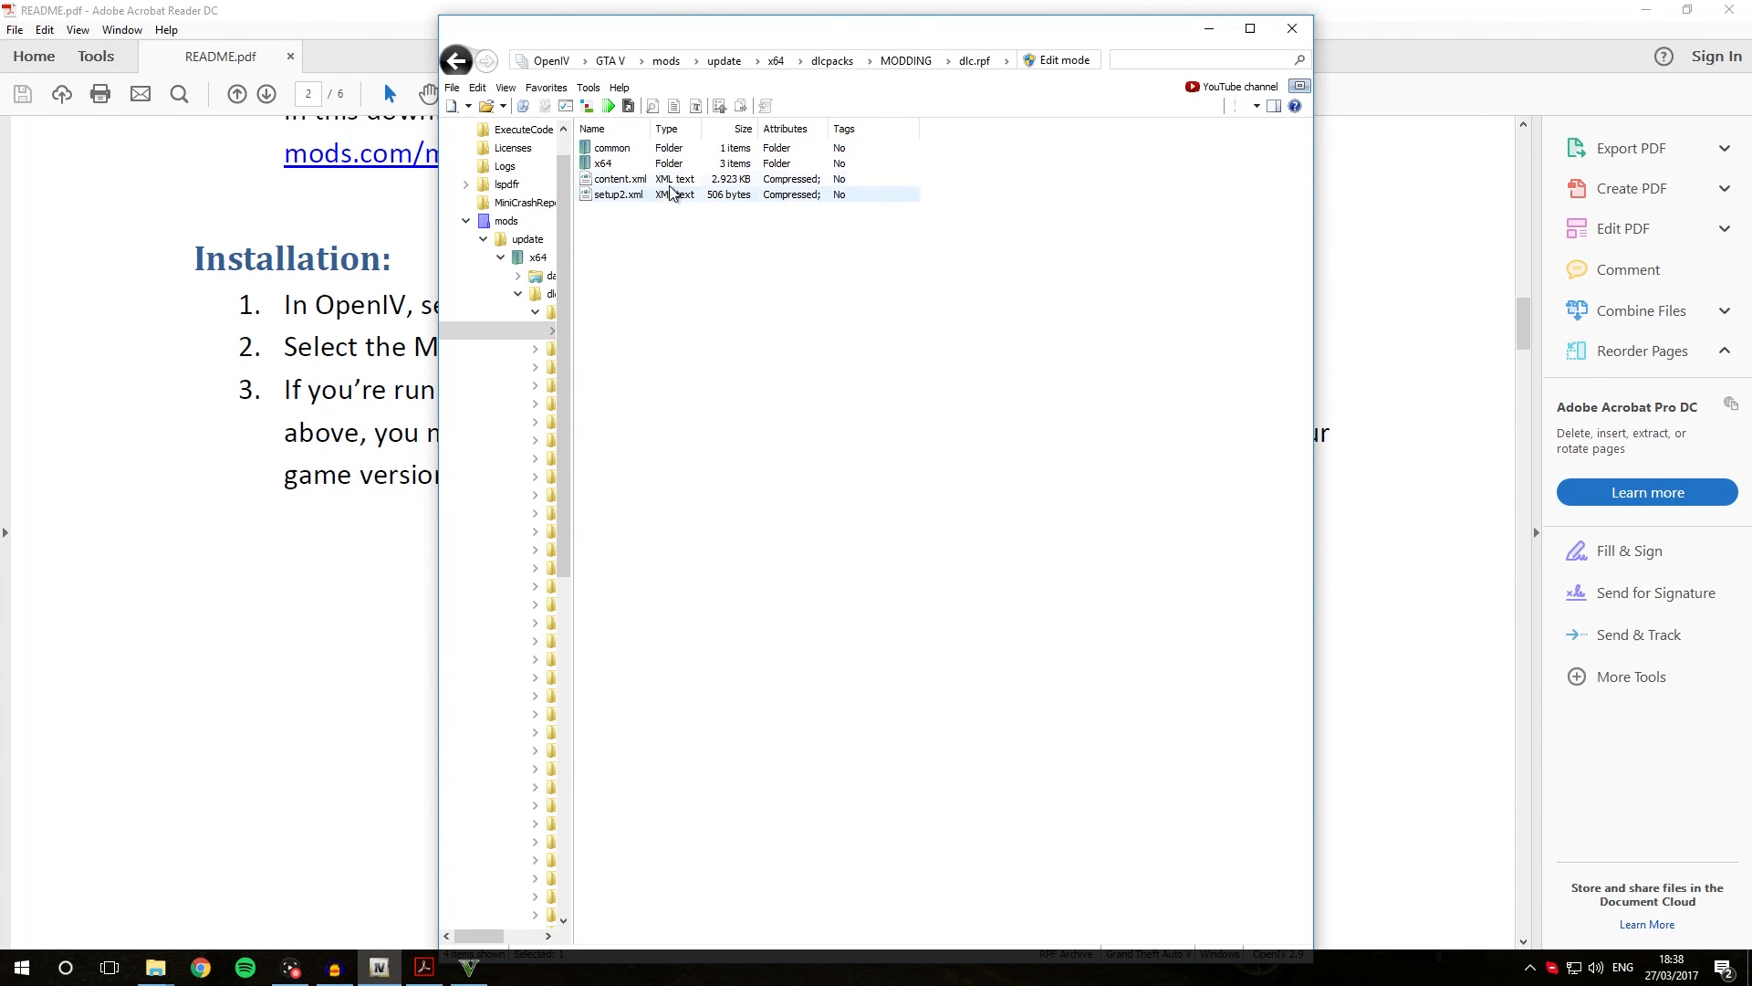
left_click(619, 179)
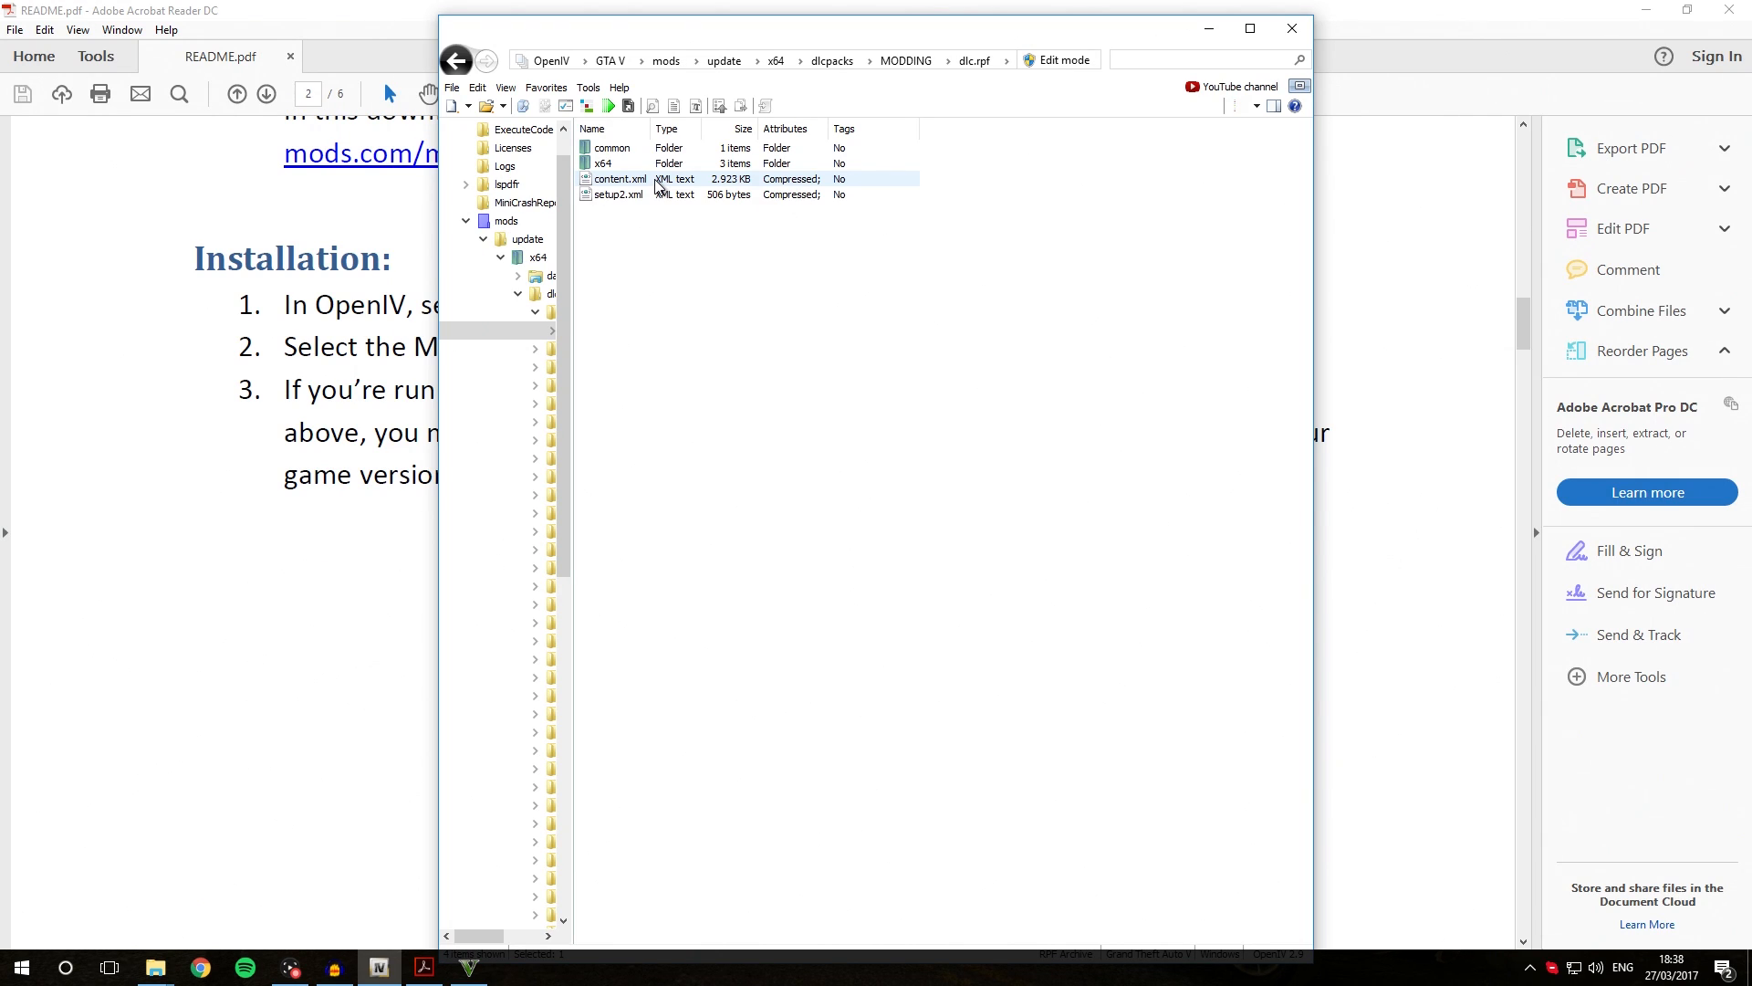
mouse_move(656, 192)
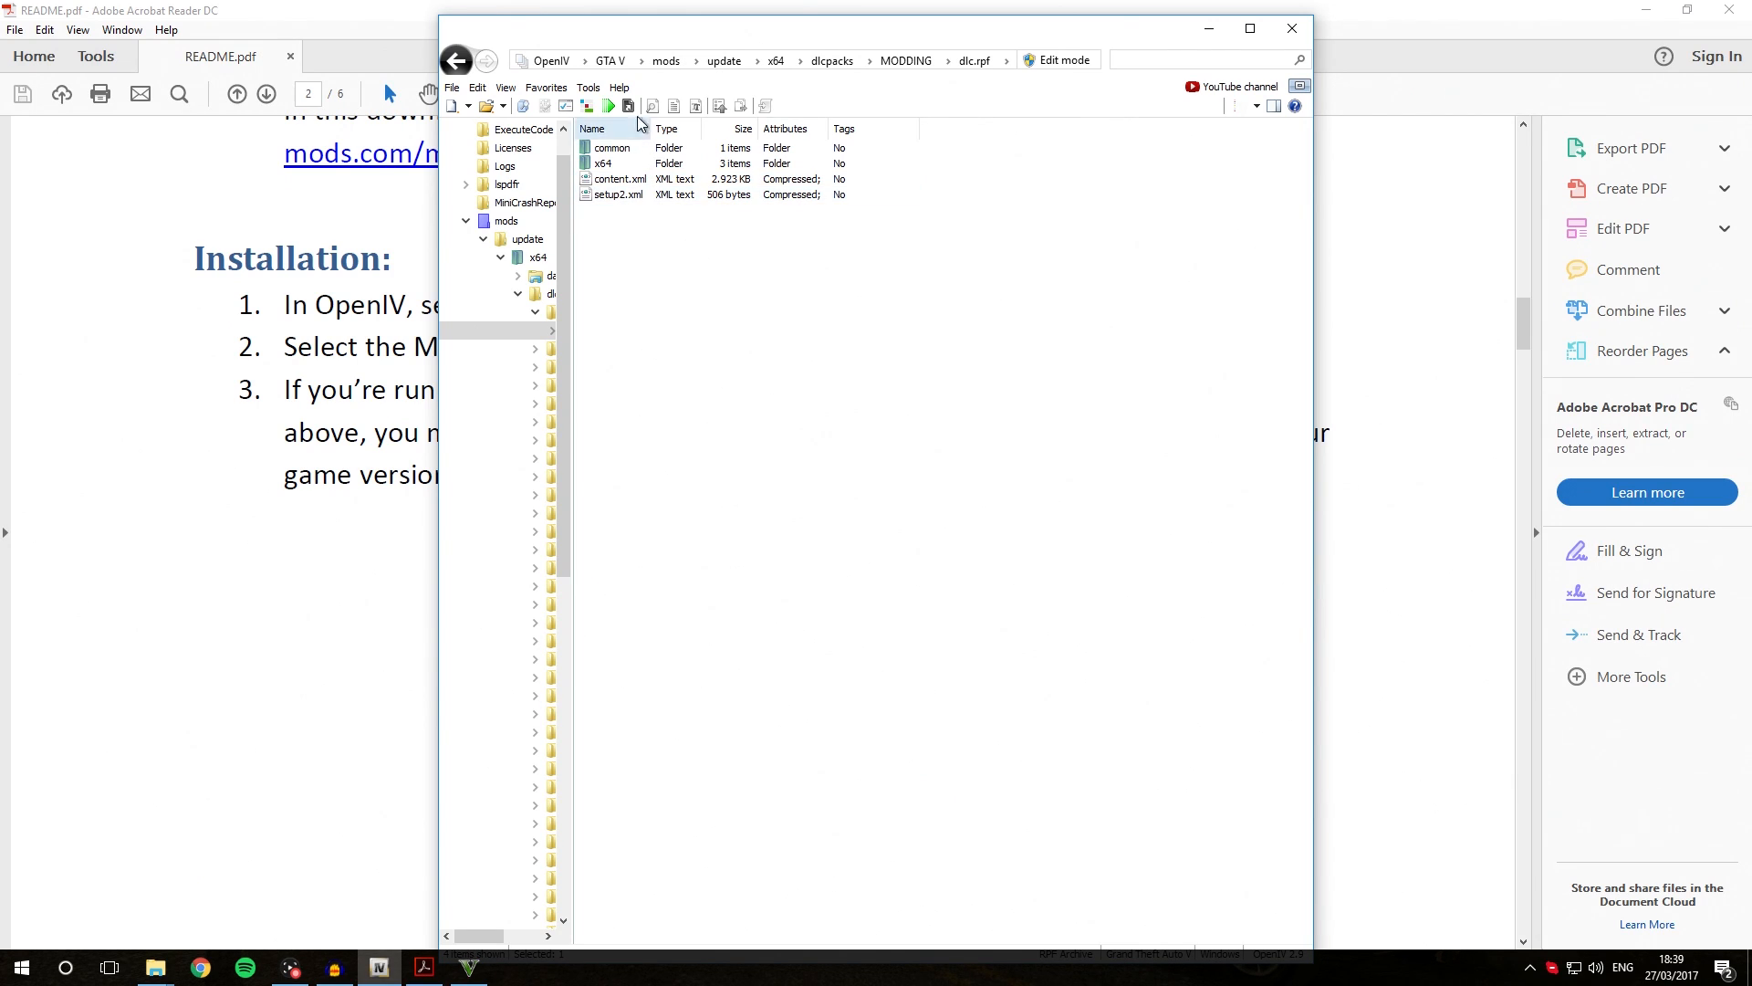
- Add the archive to Favorites under the name MODDING/dlc.rpf
left_click(546, 87)
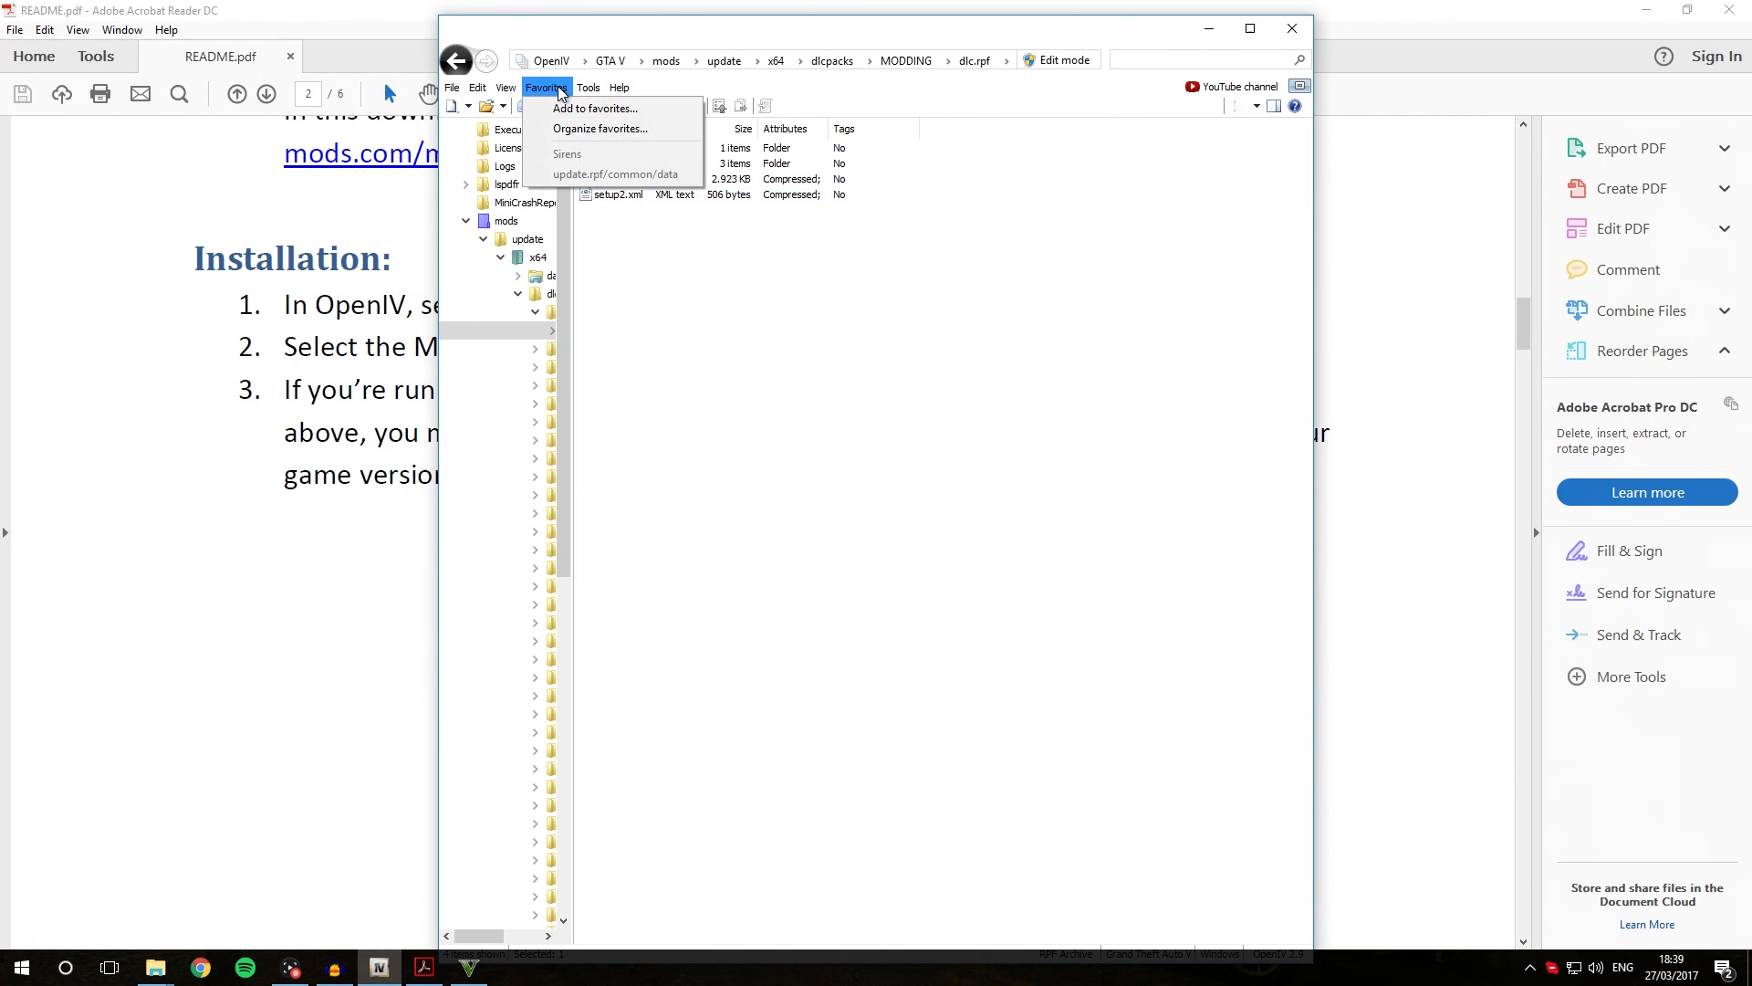
left_click(595, 108)
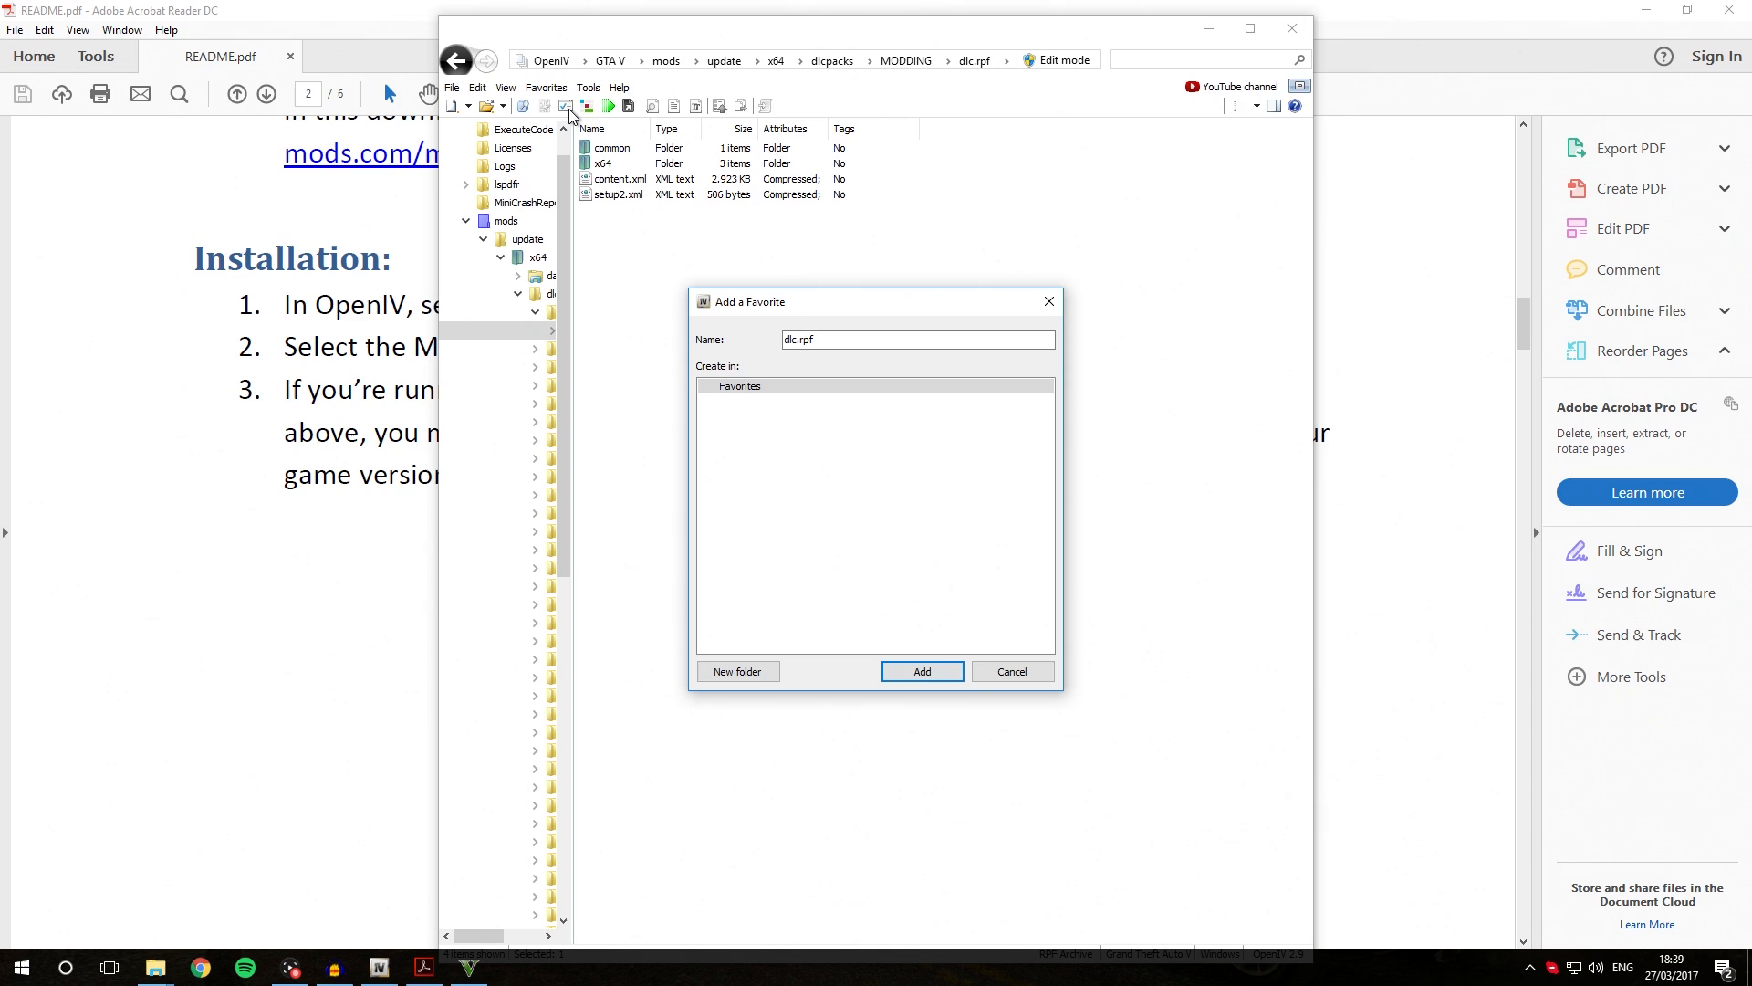
mouse_move(926, 122)
type("MODDING/")
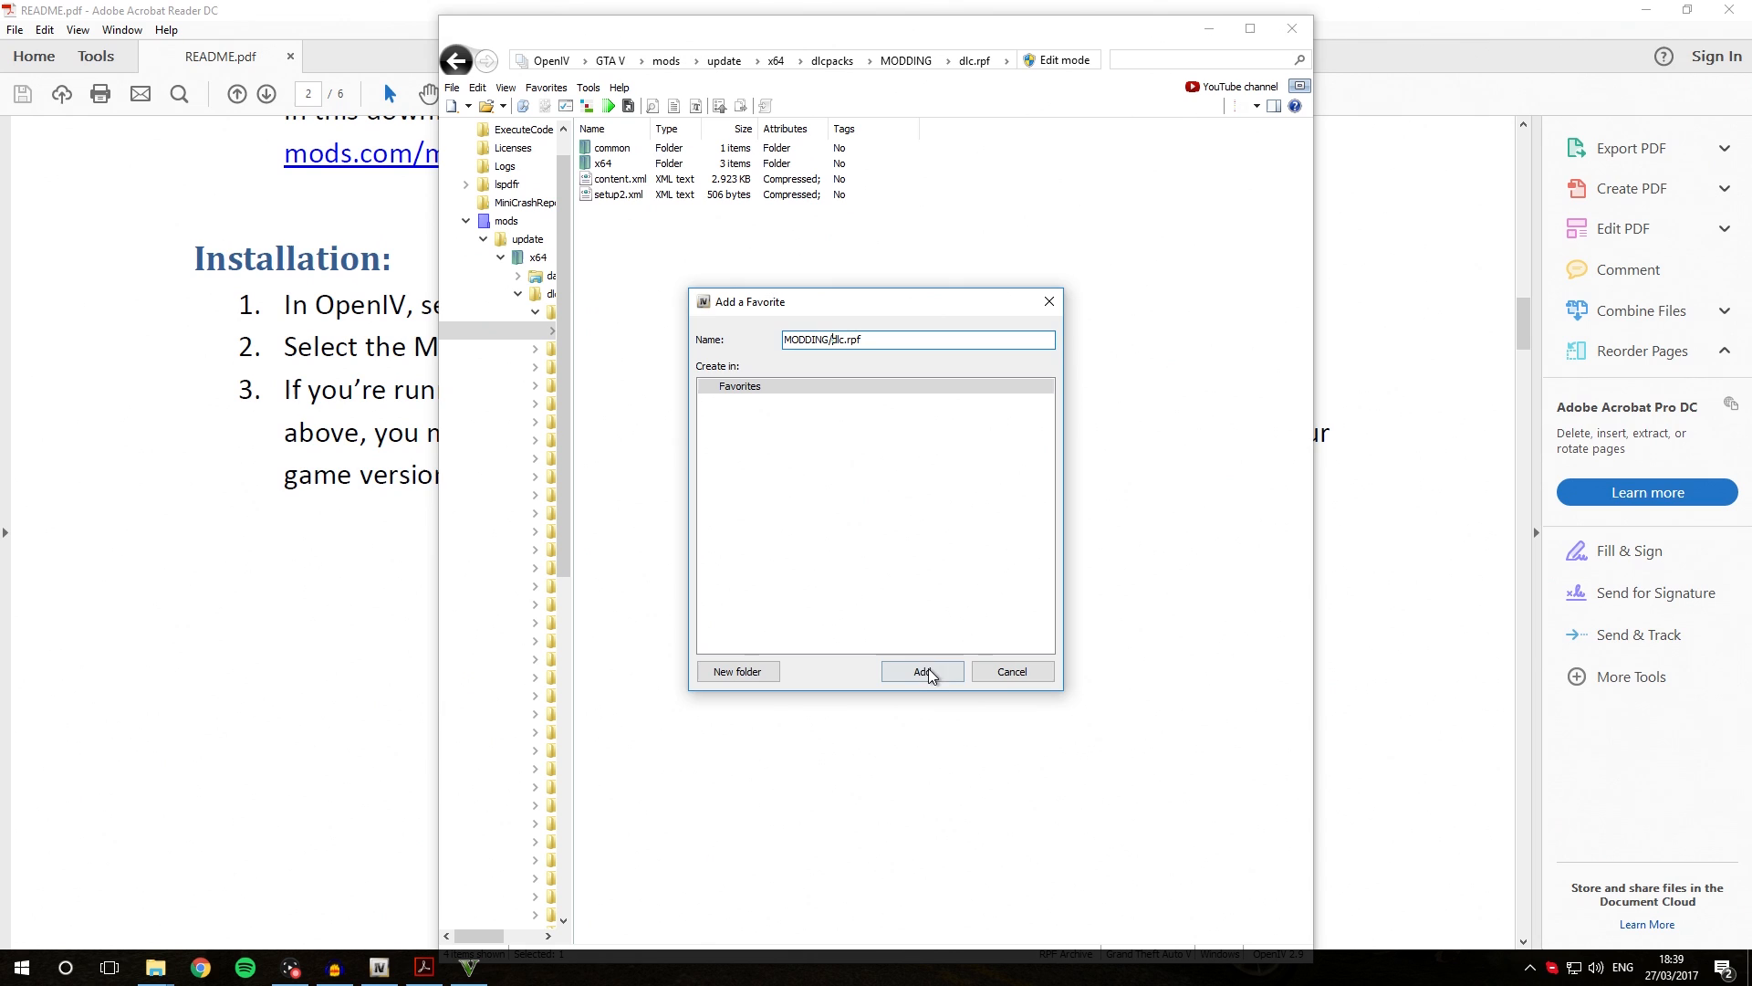
left_click(920, 670)
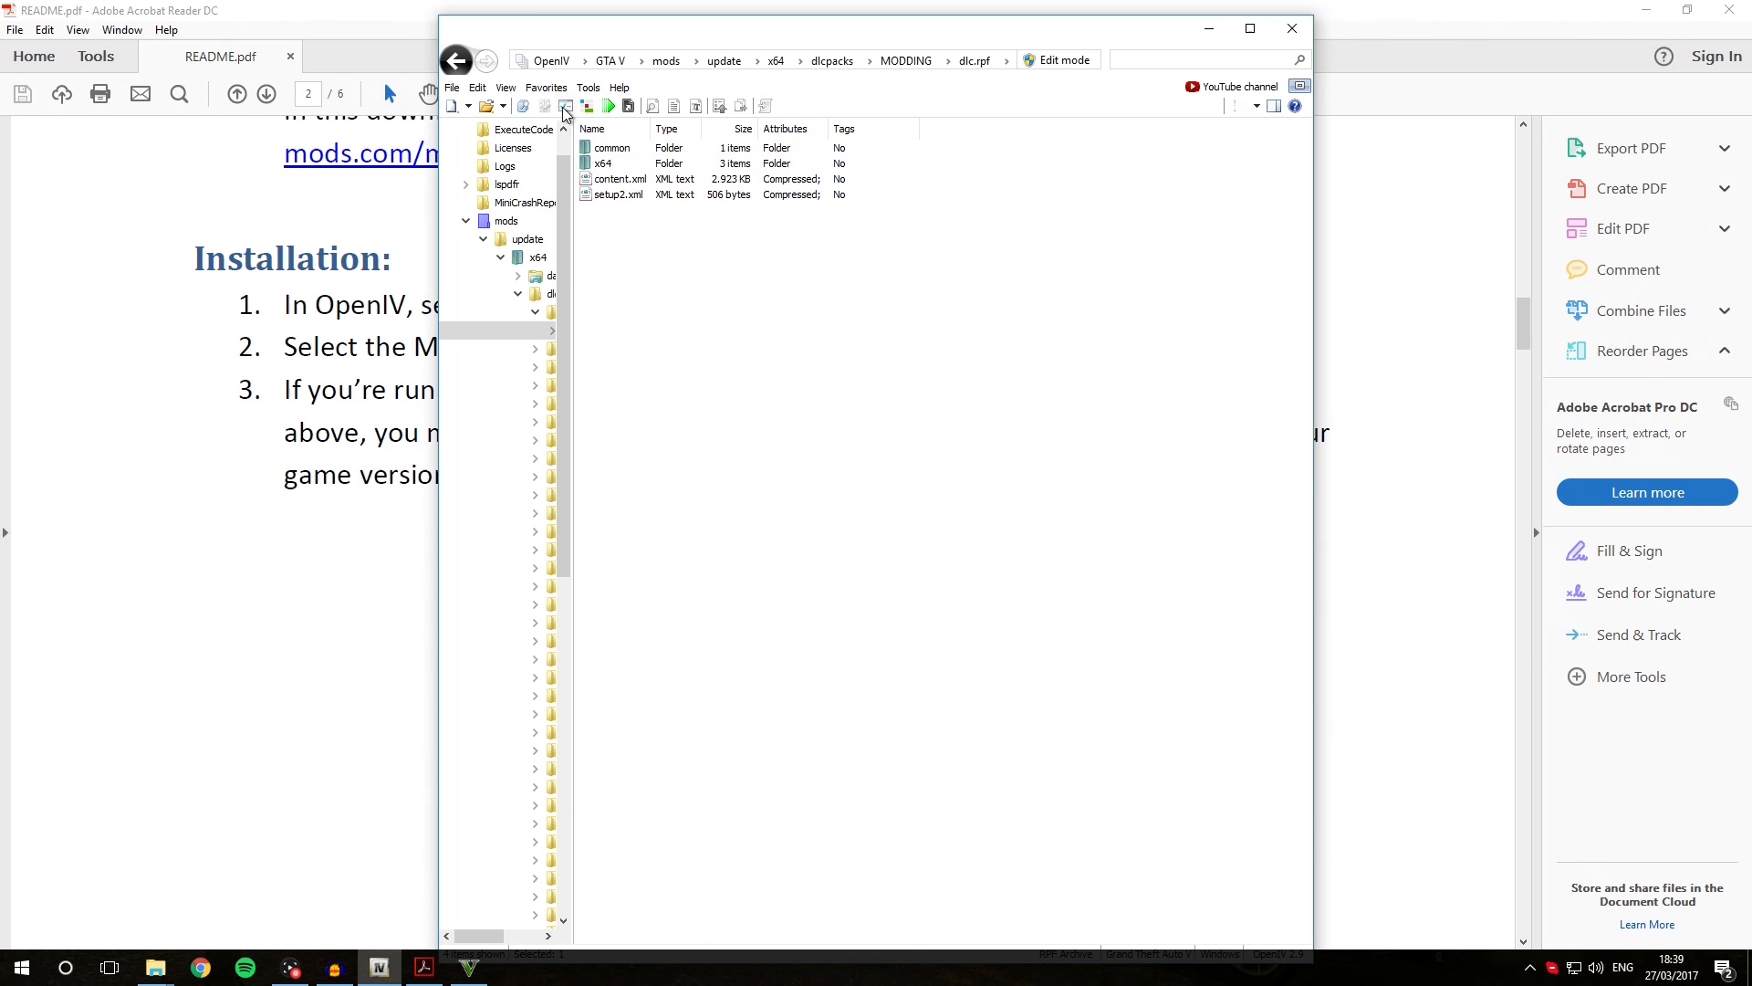
left_click(615, 193)
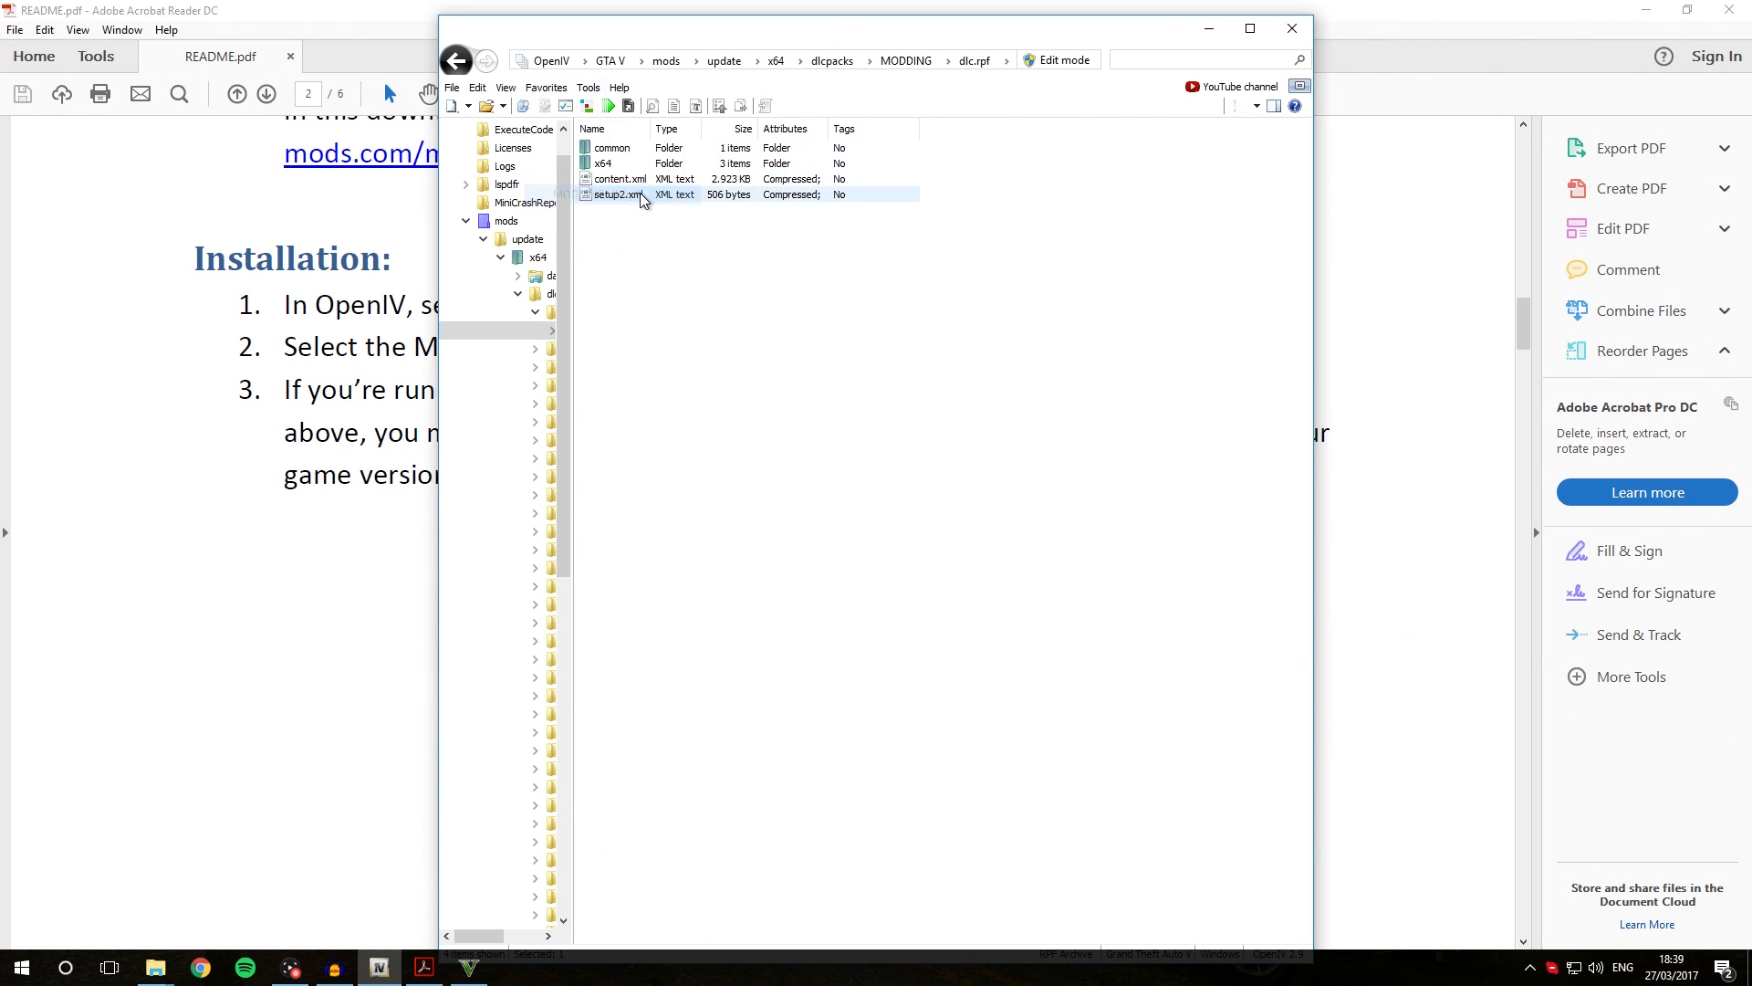
left_click(610, 60)
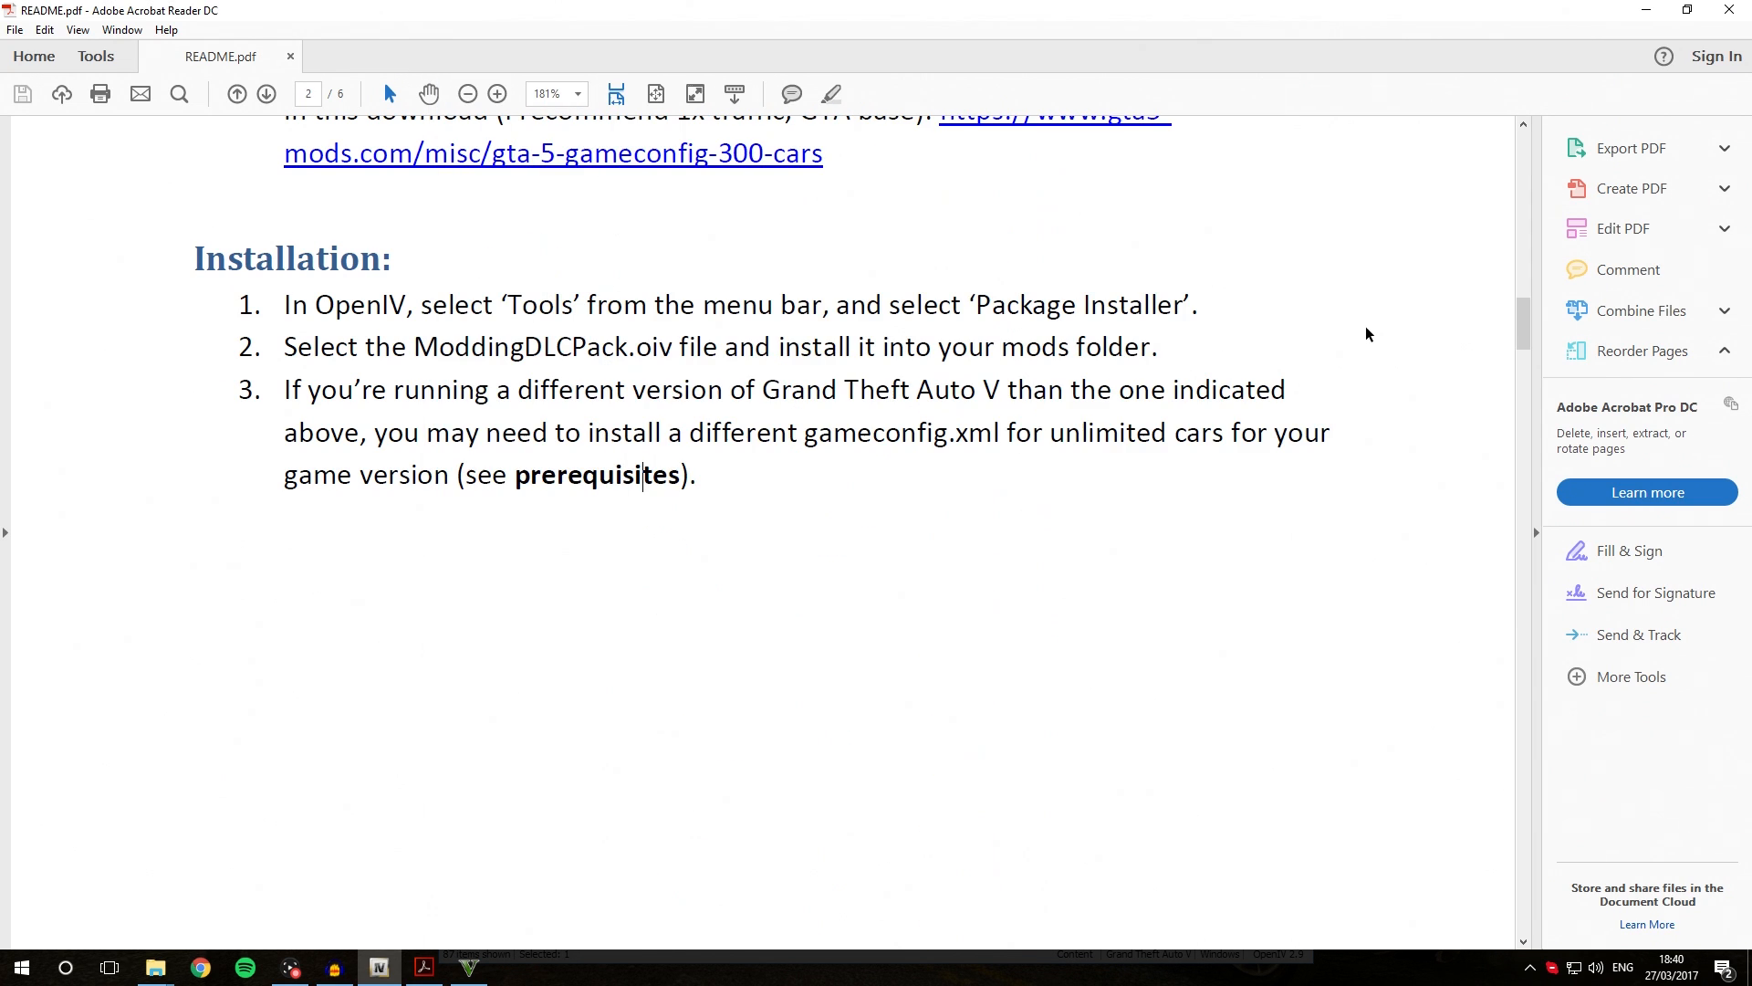
- Browse mods/update/update.rpf/common/data and select gameconfig.xml
scroll("up", 3)
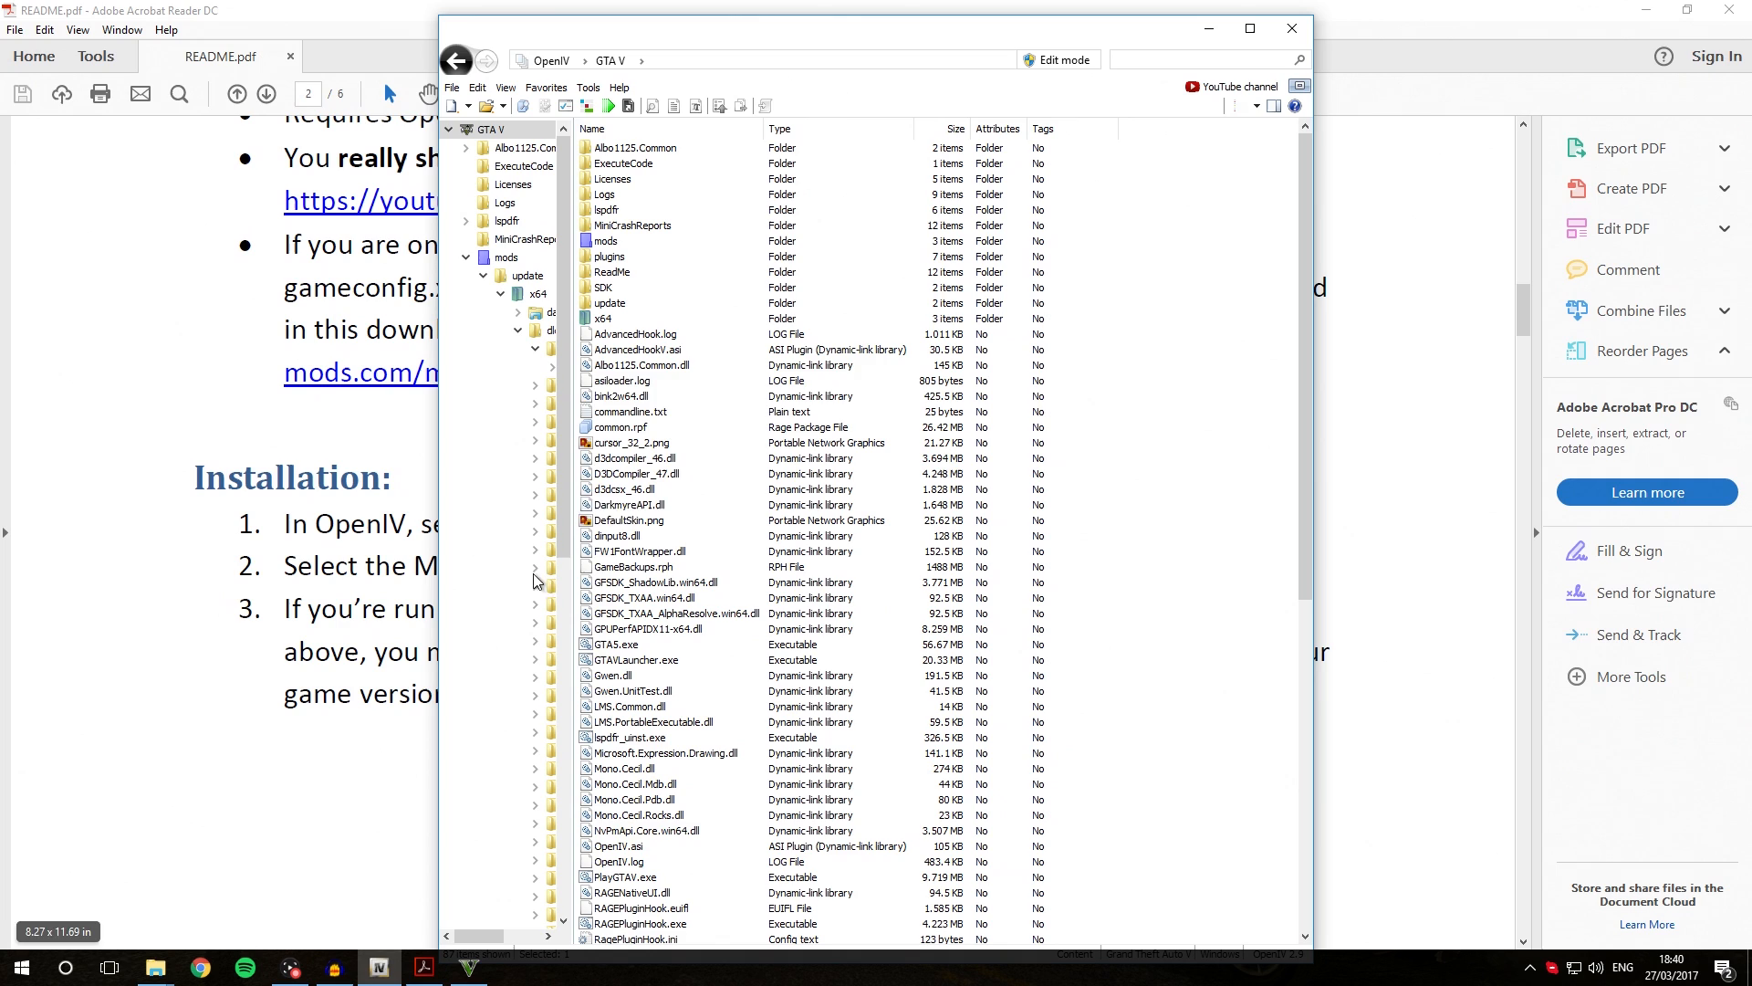
left_click(606, 241)
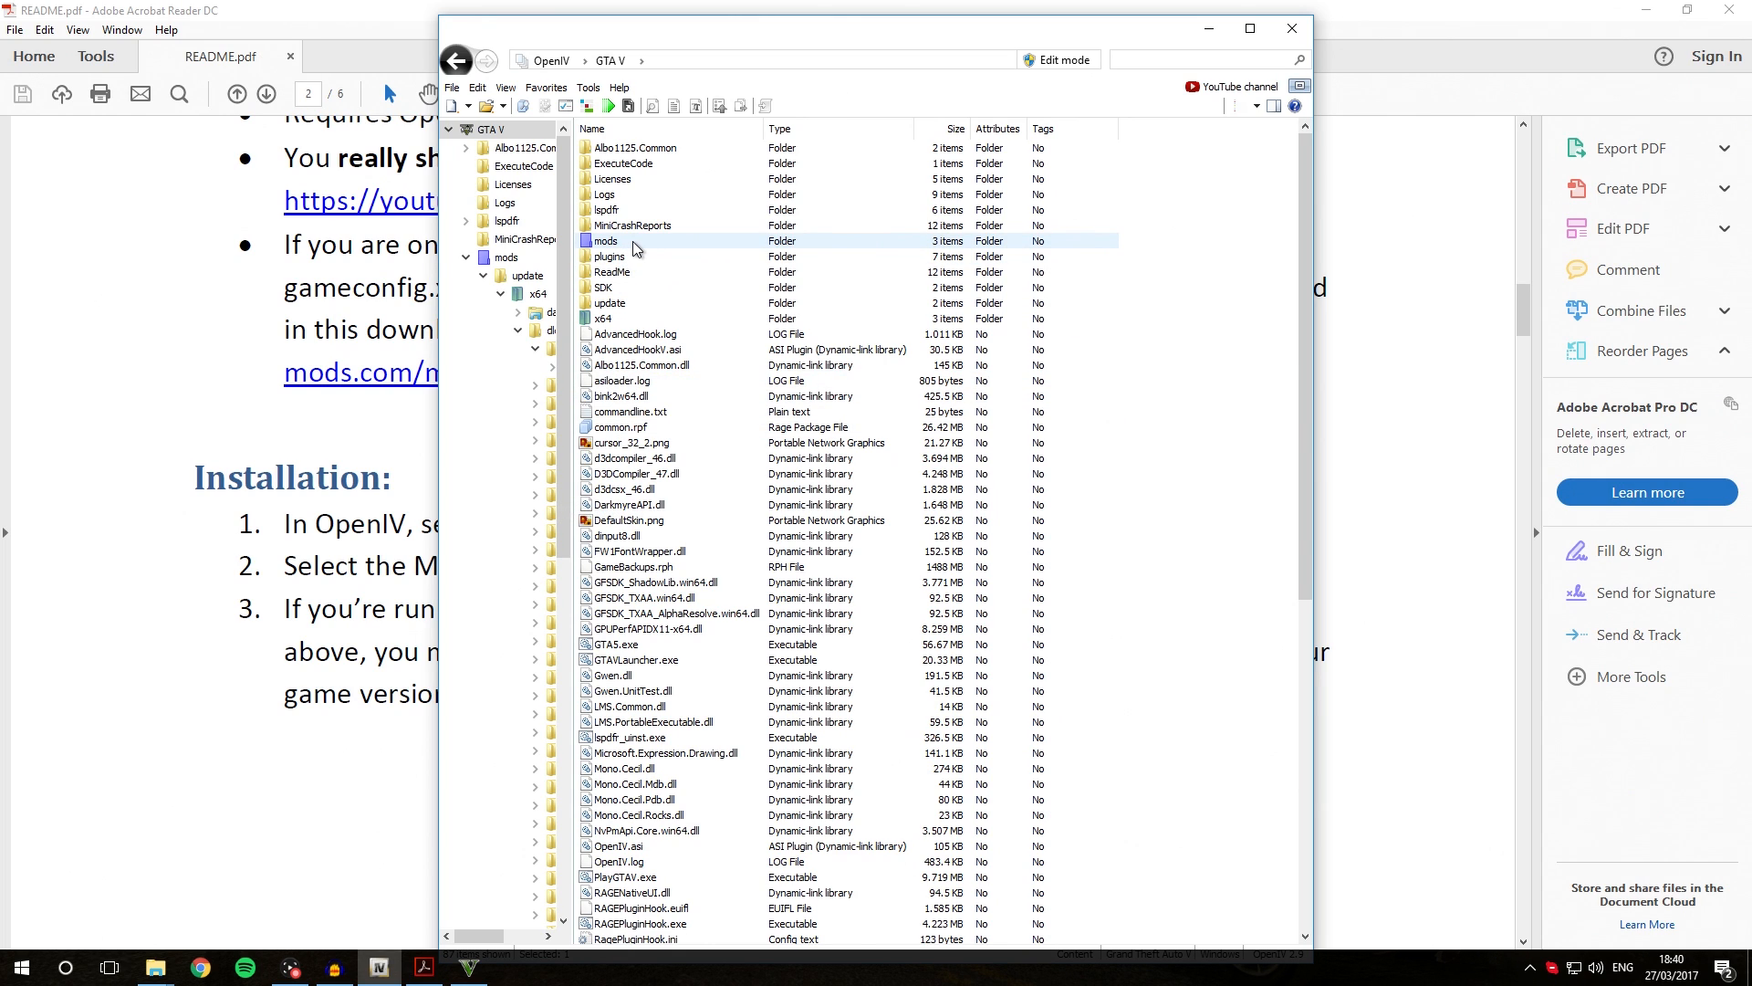
double_click(604, 241)
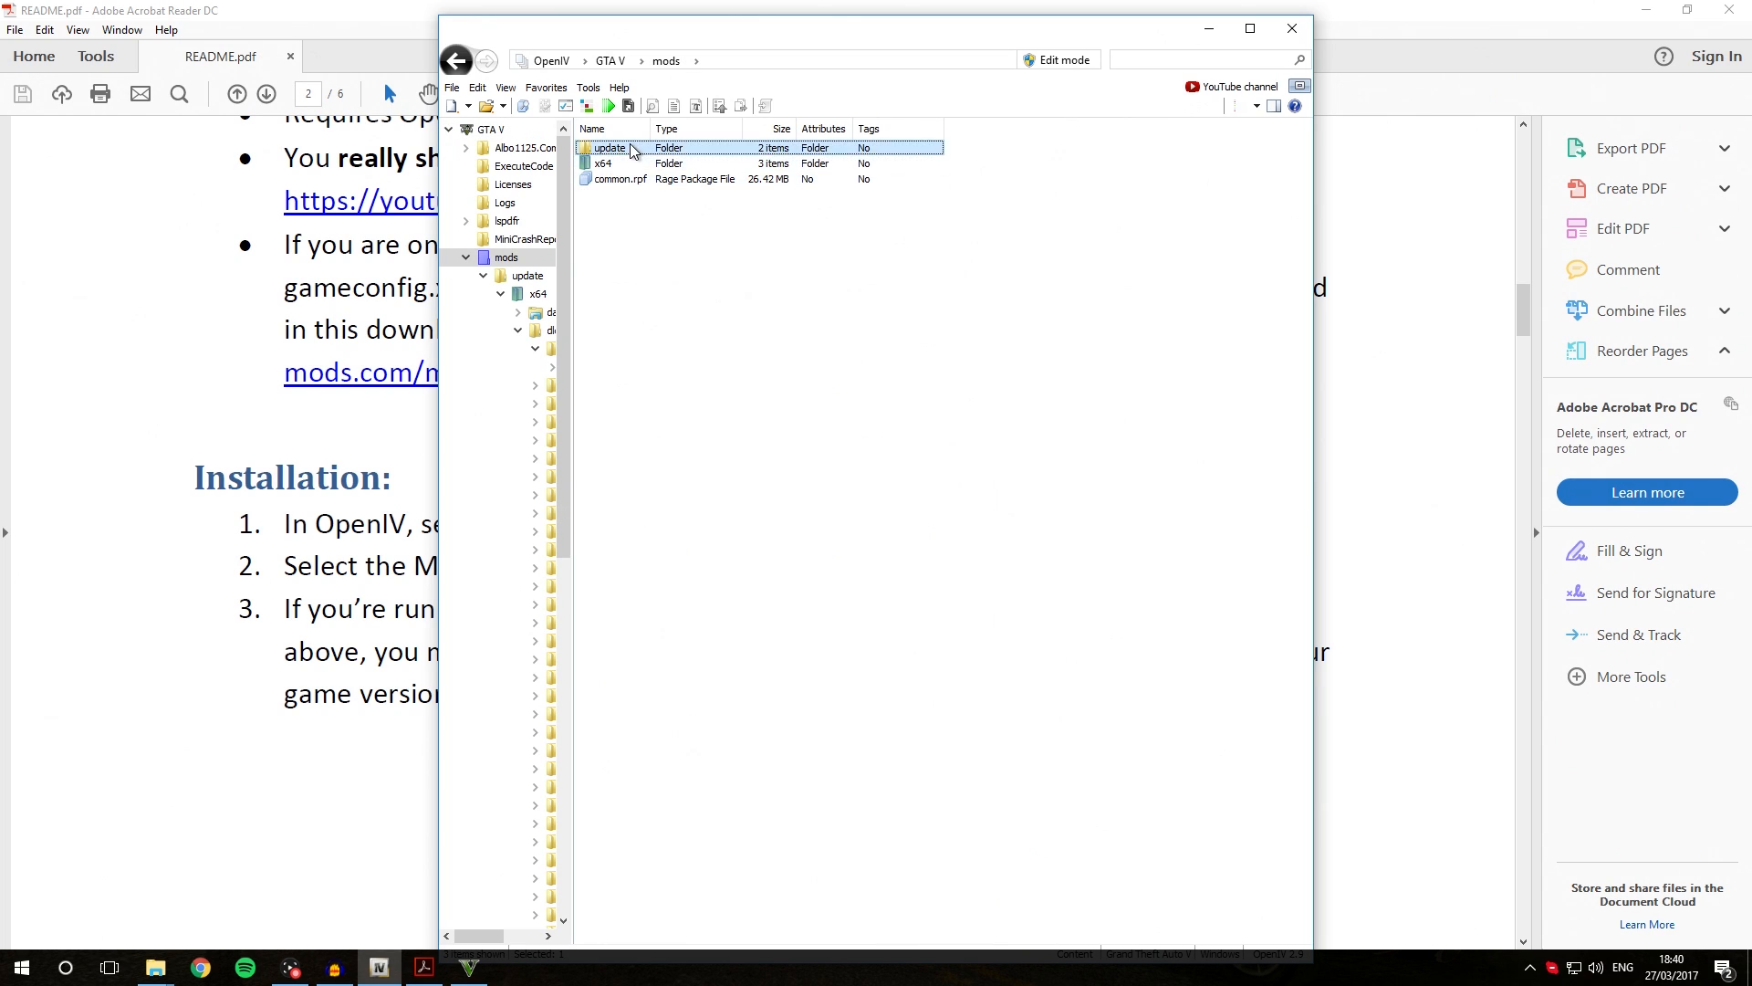
double_click(614, 146)
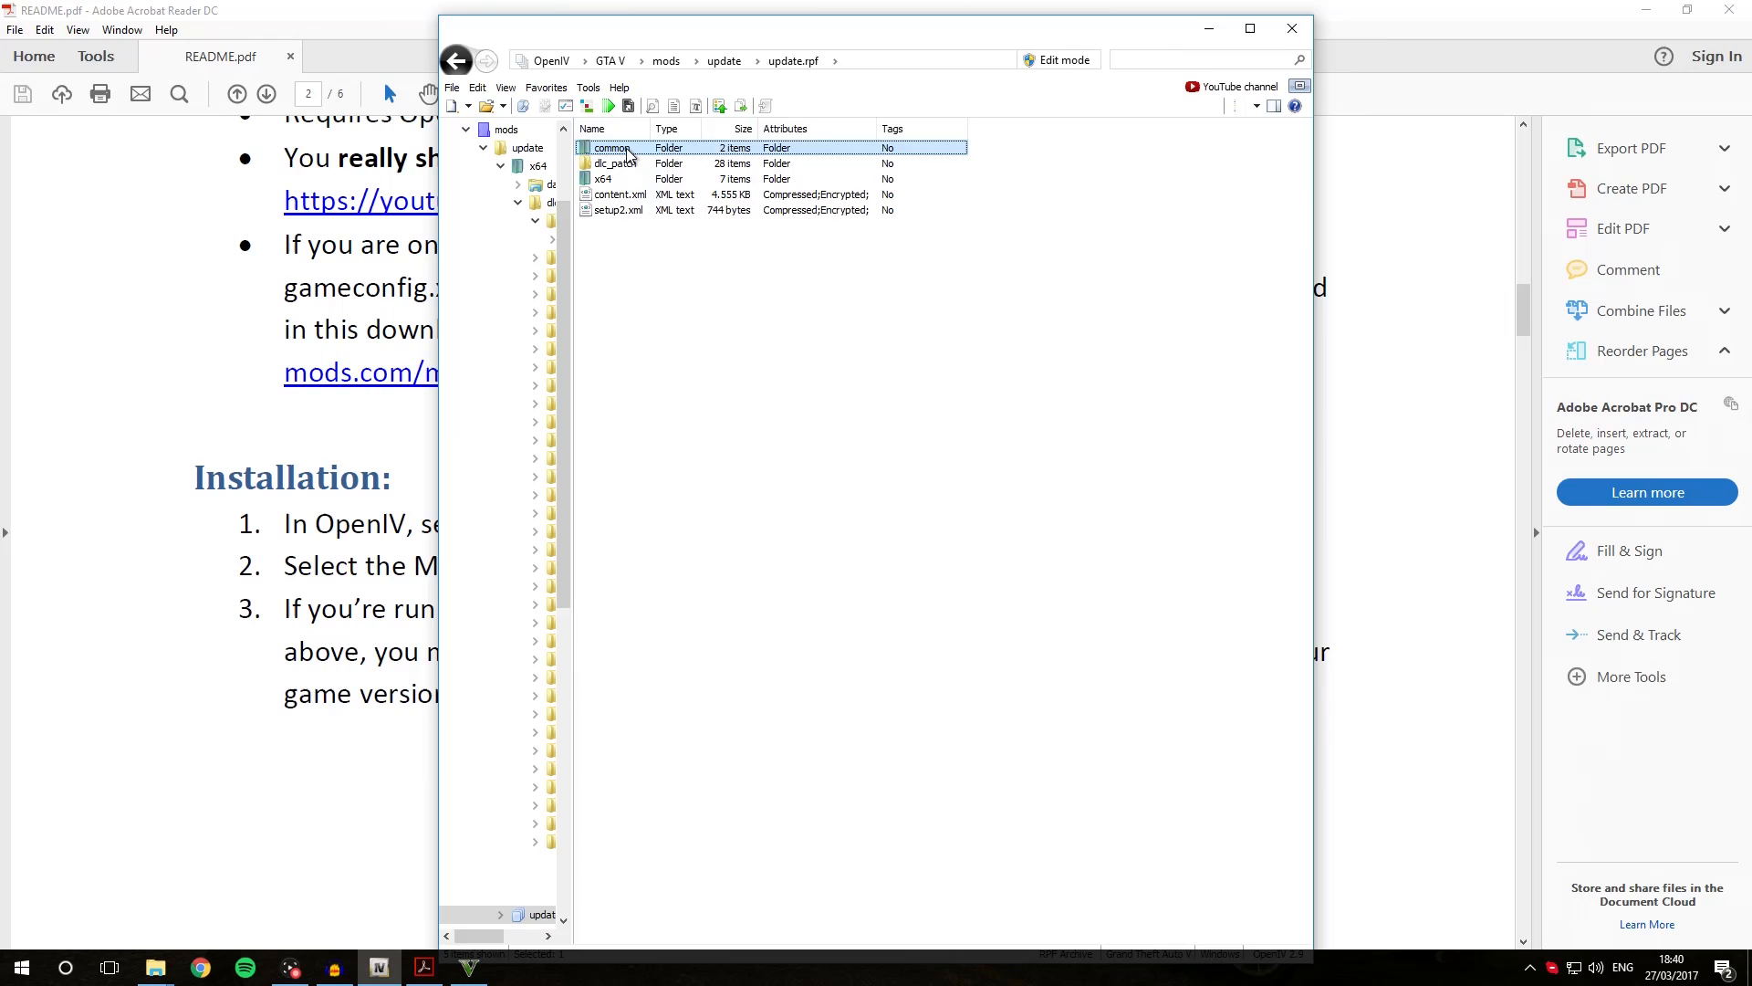
double_click(611, 146)
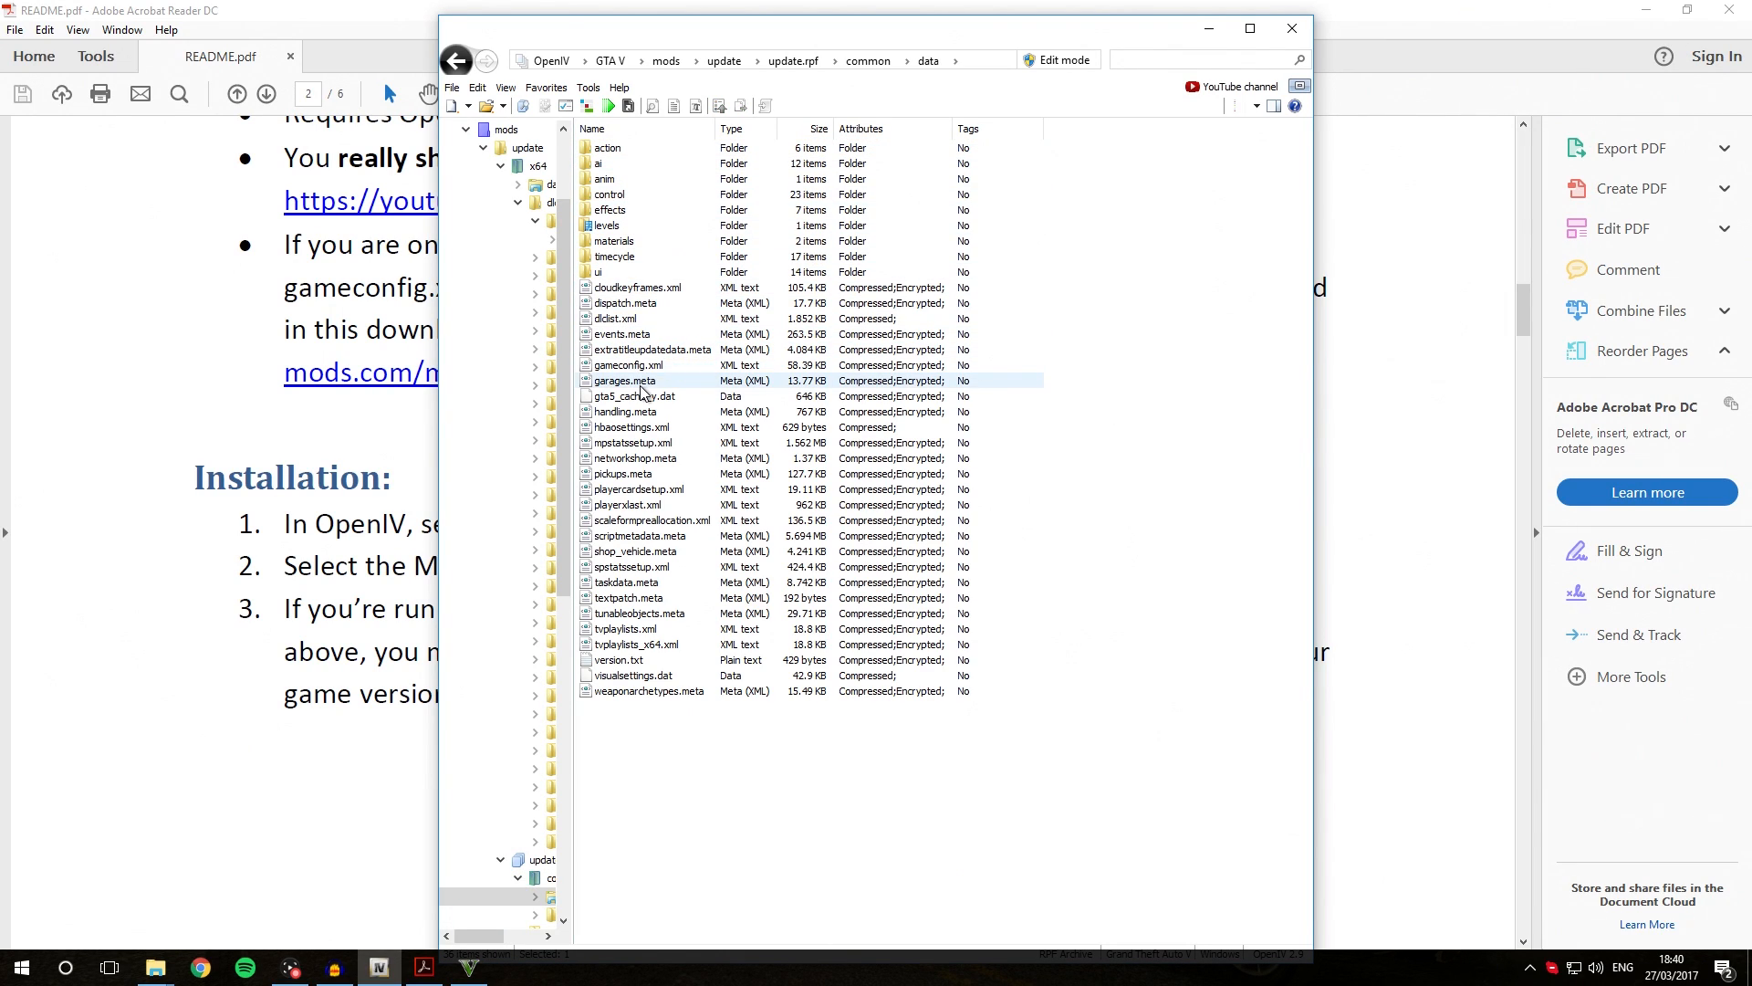
left_click(628, 365)
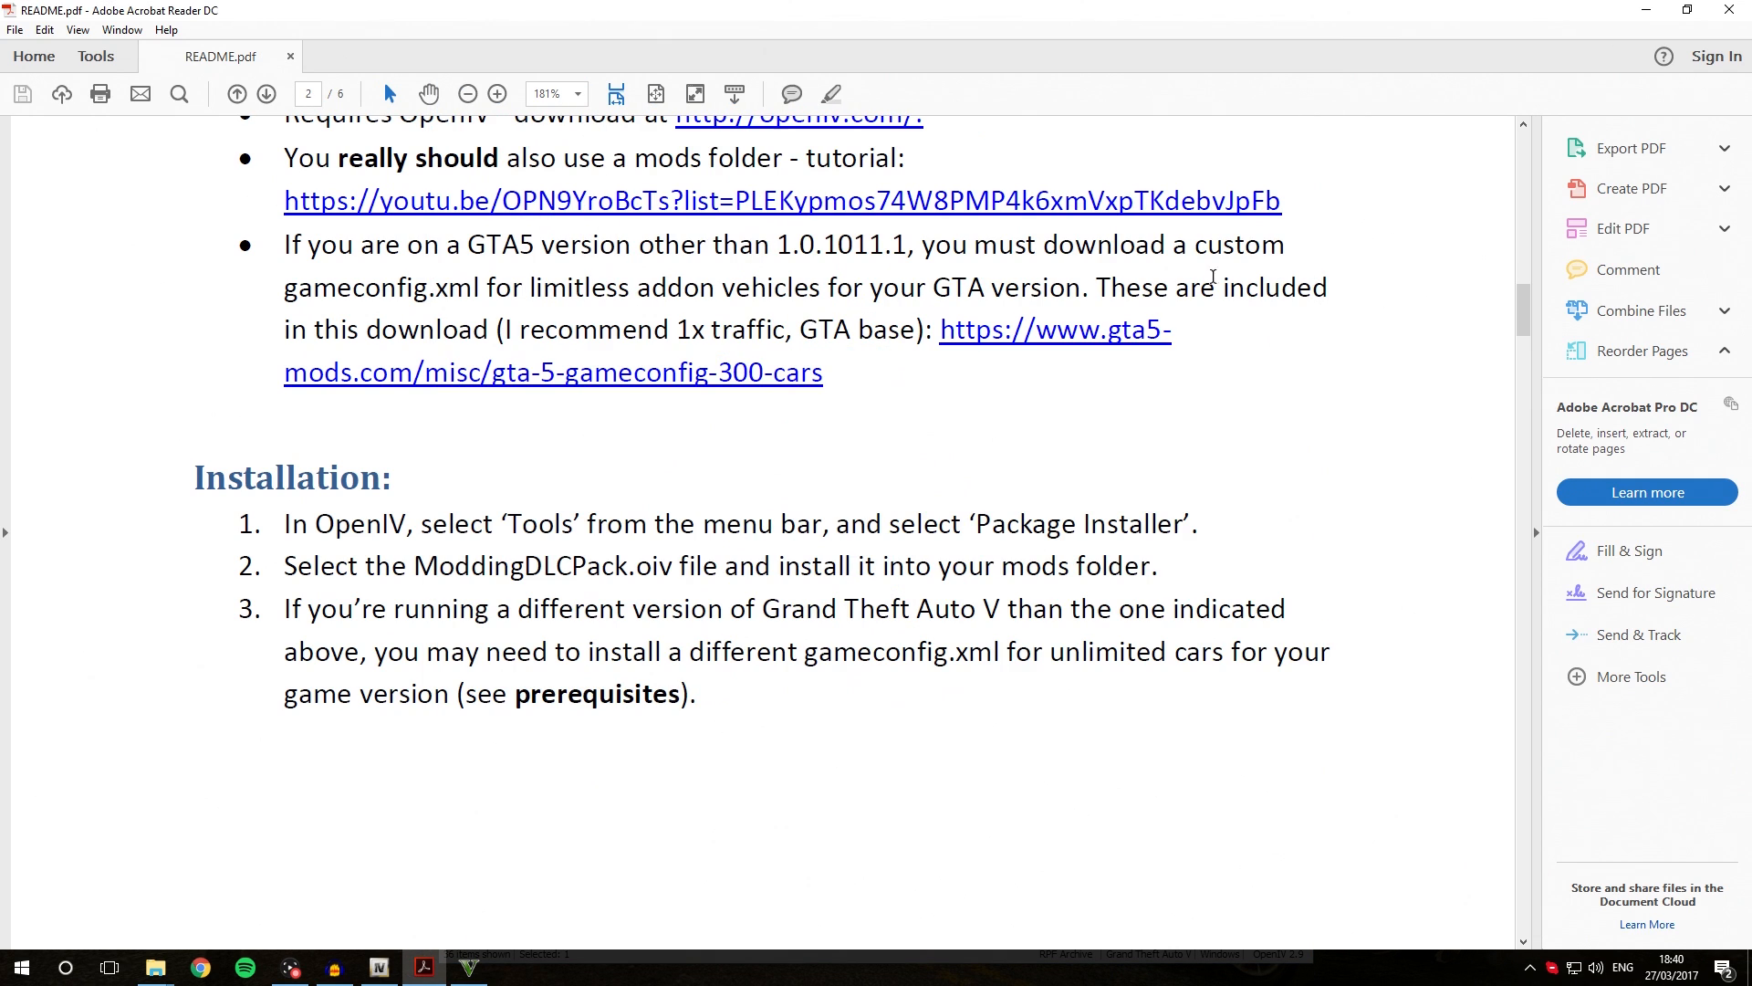
mouse_move(500, 784)
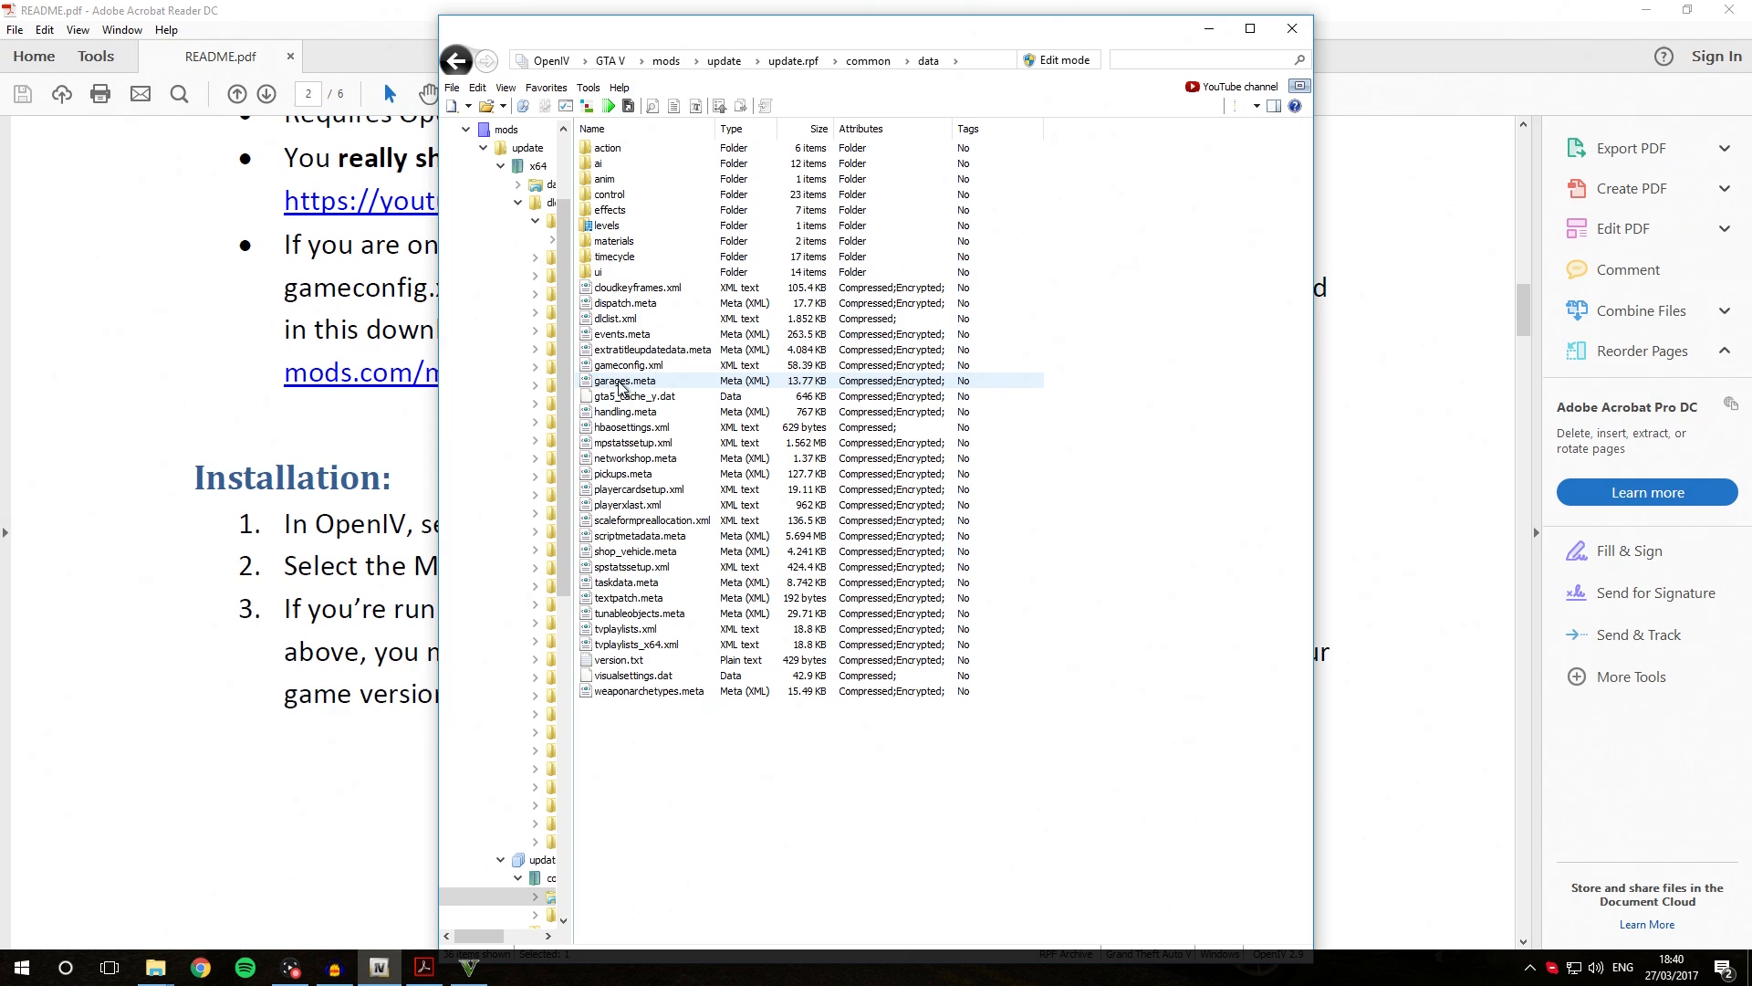
- Switch back to the README.pdf window in Acrobat Reader
left_click(628, 365)
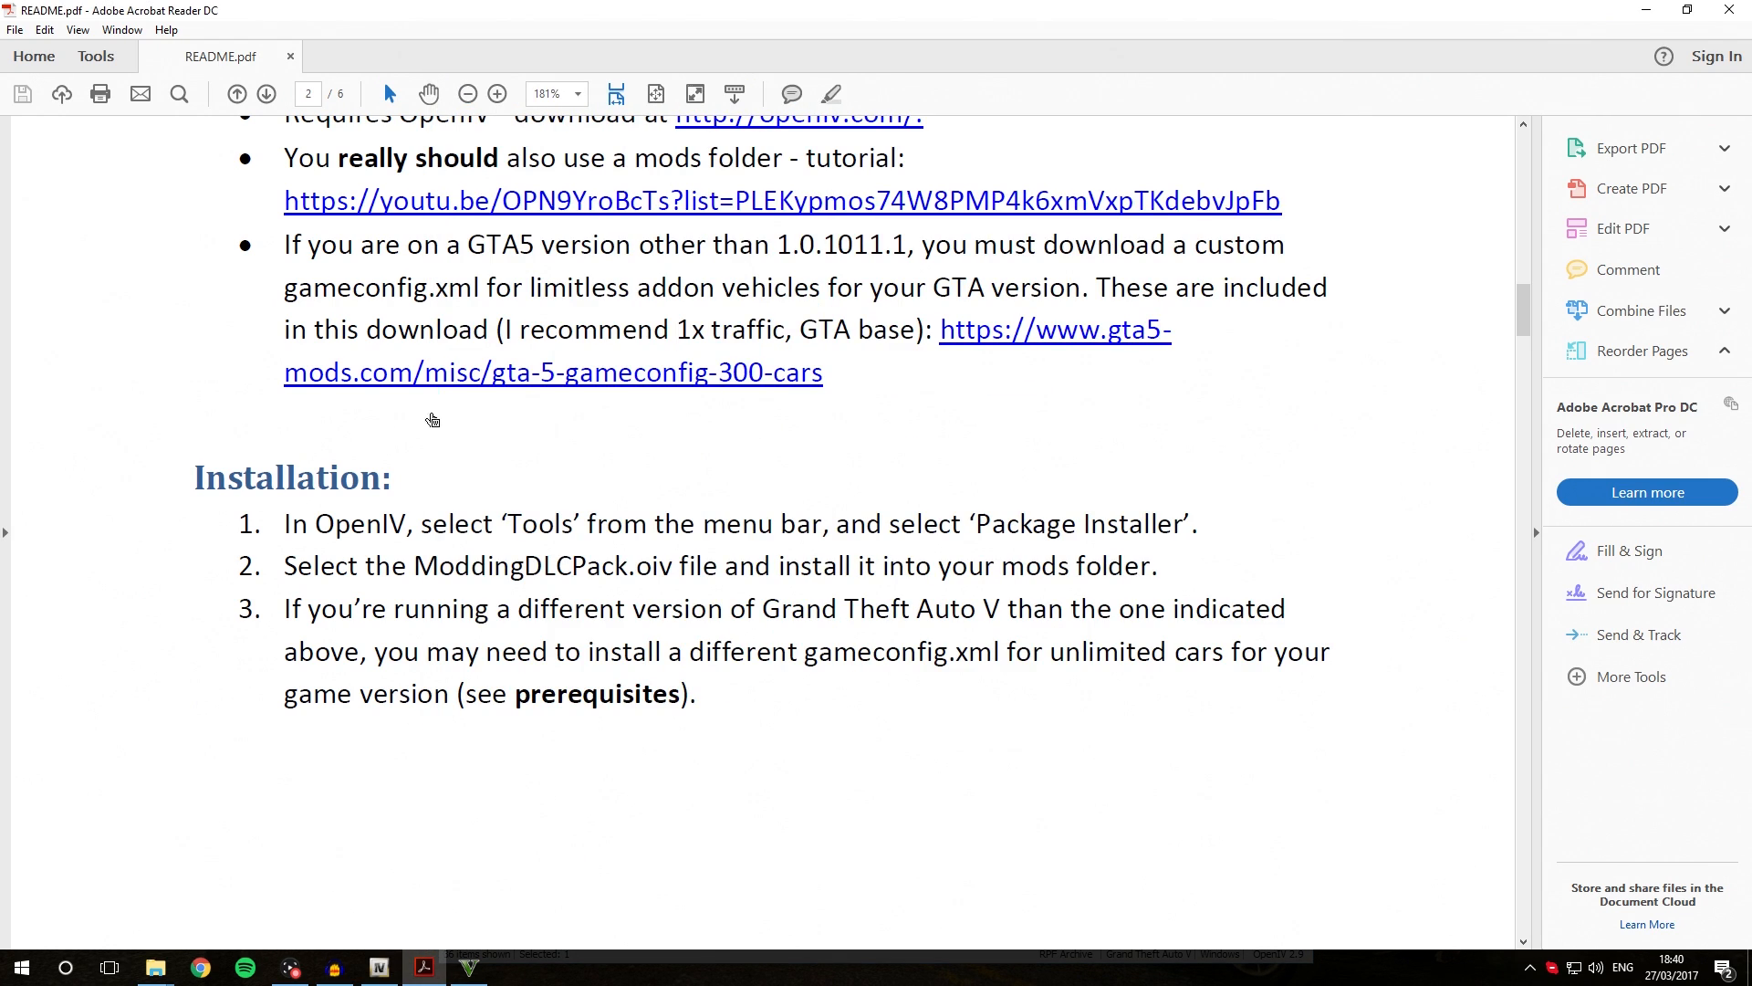
mouse_move(779, 387)
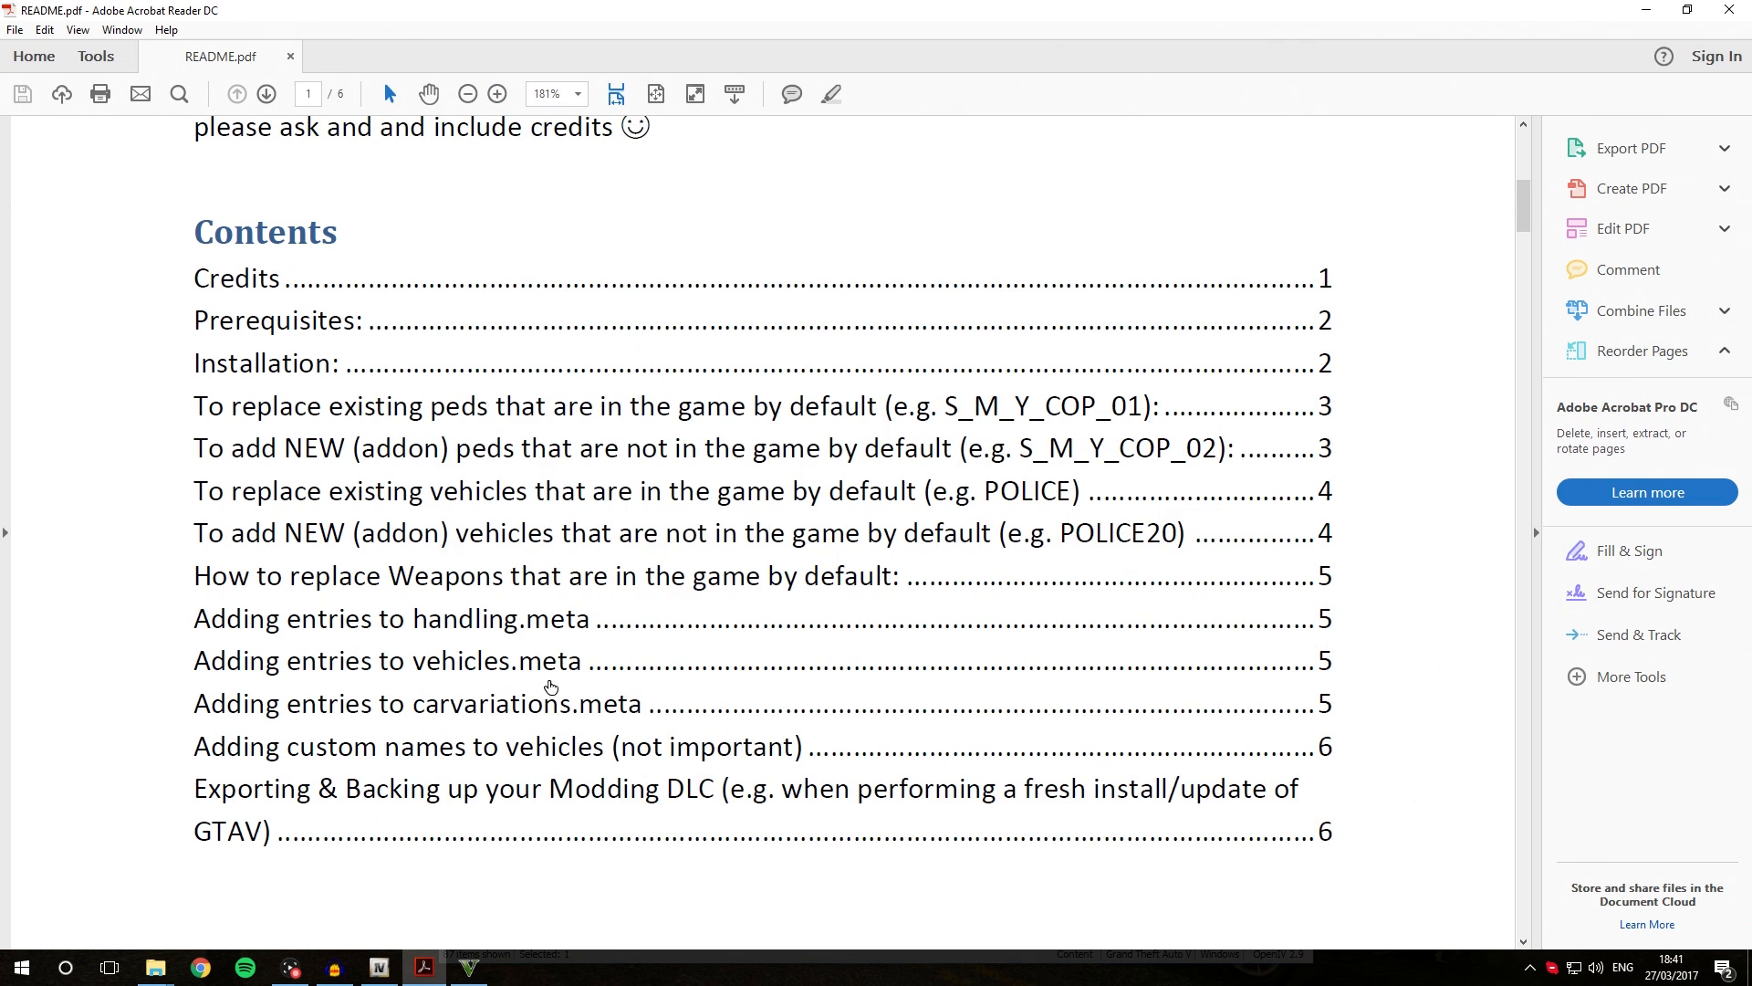
mouse_move(532, 711)
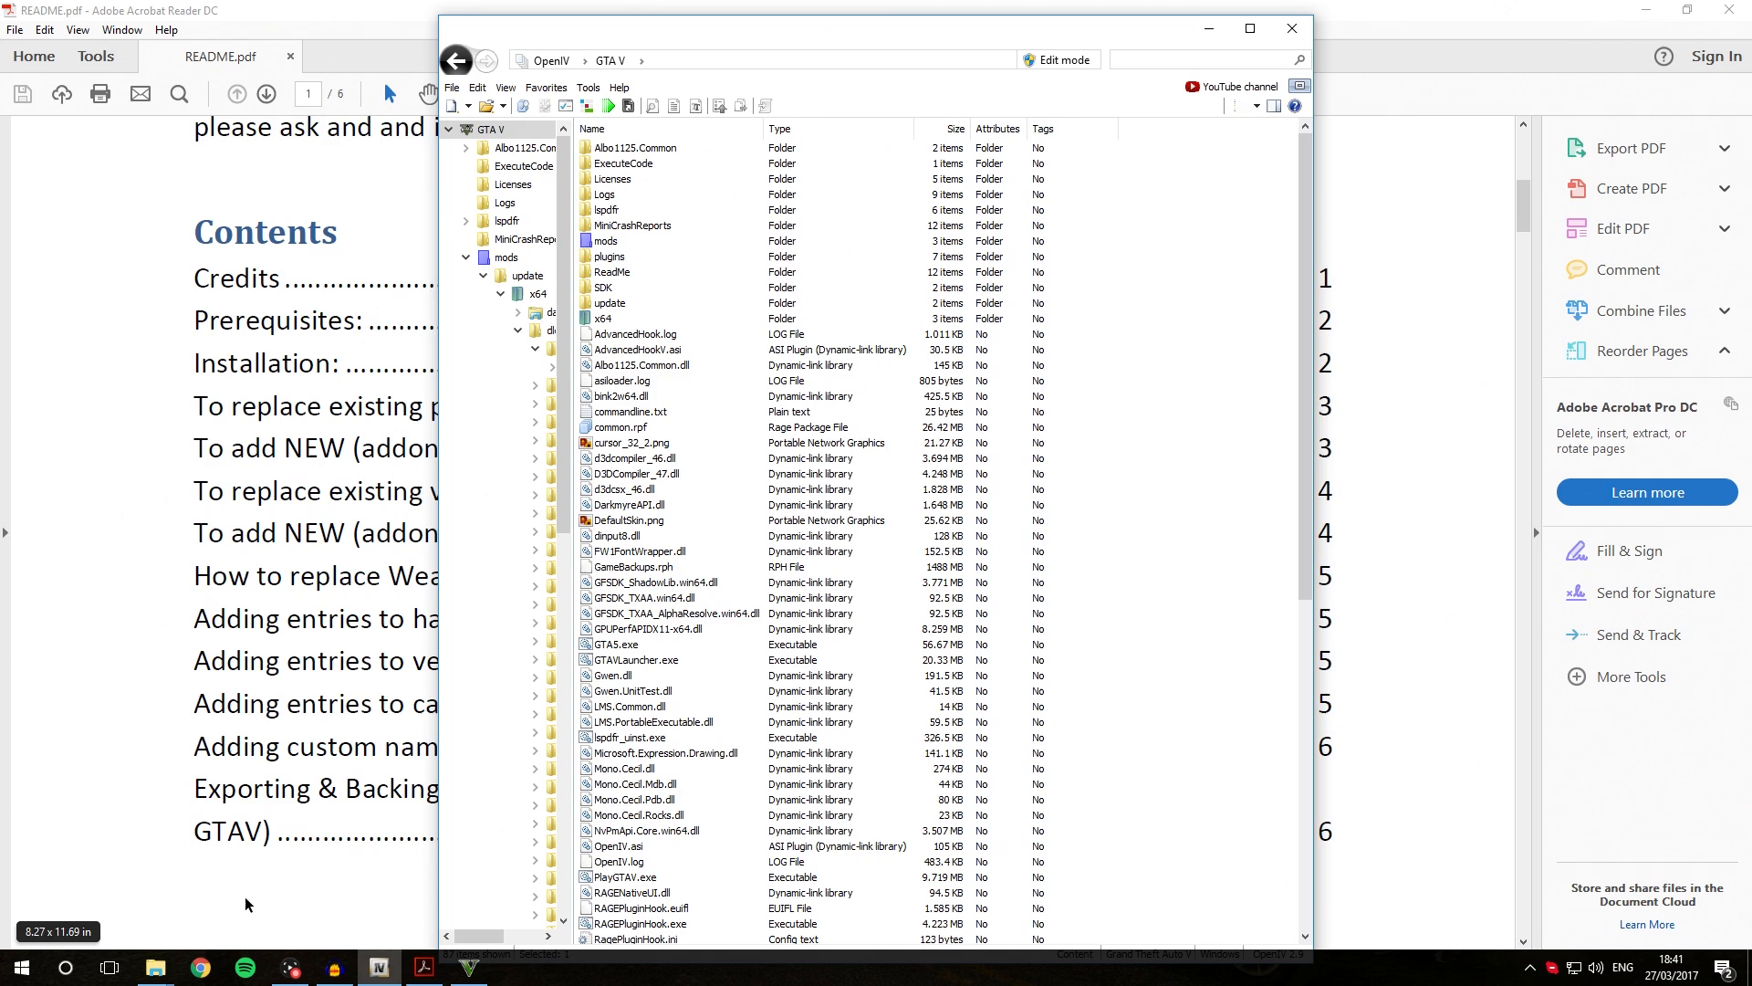
mouse_move(270, 756)
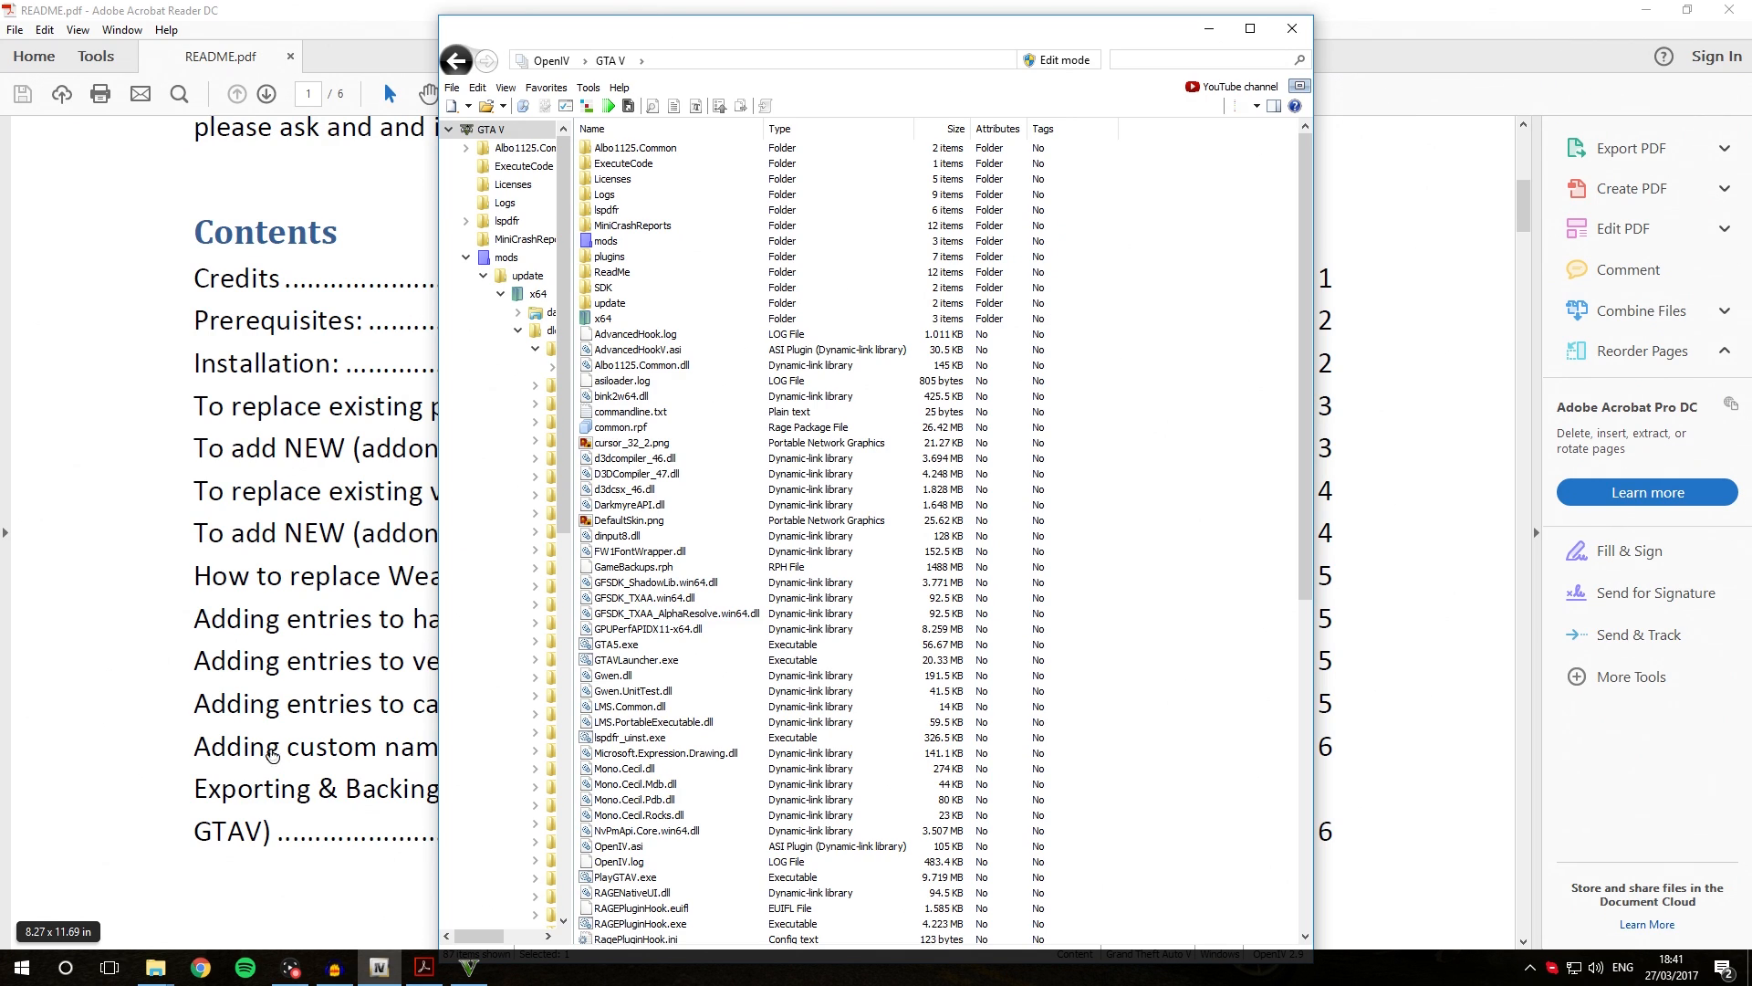
mouse_move(154, 601)
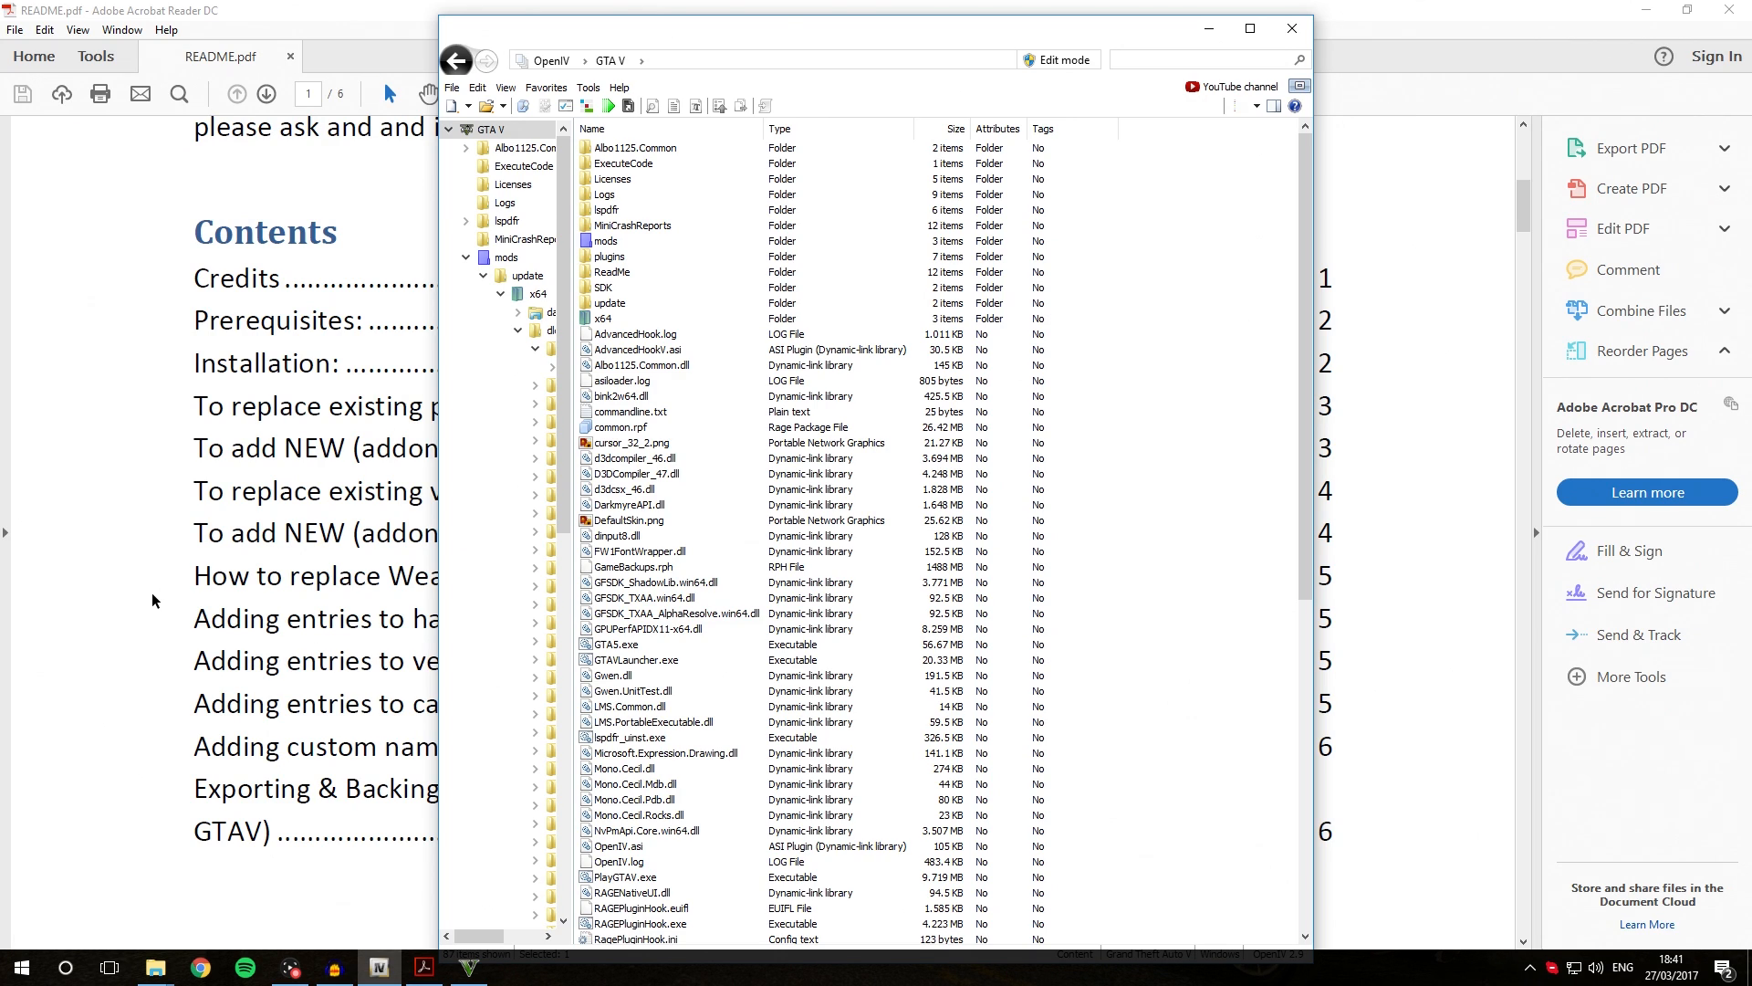